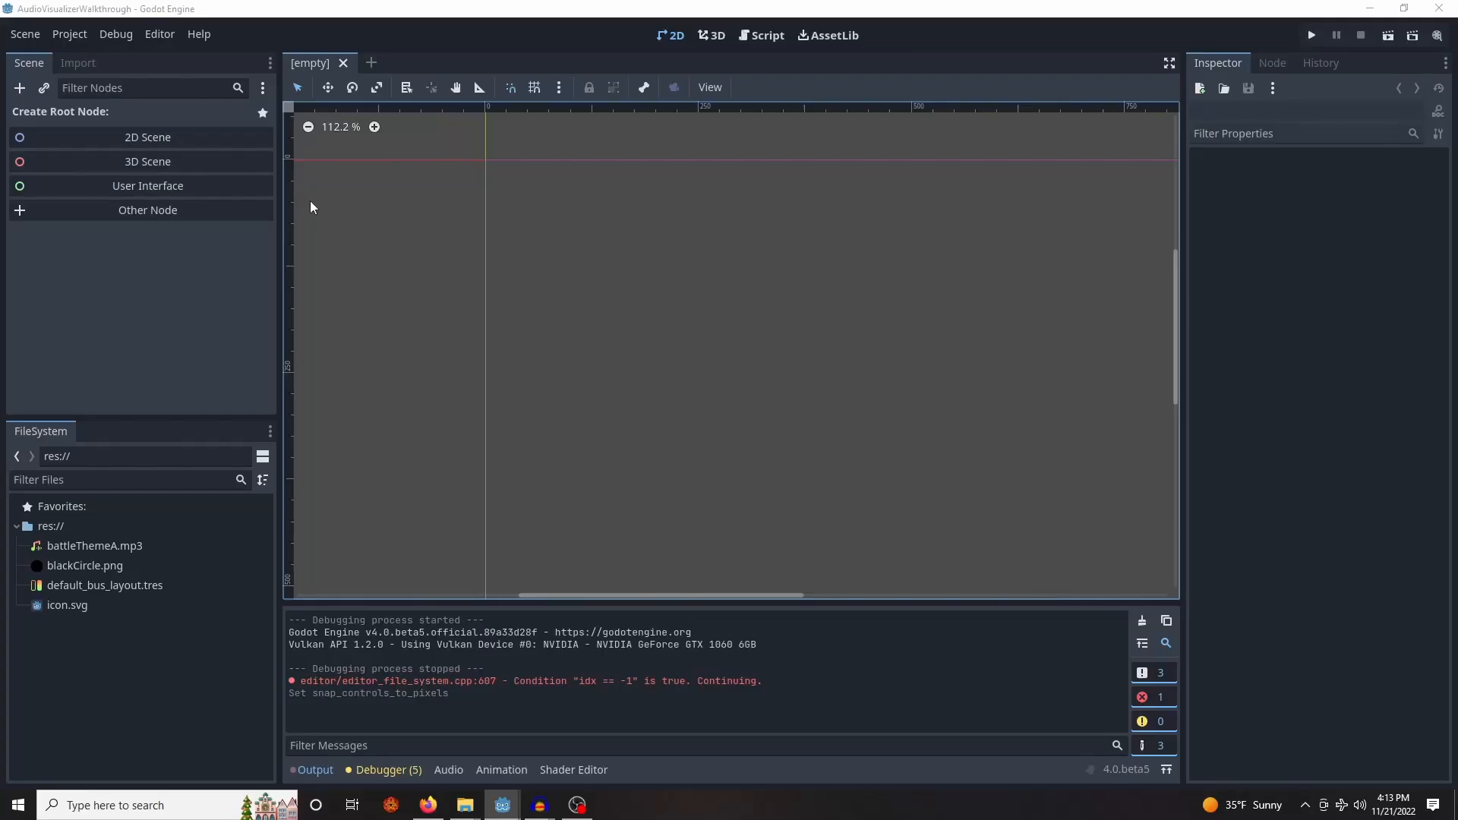
Uncheck GUI > Common > Snap Controls To Pixels in Project Settings and close the dialog
click(69, 34)
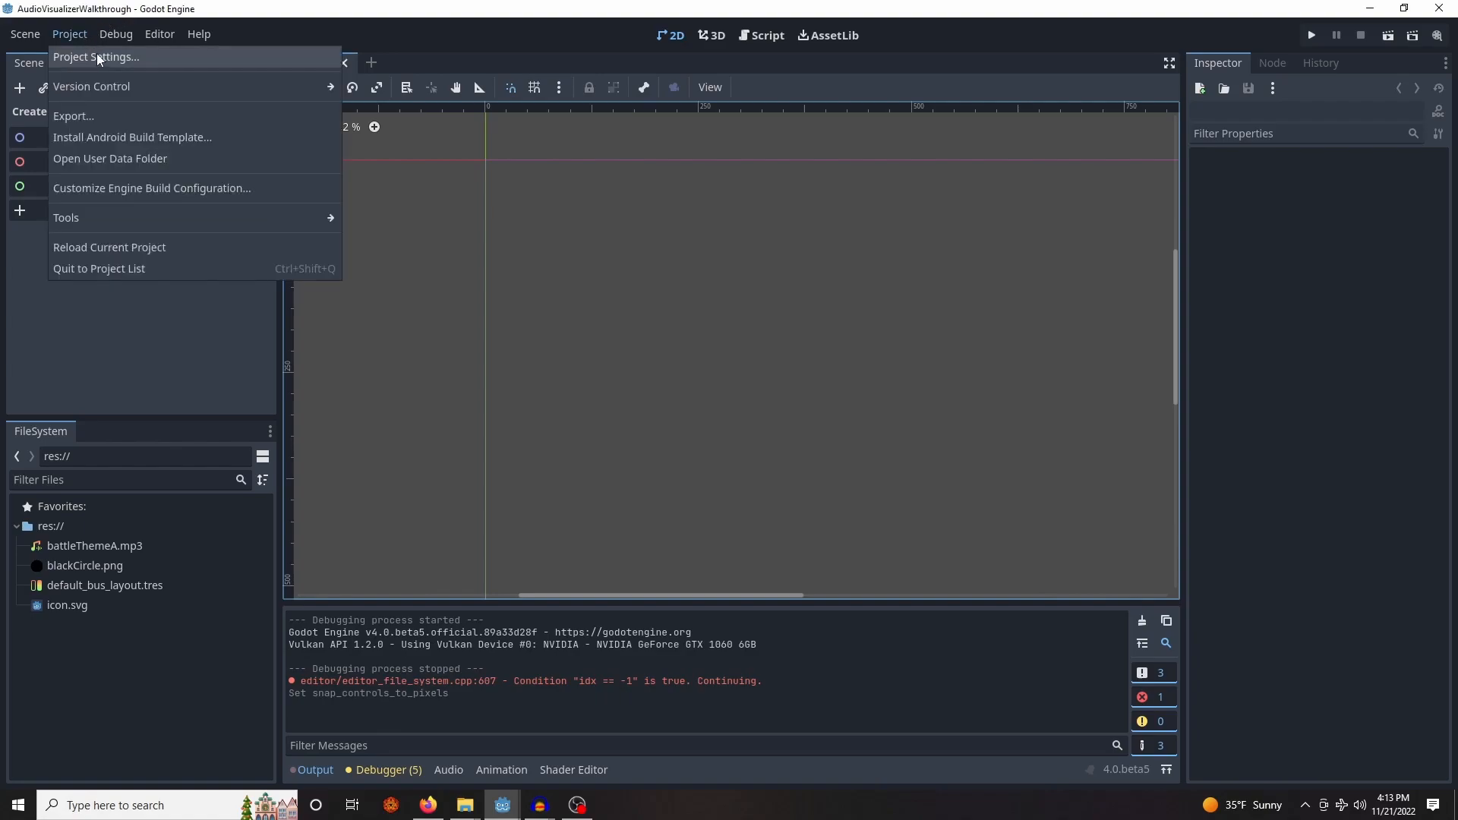
click(96, 57)
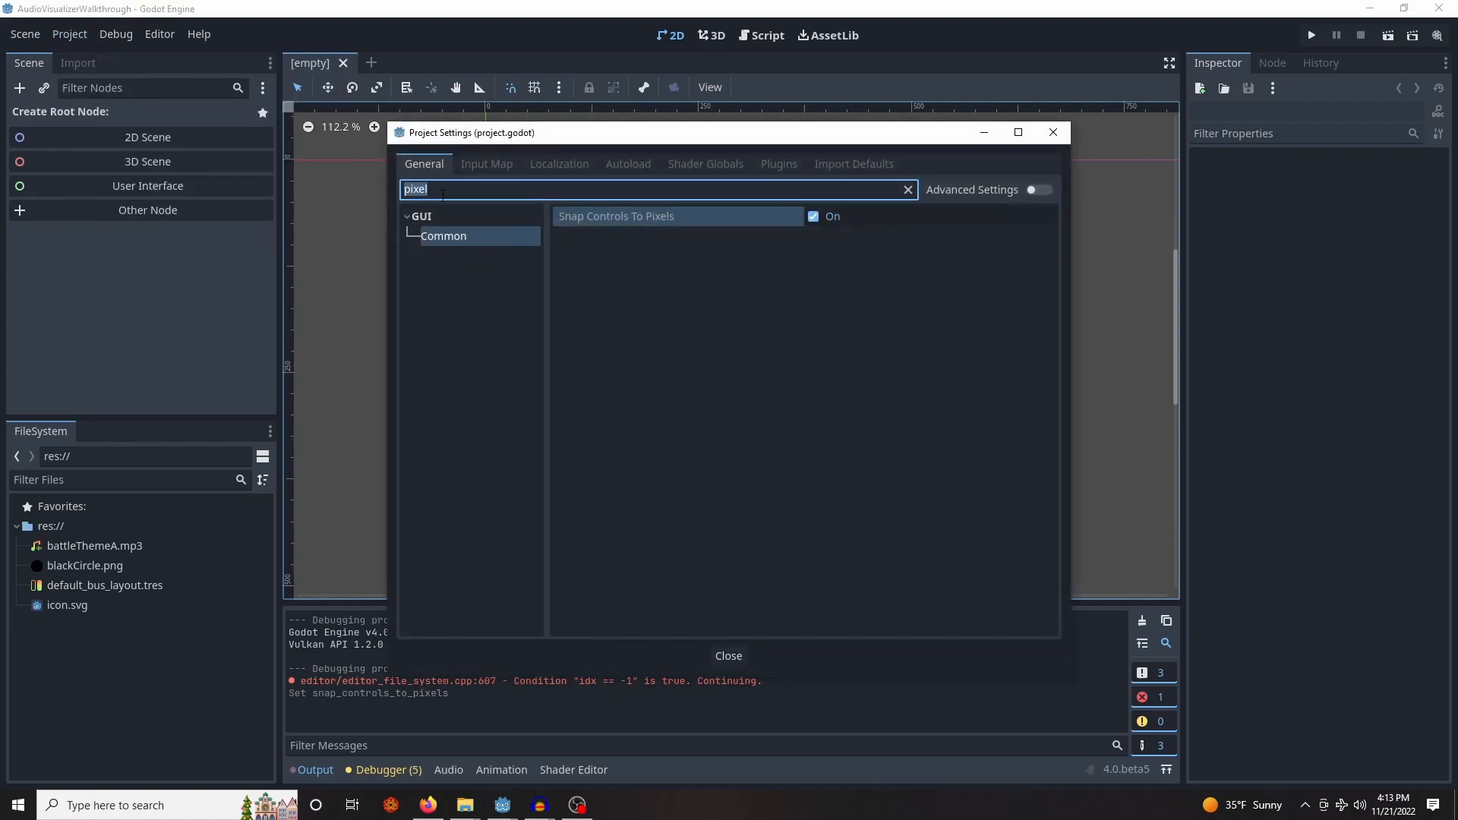
mouse_move(618, 261)
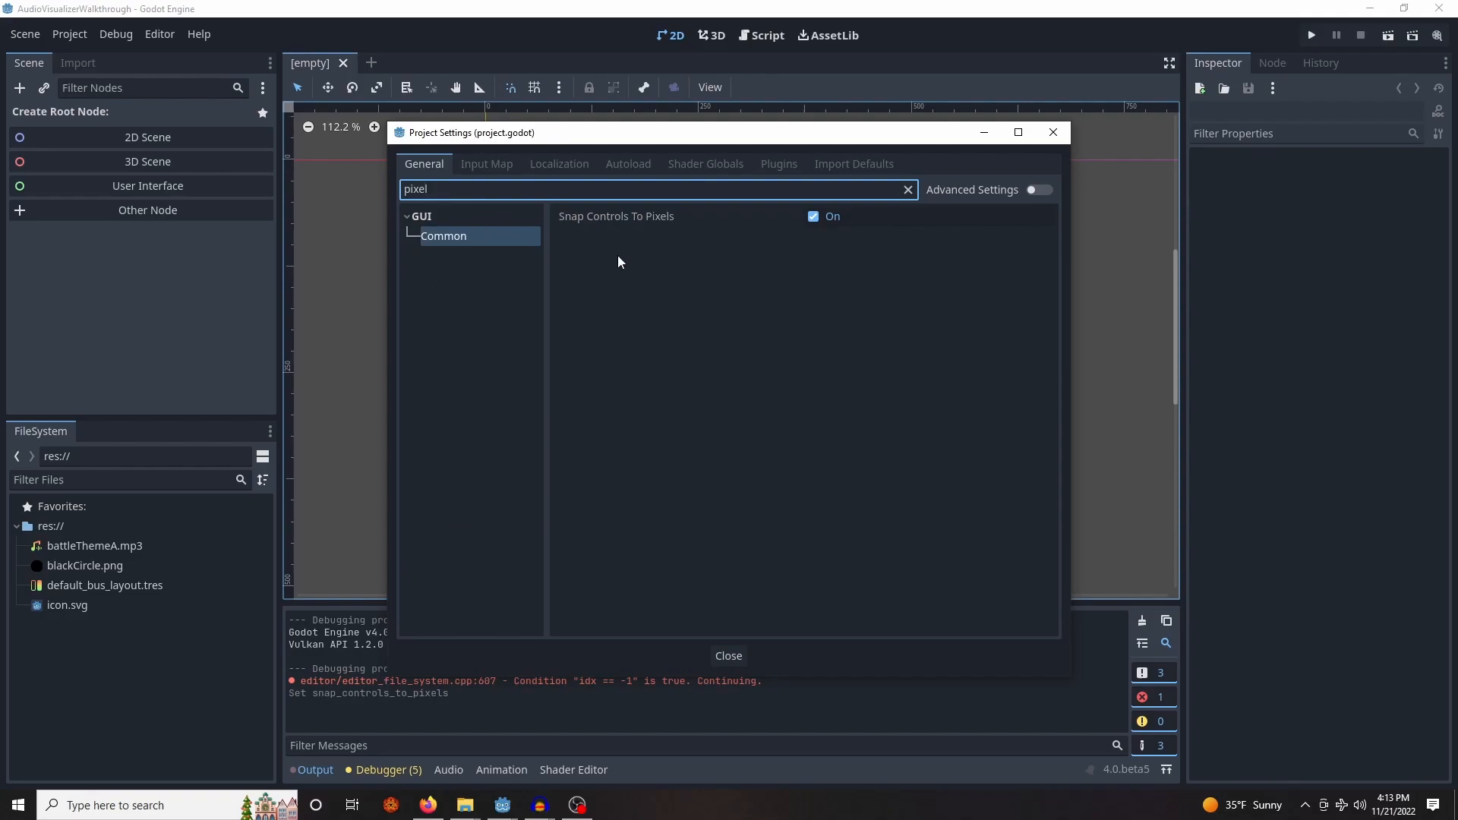
mouse_move(679, 248)
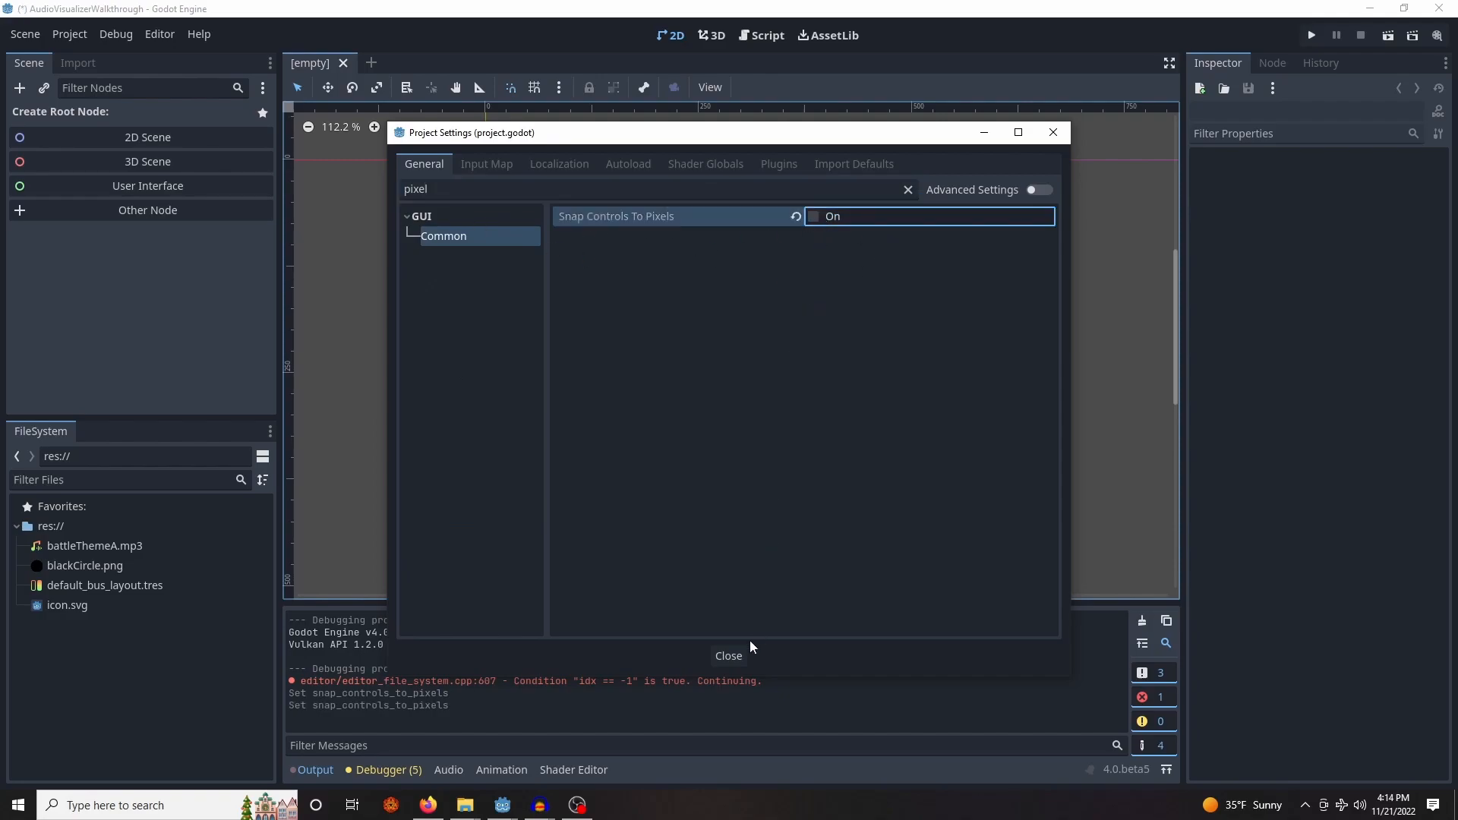
click(728, 656)
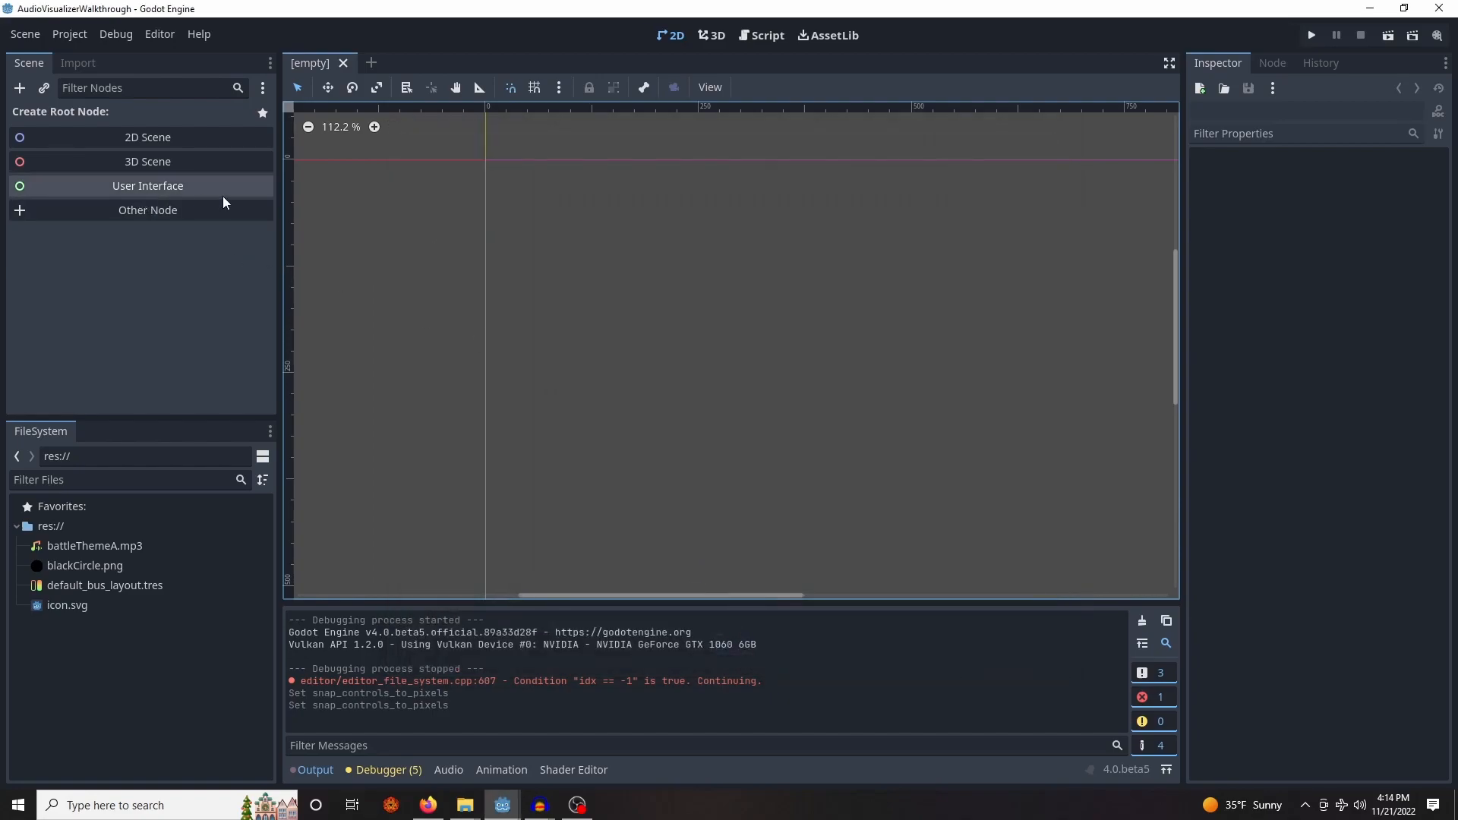
mouse_move(235, 203)
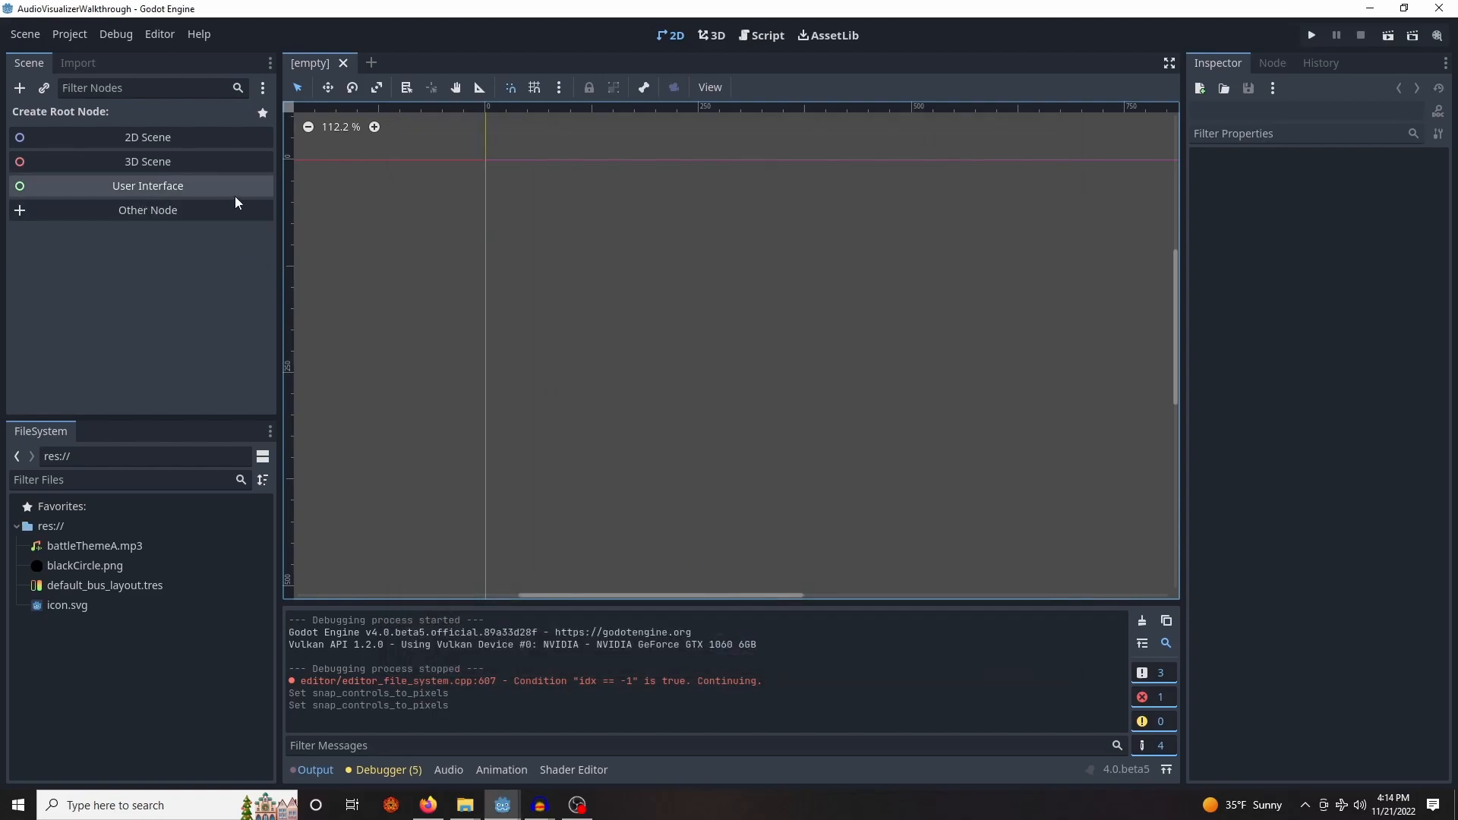
Create a User Interface root named AudioVisualizer and save it as audio_visualizer.tscn
click(147, 186)
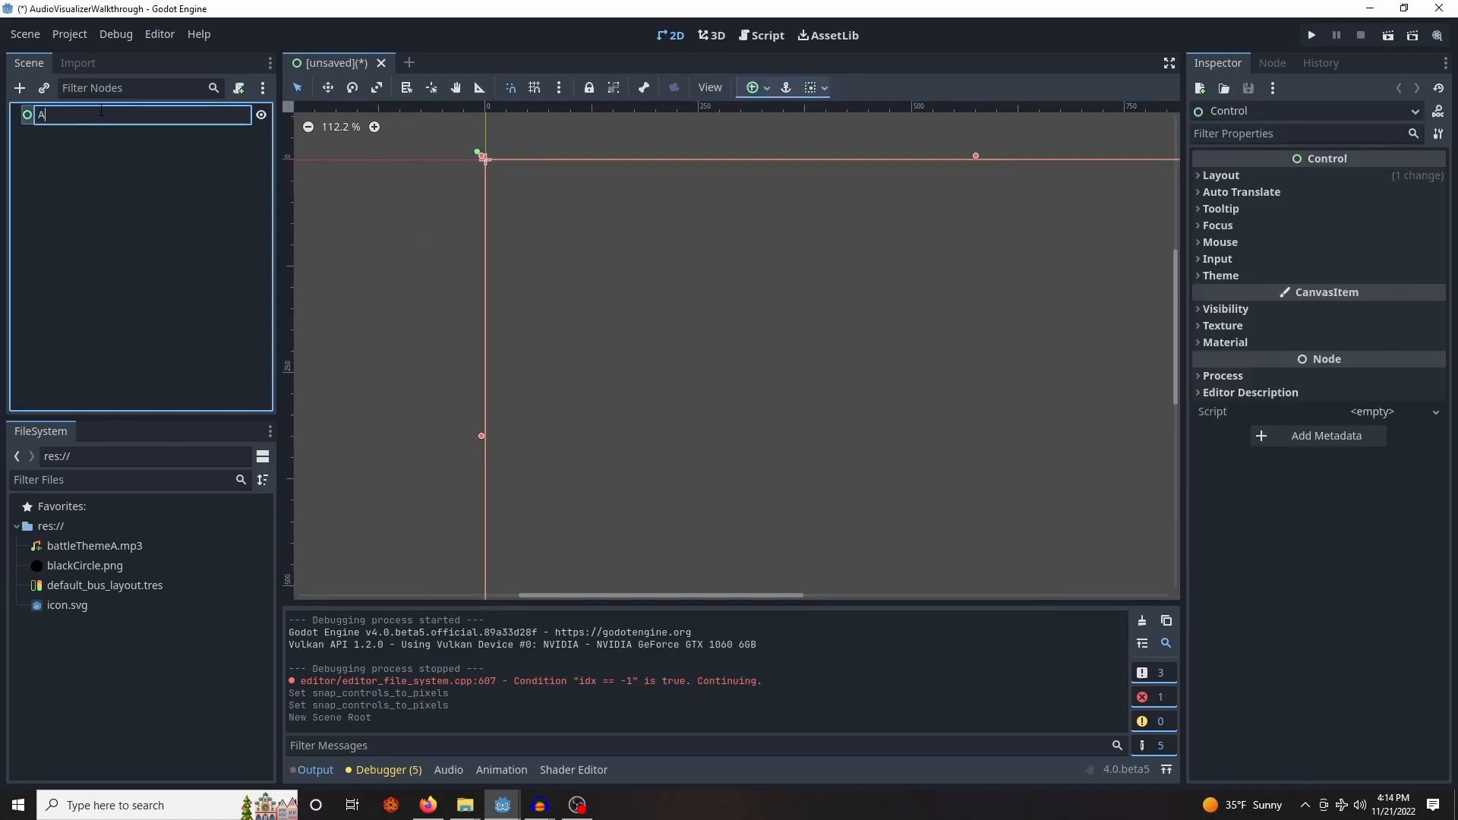
text(AudioVisualizer)
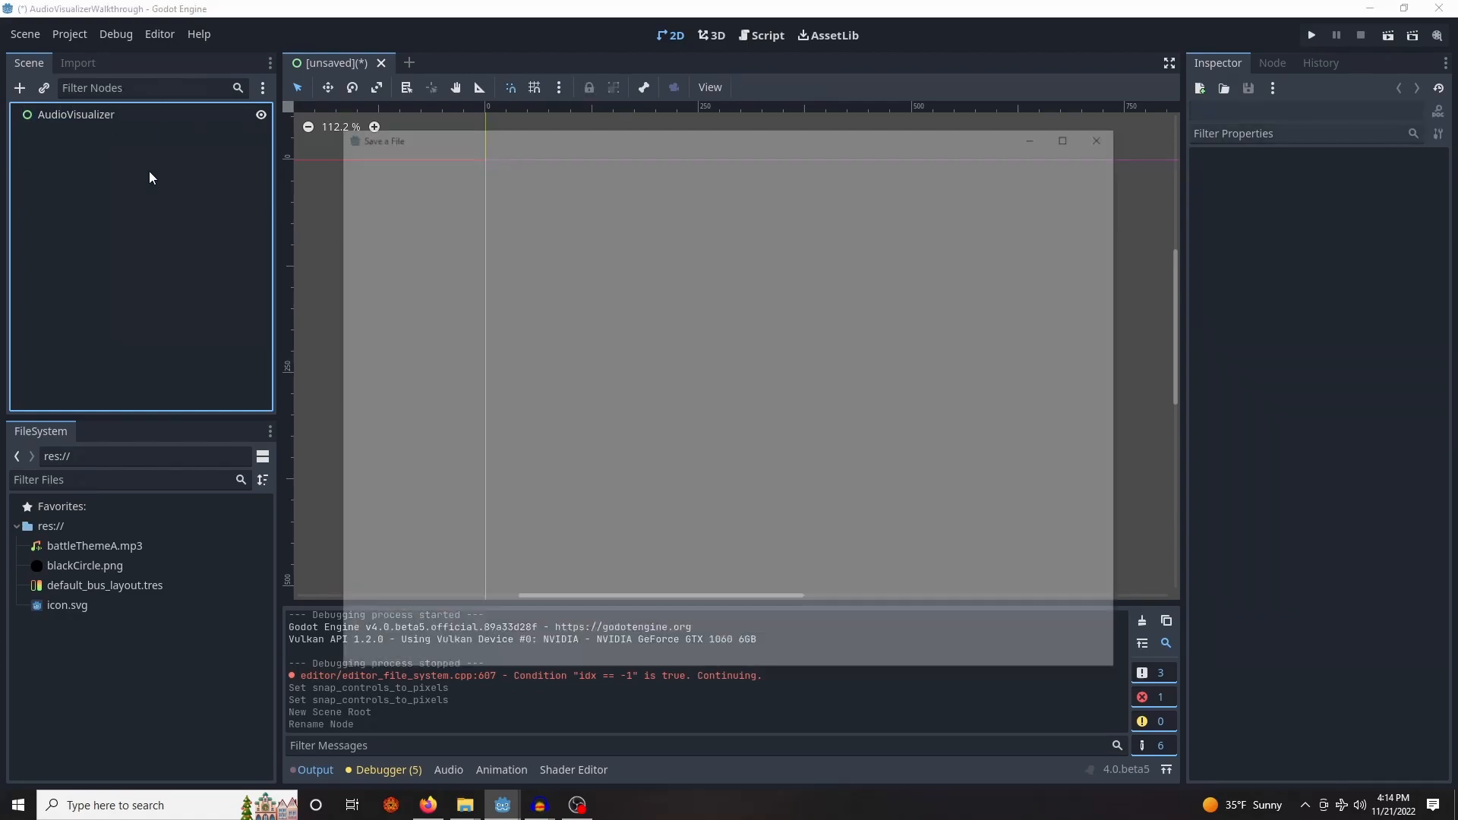
click(1096, 140)
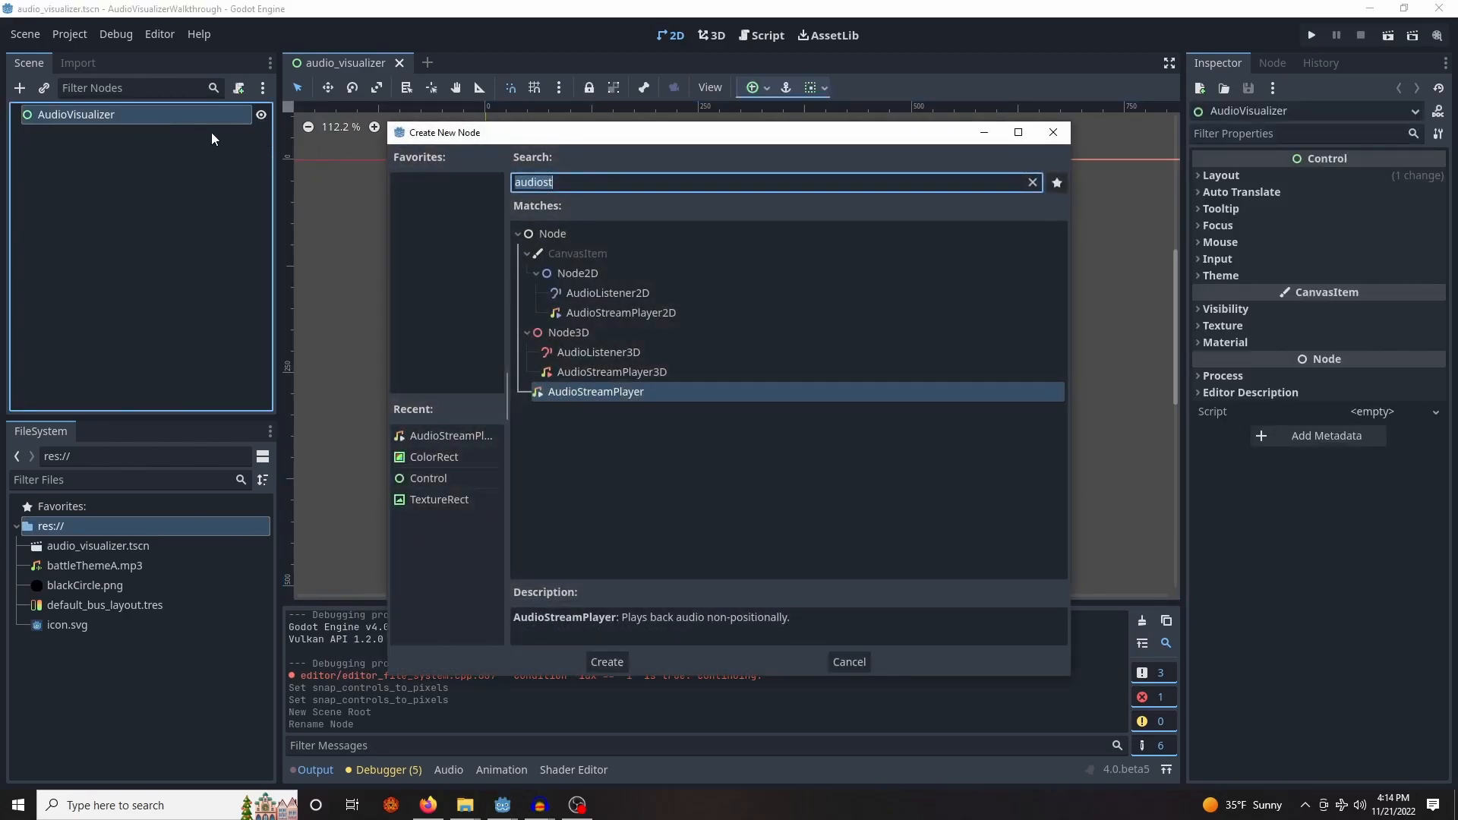
Add an AudioStreamPlayer named MusicPlayer and give it battleThemeA.mp3 as its stream
click(605, 662)
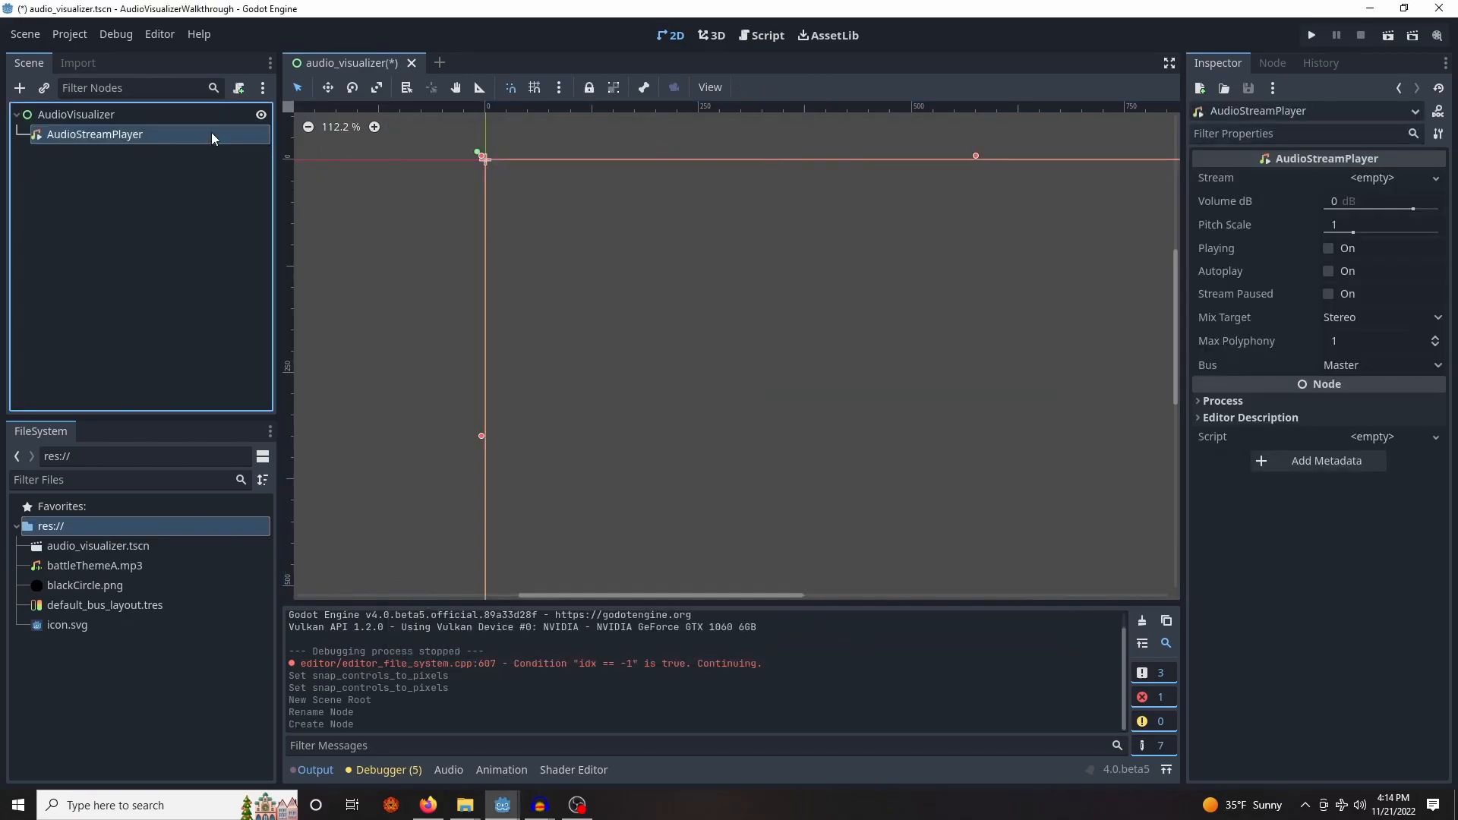
text(MusicPlayer)
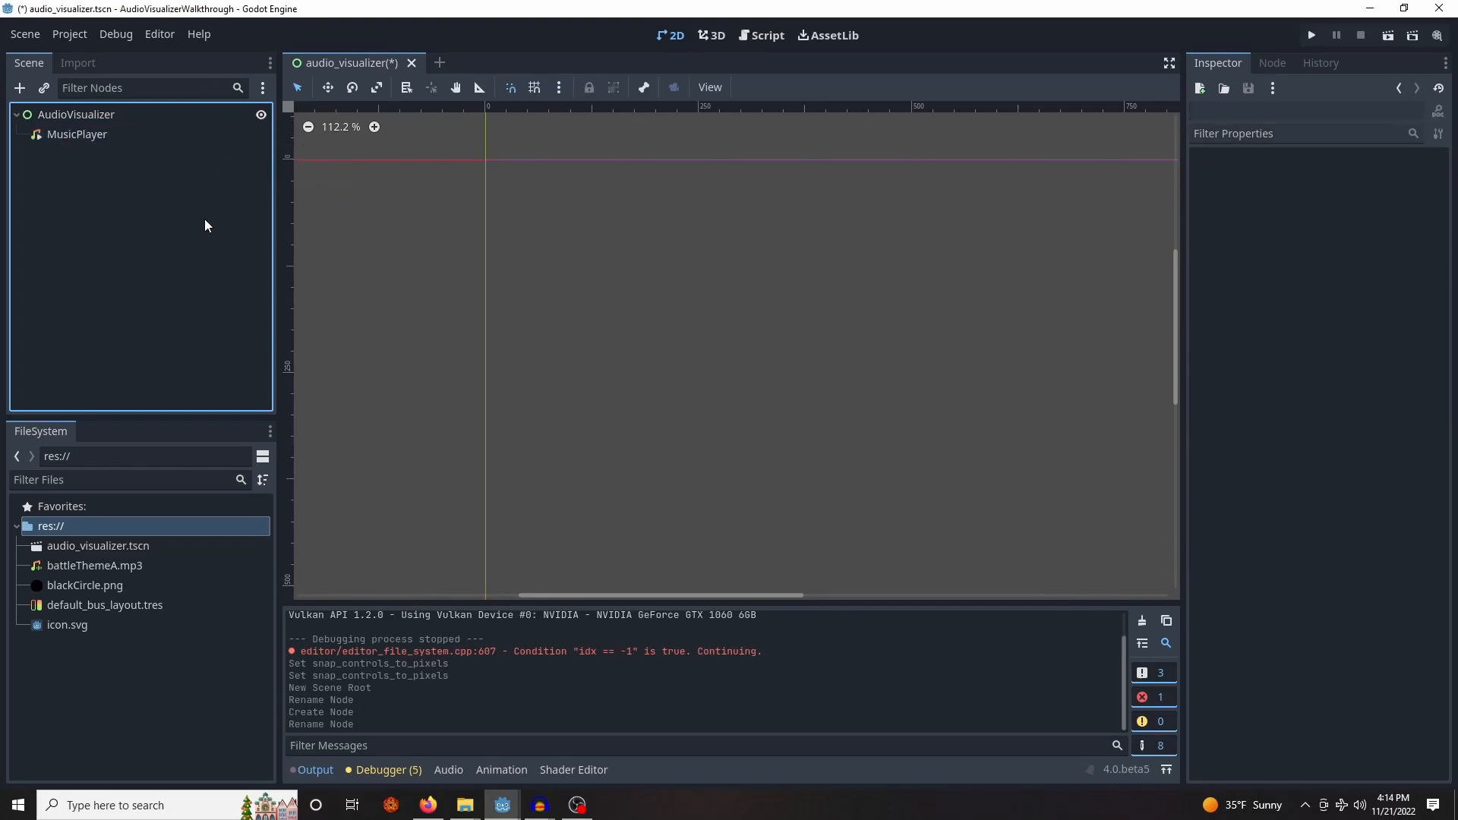
click(85, 584)
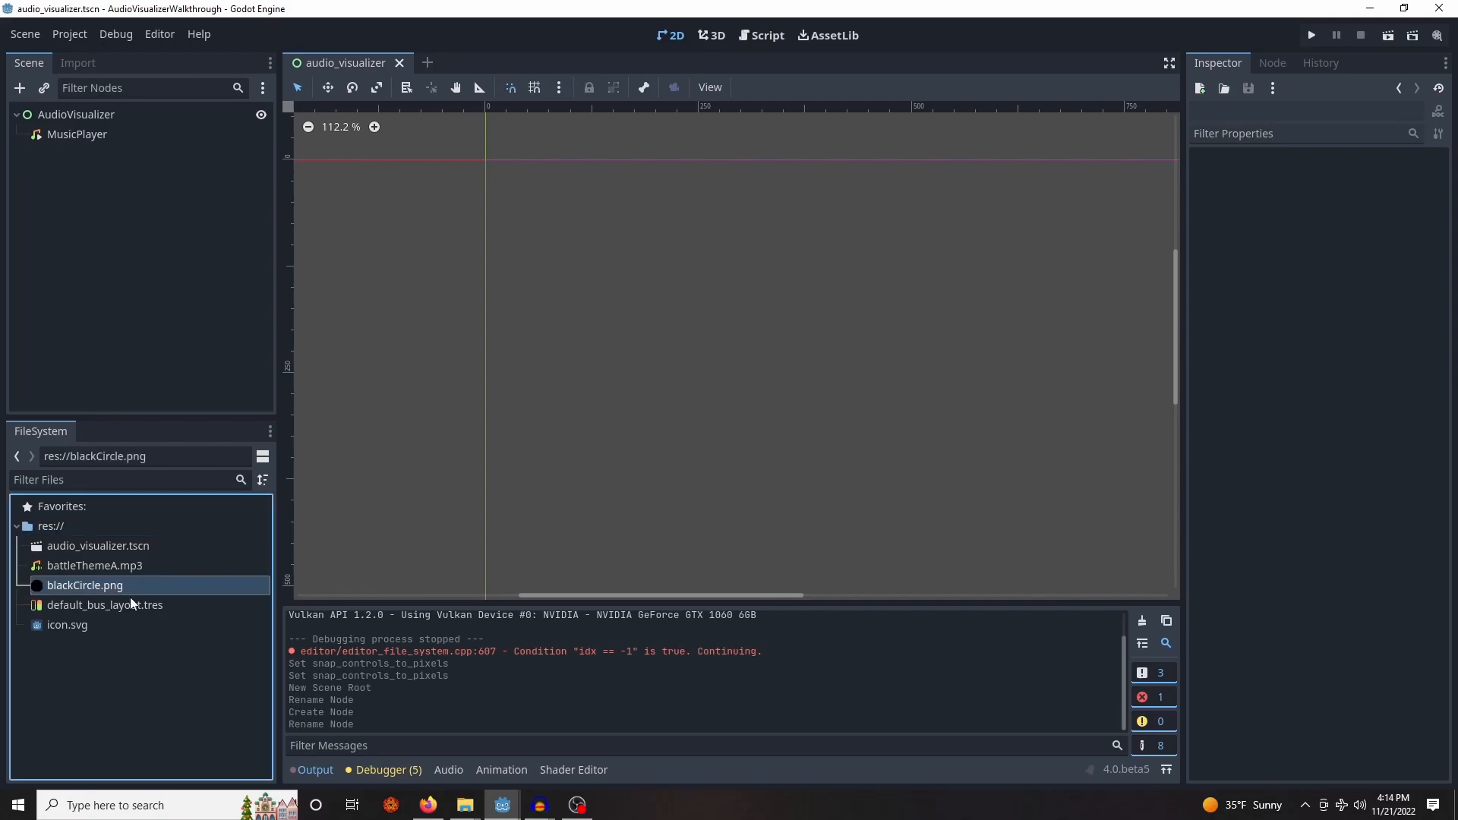
mouse_move(125, 551)
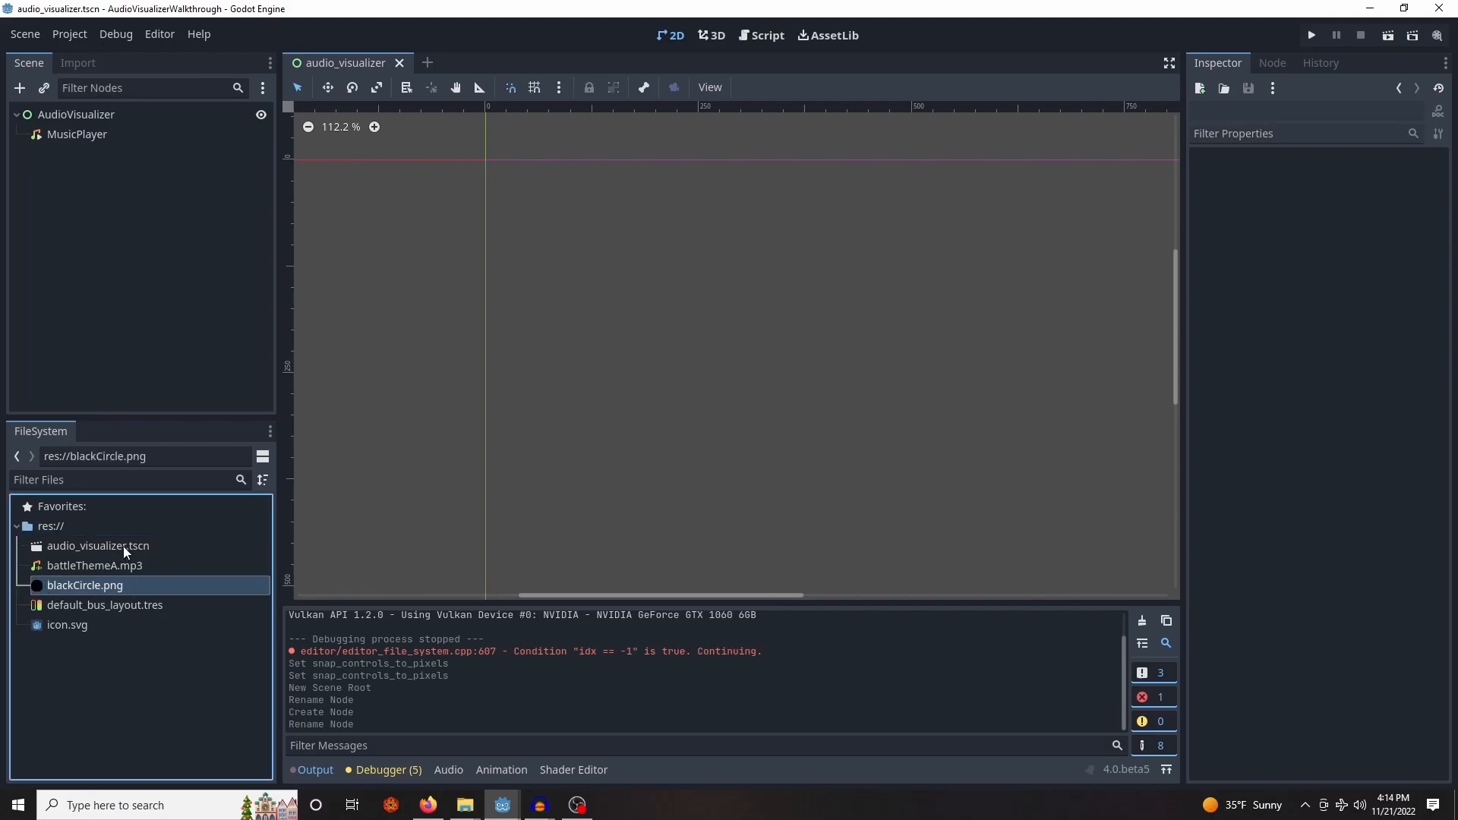
Set MusicPlayer to -15 dB with Autoplay on, save, and show the Audio bus layout
click(78, 134)
text(-15)
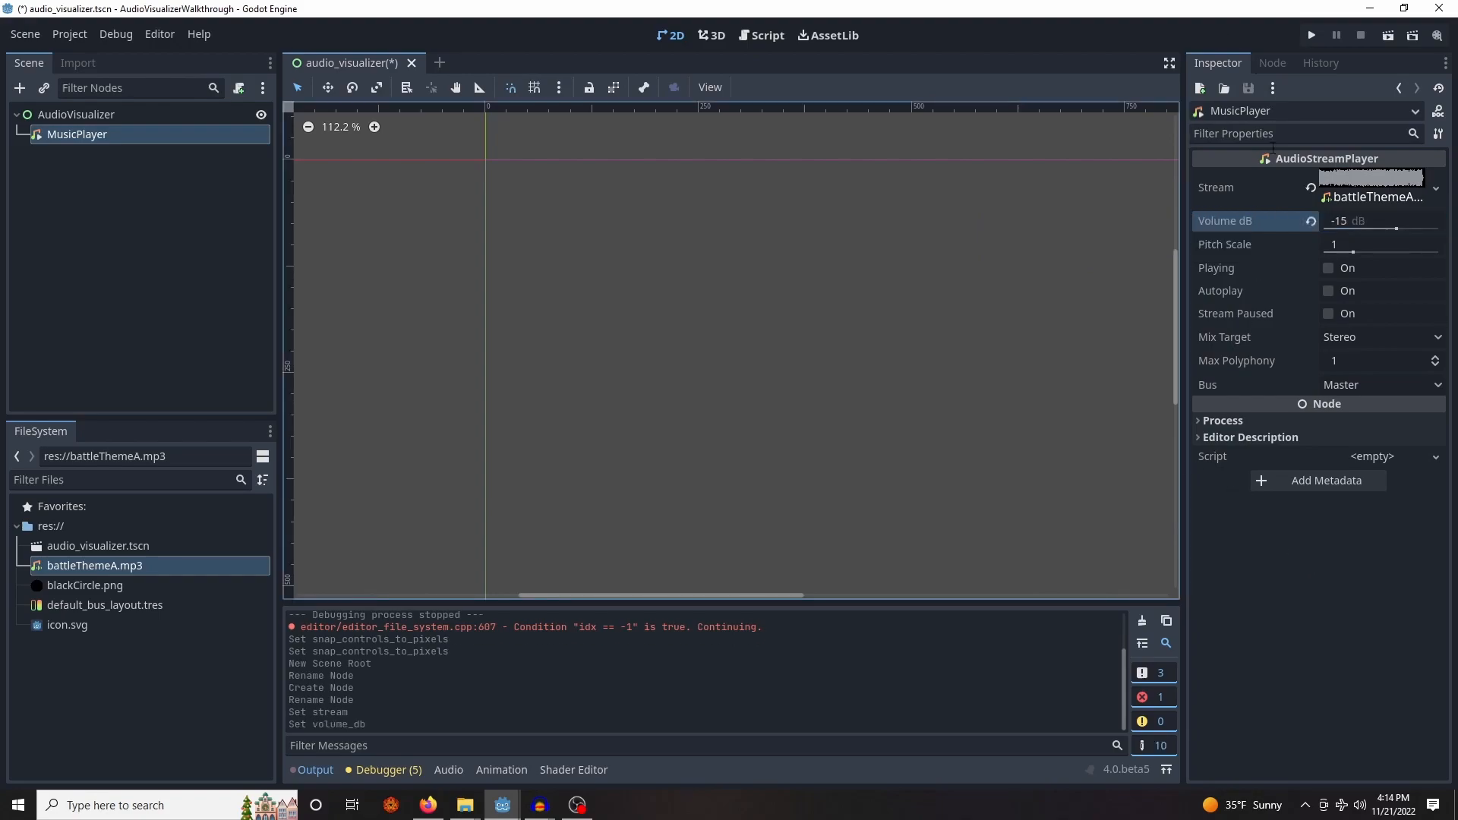
click(1329, 290)
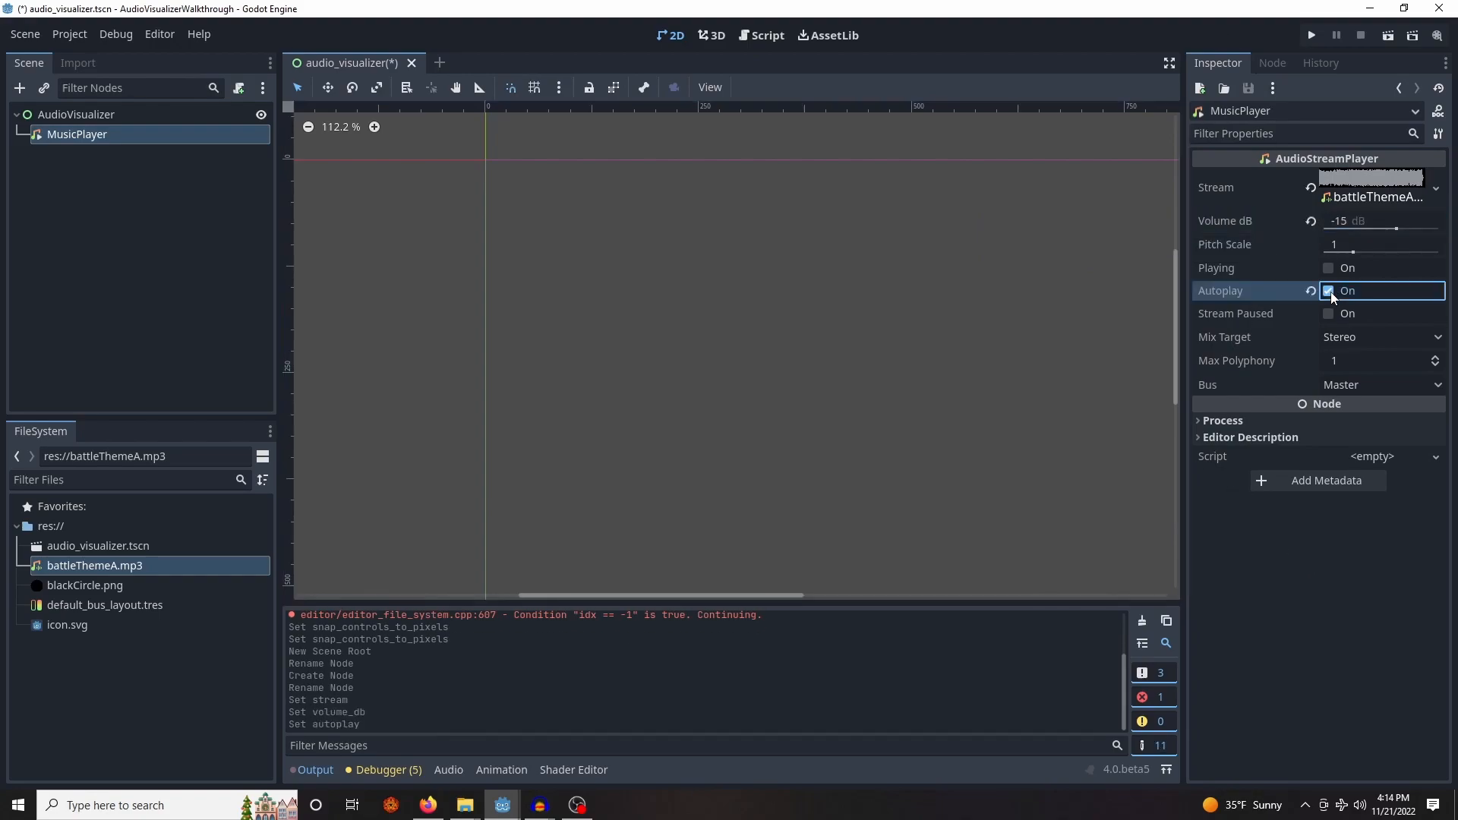
key(ctrl+s)
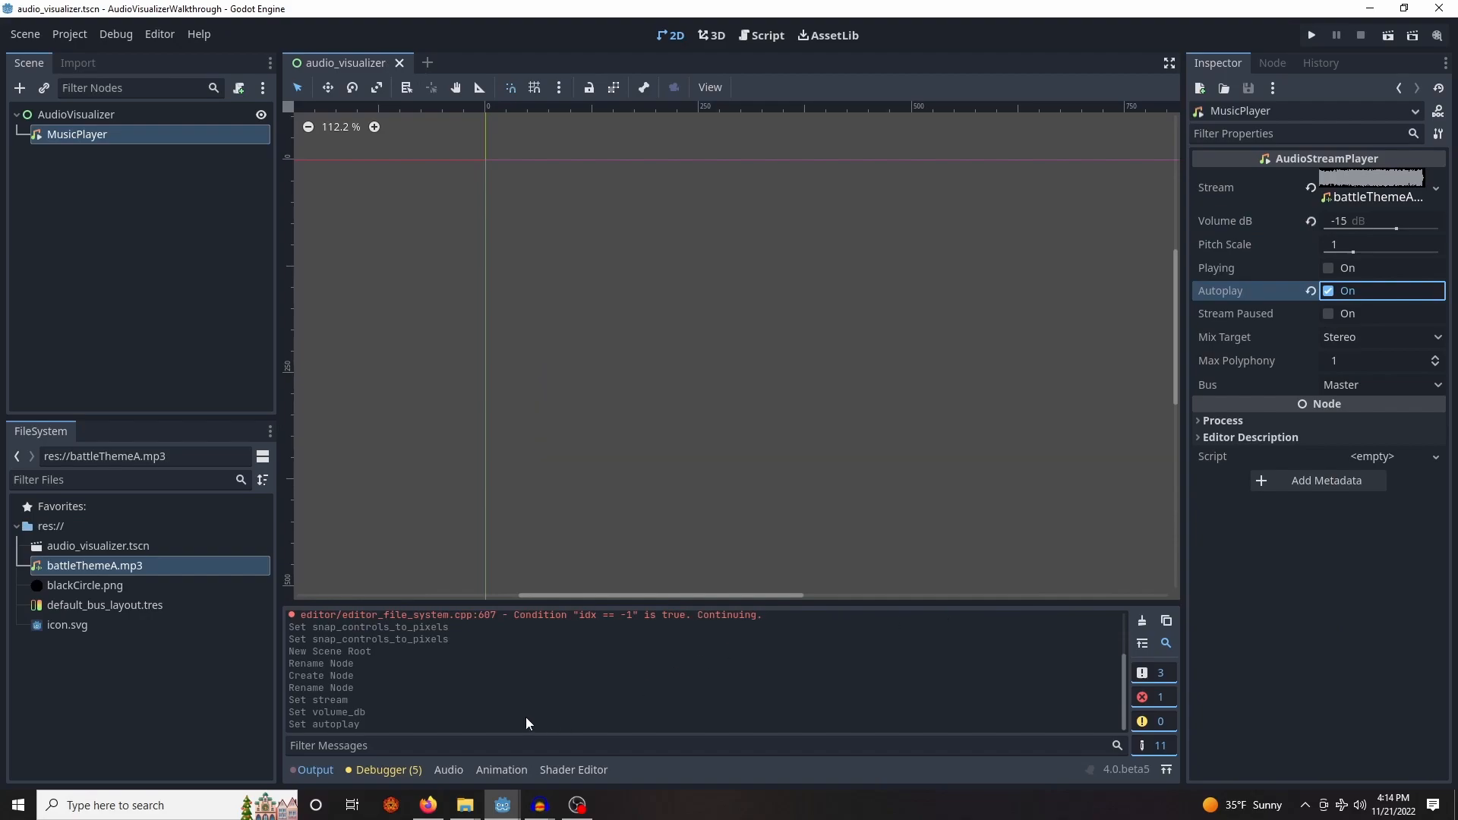
click(448, 769)
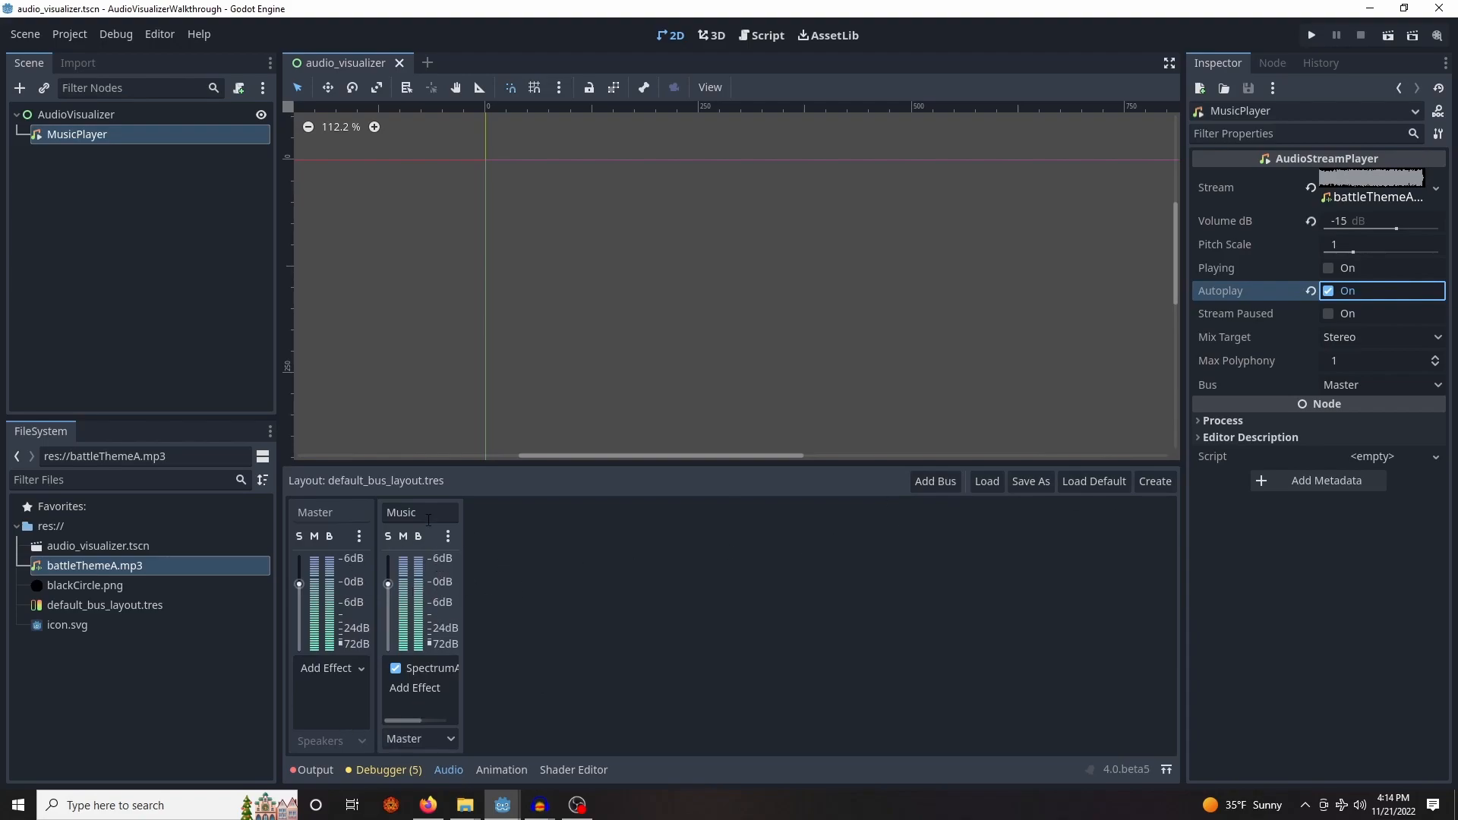
Add a Music audio bus carrying a SpectrumAnalyzer effect and save the scene
click(448, 537)
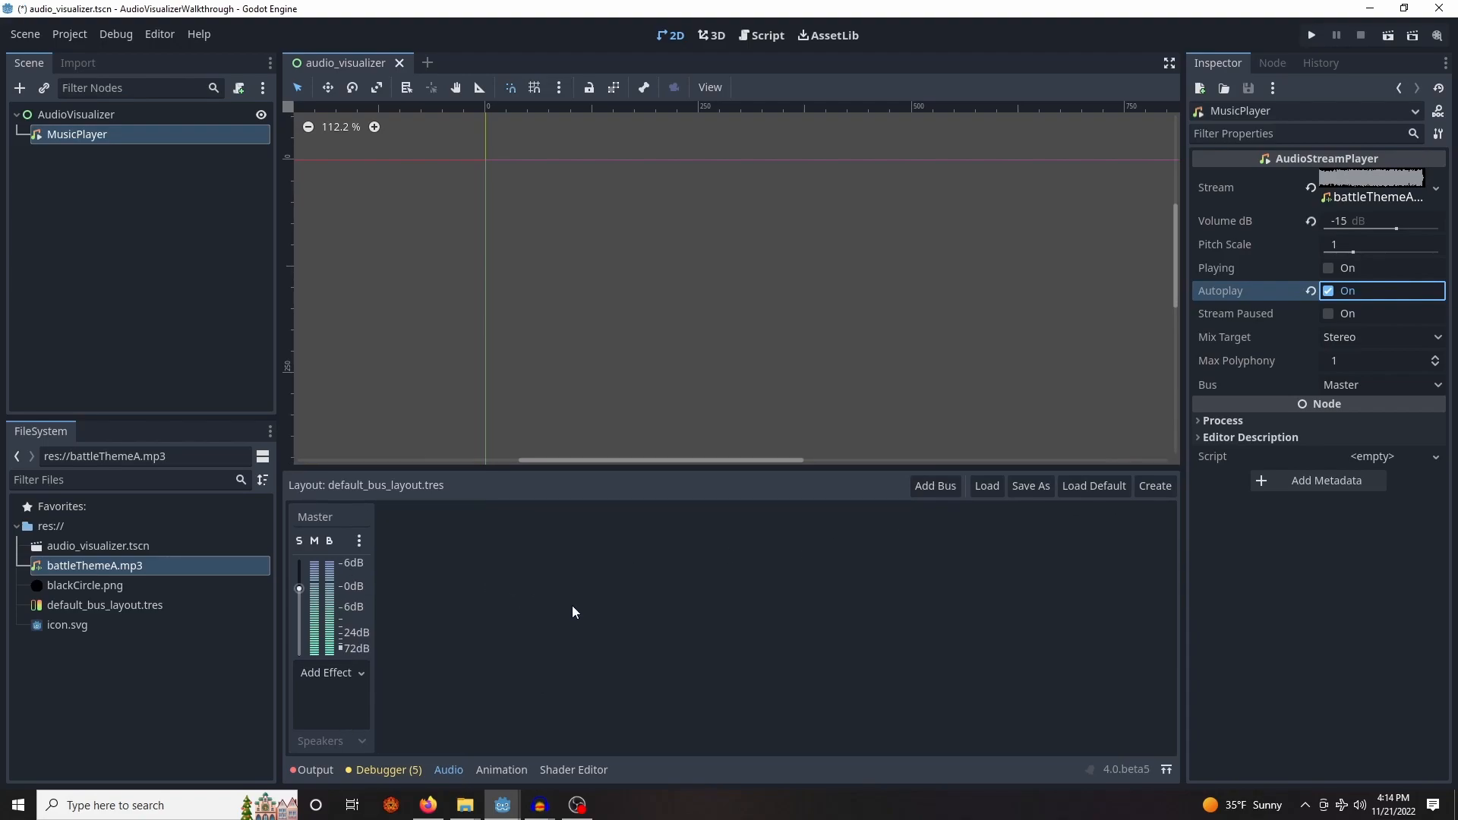
mouse_move(389, 631)
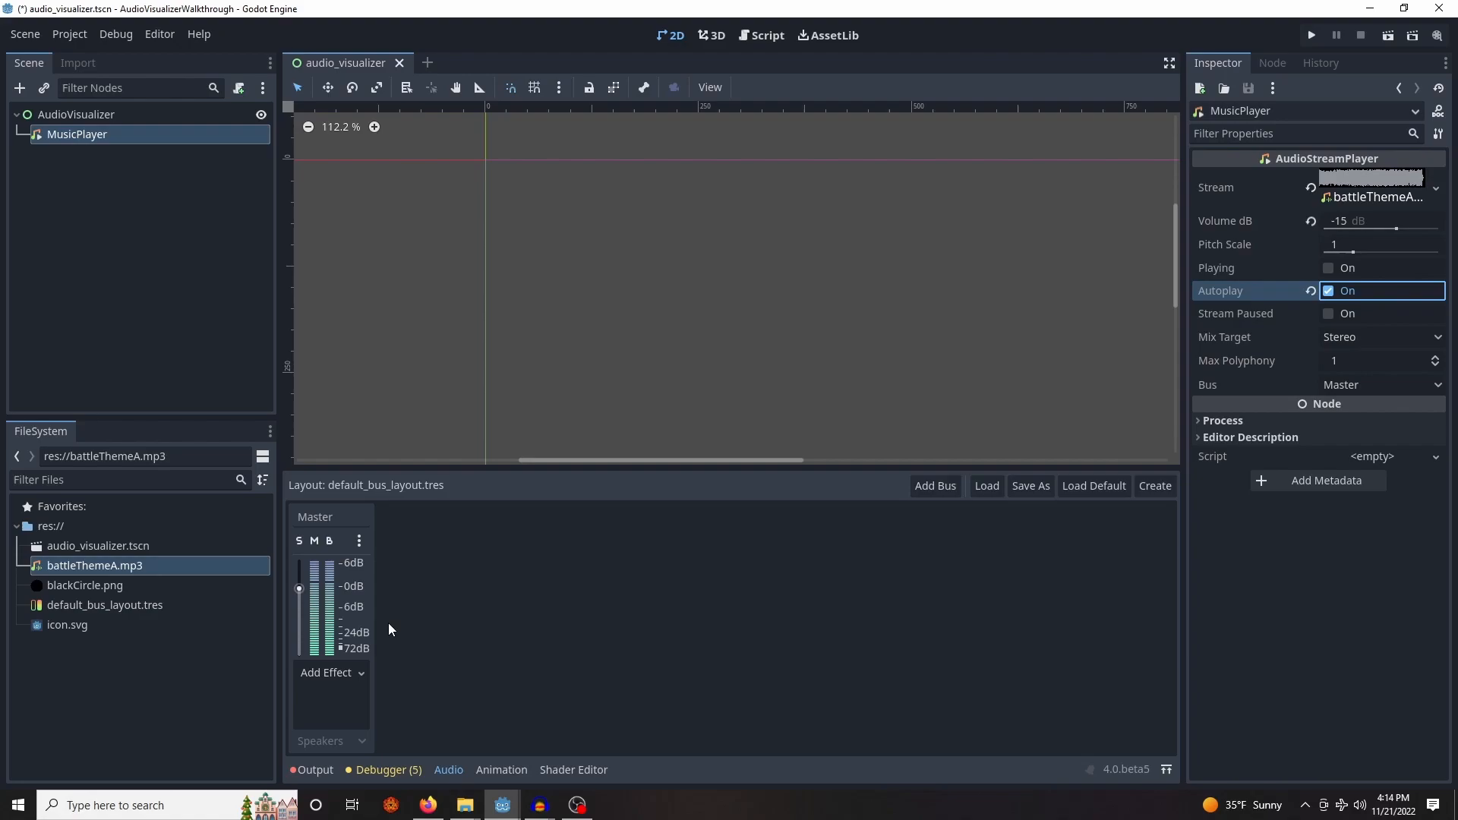
mouse_move(470, 622)
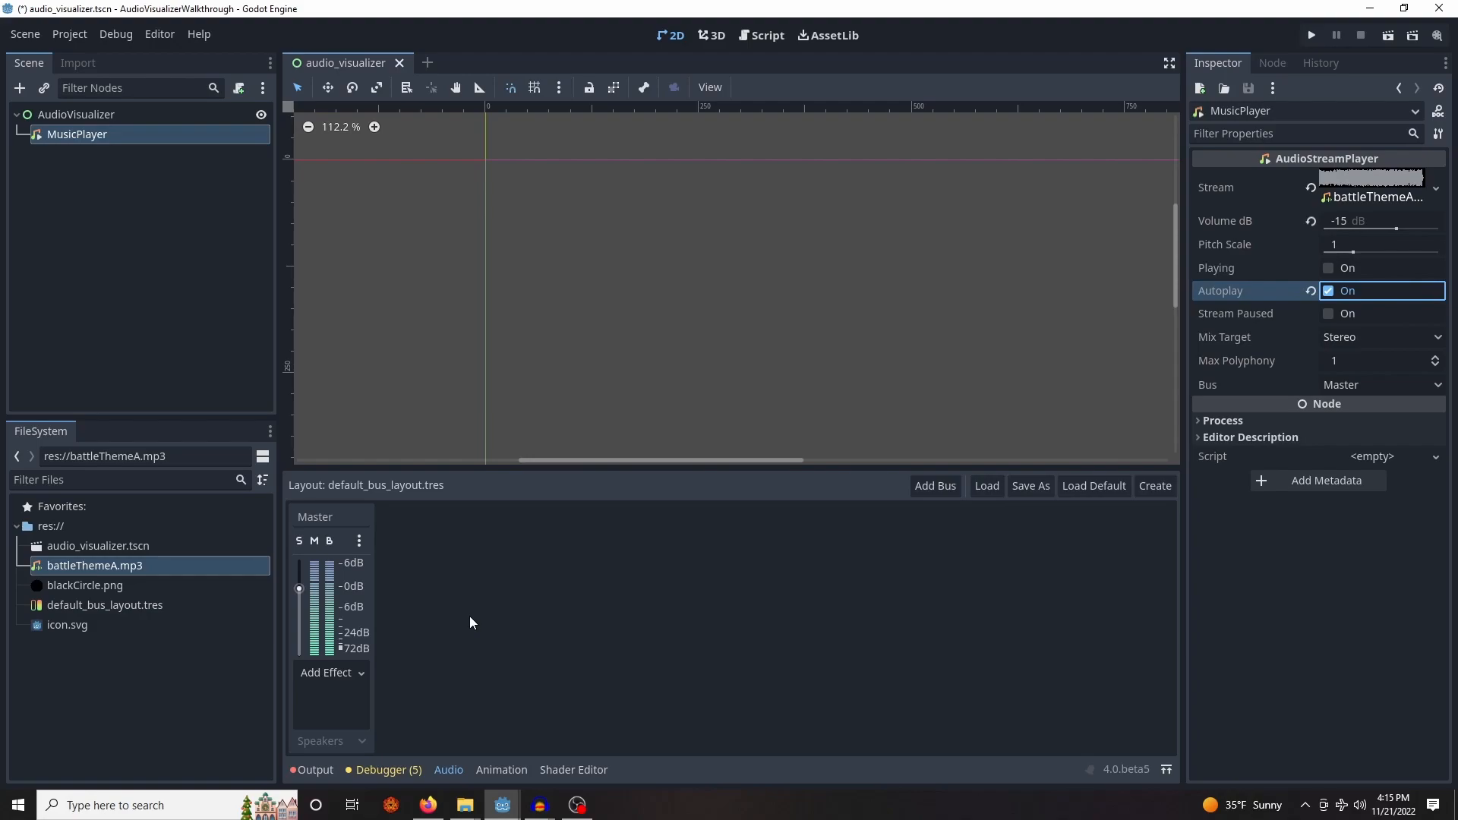
mouse_move(936, 486)
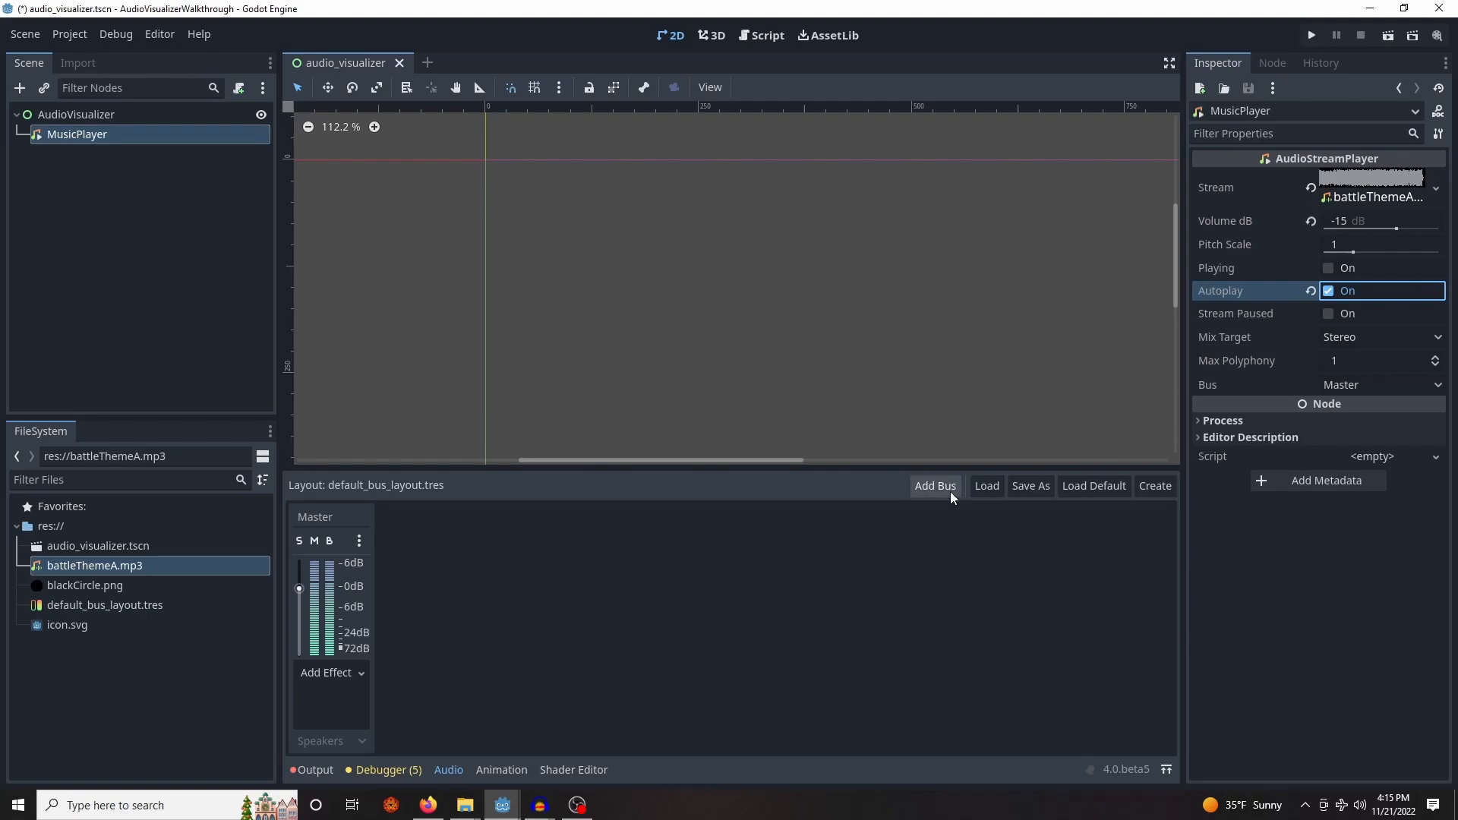
click(935, 486)
text(Music)
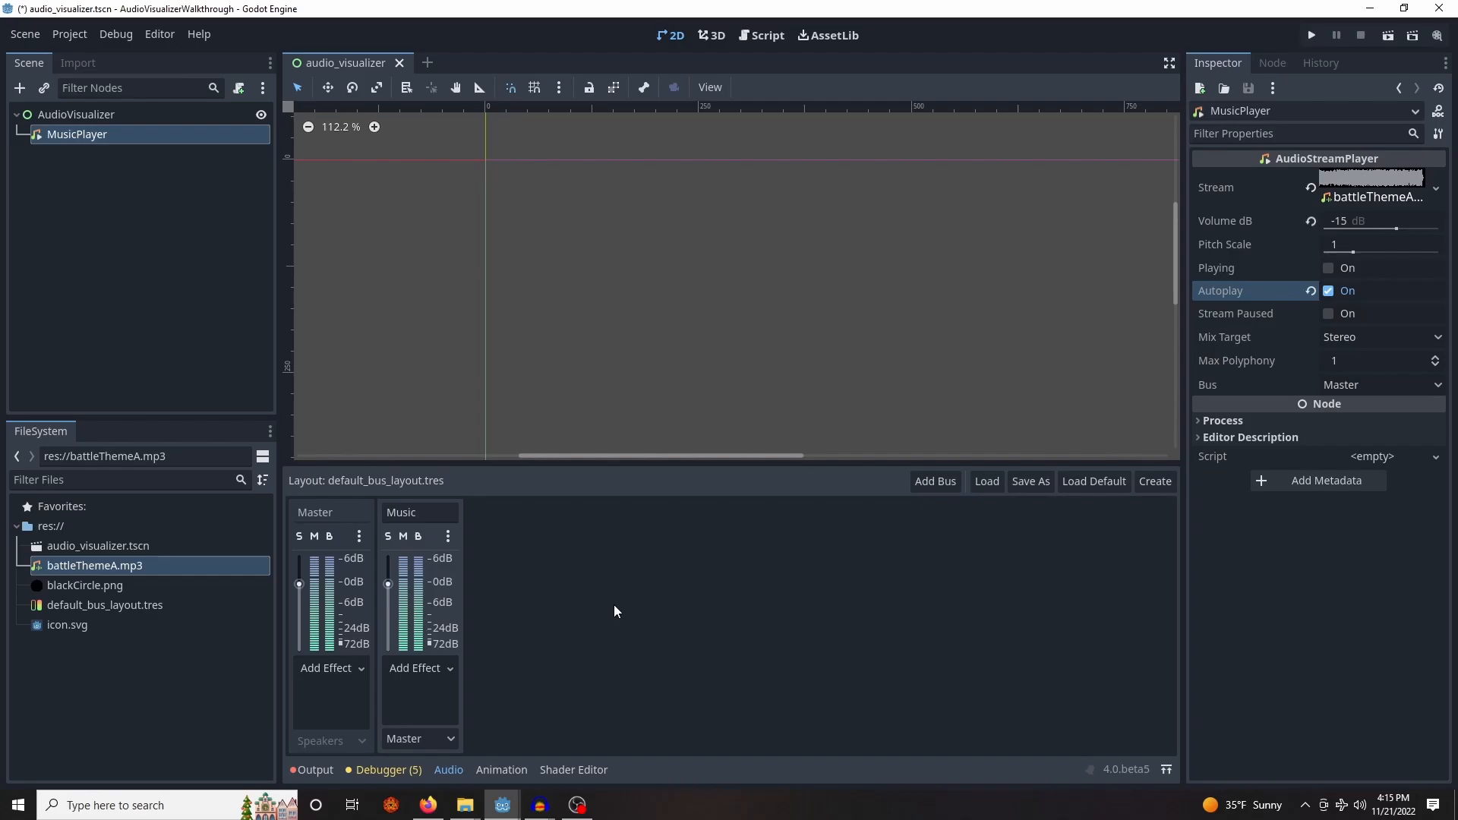
mouse_move(462, 679)
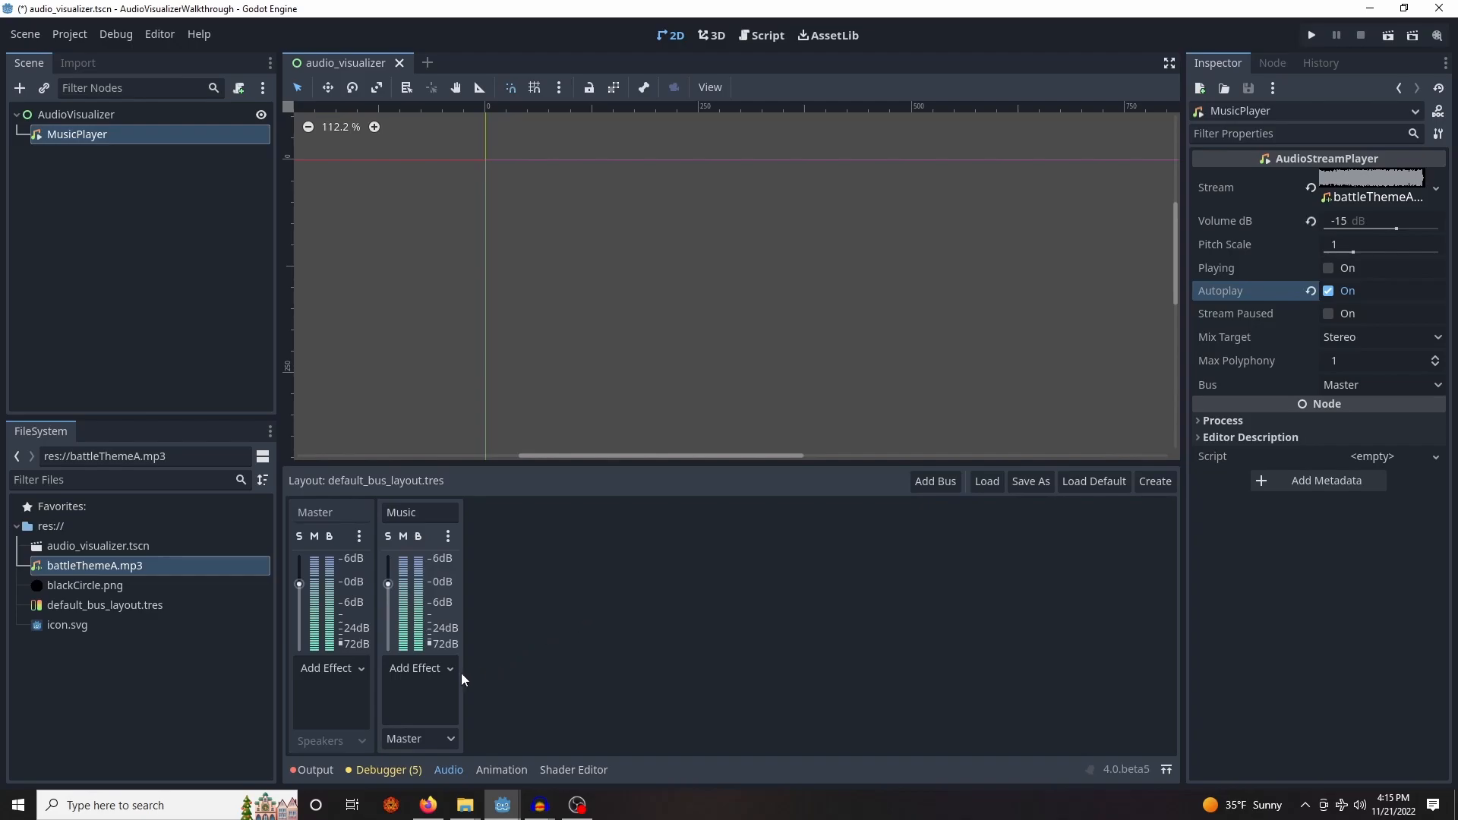
click(415, 668)
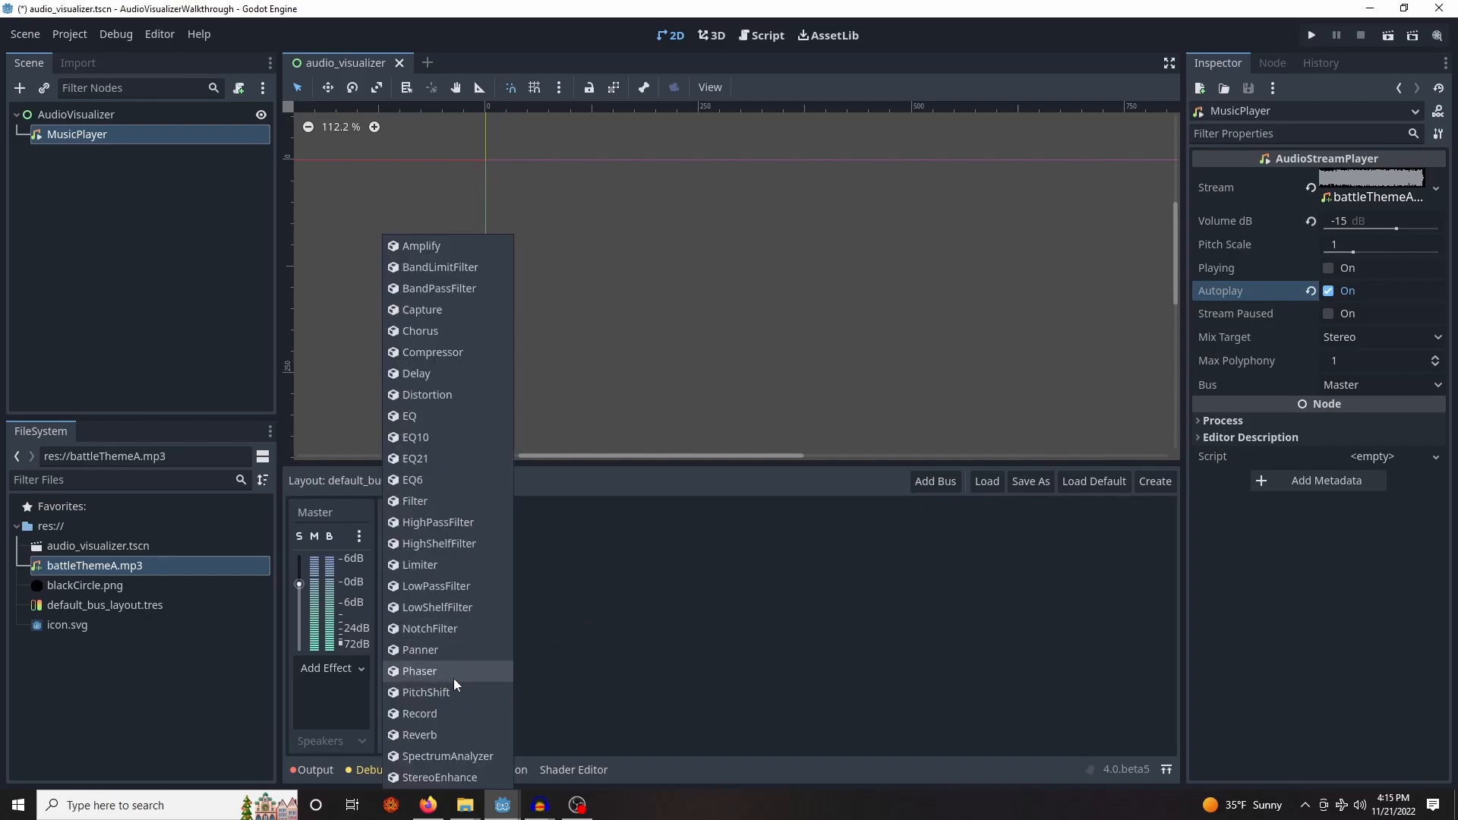
mouse_move(478, 788)
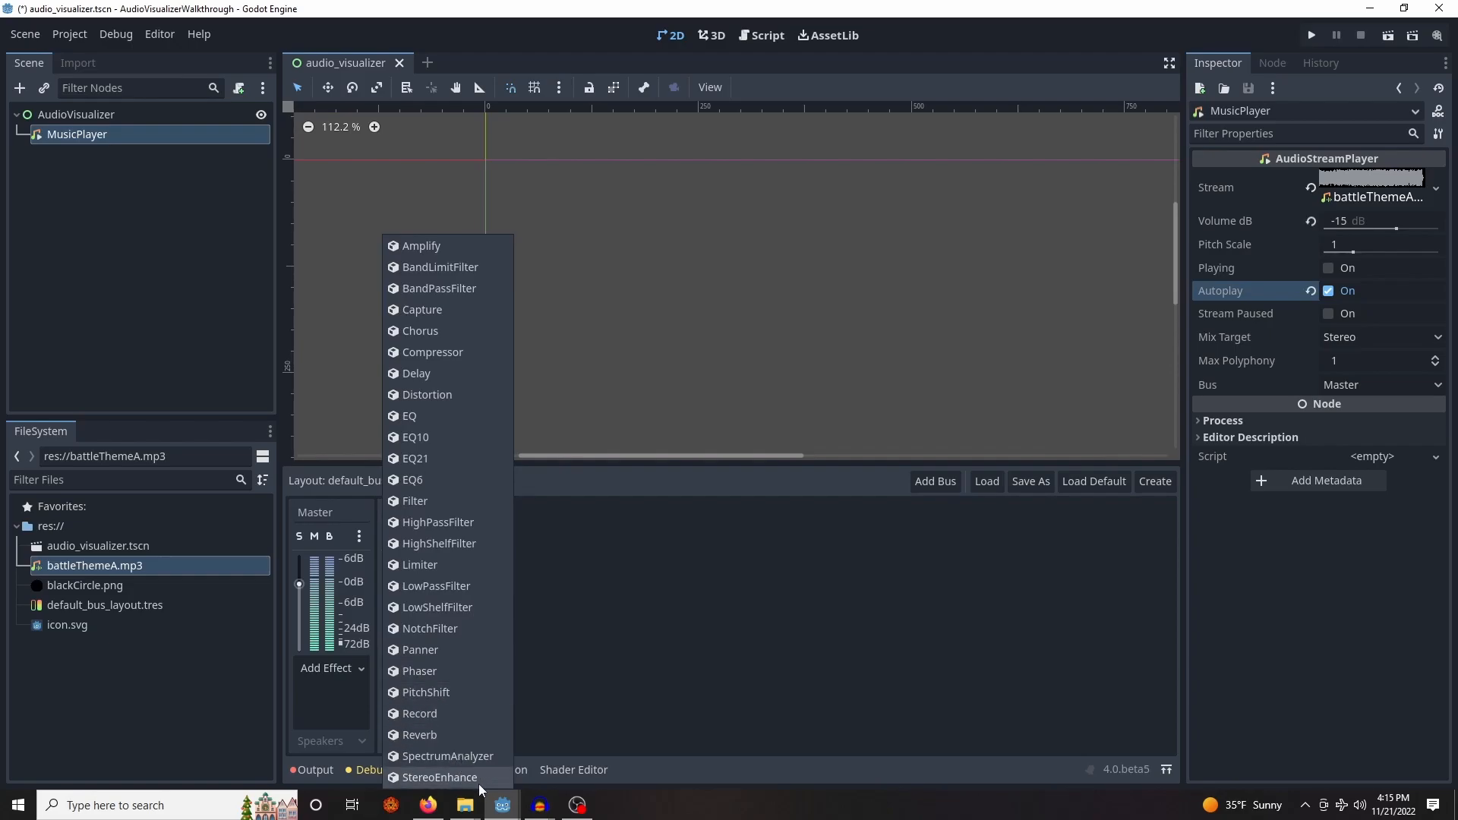
click(448, 755)
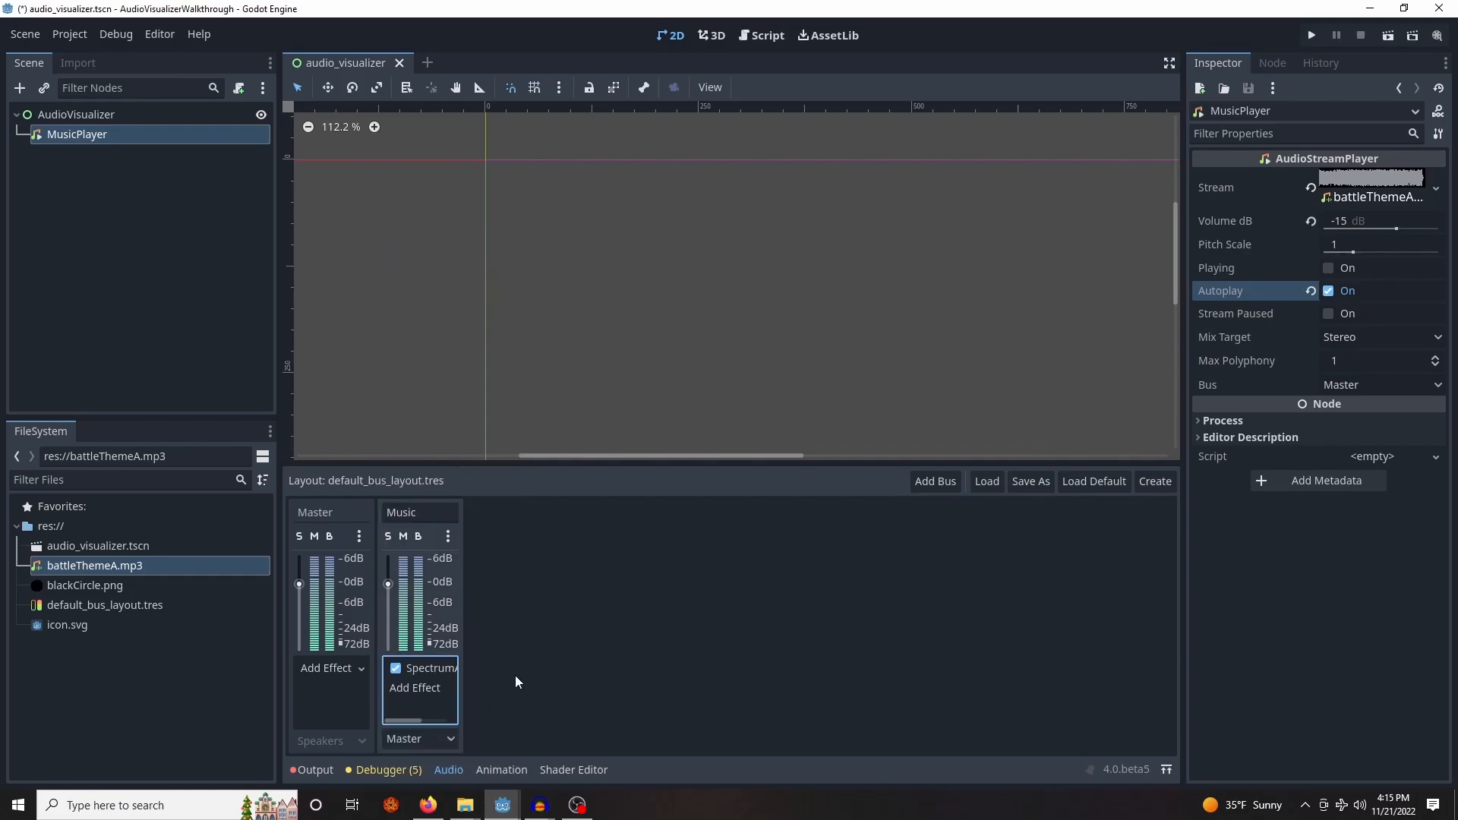
click(180, 182)
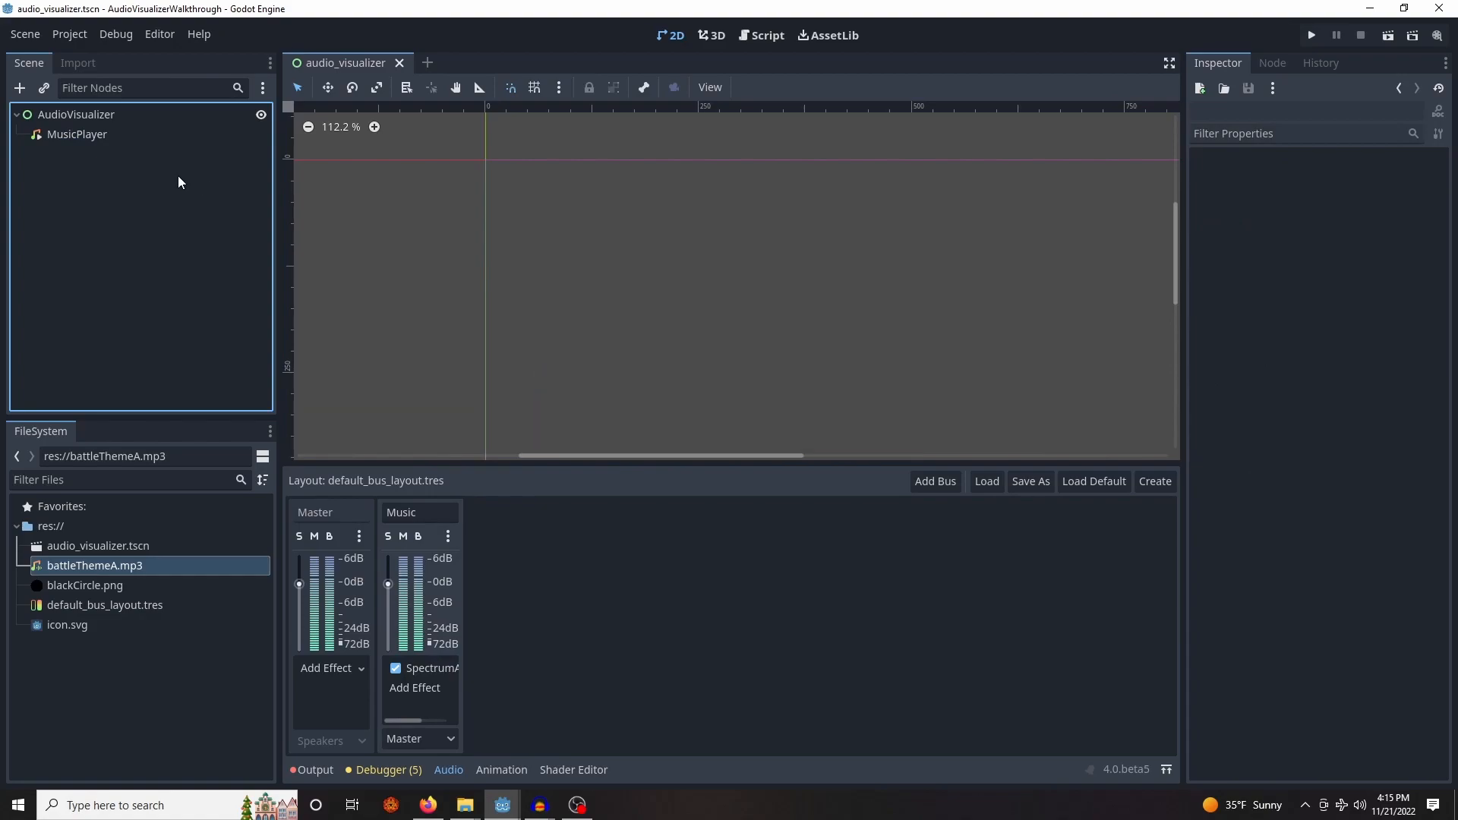
mouse_move(139, 122)
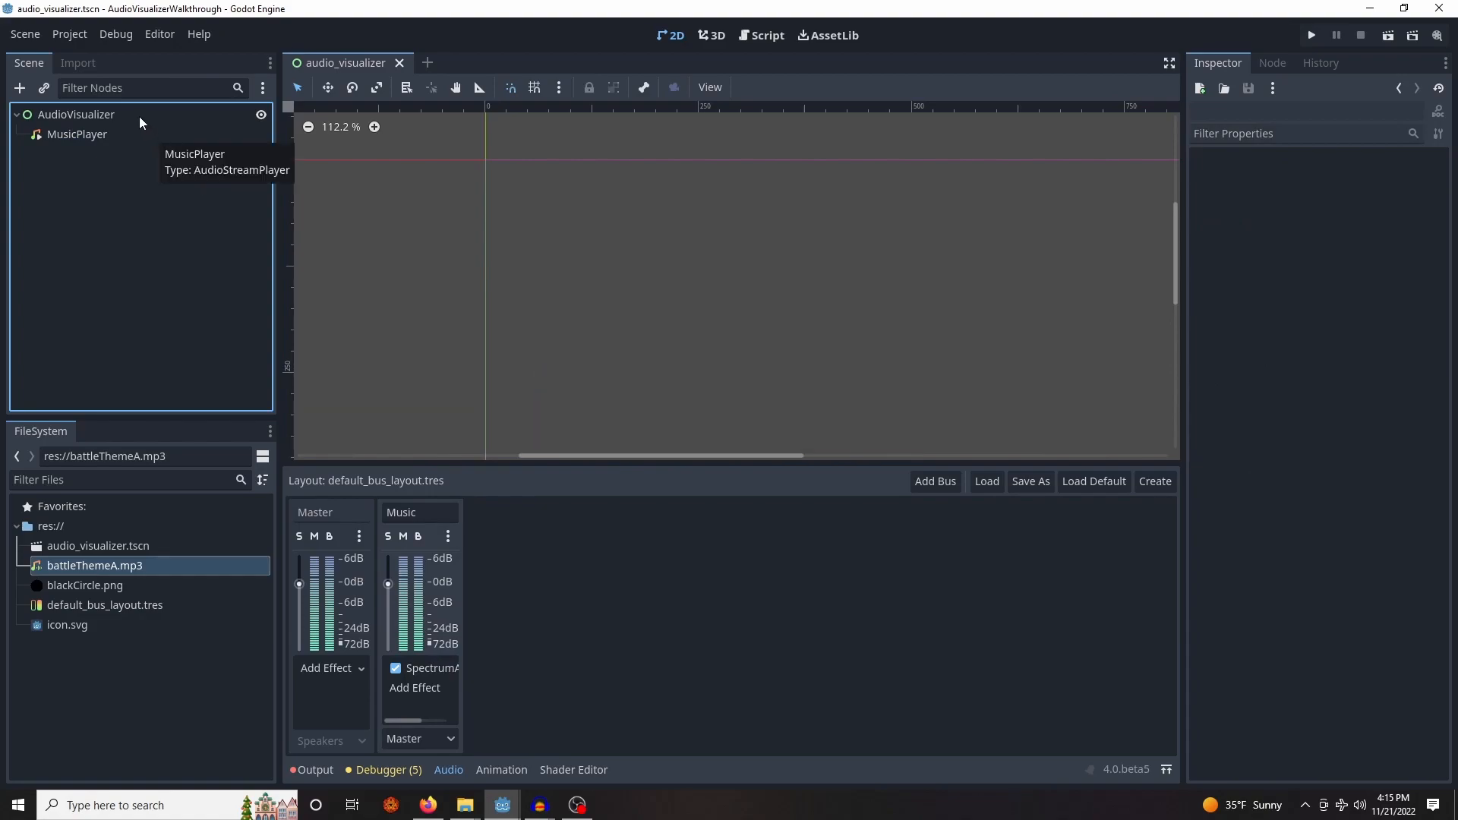
Add a CircleBase TextureRect under AudioVisualizer with blackCircle.png as its texture
click(76, 114)
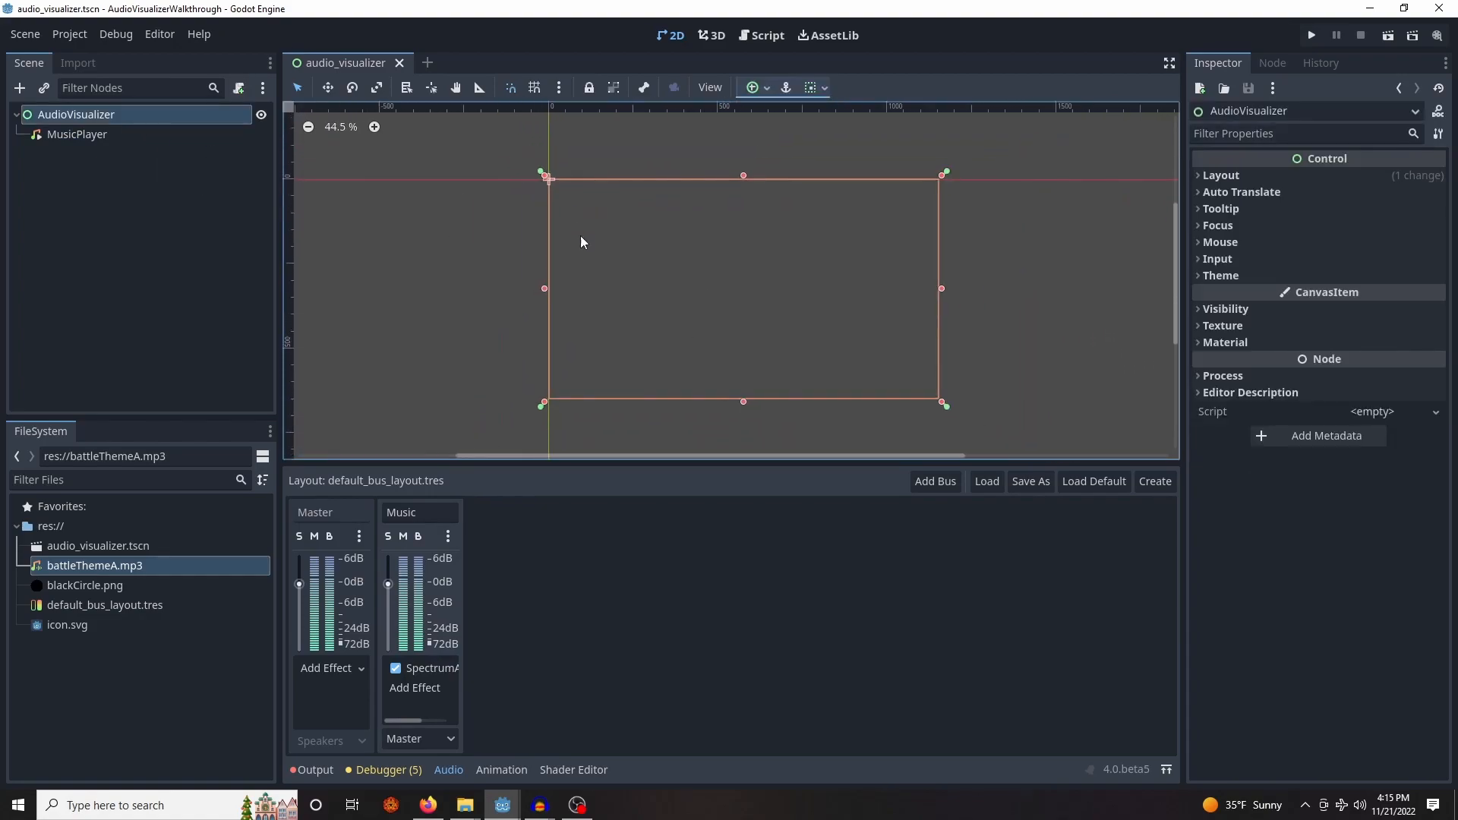
right_click(77, 134)
text(CircleBase)
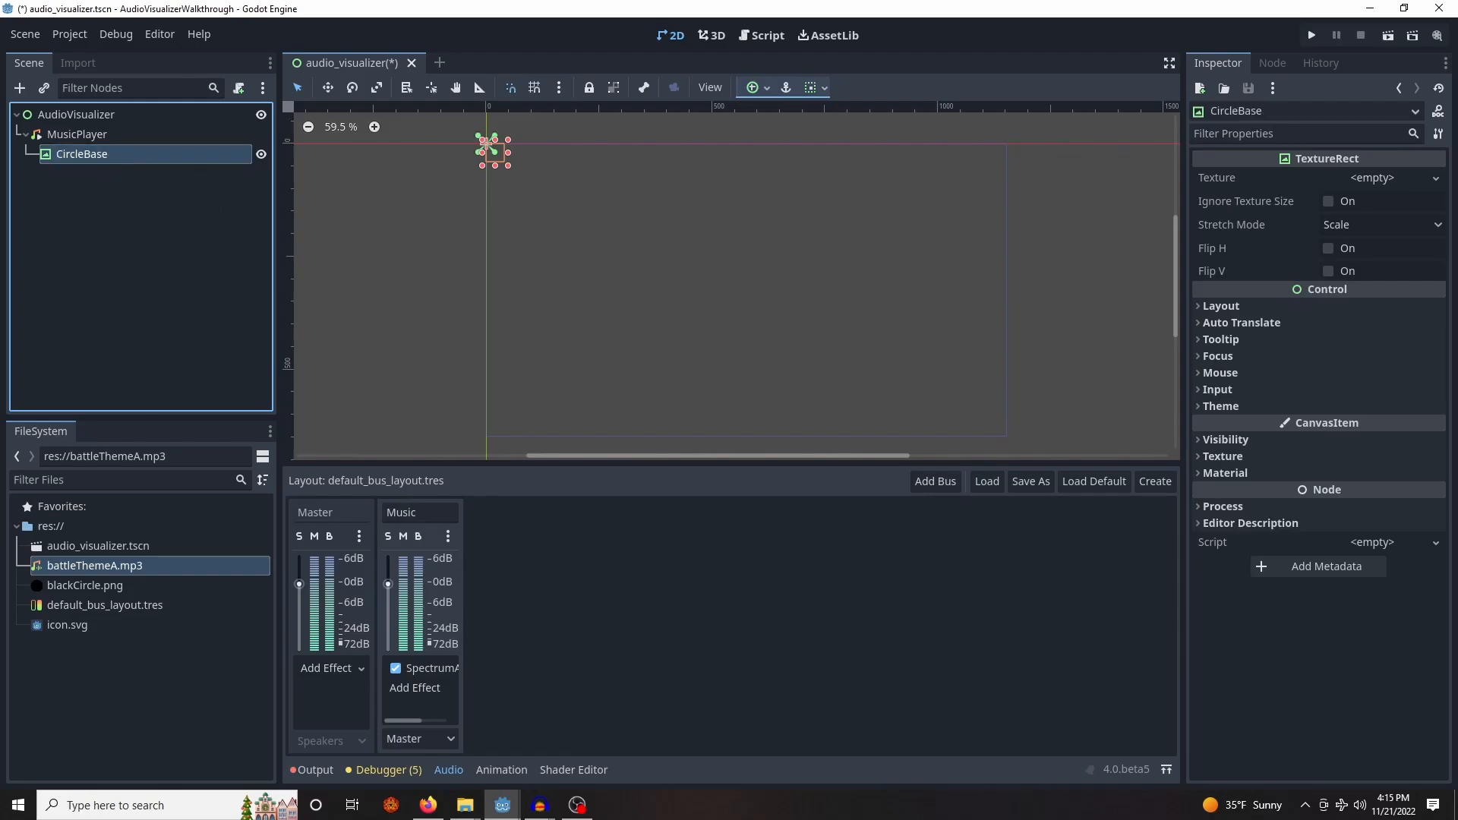
click(85, 585)
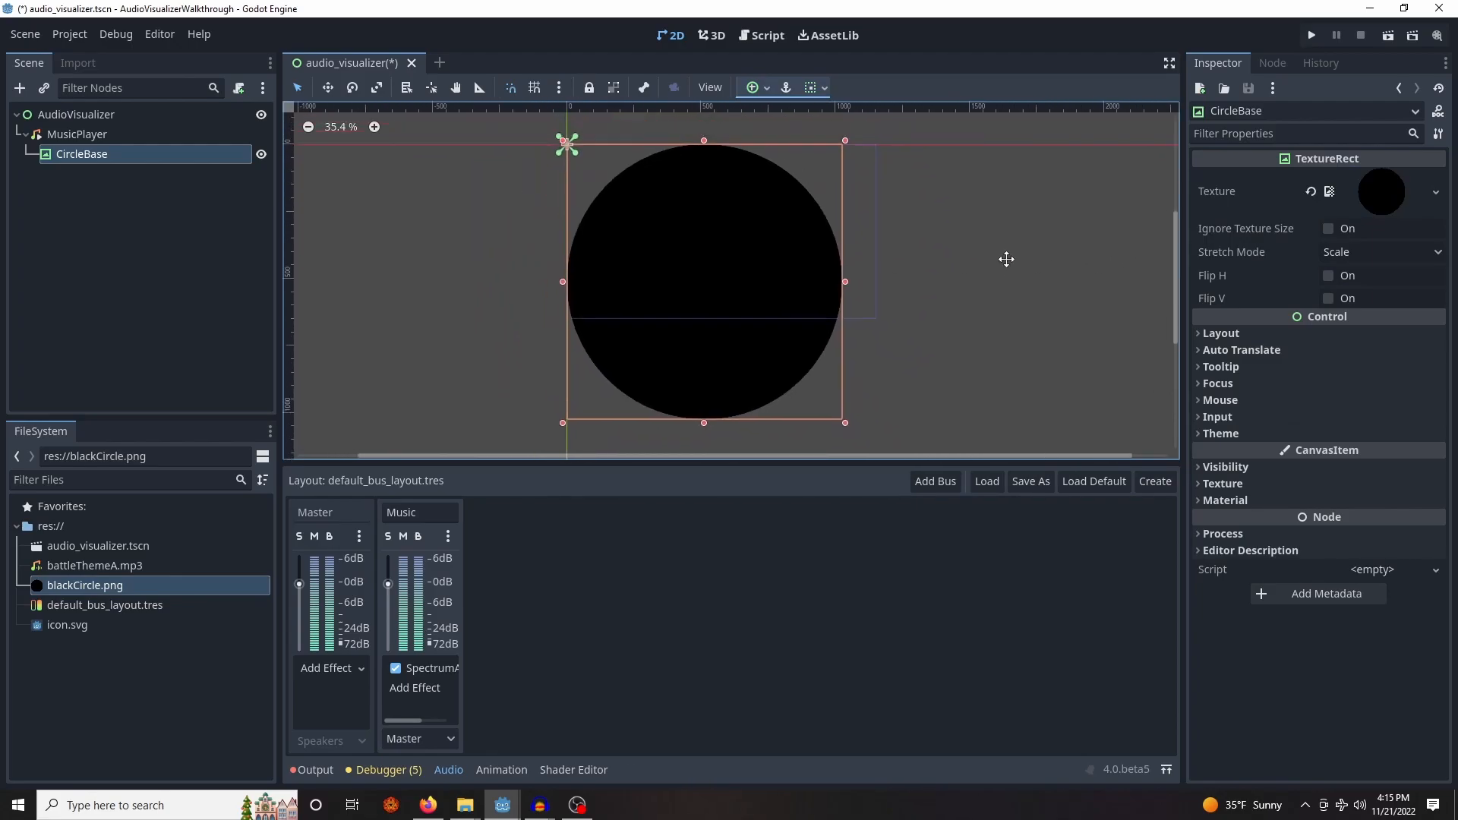
Give CircleBase Ignore Texture Size, size 64×64, scale 7×7, top-left anchor, and save
click(1329, 228)
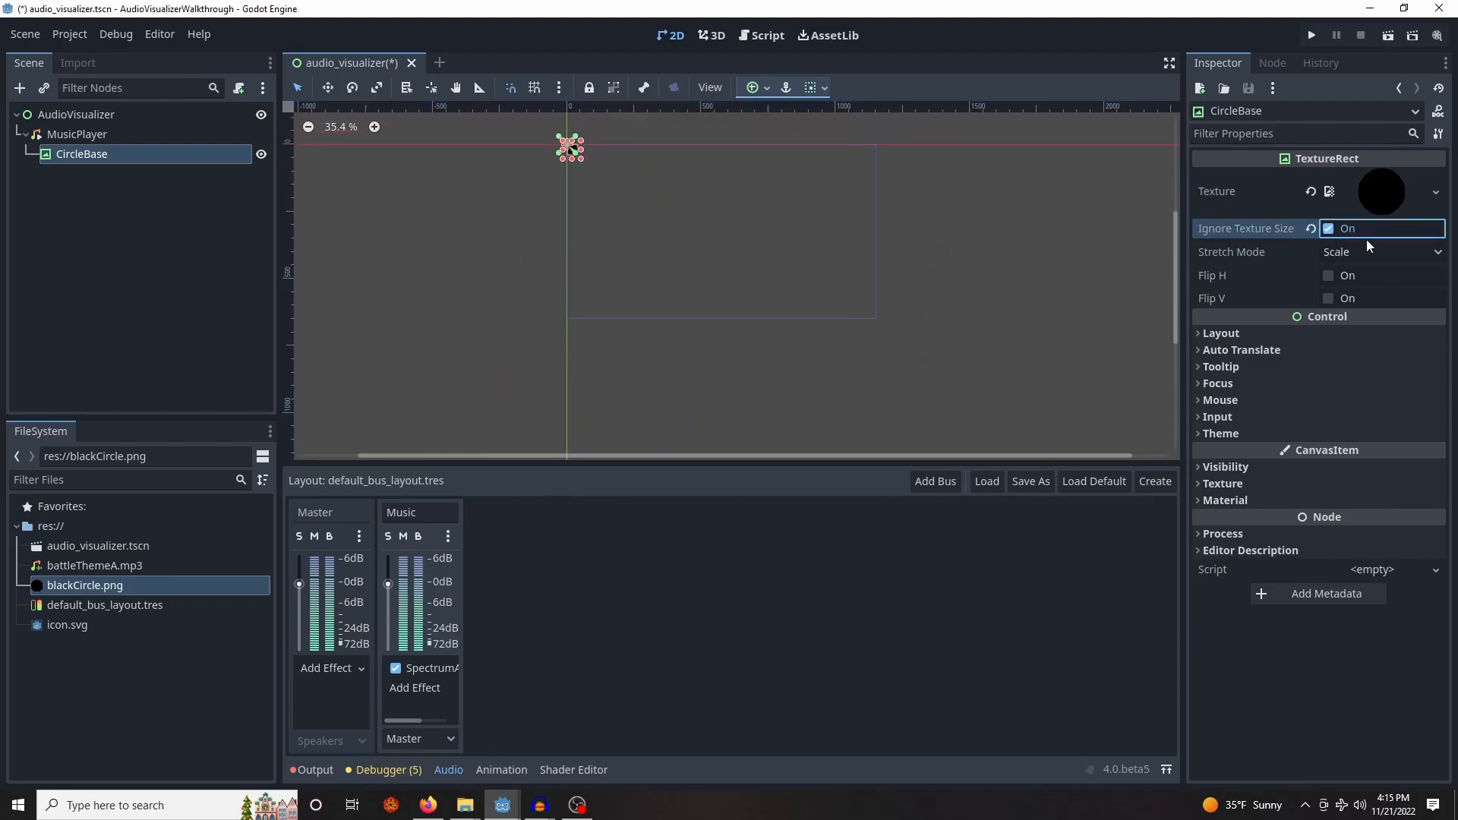
click(1221, 333)
text(64)
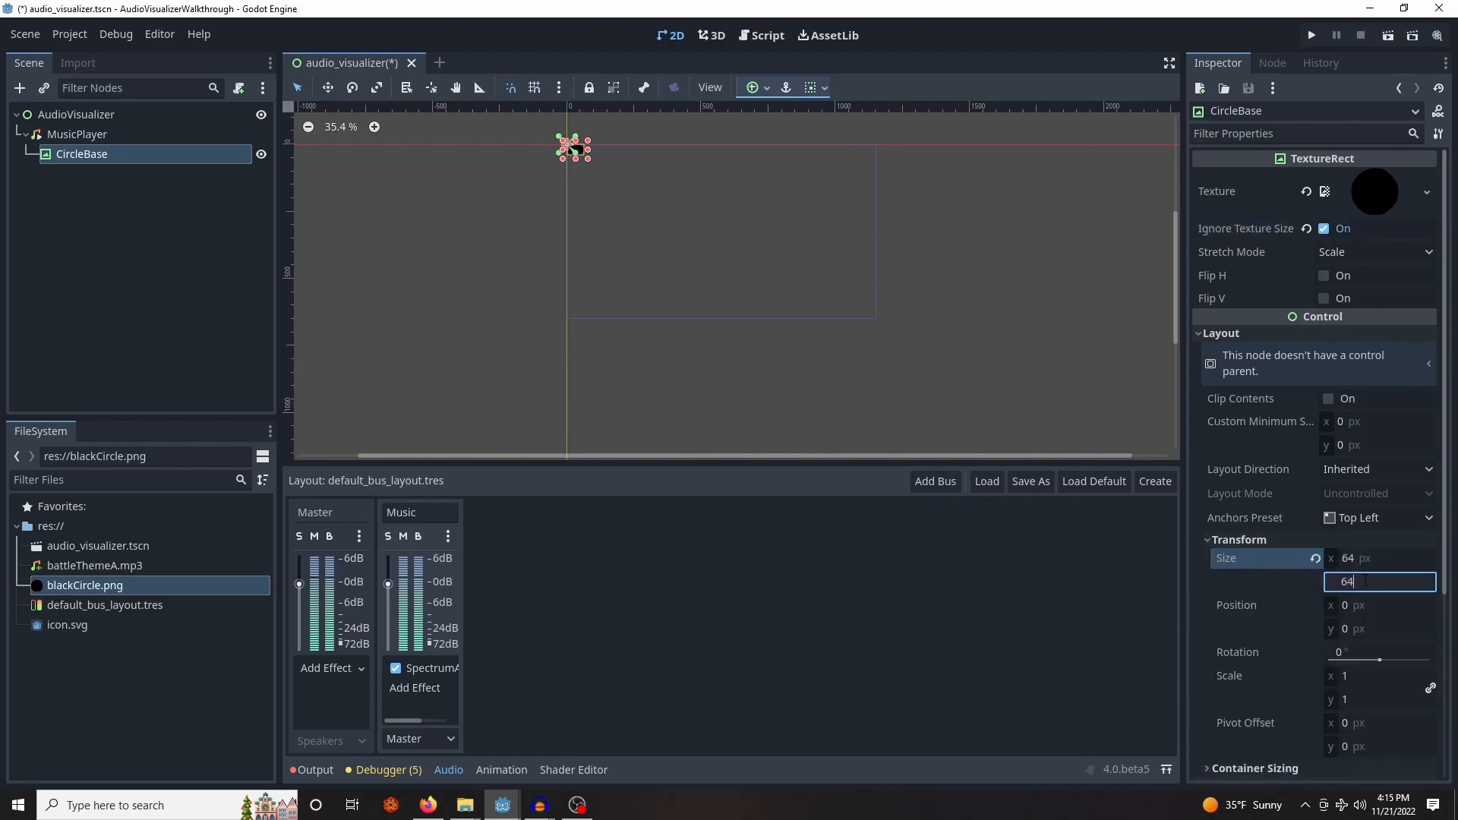
text(7)
key(Return)
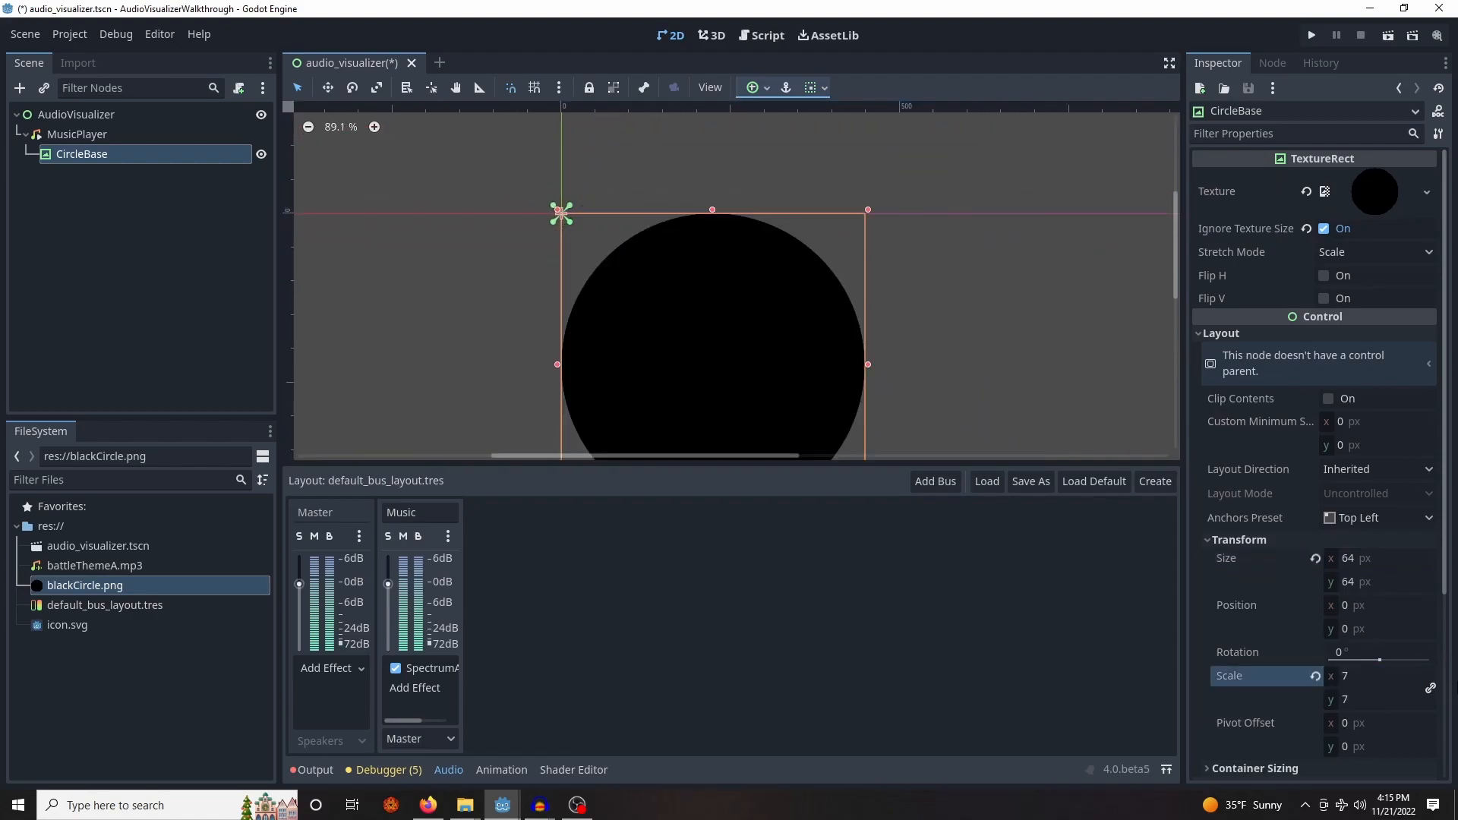
scroll(down, 3)
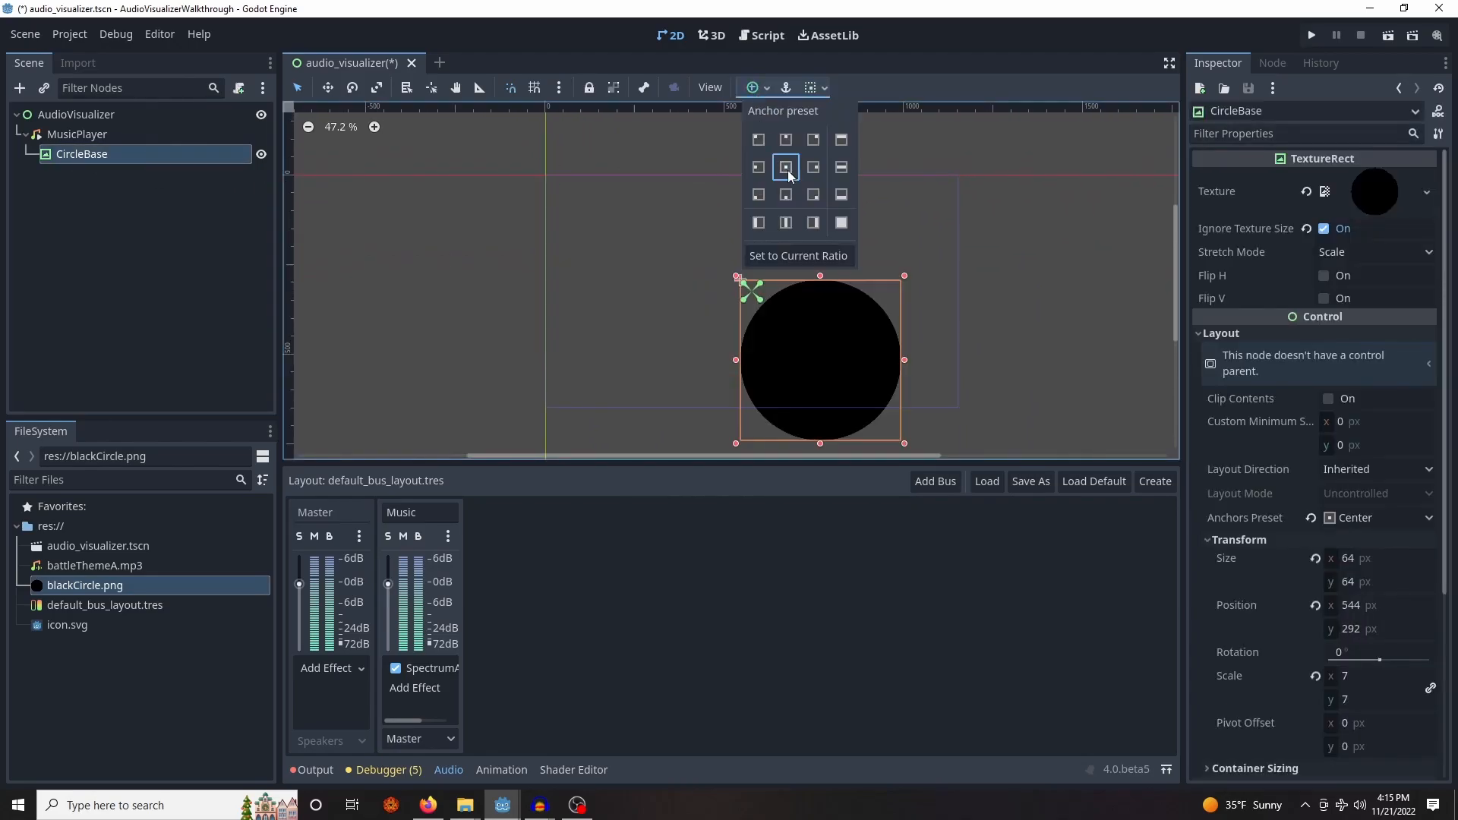
mouse_move(795, 194)
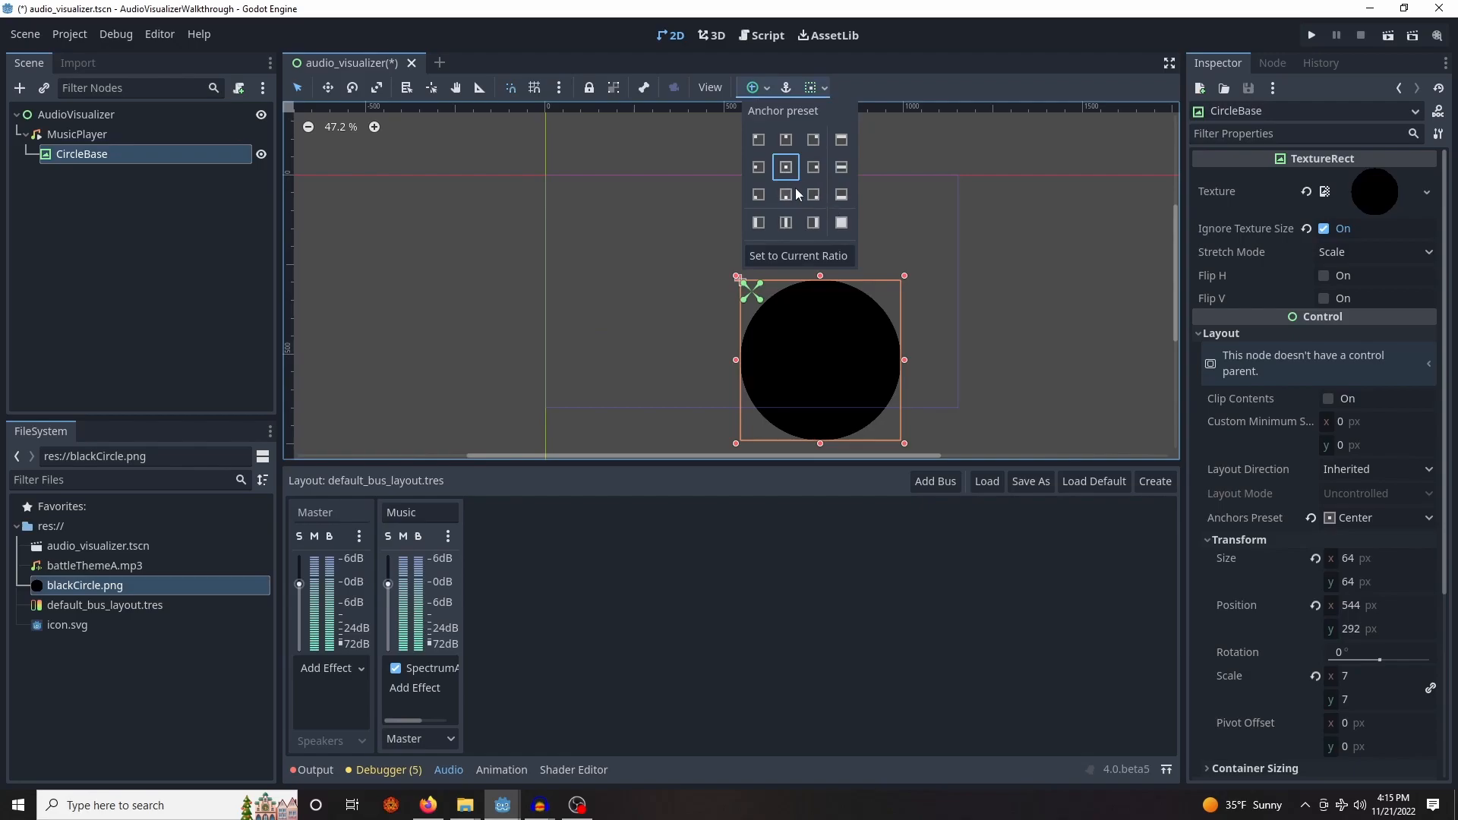
click(758, 140)
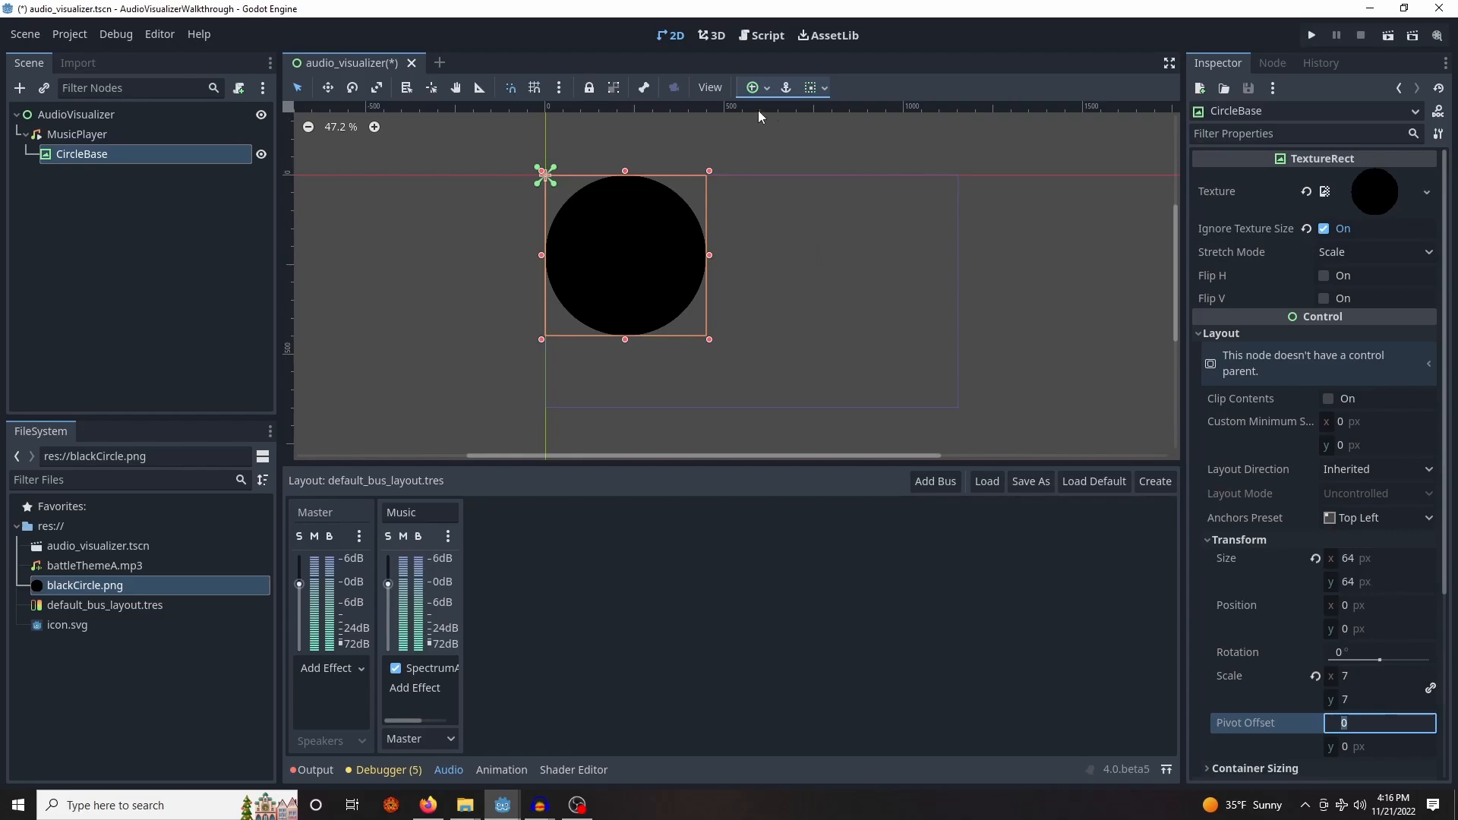
mouse_move(173, 233)
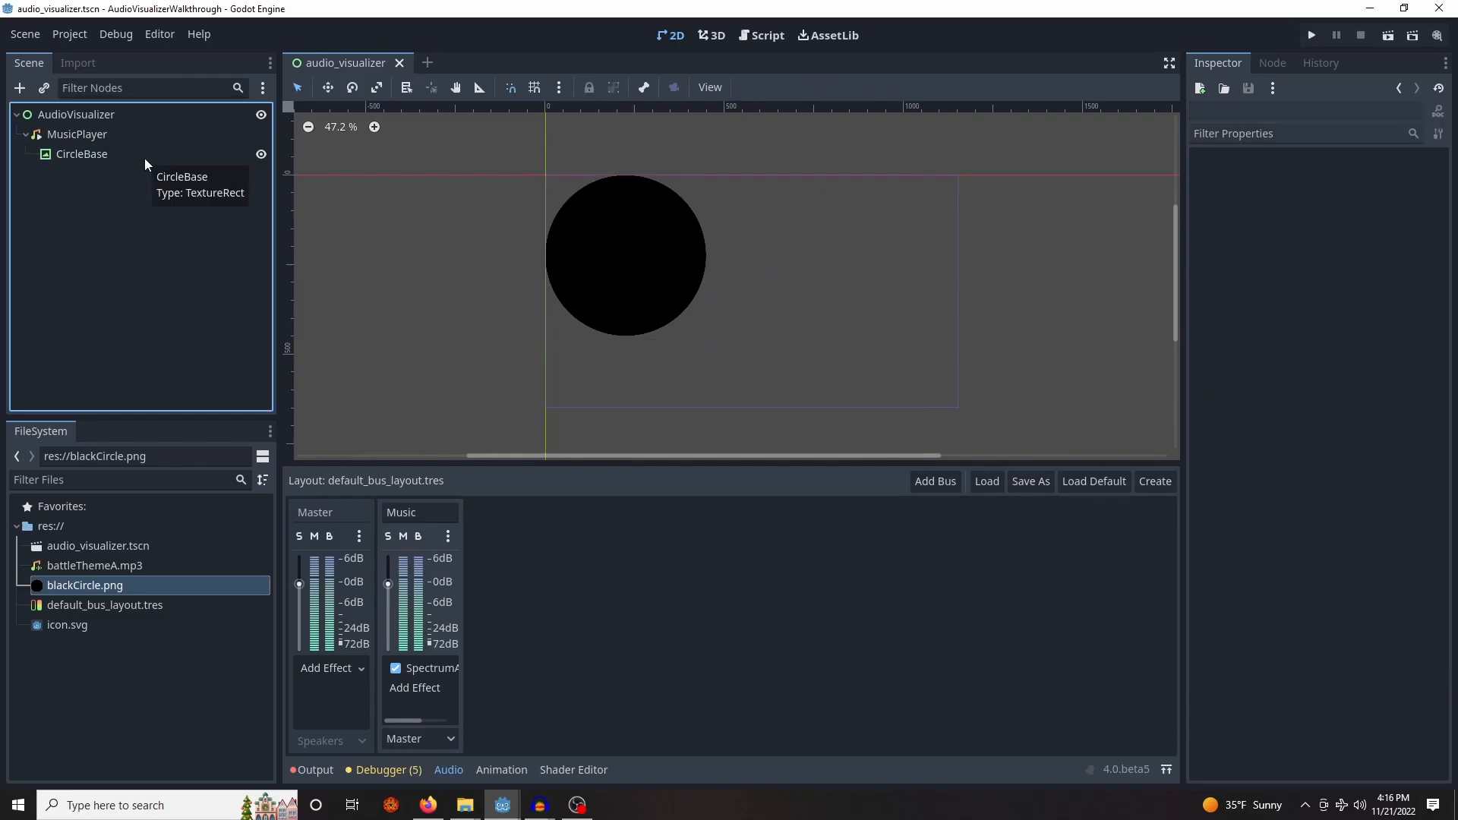
Add a Control named Right under CircleBase and a Control named Bottom under Right
click(18, 87)
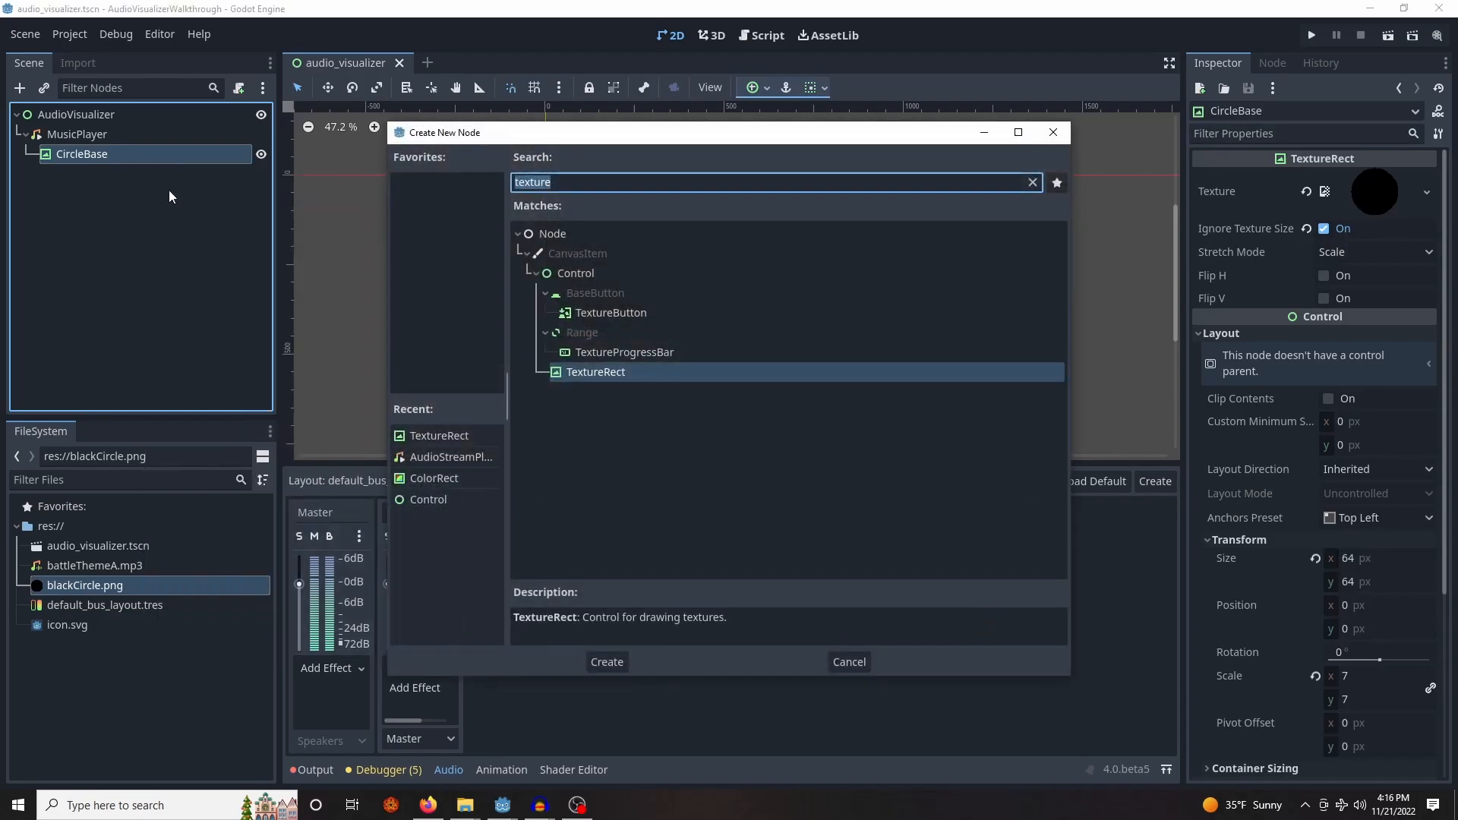
click(606, 662)
text(contro)
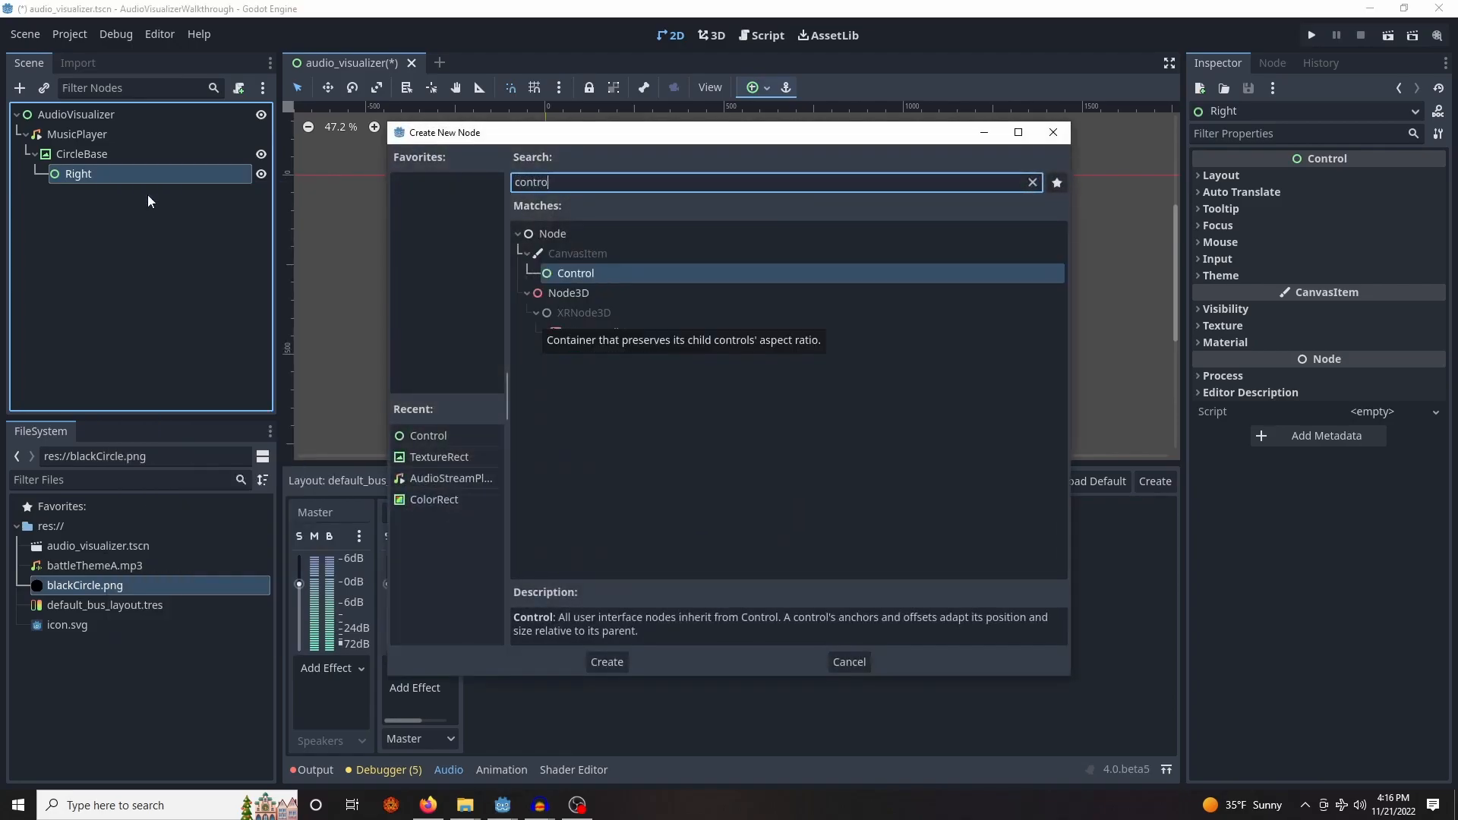
click(605, 661)
text(Bottom)
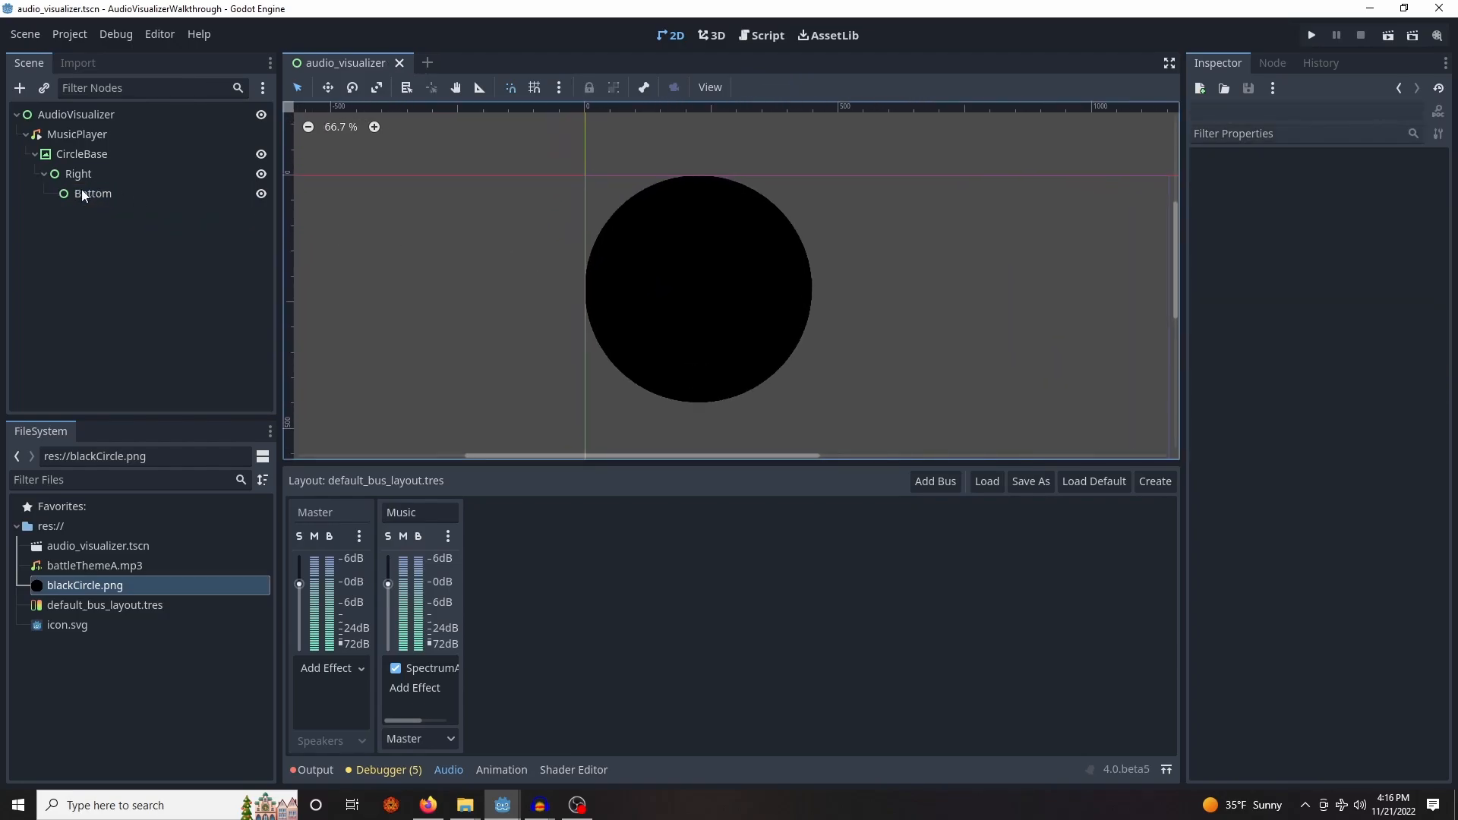
click(93, 194)
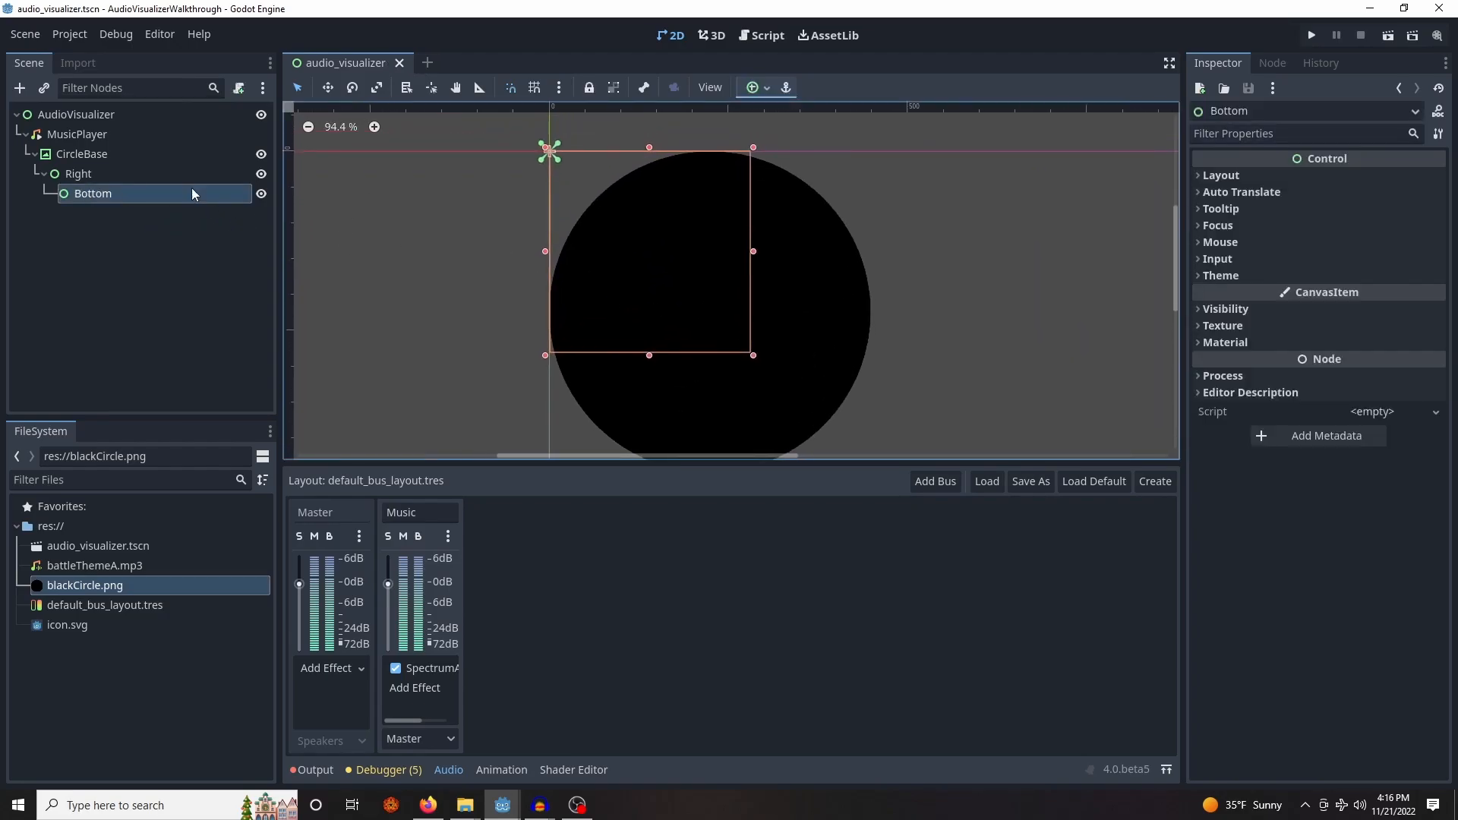
Apply the Center anchor preset to the Right and Bottom controls
click(78, 174)
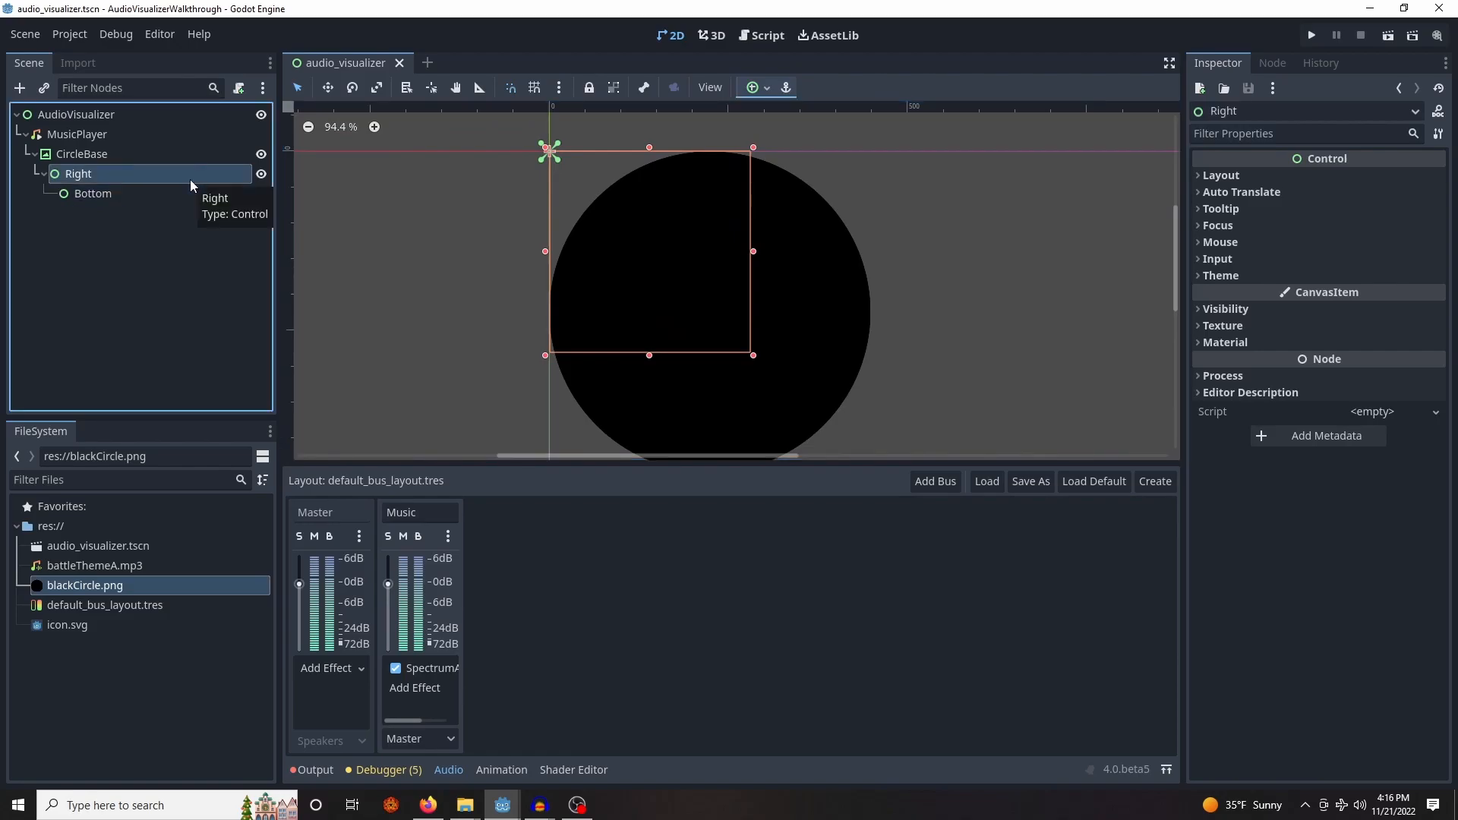
click(93, 193)
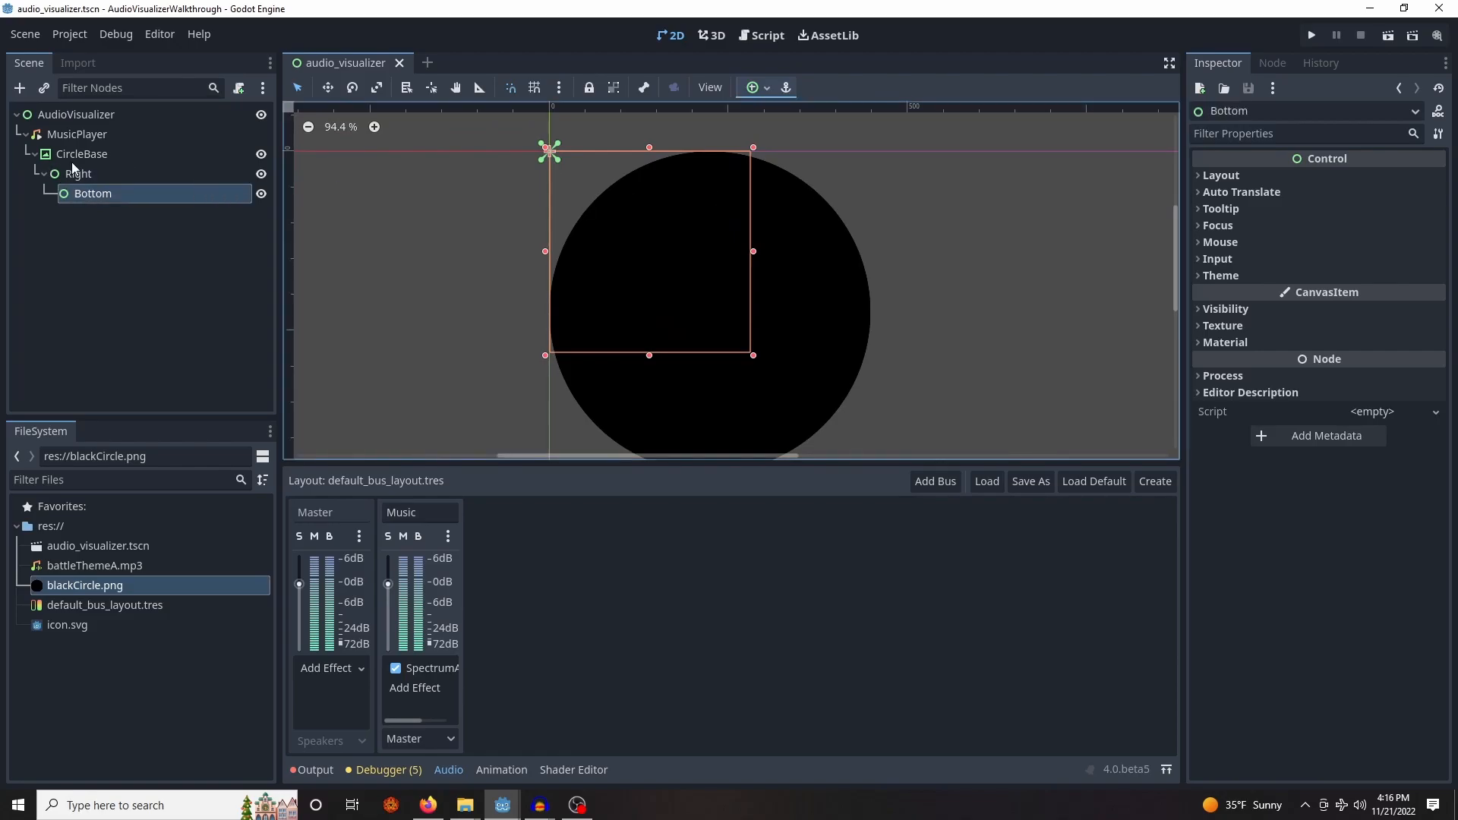
click(79, 174)
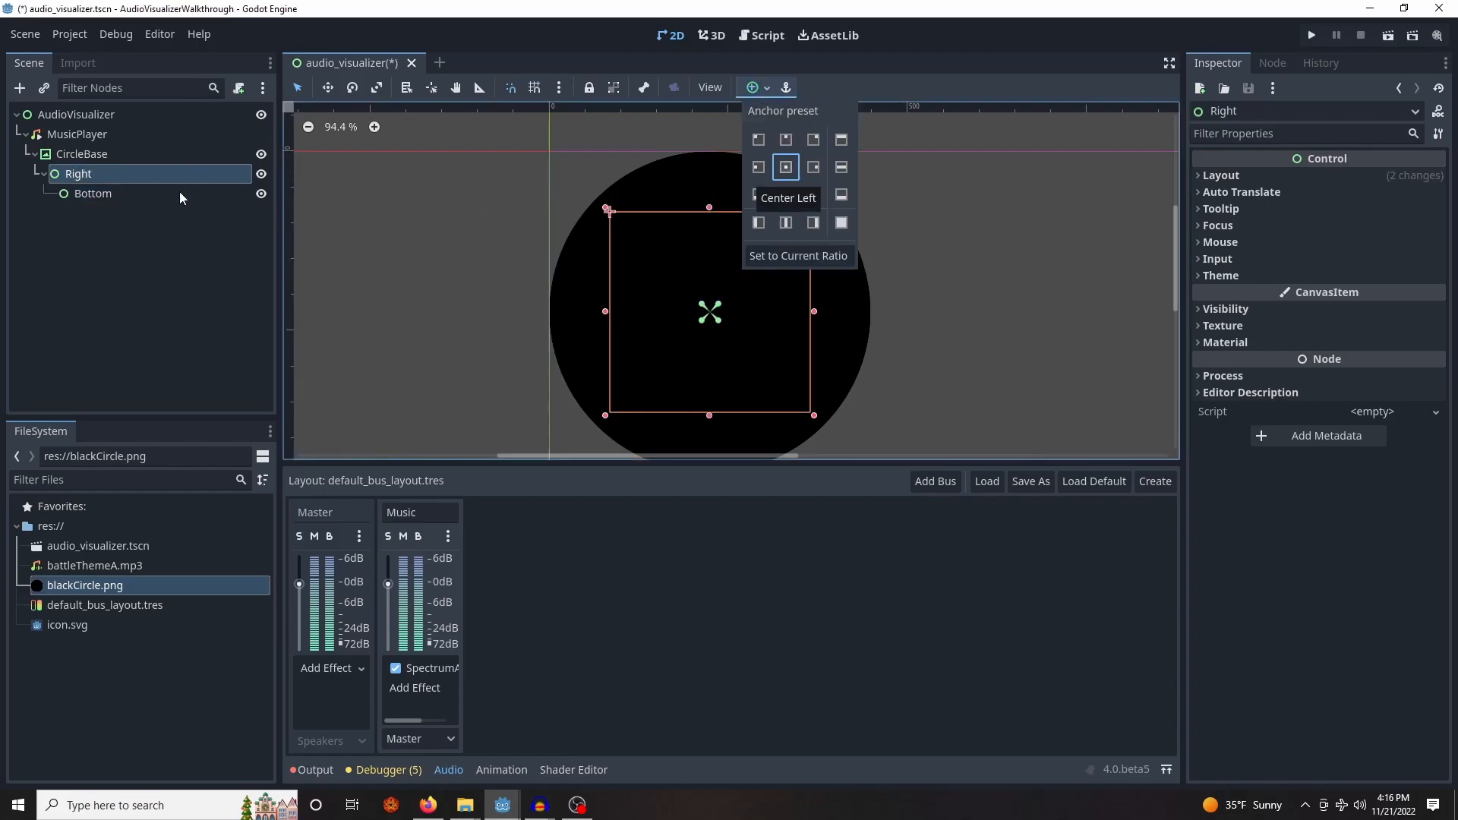
click(93, 194)
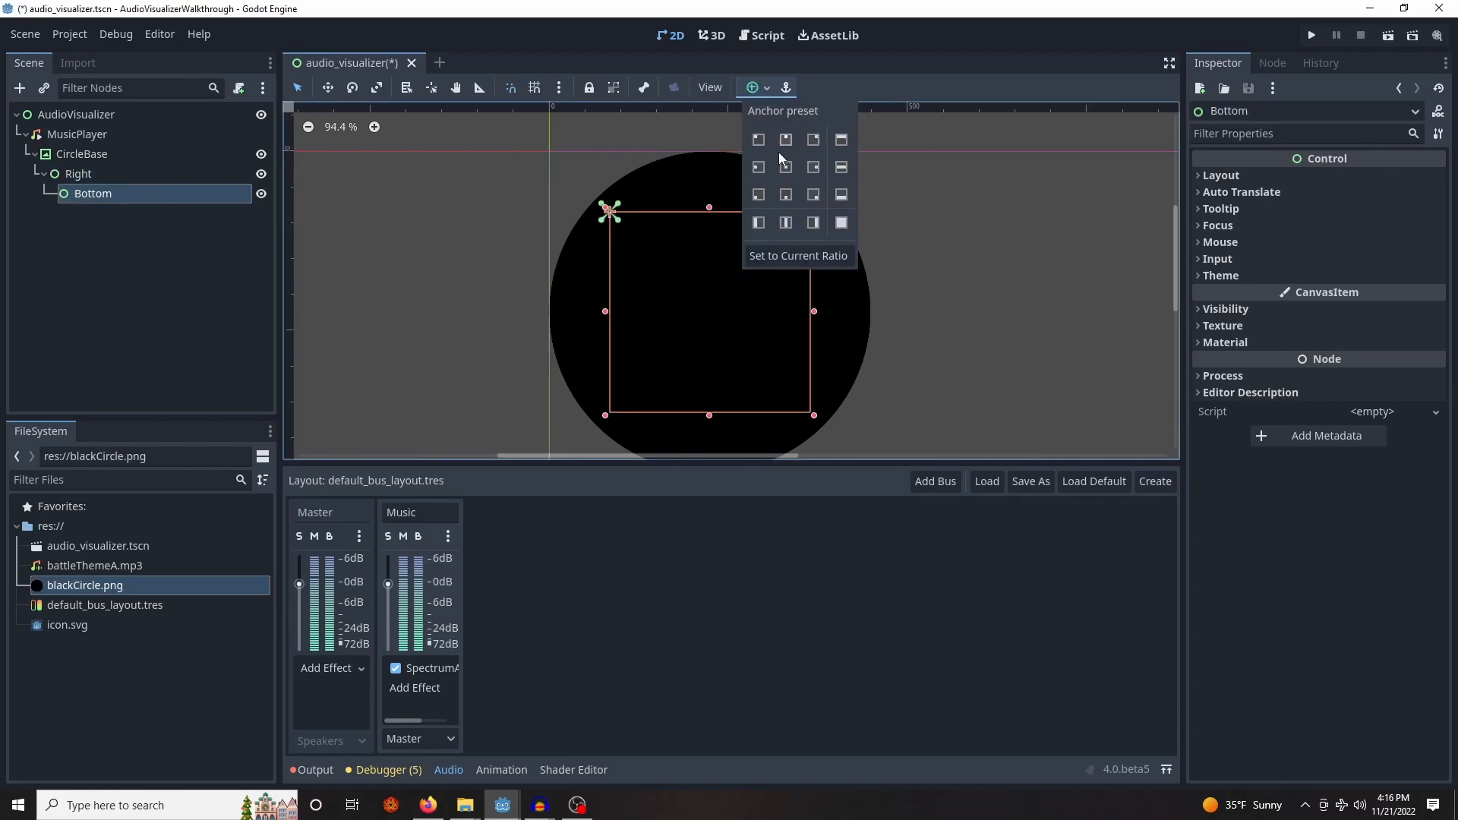
click(785, 167)
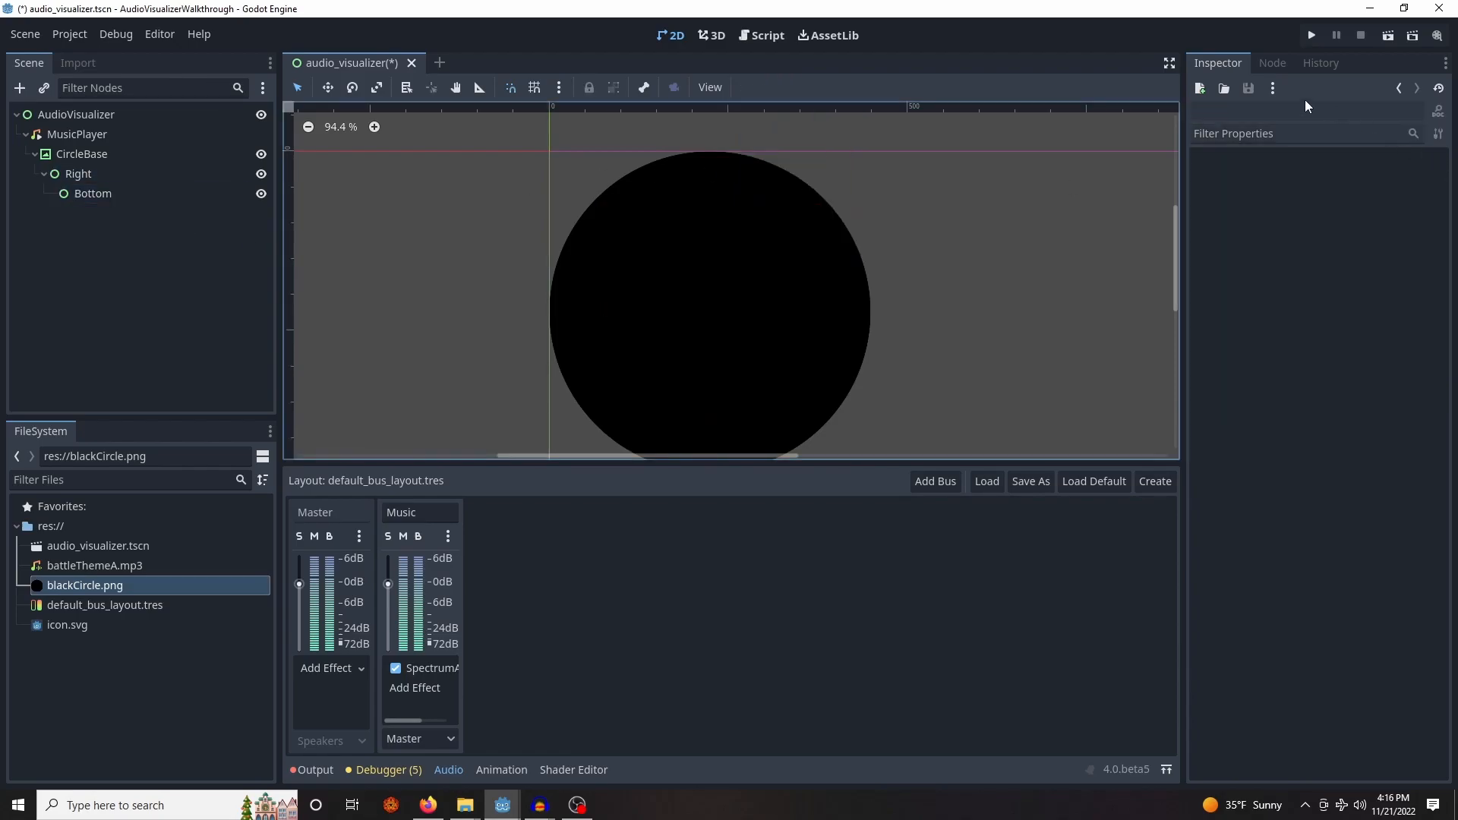
Add a white ColorRect under Bottom and resize it to 2 by 1 px
right_click(92, 193)
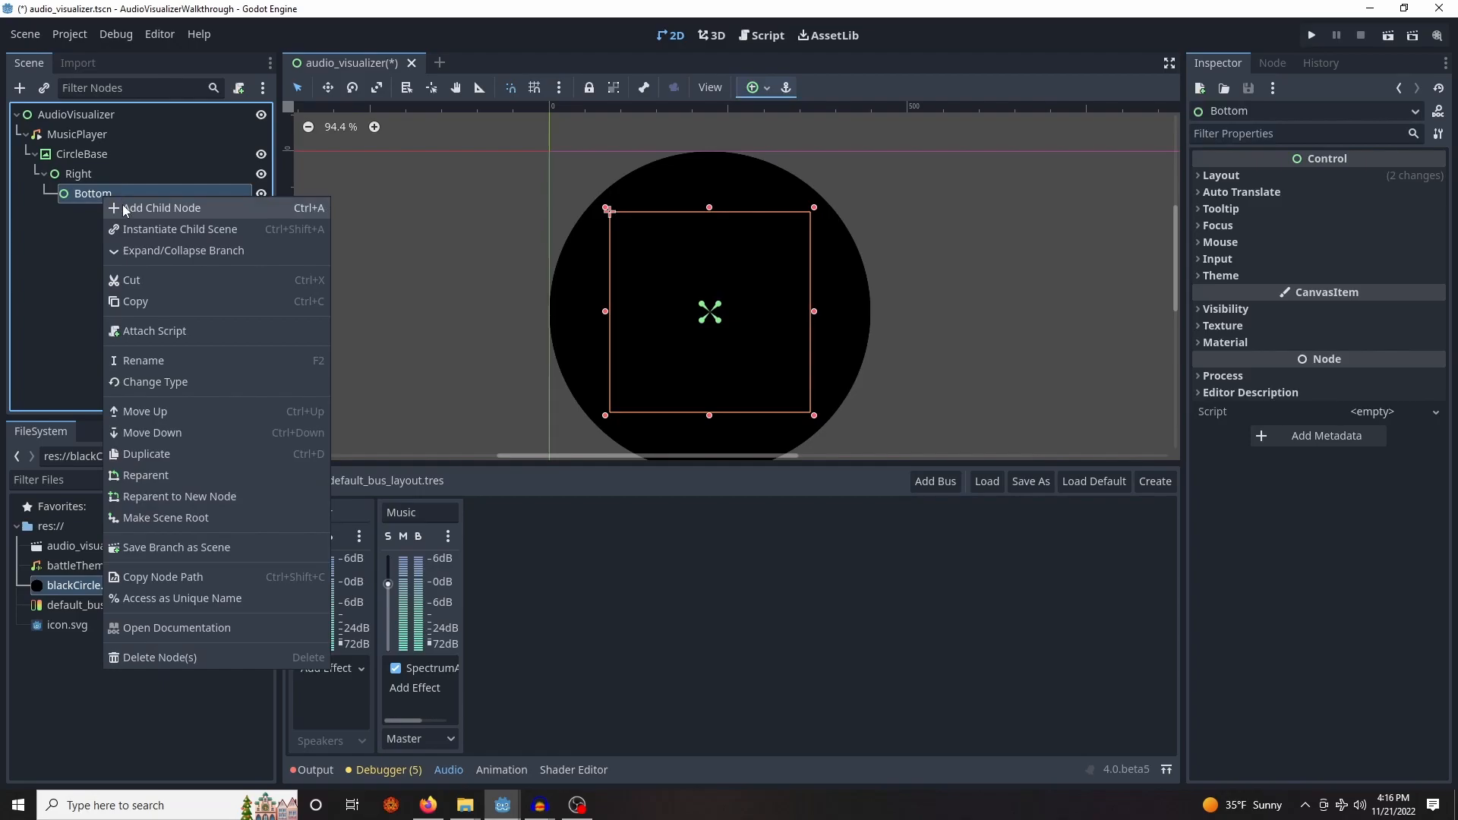
click(163, 207)
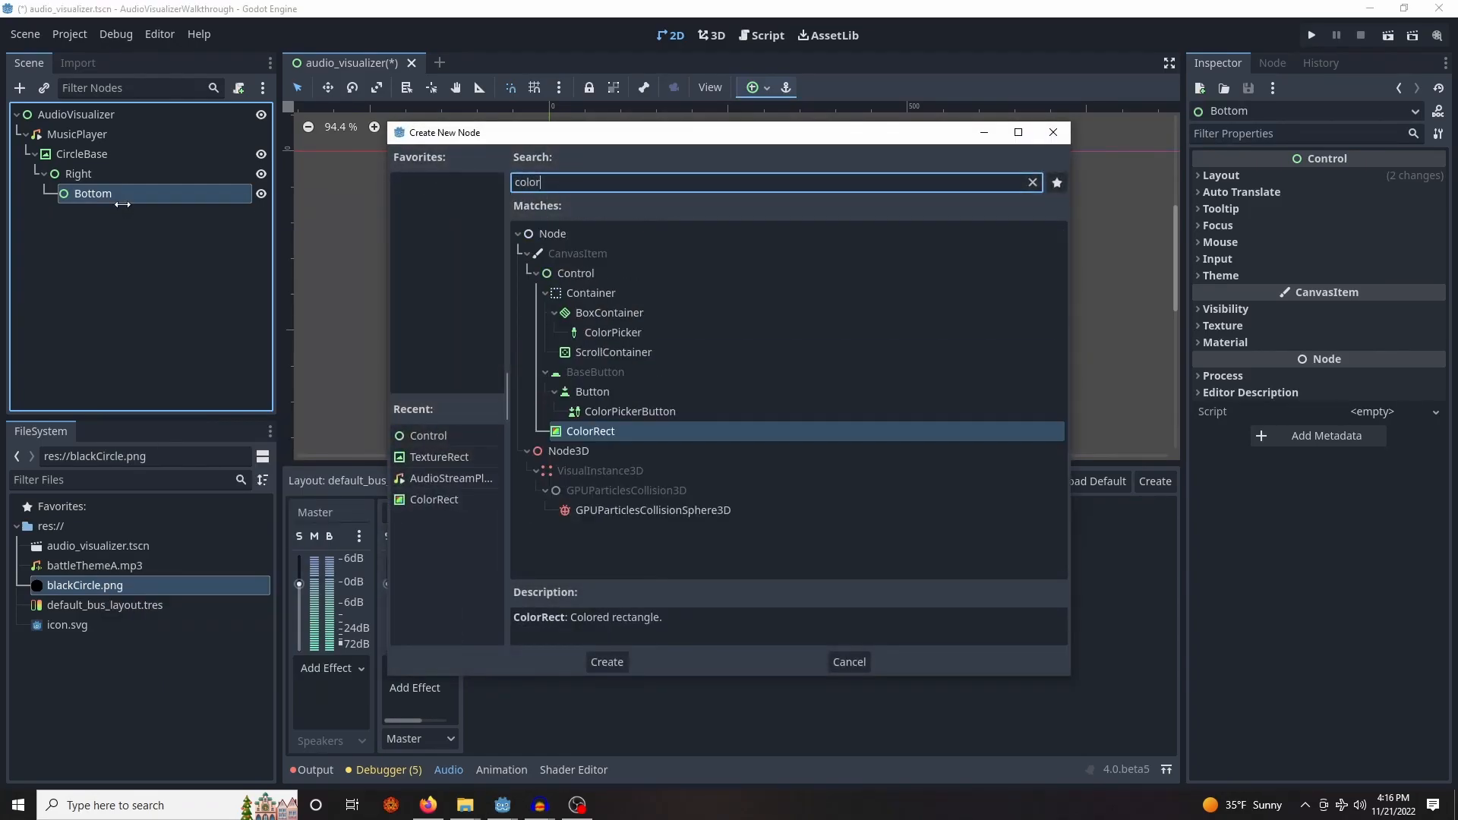
click(605, 661)
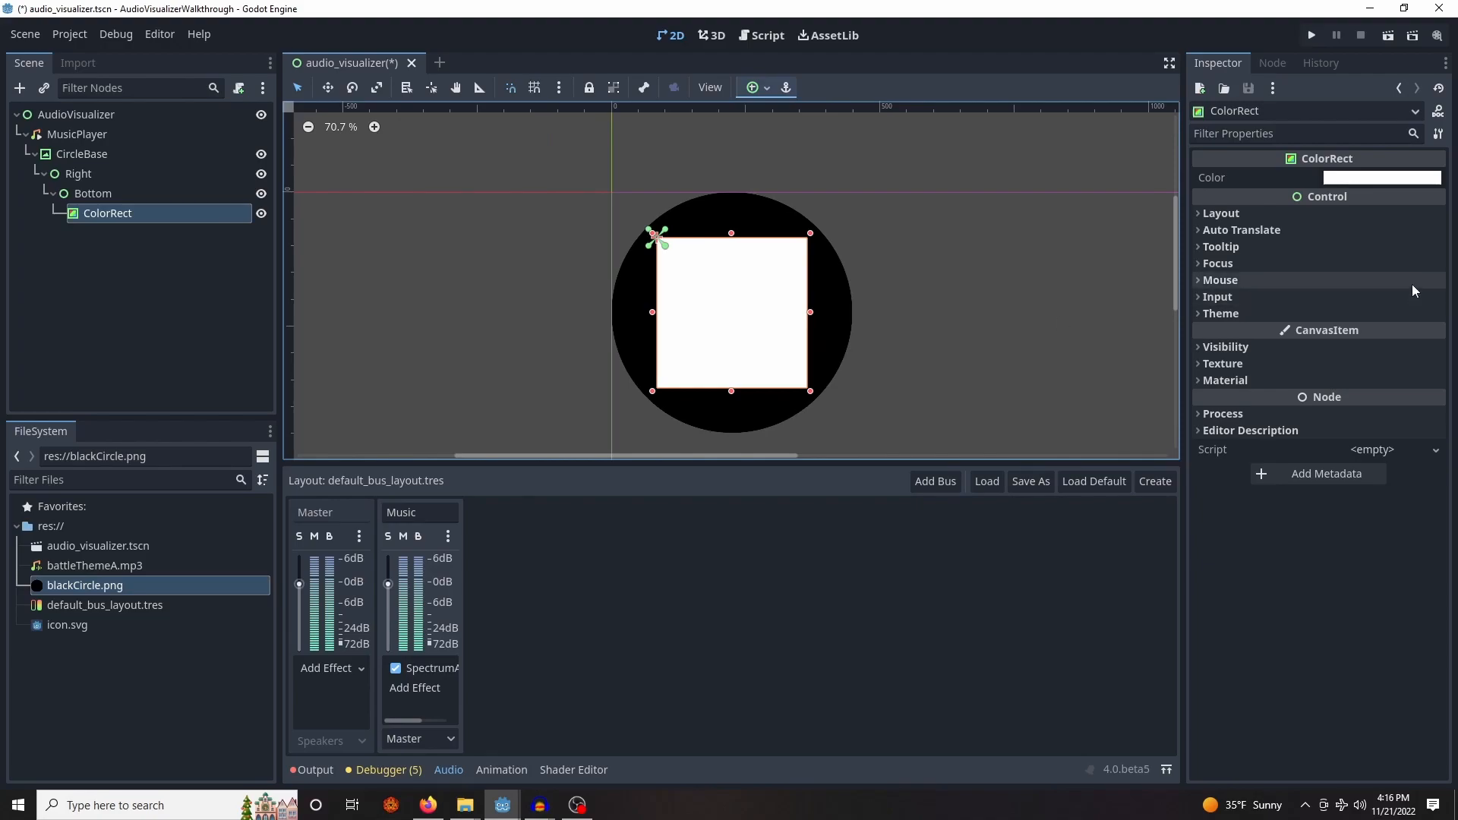
click(1220, 212)
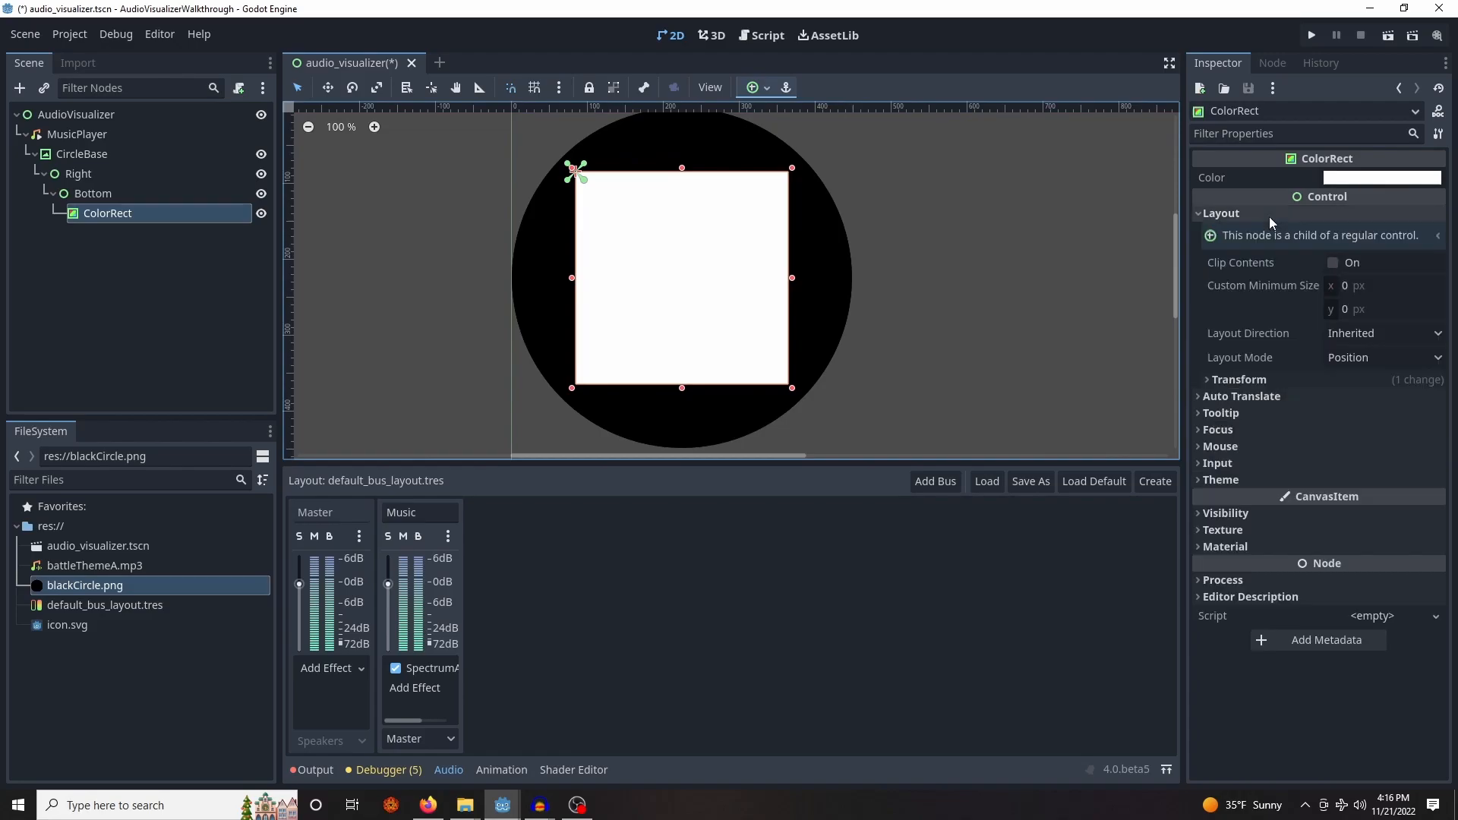
mouse_move(1356, 277)
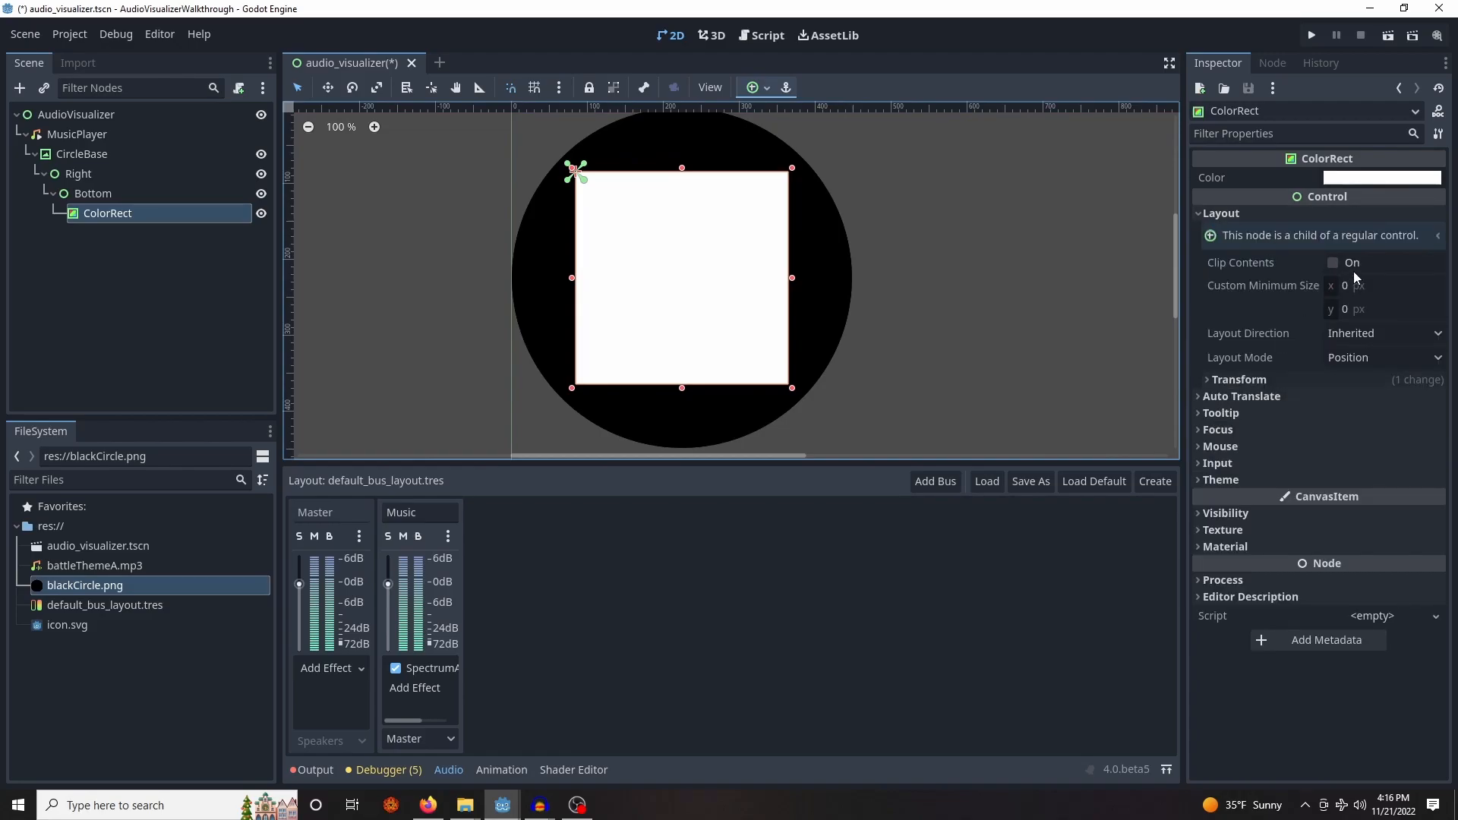
click(1239, 379)
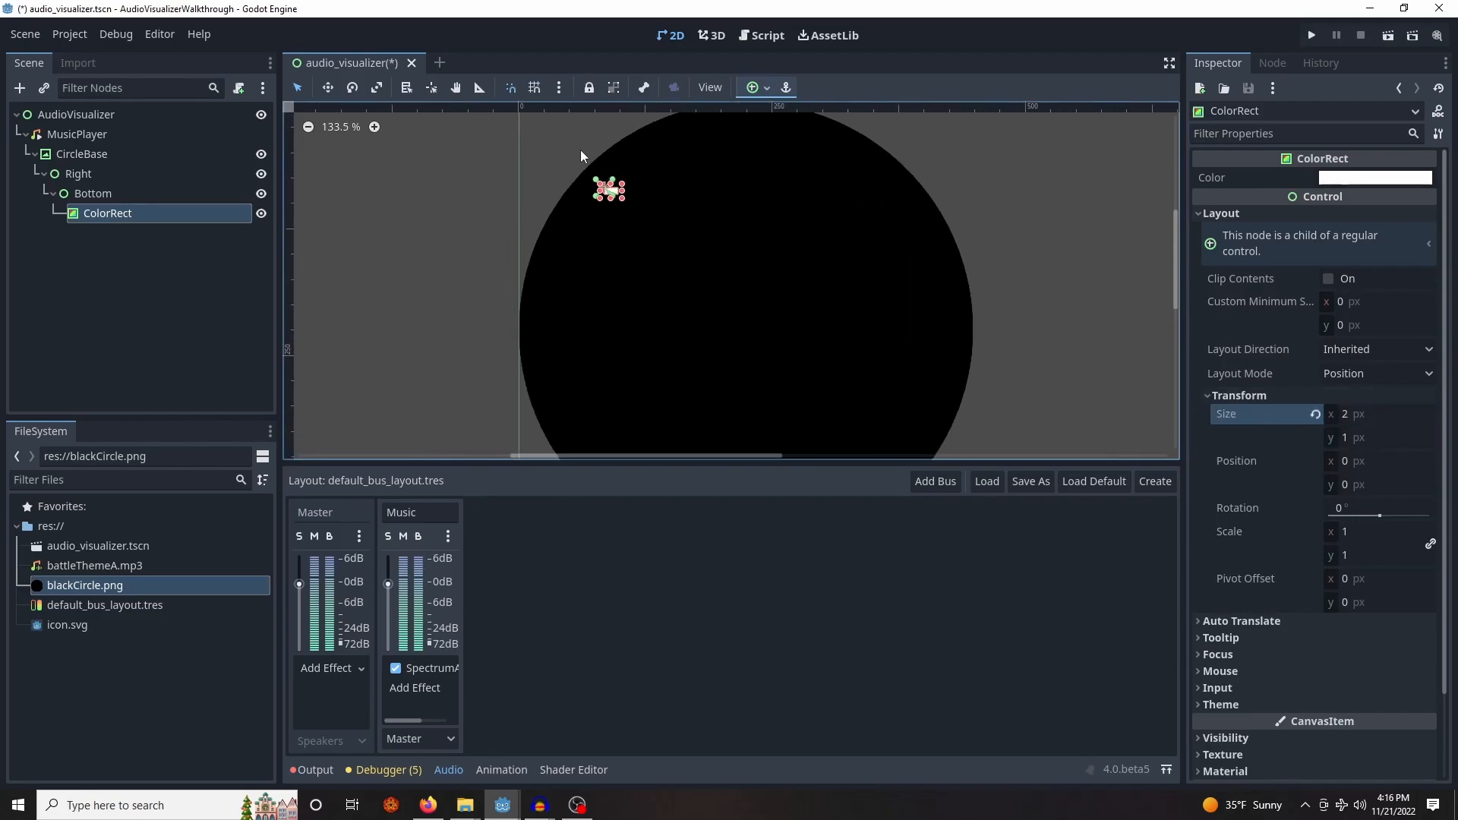
Set the bar's pivot offset to (1, 0.5), position to (-5, 18), and duplicate it
scroll(up, 3)
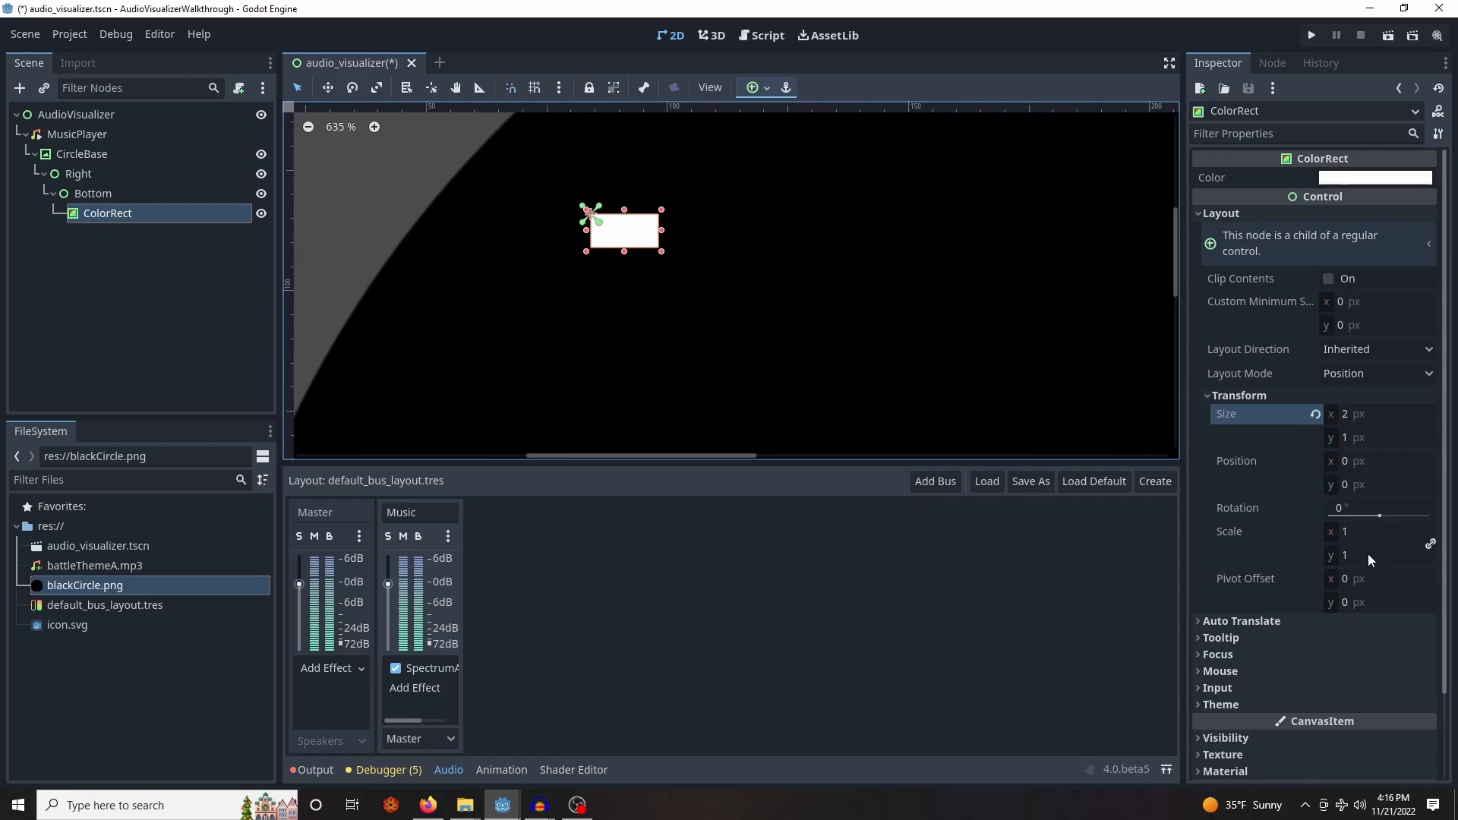
click(1381, 578)
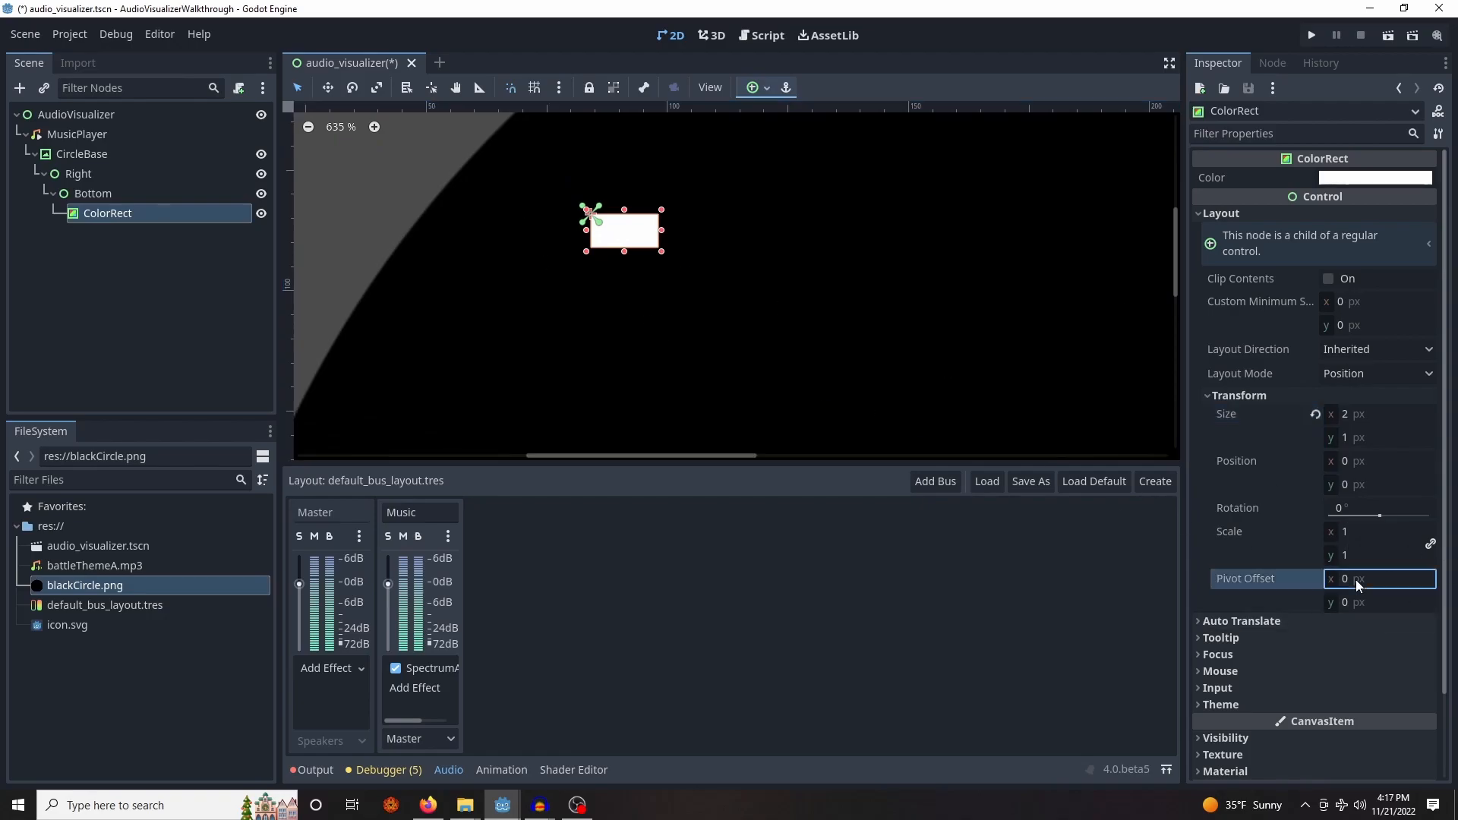
text(1)
click(1380, 602)
text(.5)
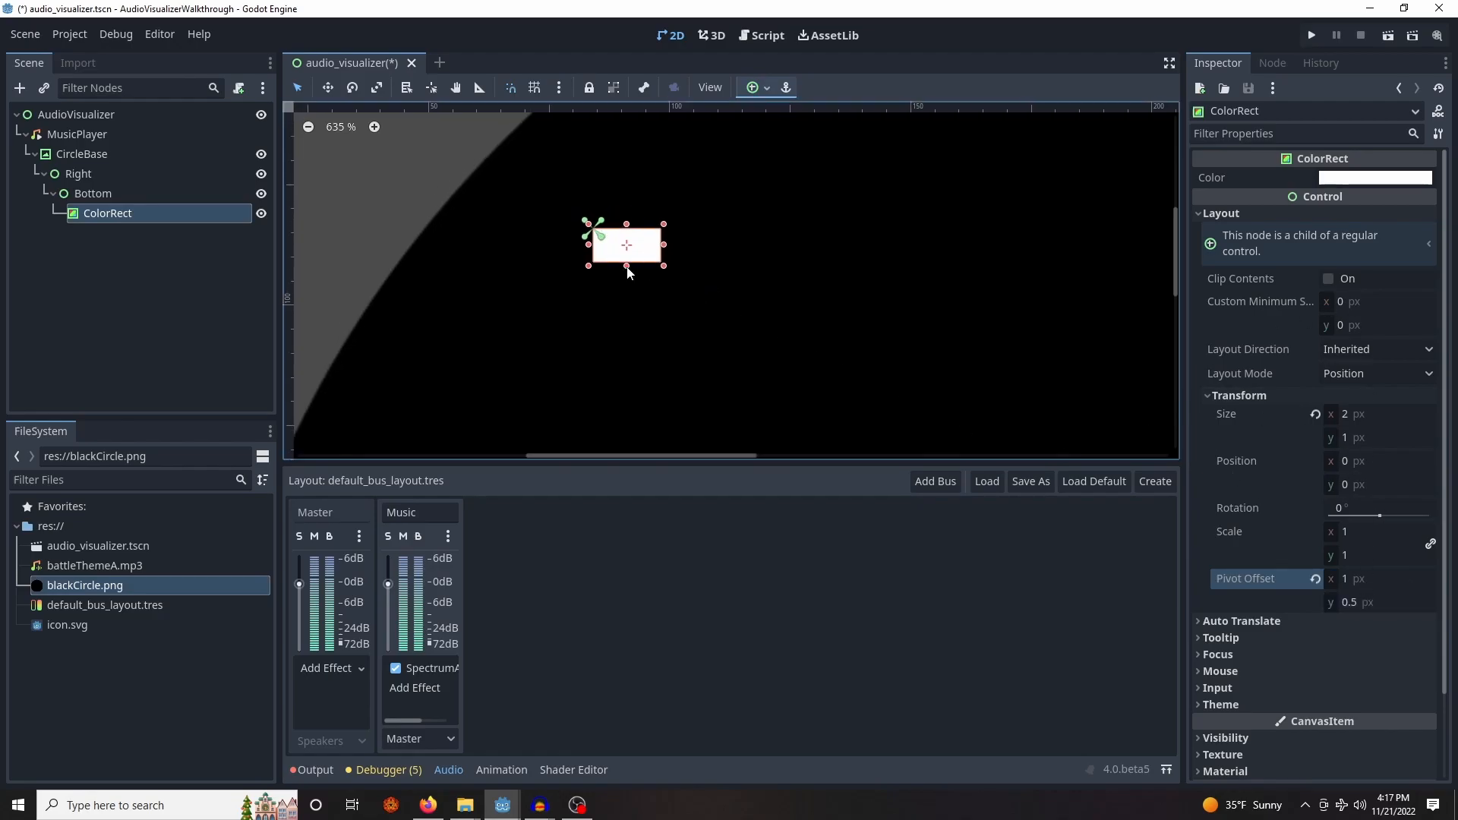
scroll(down, 3)
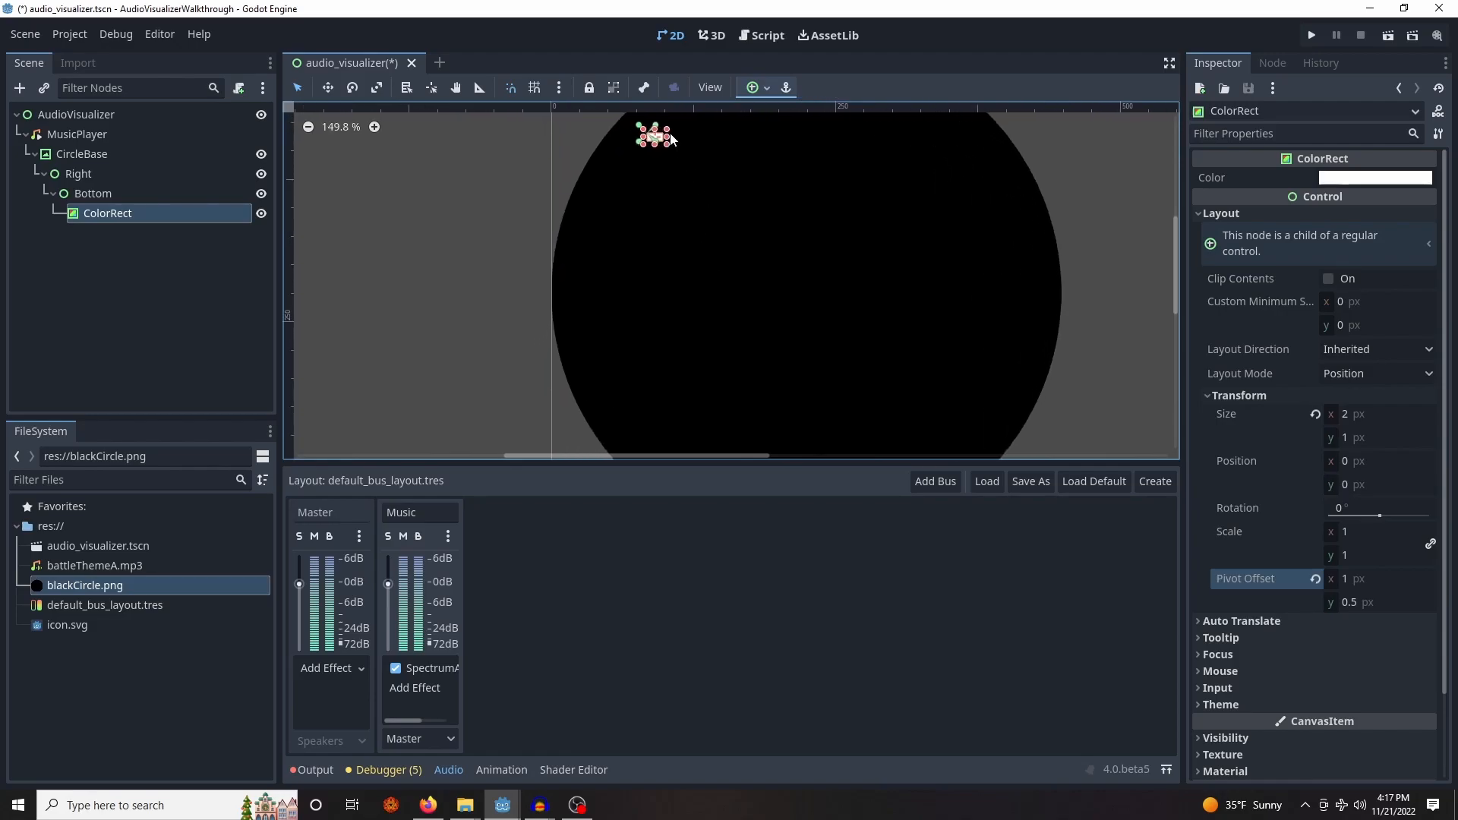
scroll(up, 3)
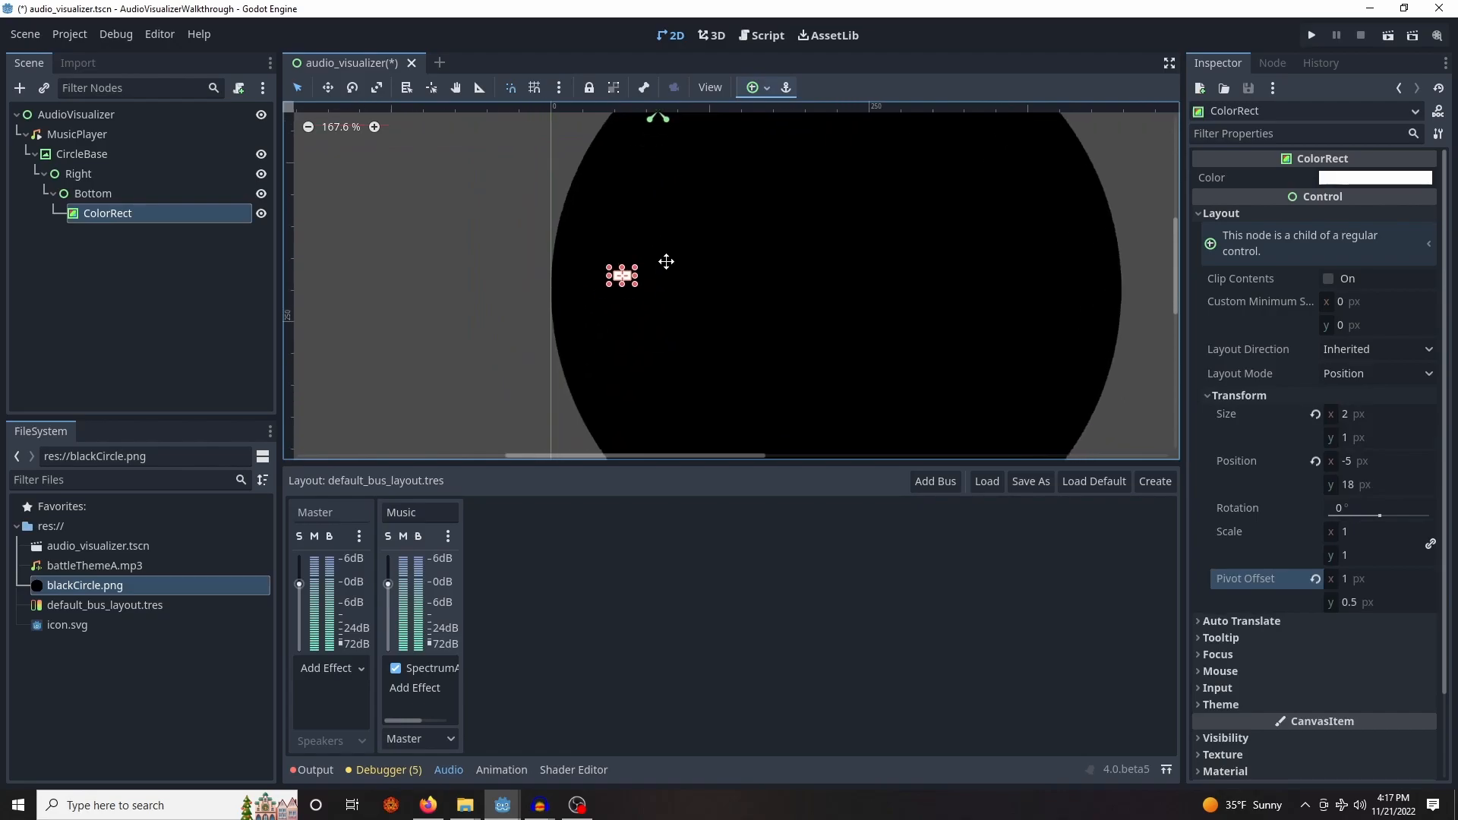
scroll(down, 3)
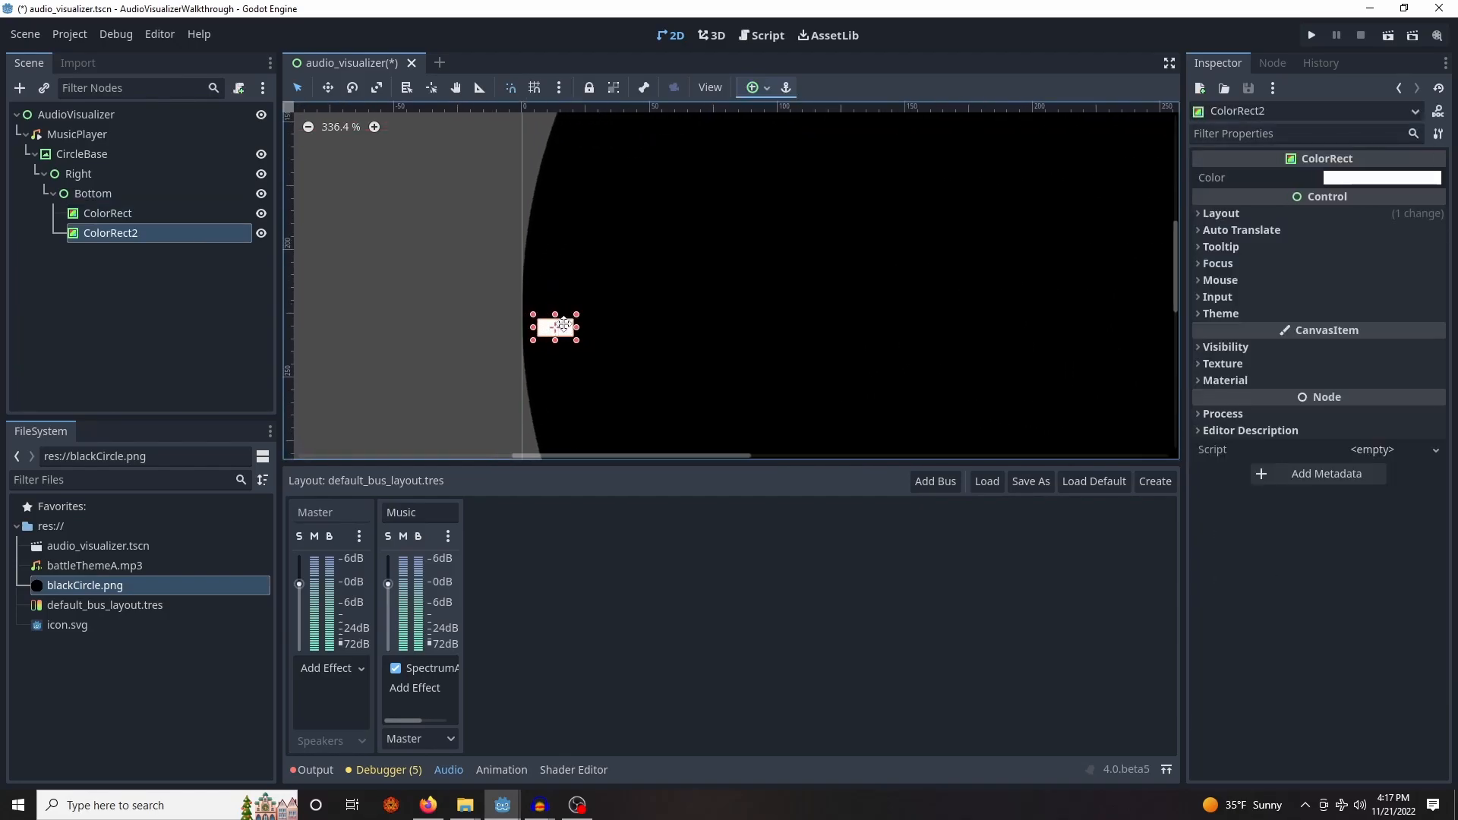
Duplicate and shift bars until sixteen ColorRects span the circle evenly, then save
scroll(down, 3)
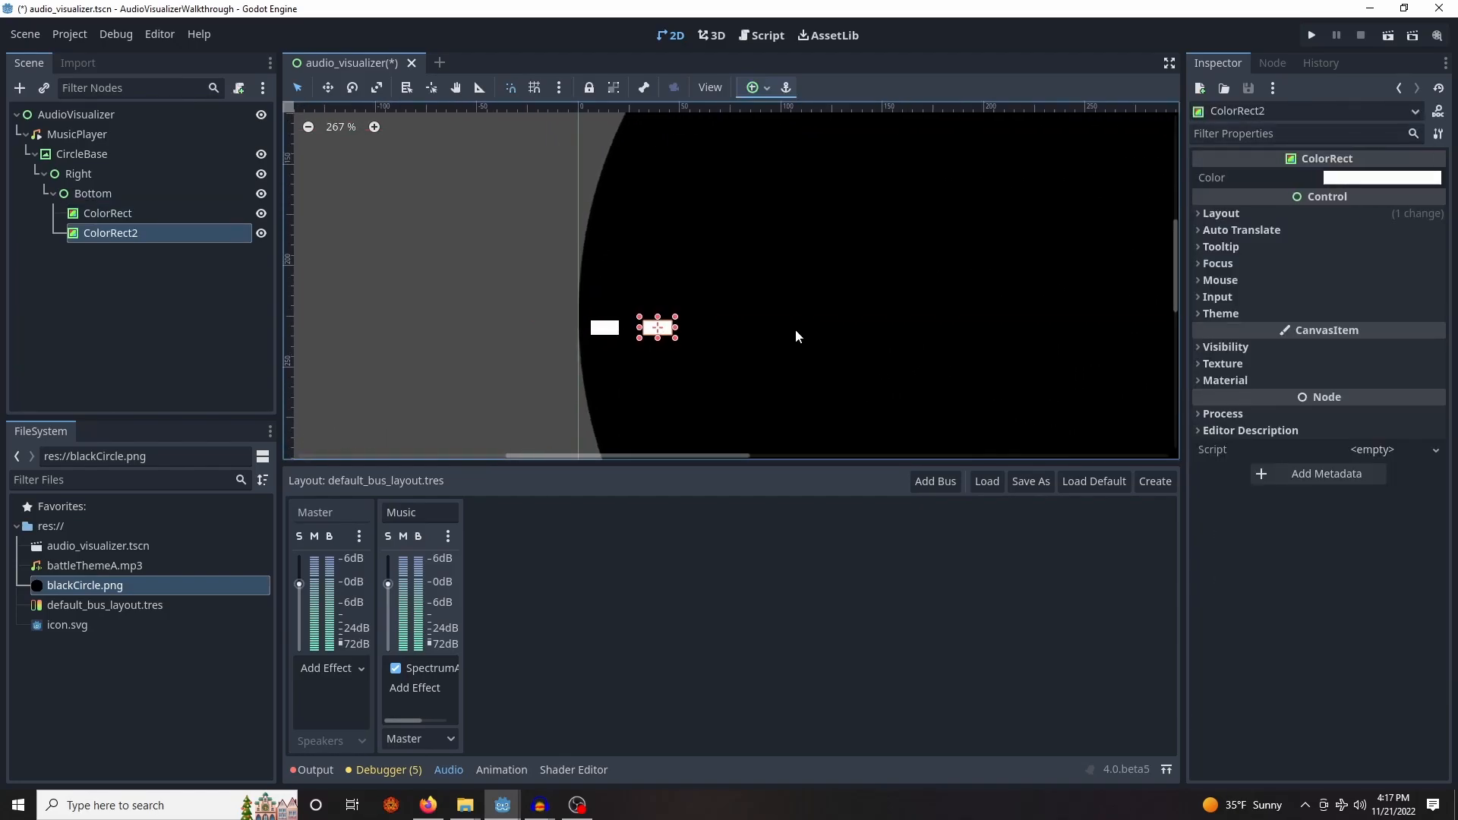
click(108, 213)
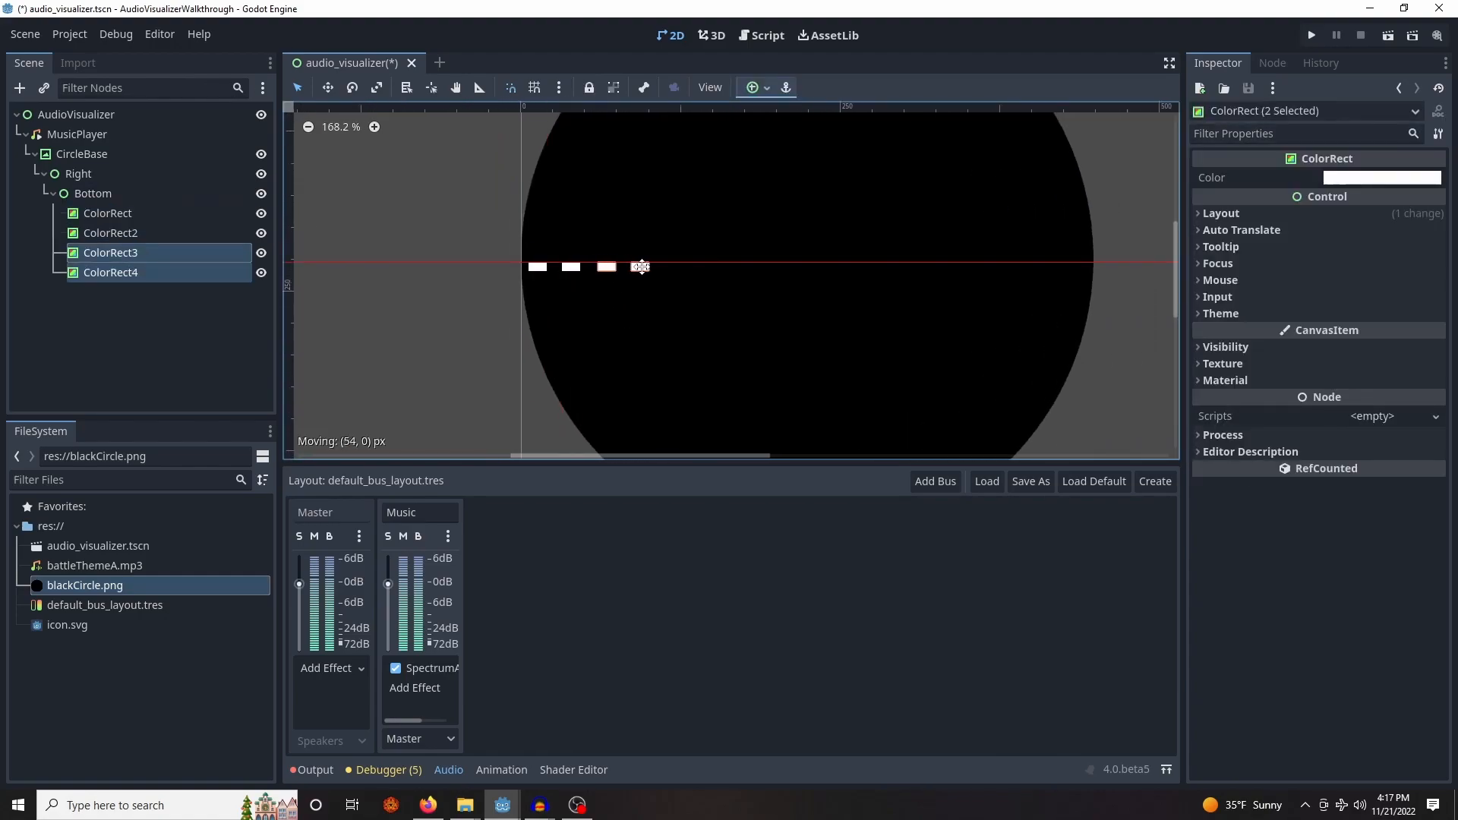
click(109, 273)
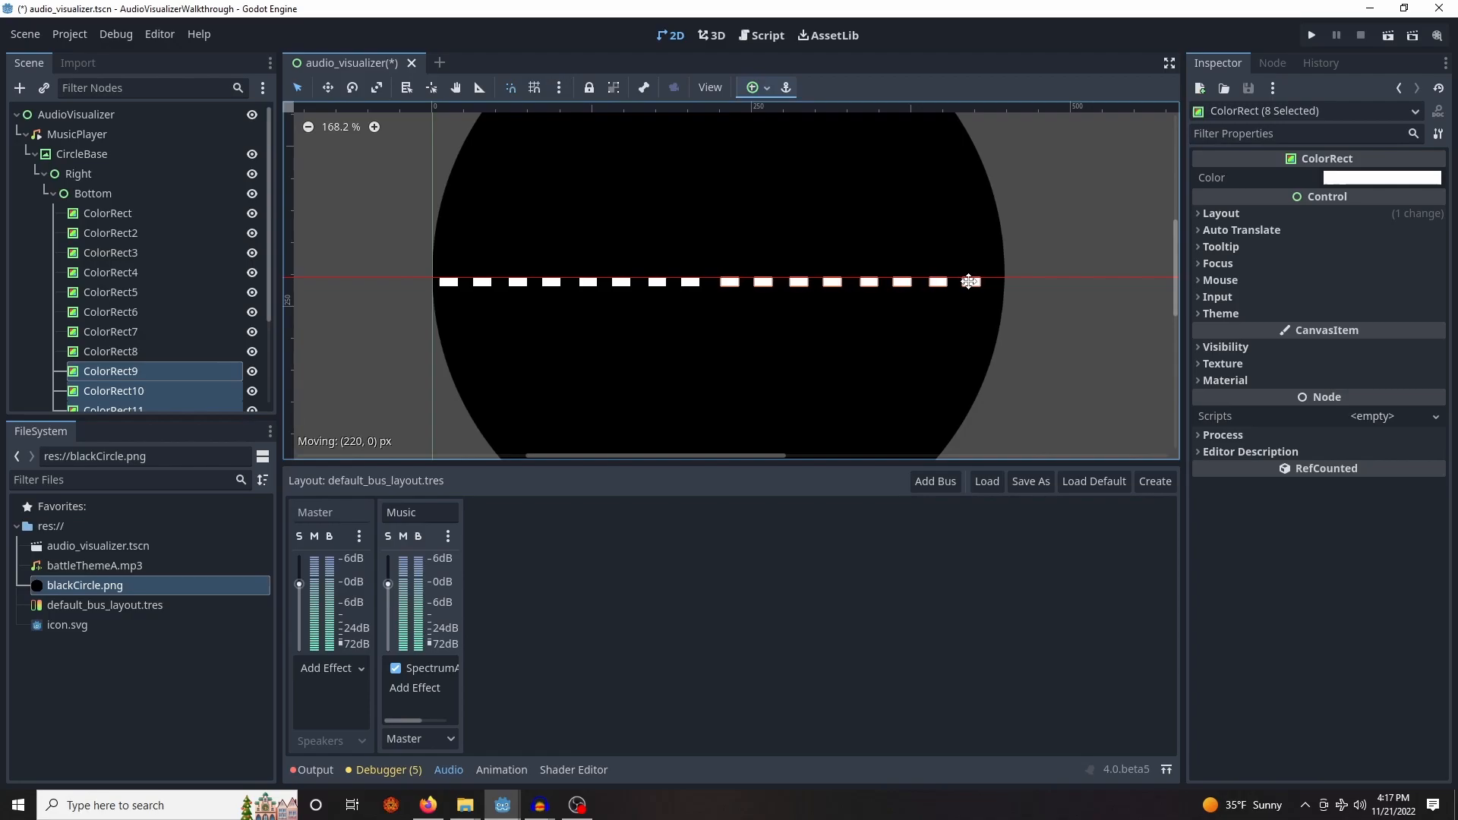
scroll(down, 3)
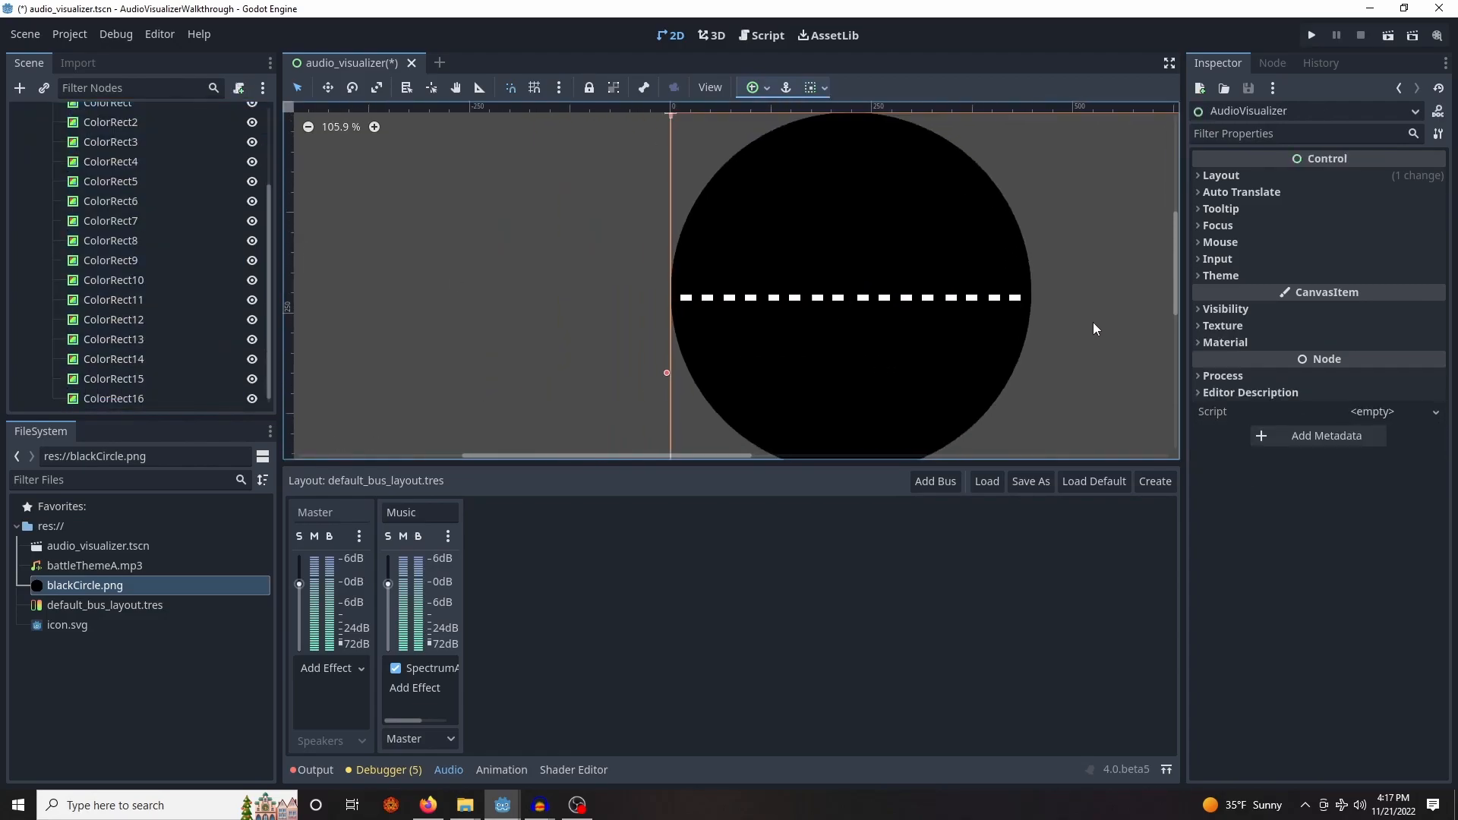
scroll(down, 3)
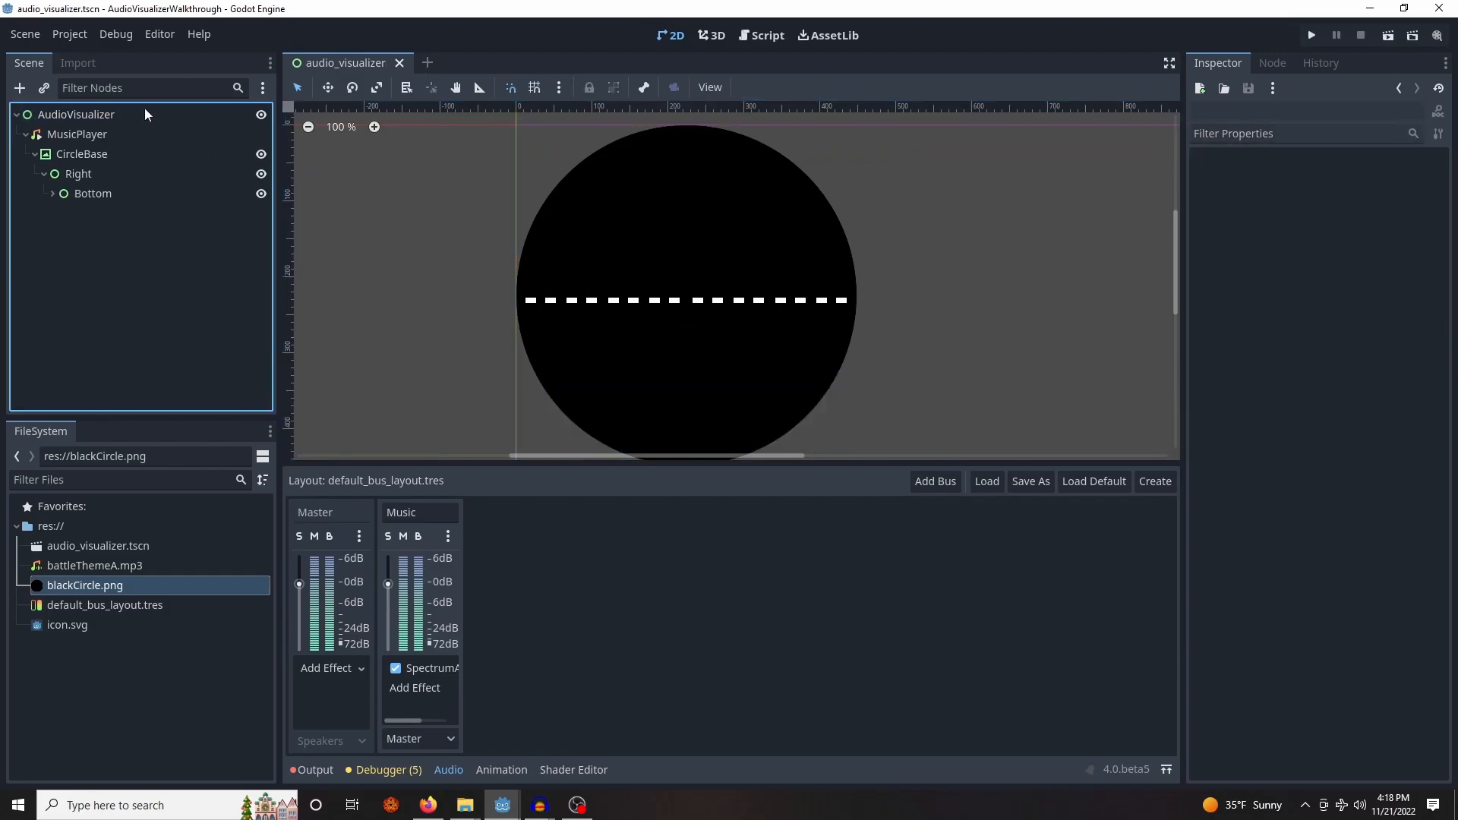
Attach audio_visualizer.gd to AudioVisualizer and declare bottomRightArray from Bottom's children
click(76, 115)
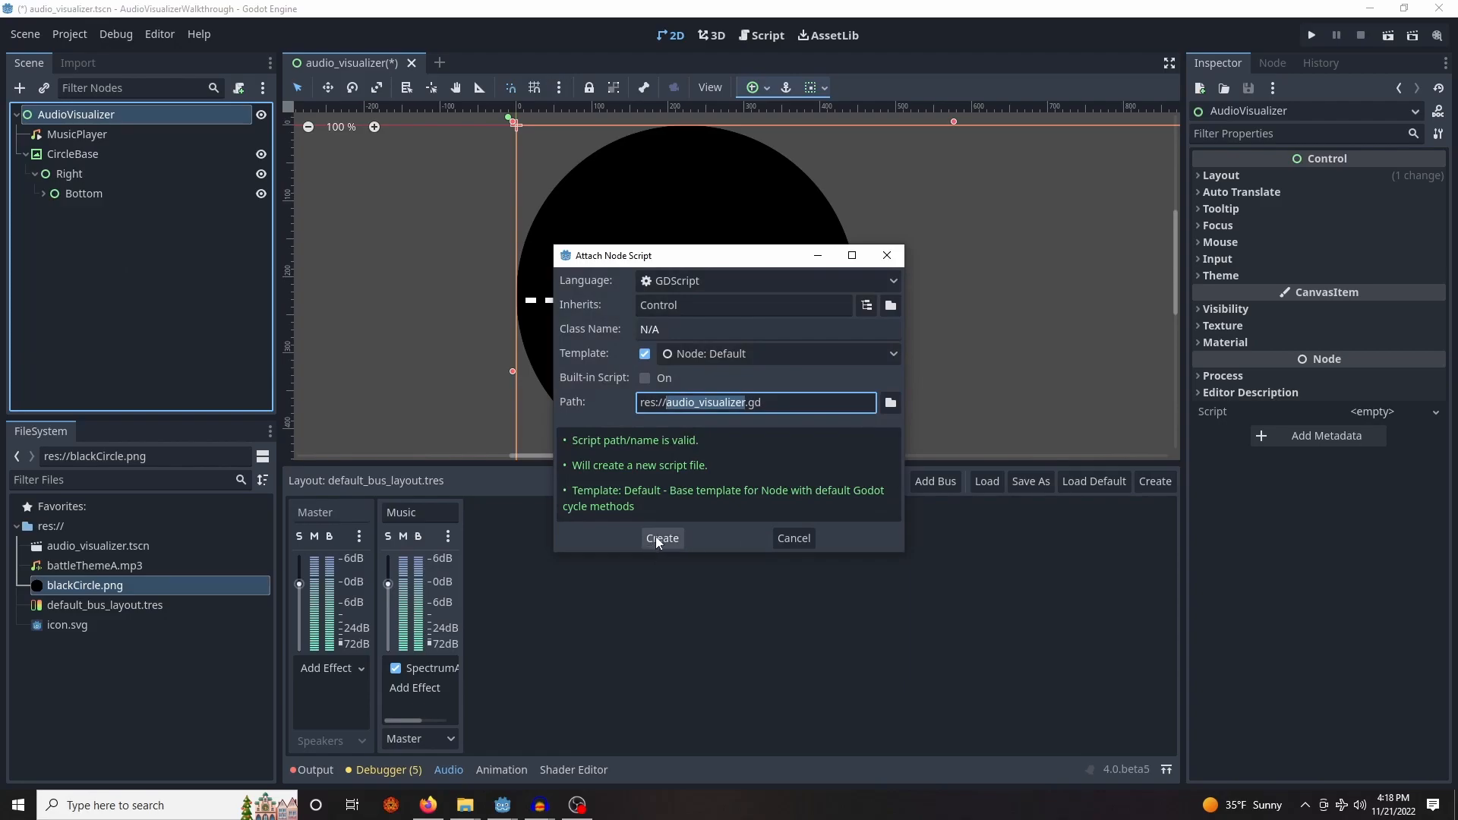
click(662, 538)
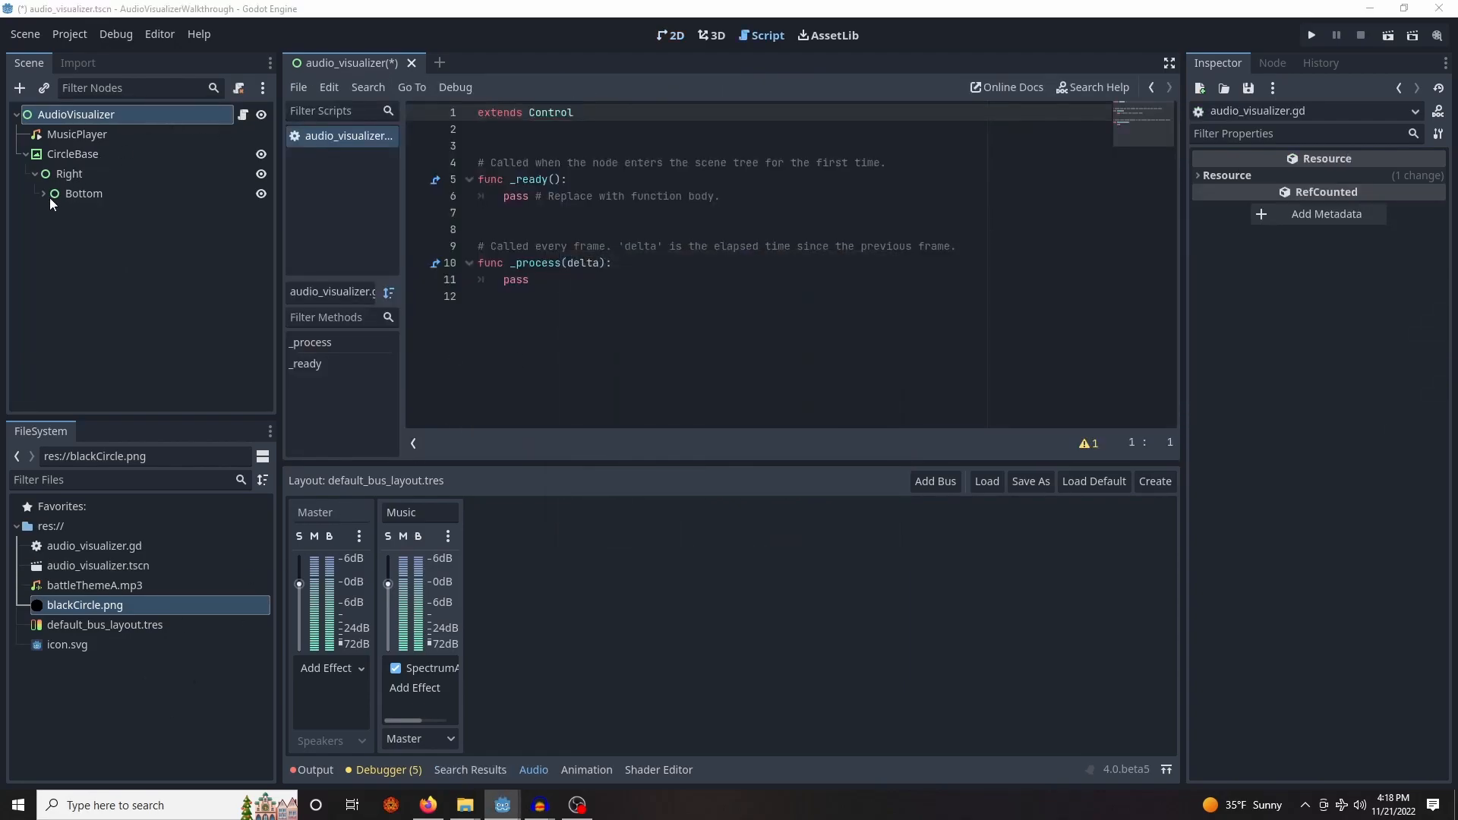
click(83, 192)
text(var bottomRightArray = $CircleBase/Right/Bottom.get_children())
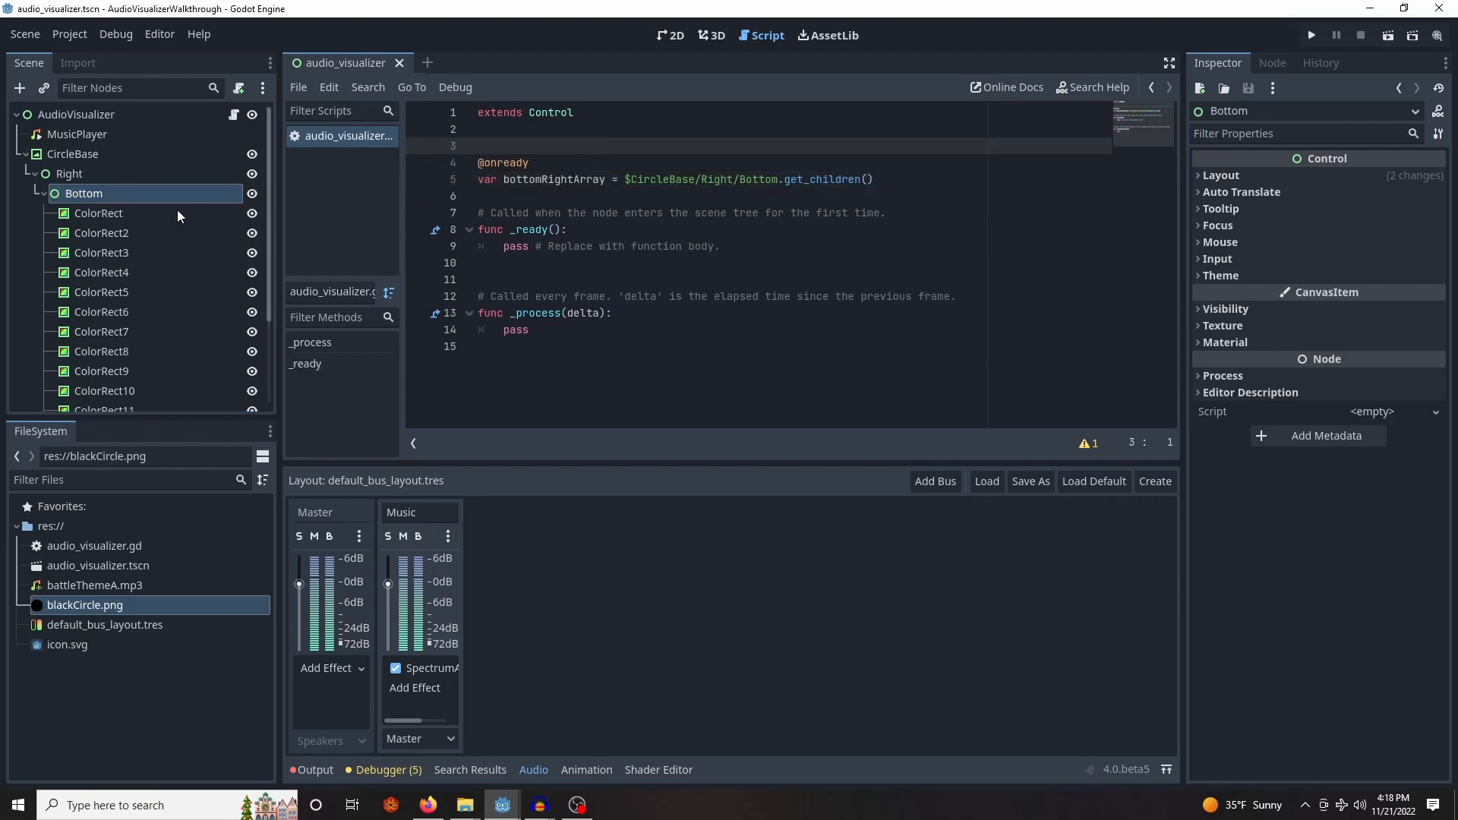
click(538, 129)
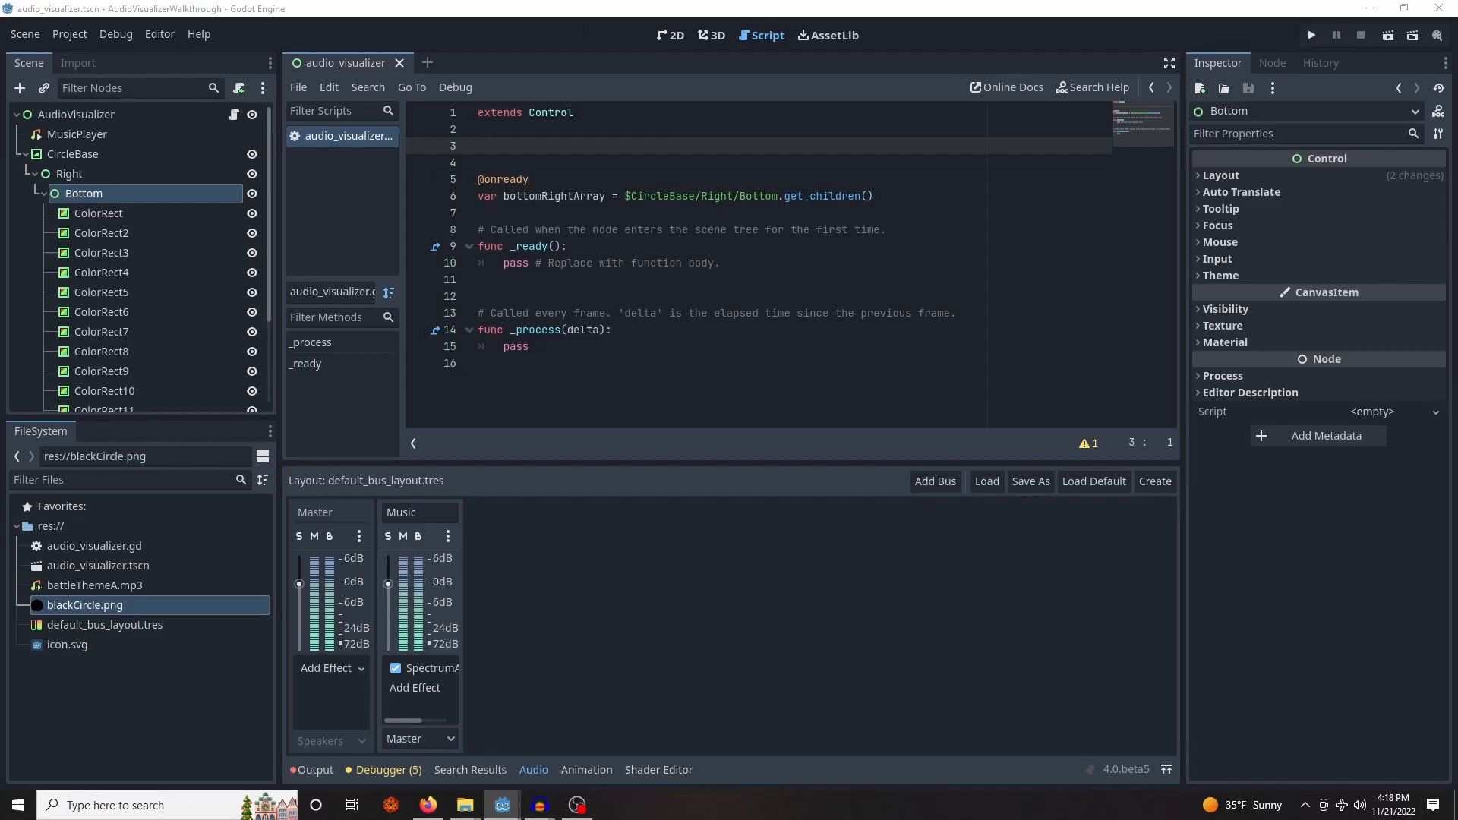
Declare spectrum as AudioServer.get_bus_effect_instance(1,0) in the script
text(var spectrum = AudioServer.get_bus_effect_instance(1,0))
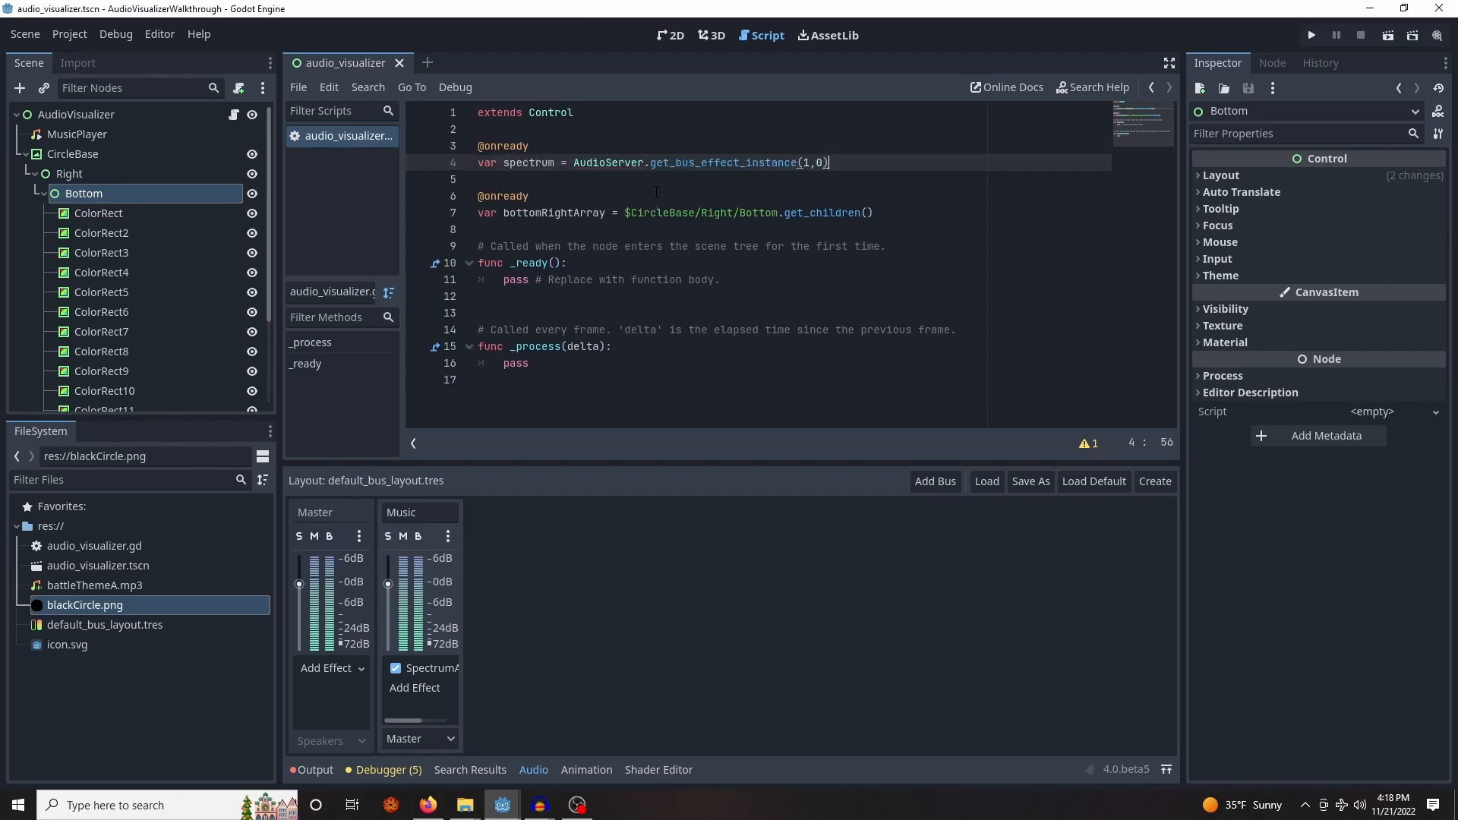
click(654, 161)
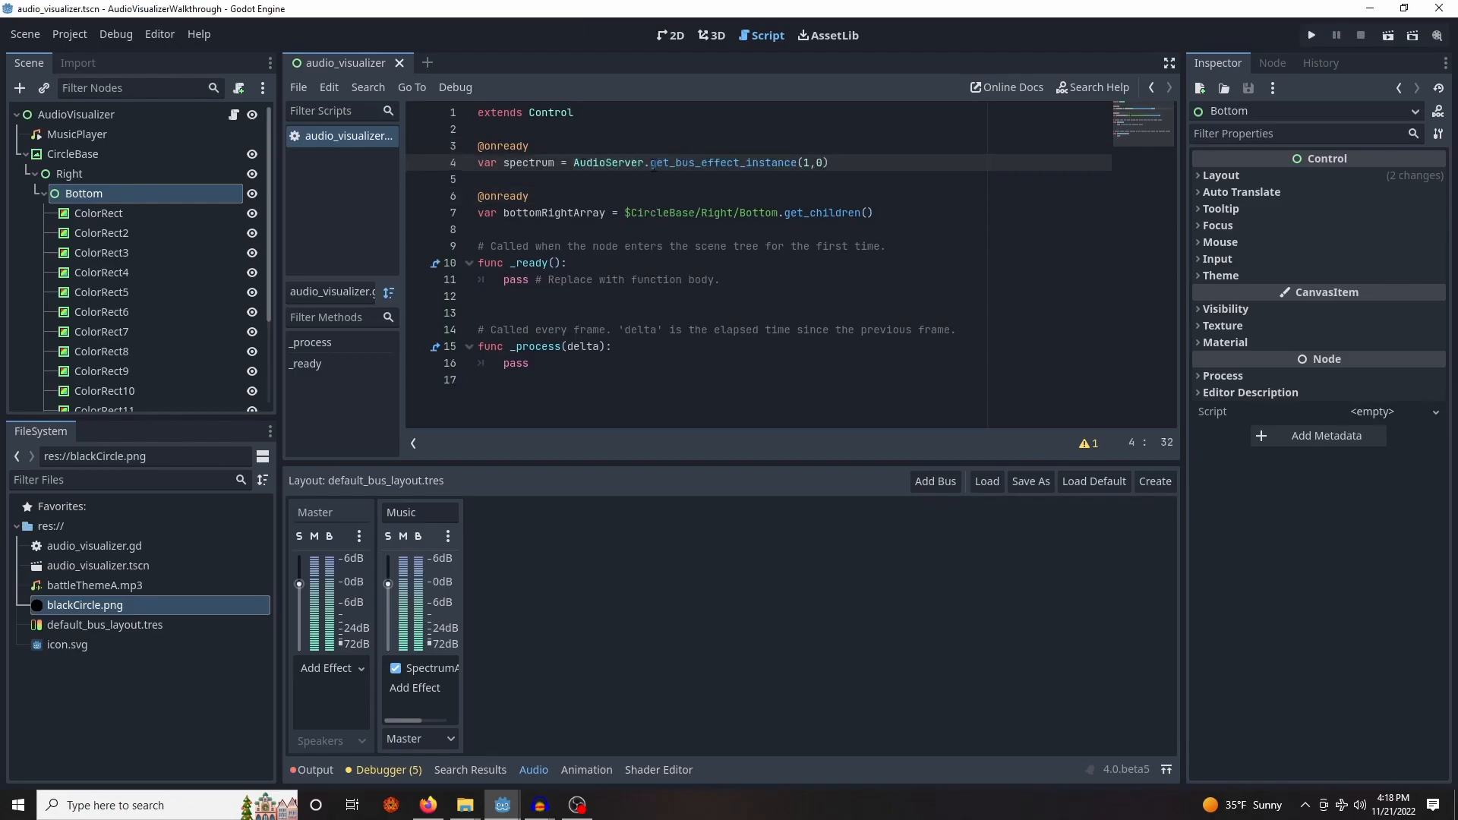
click(804, 163)
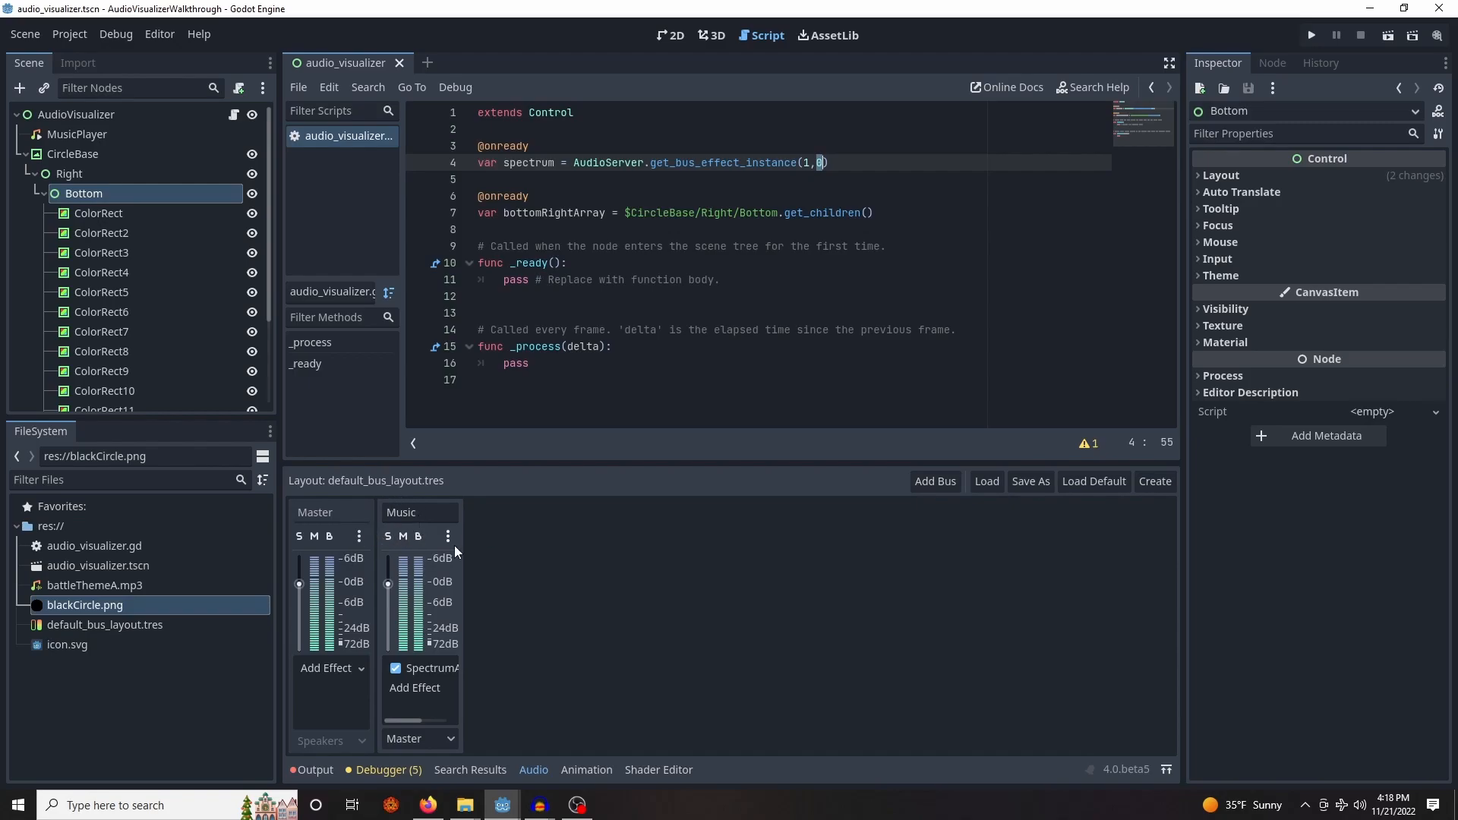
click(878, 295)
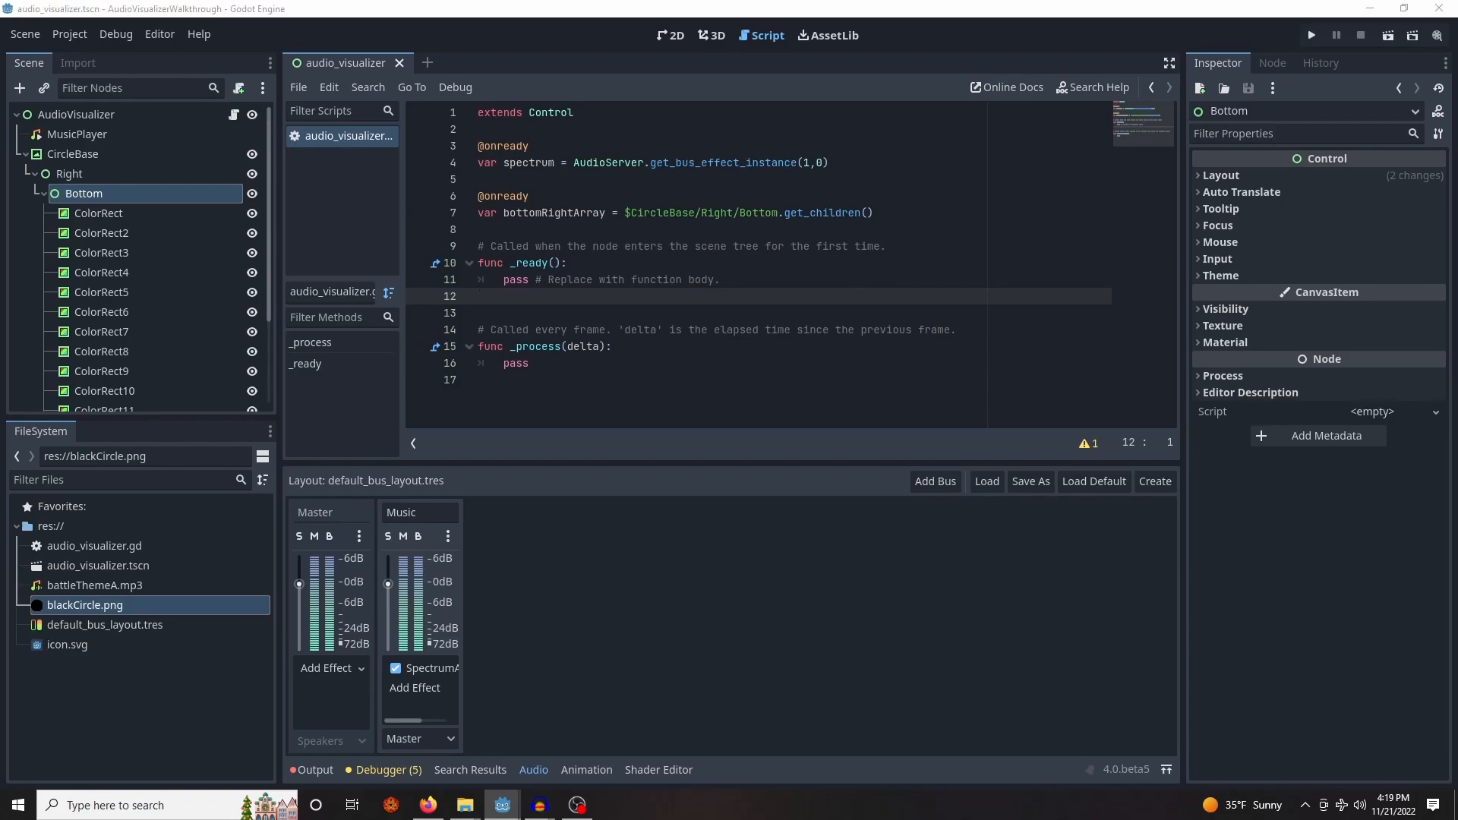
Add constants VU_COUNT 16, HEIGHT 60, FREQ_MAX 11050.0 and MIN_DB 60
key(Enter)
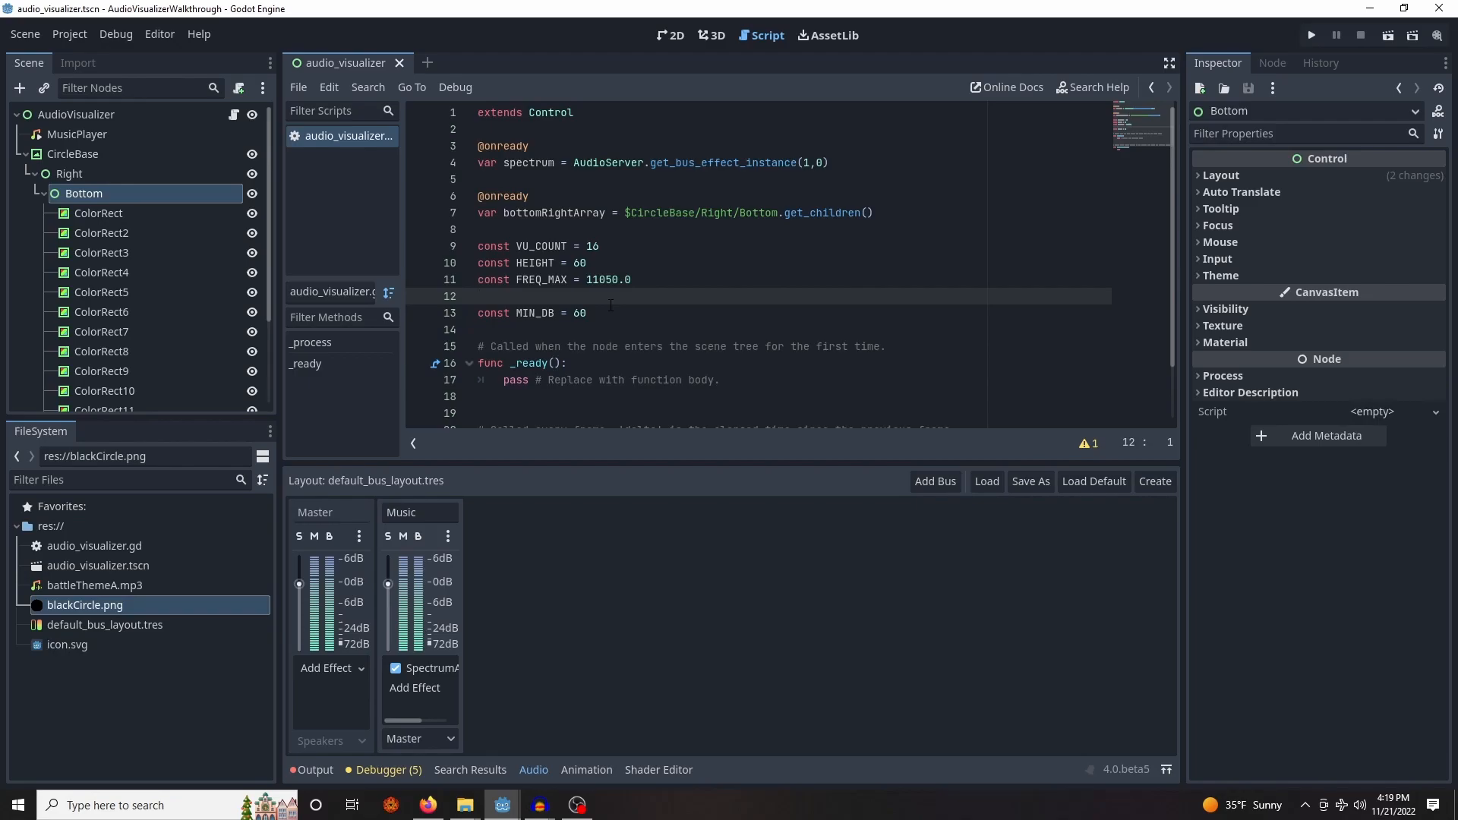
scroll(down, 3)
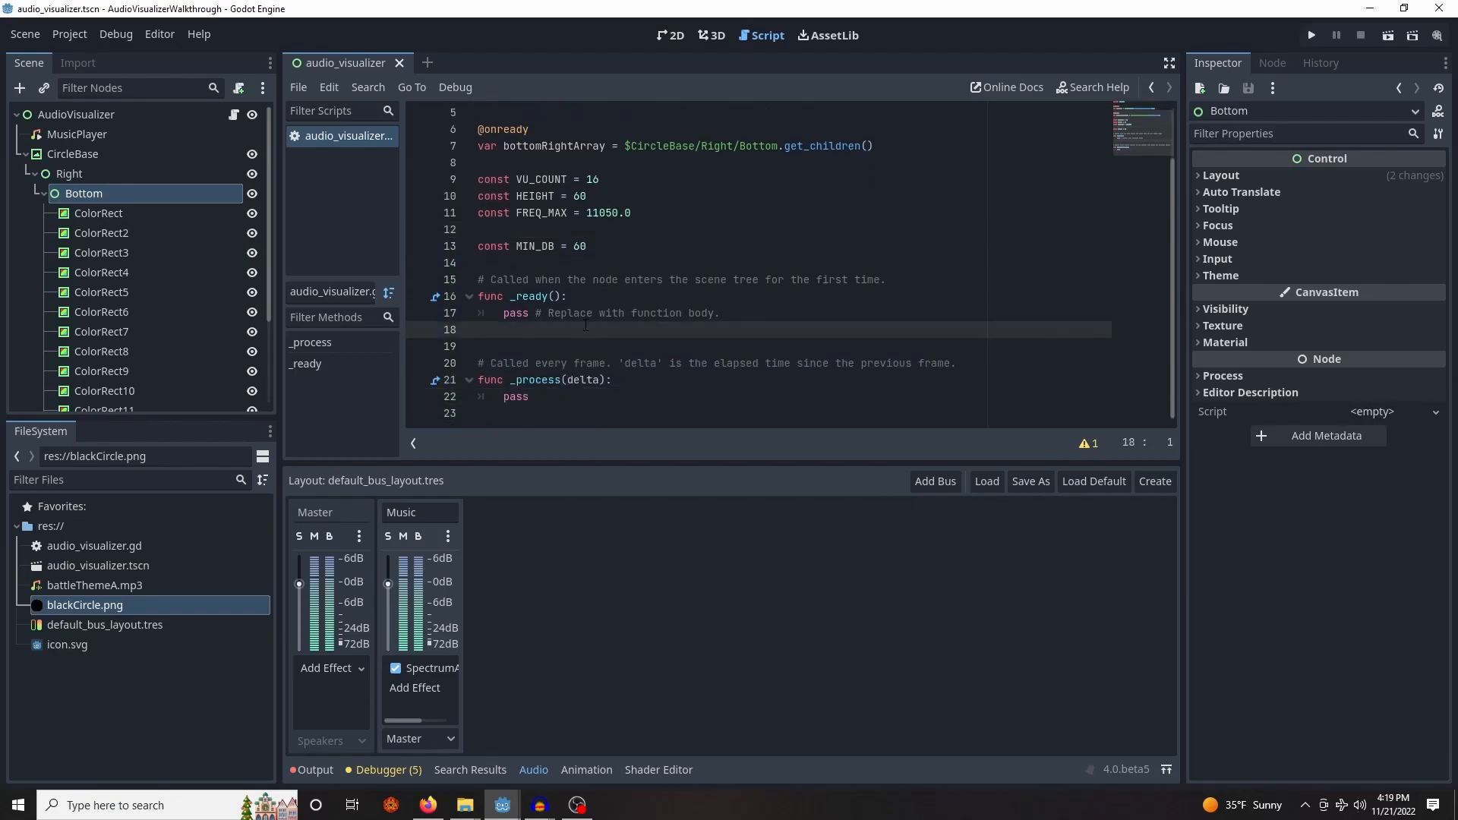
click(479, 330)
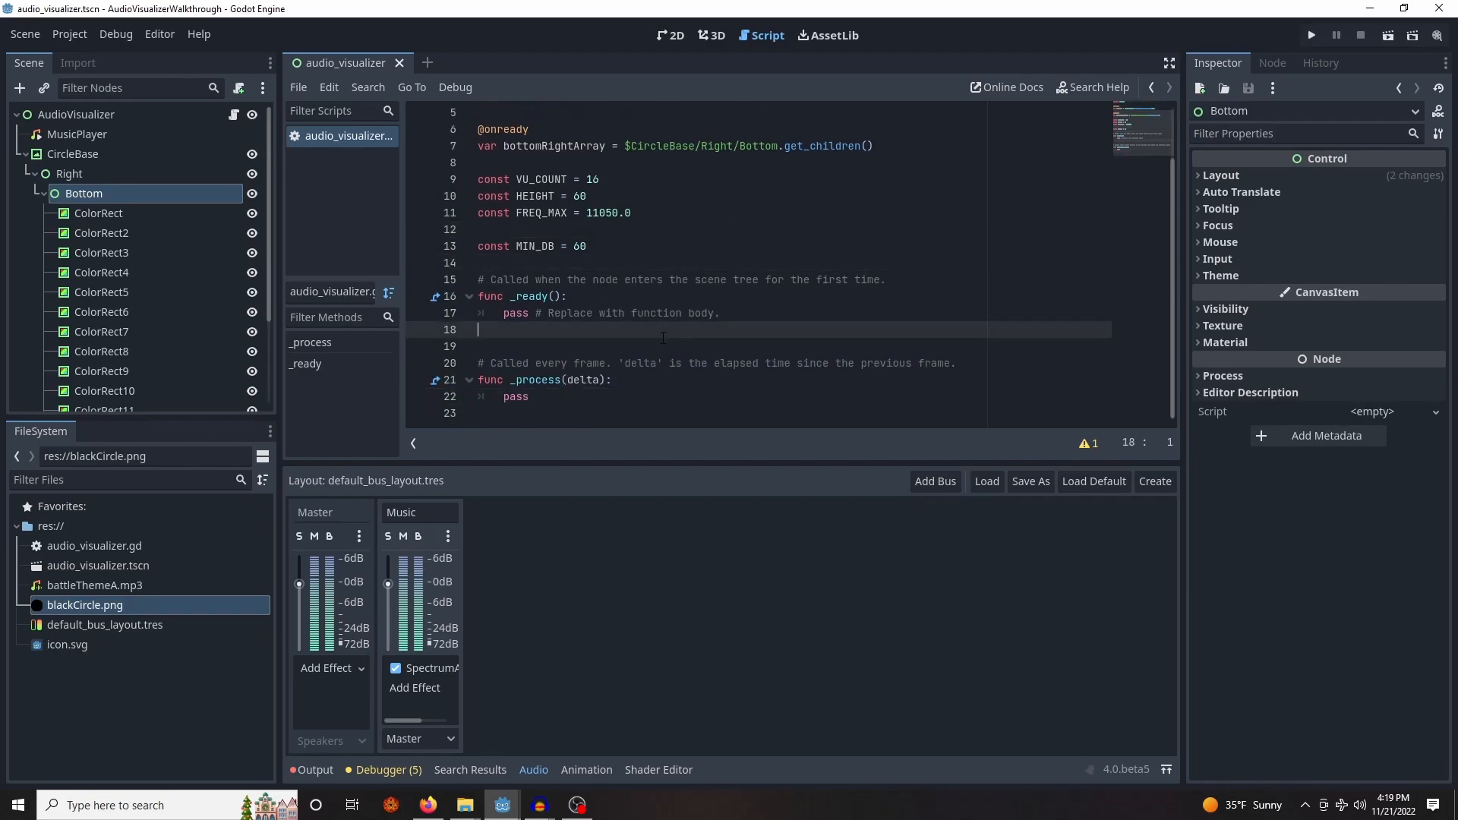
mouse_move(100, 292)
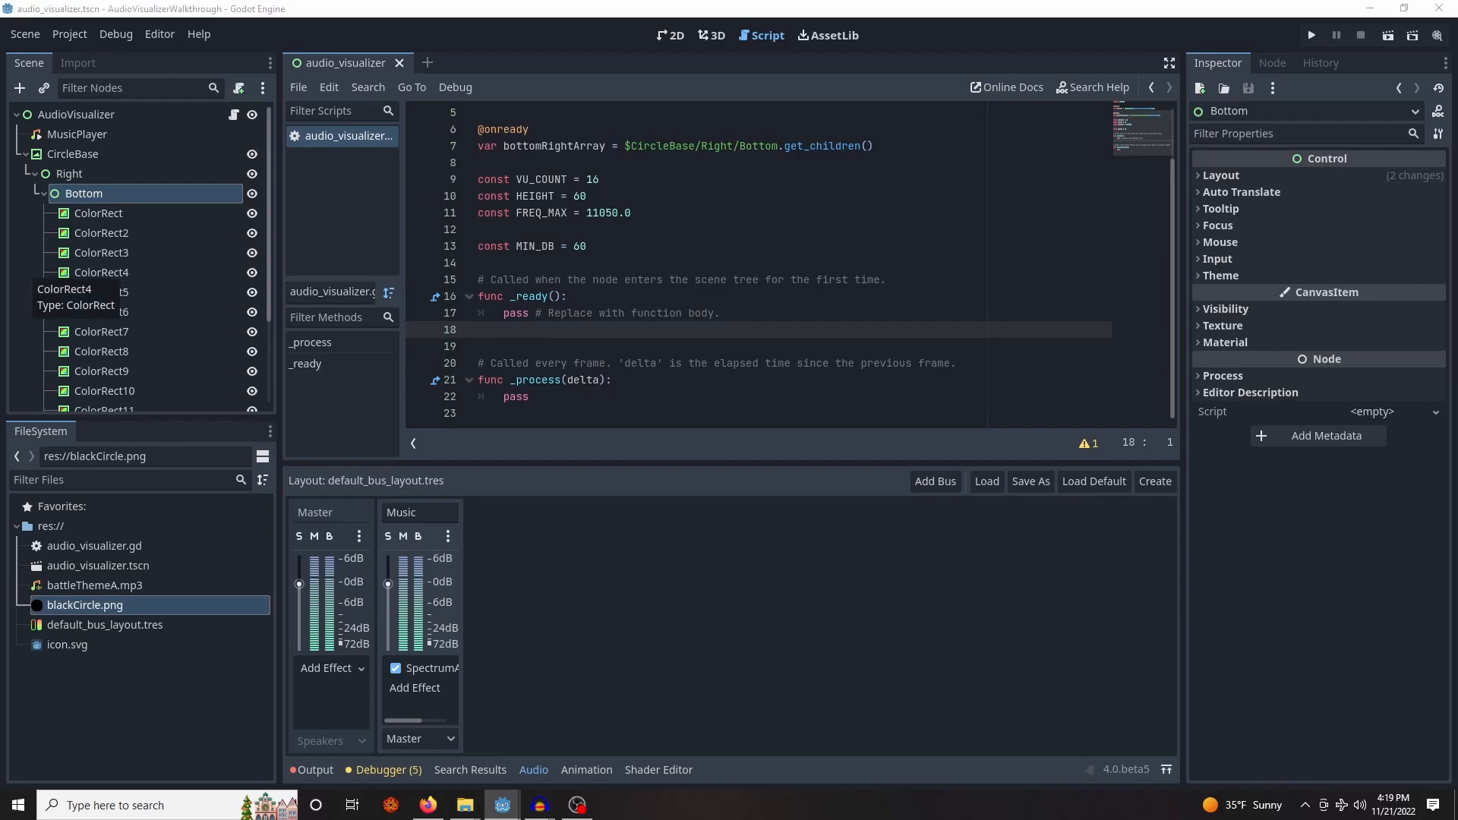
mouse_move(476, 229)
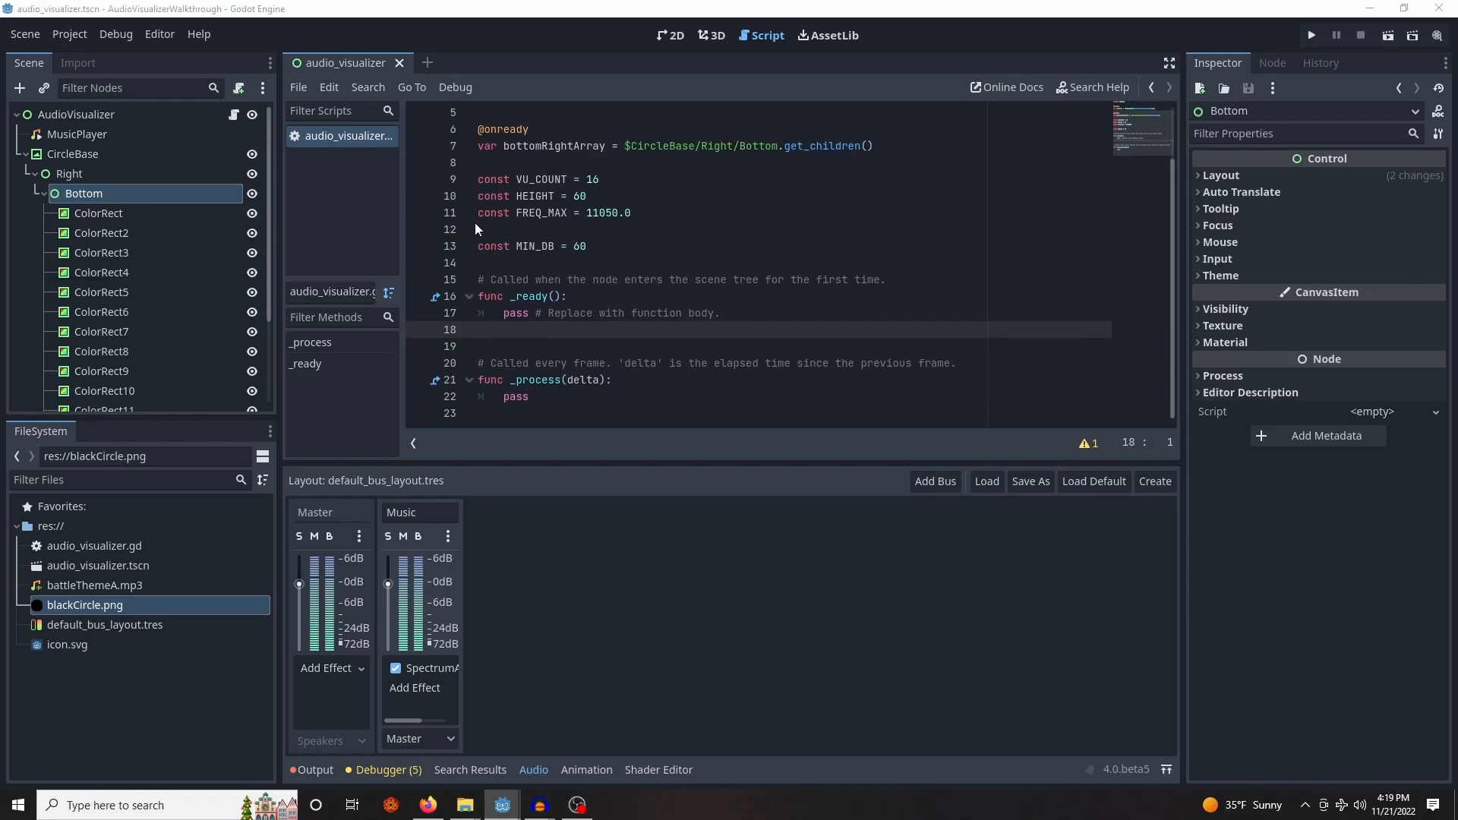
click(529, 396)
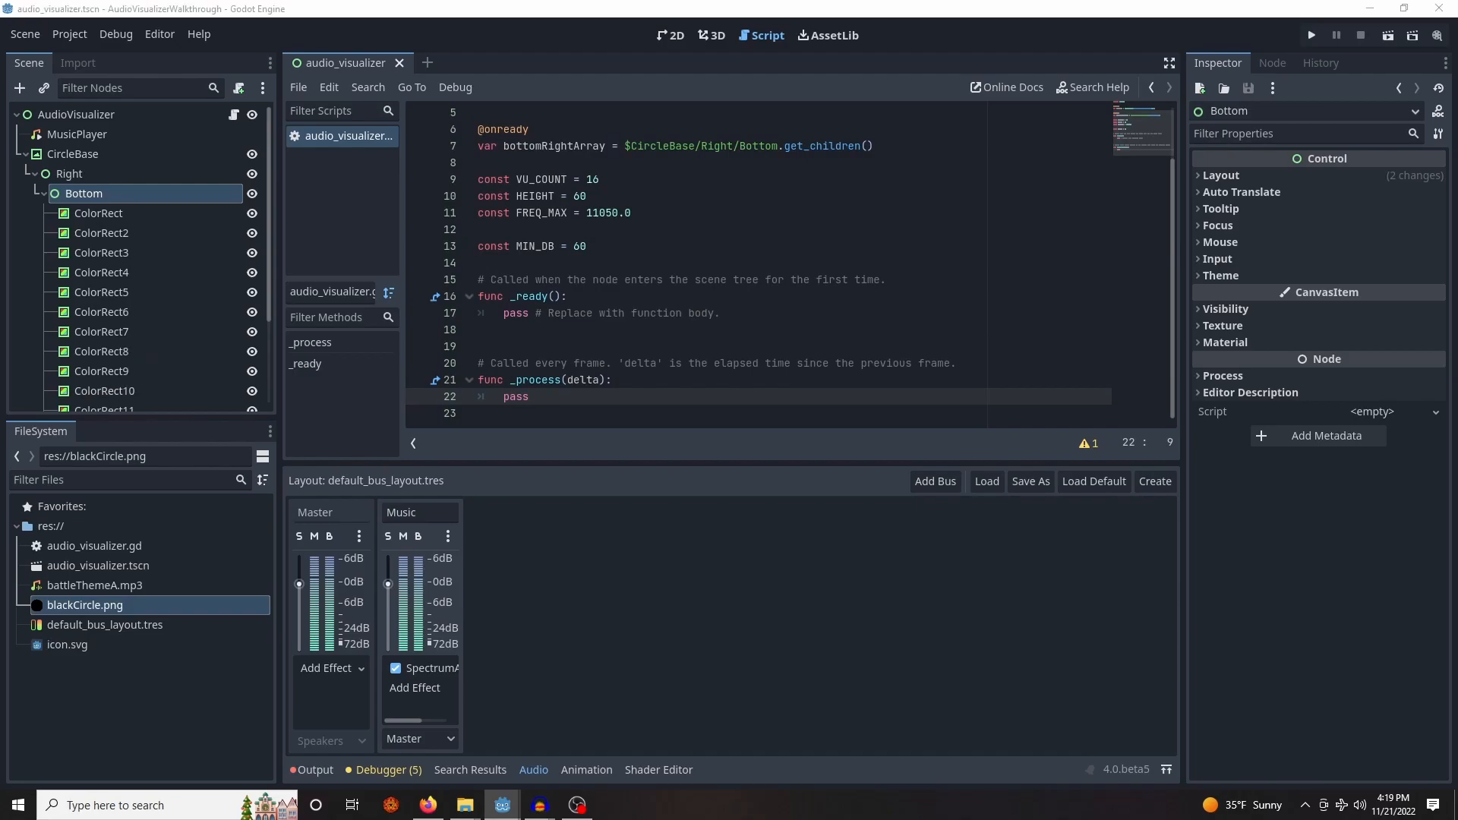
Write the _process for loop over VU_COUNT computing each band's energy and height
click(528, 396)
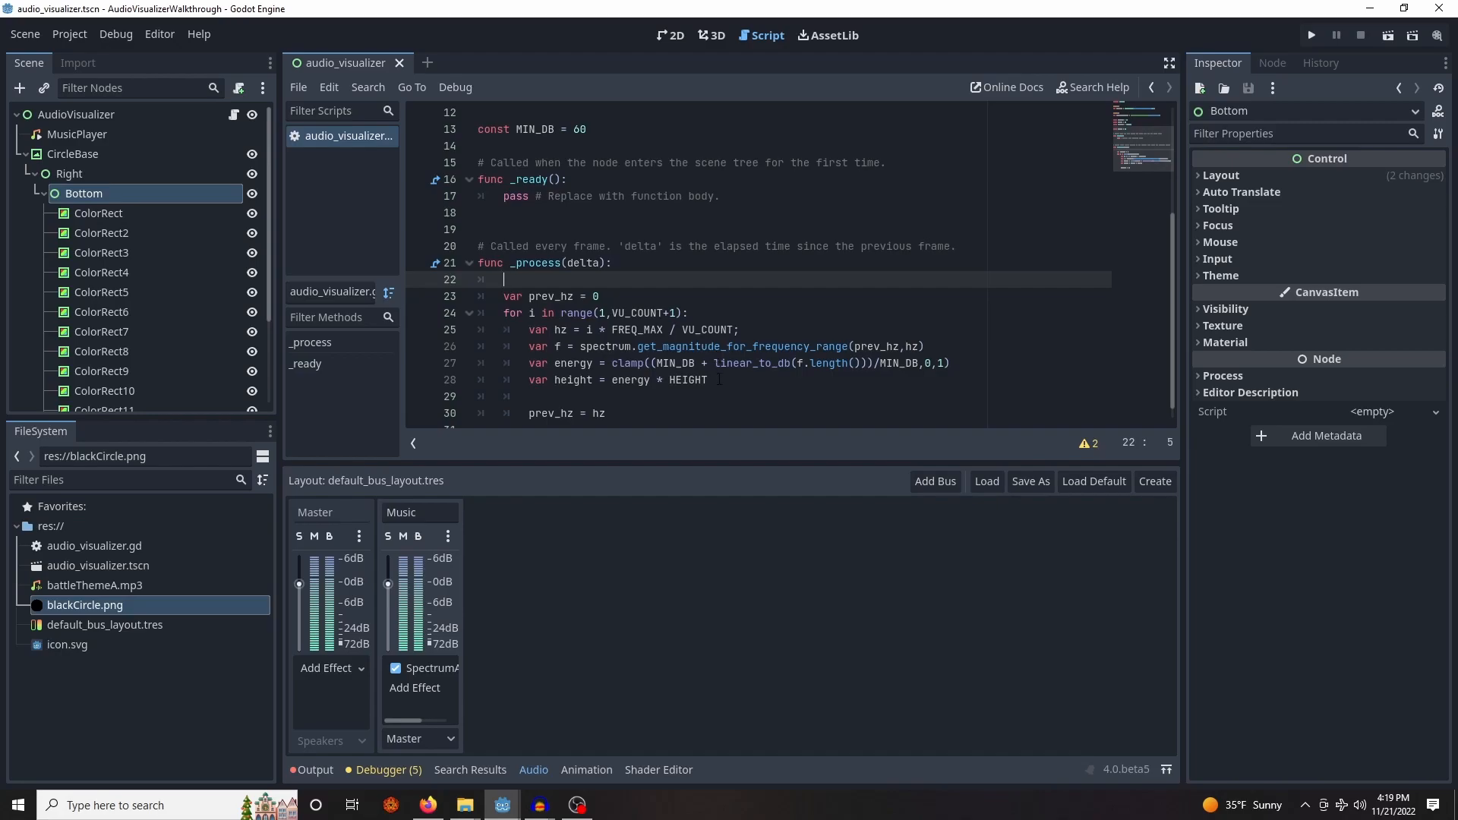
double_click(572, 363)
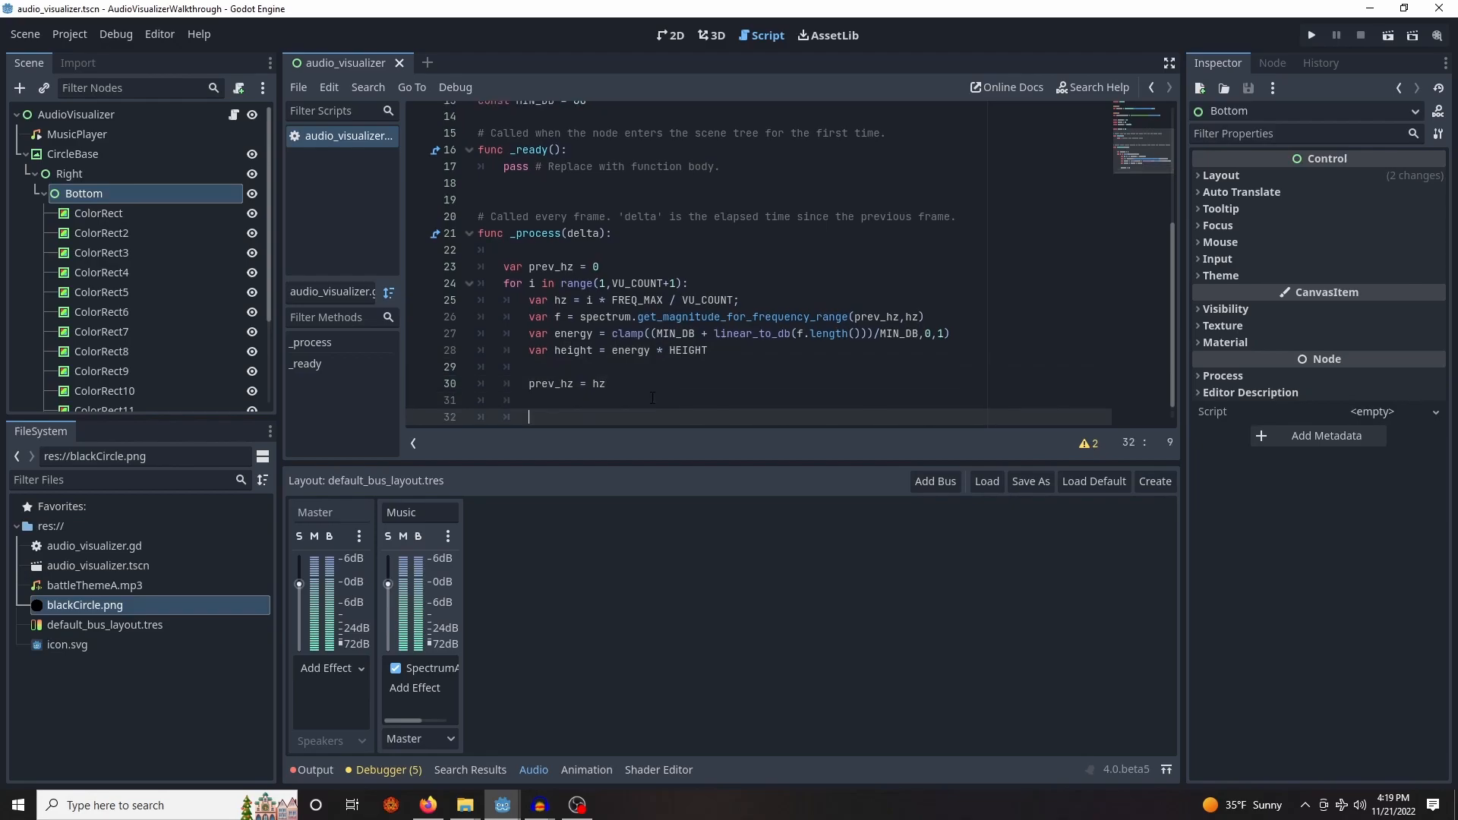
mouse_move(103, 391)
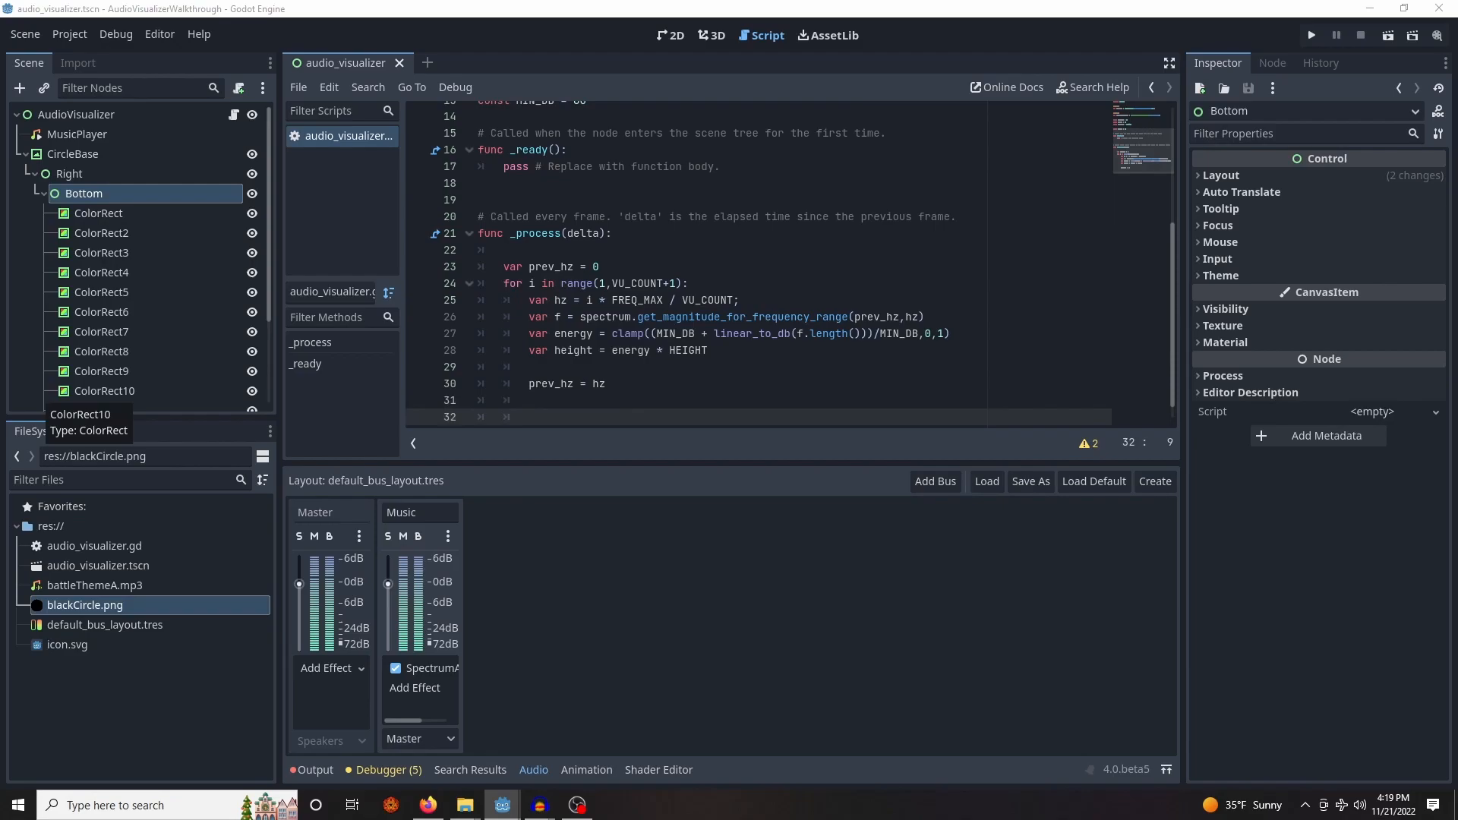
scroll(up, 3)
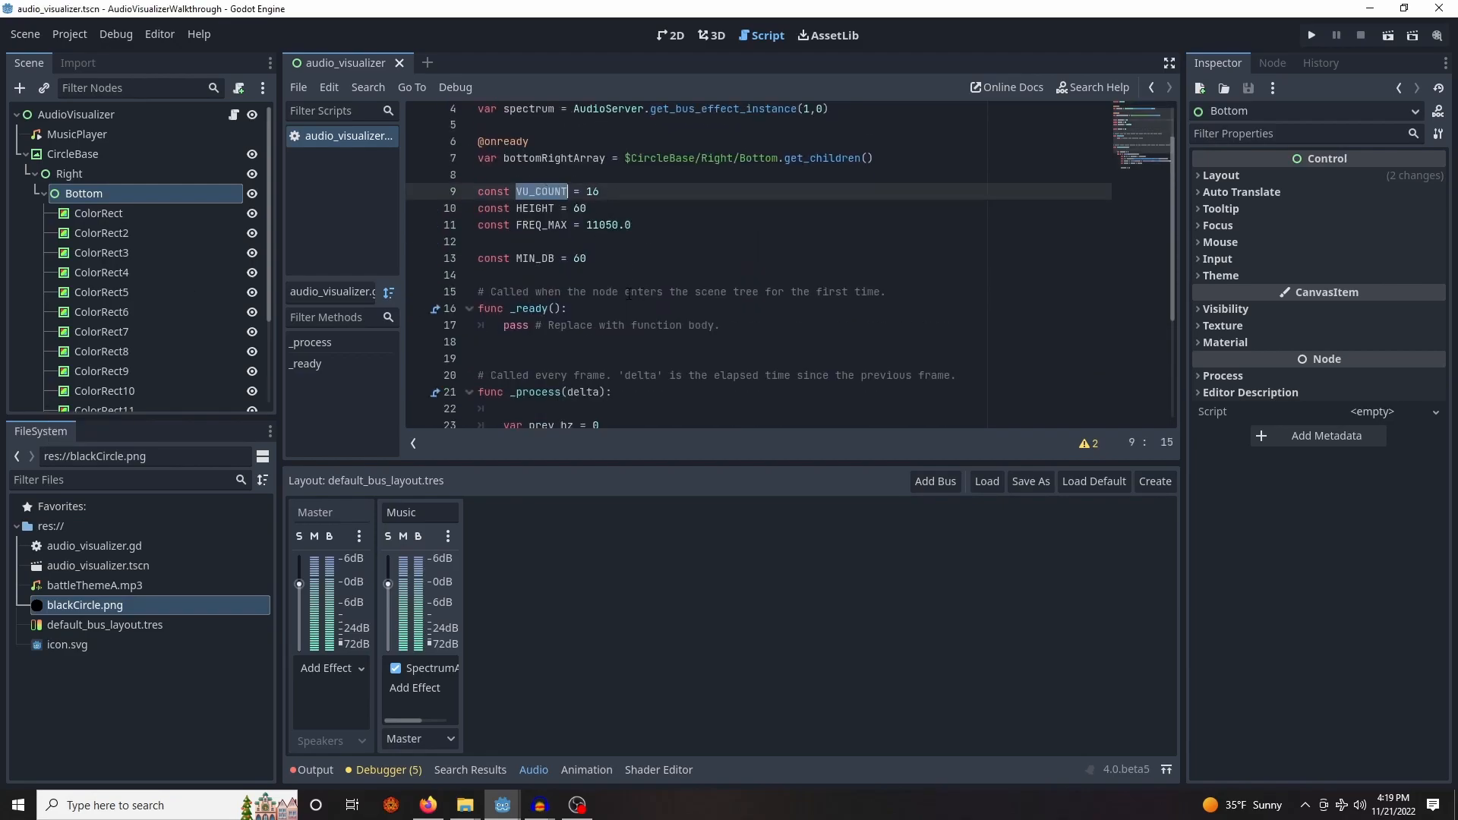
scroll(down, 3)
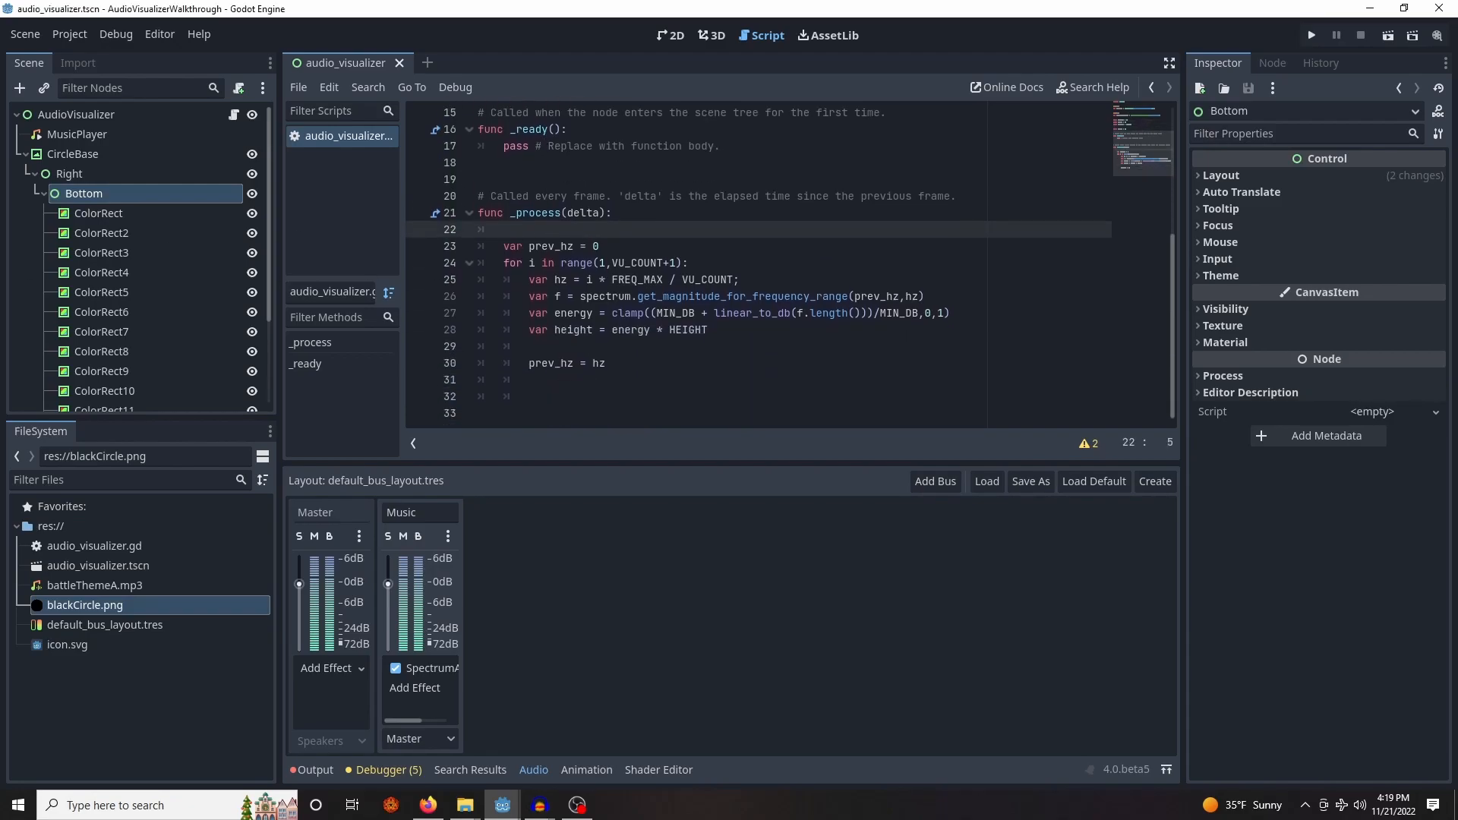
Fetch bottomRightArray[i - 1] and tween its size to the computed height
click(605, 397)
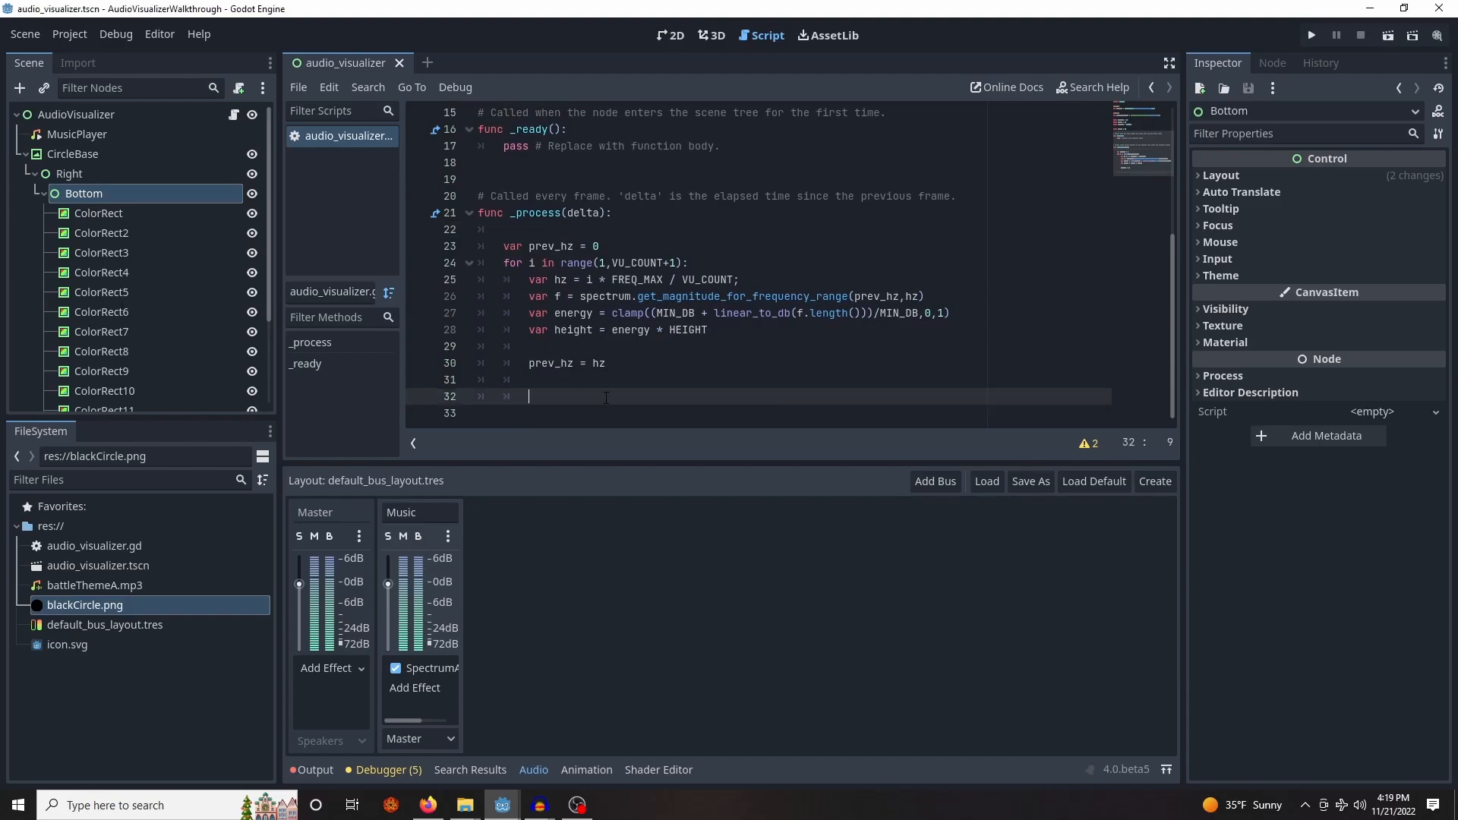
text(var bottomRightRect = bottomRightArray[i - 1])
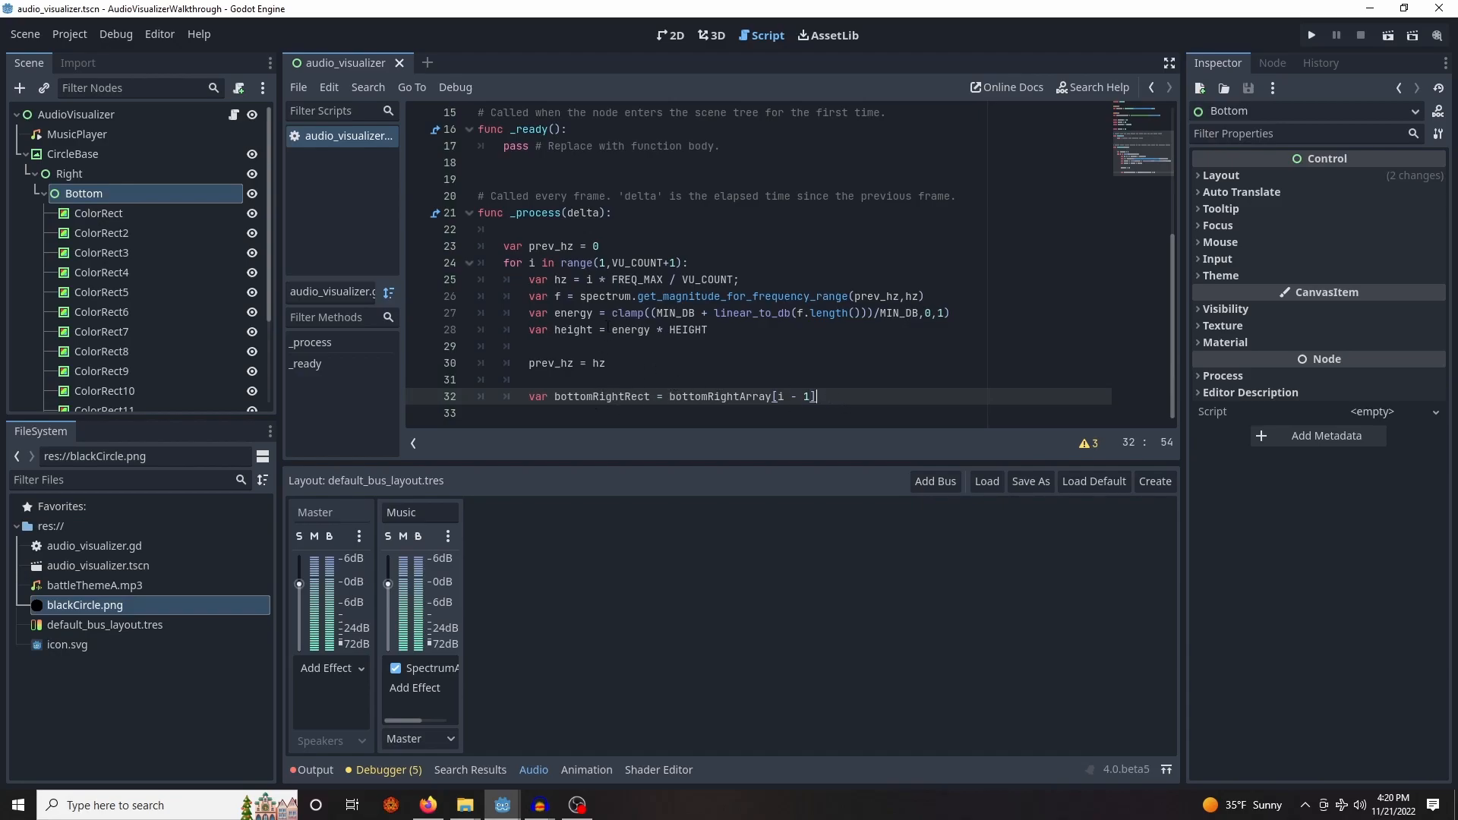
click(751, 262)
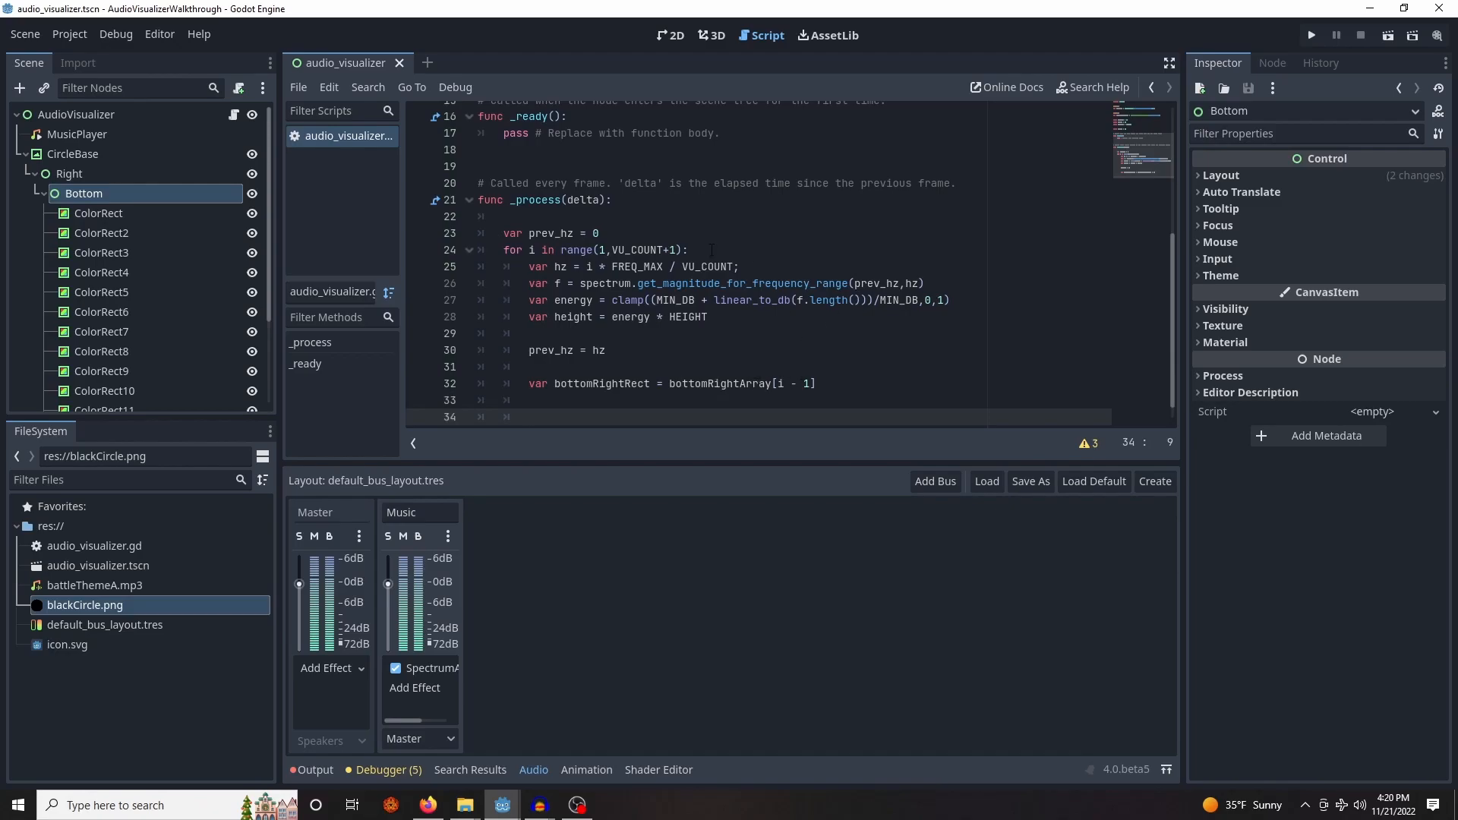
click(682, 249)
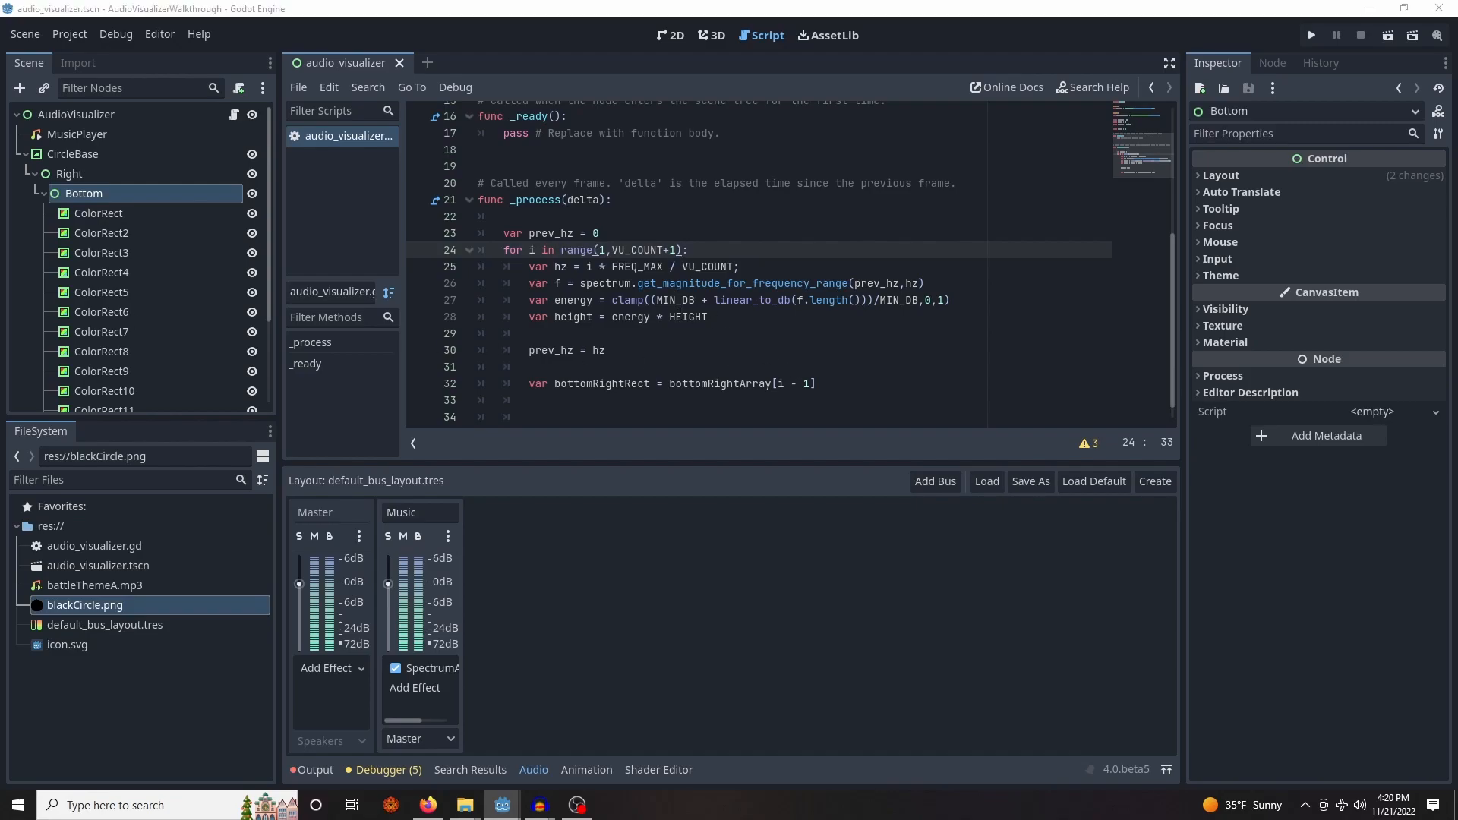
click(531, 400)
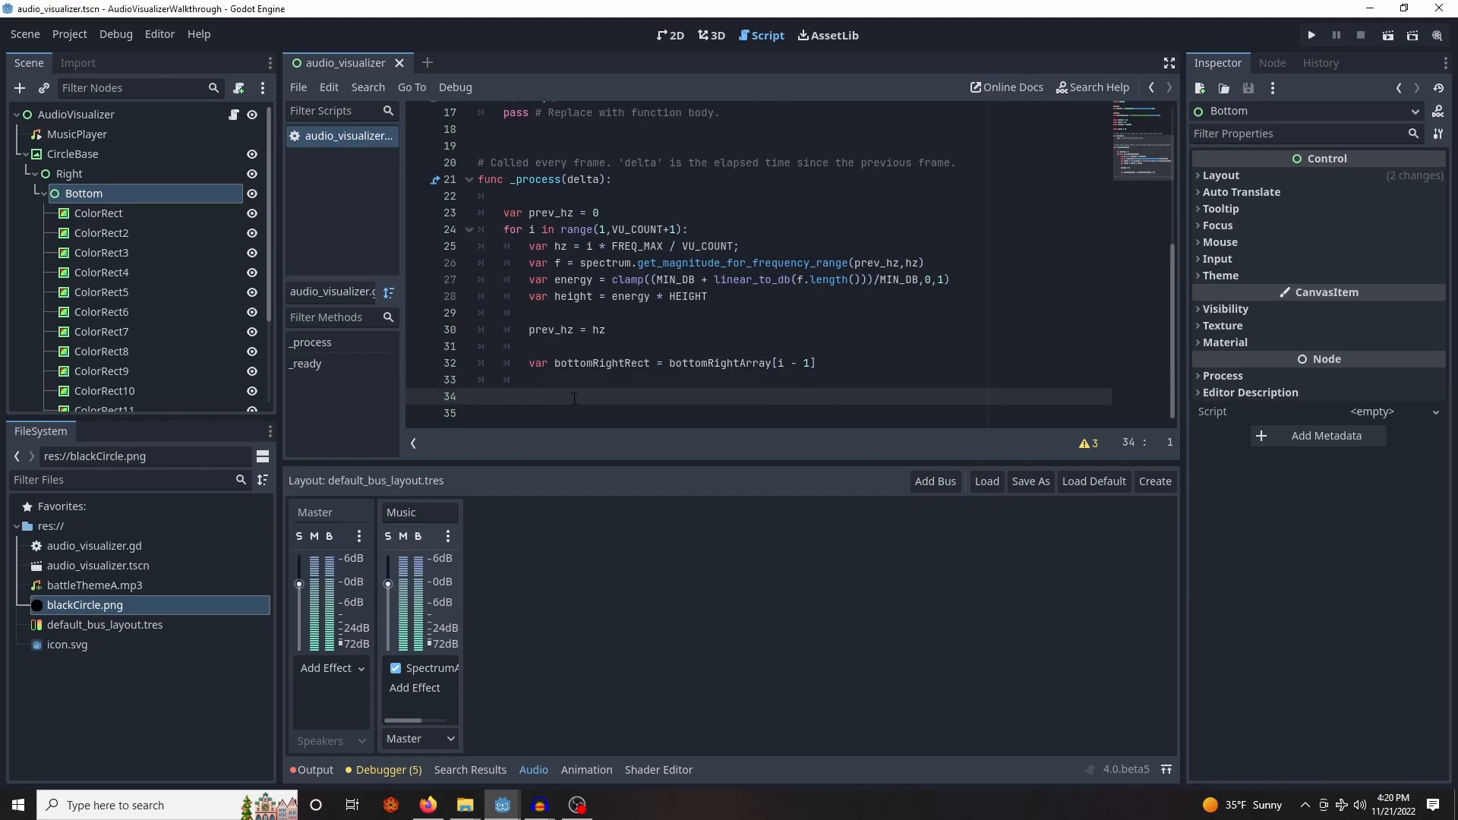
text(tween.tween_property(topRightRect, "size", Vector2(topRightRect.size.x, height), 0.05))
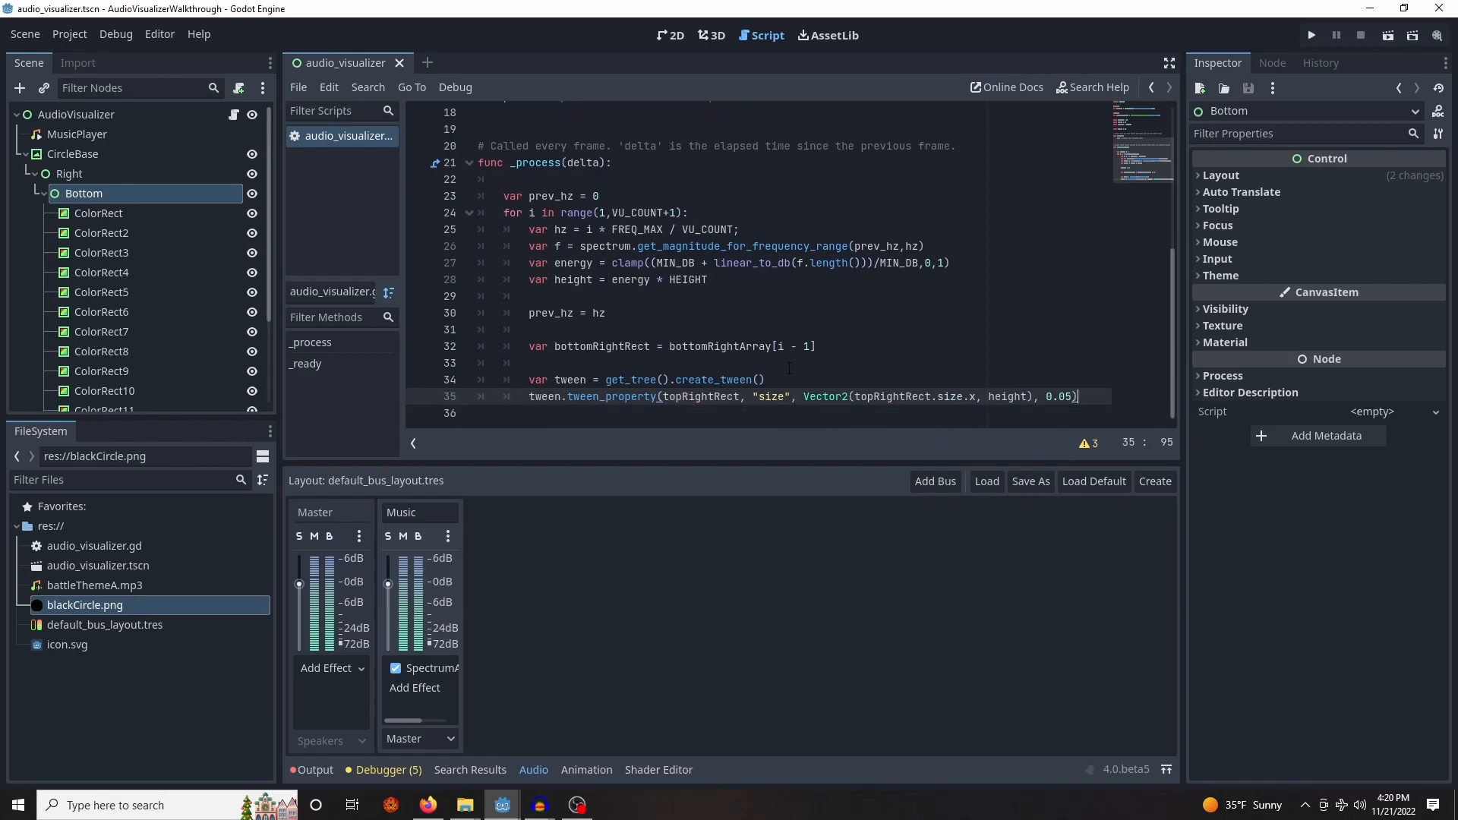
double_click(601, 363)
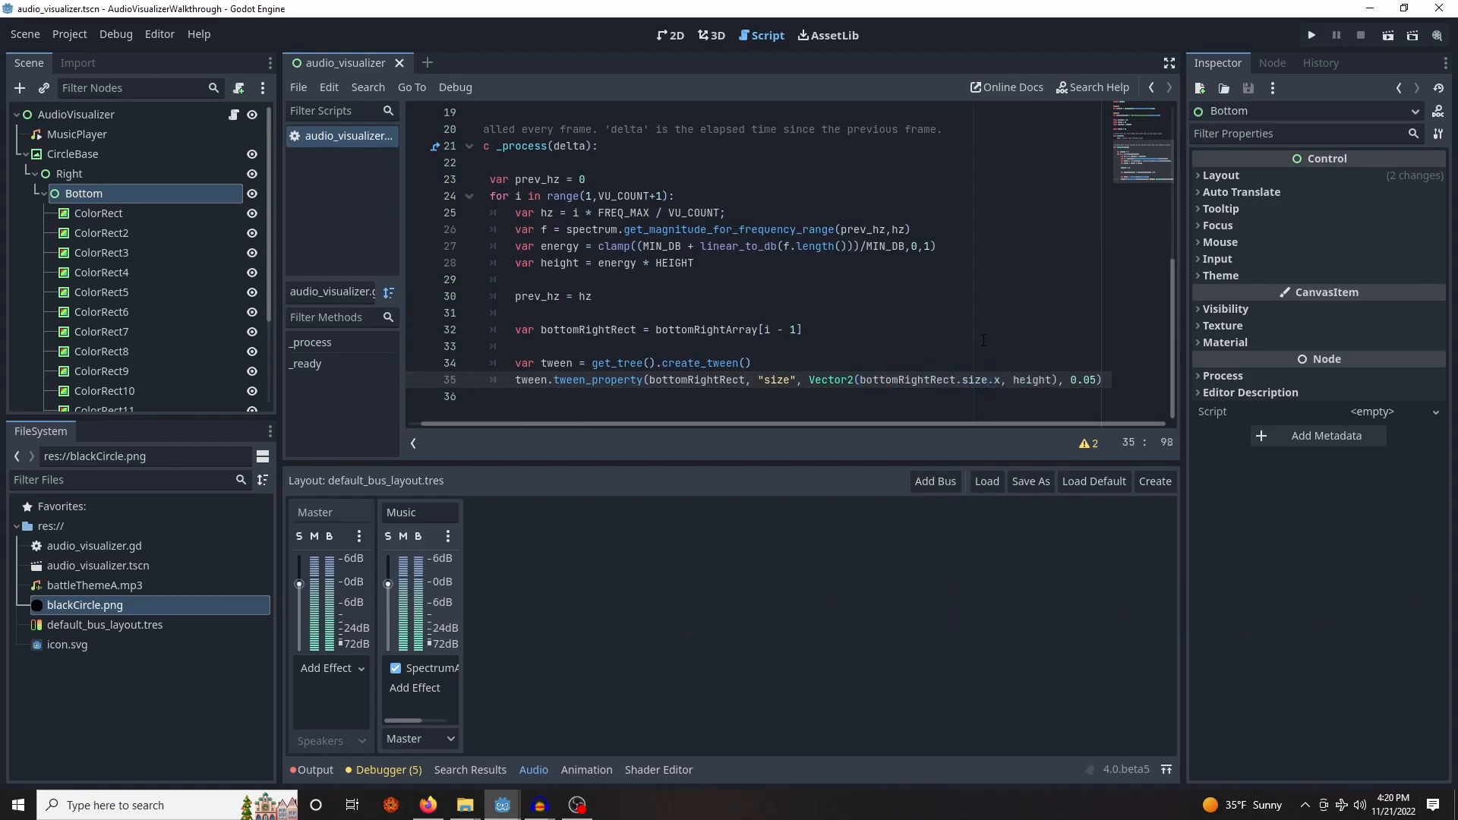
click(517, 346)
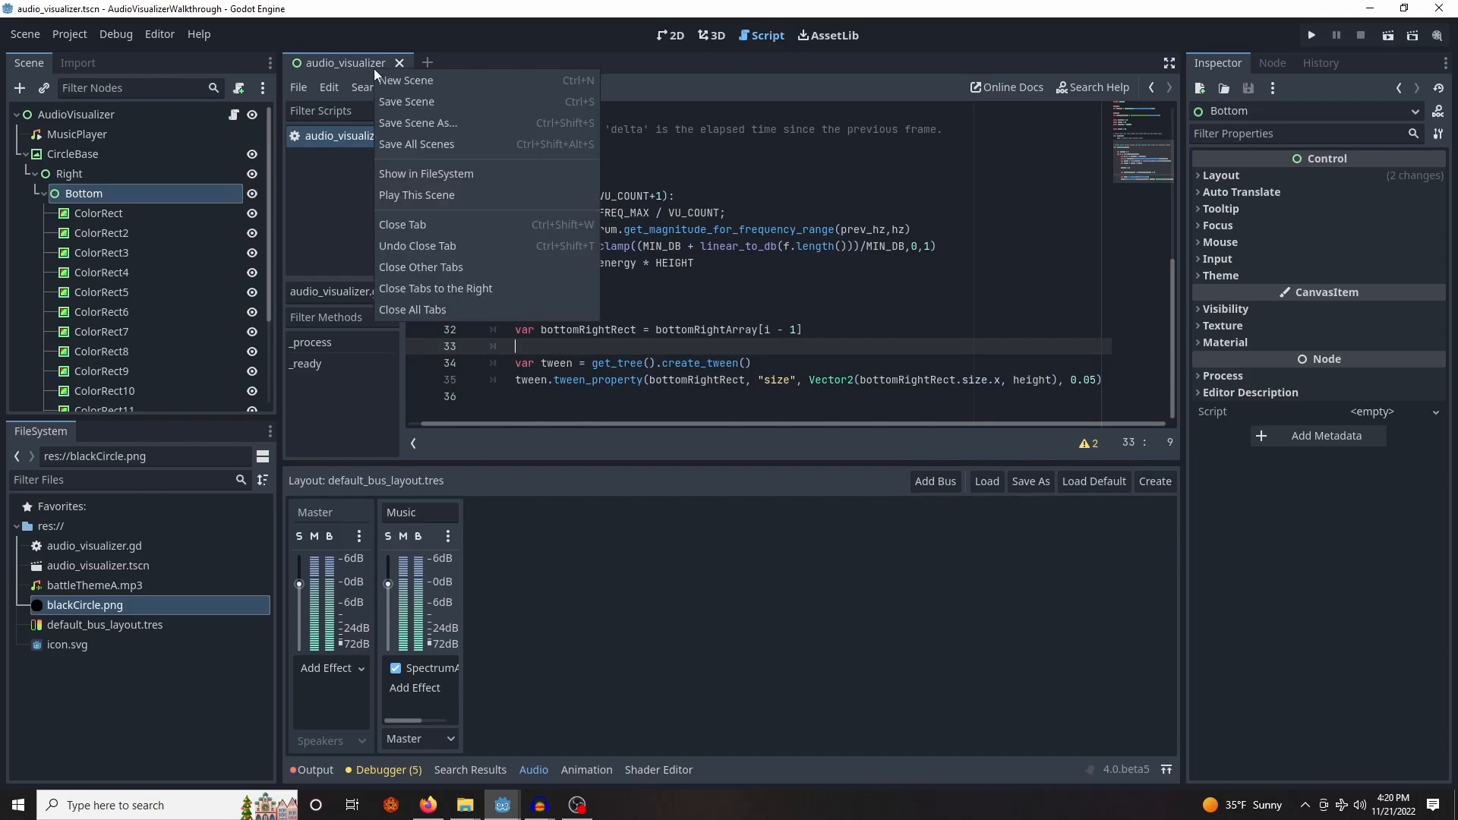
Set MusicPlayer's Bus to Music and test-play the scene
click(417, 194)
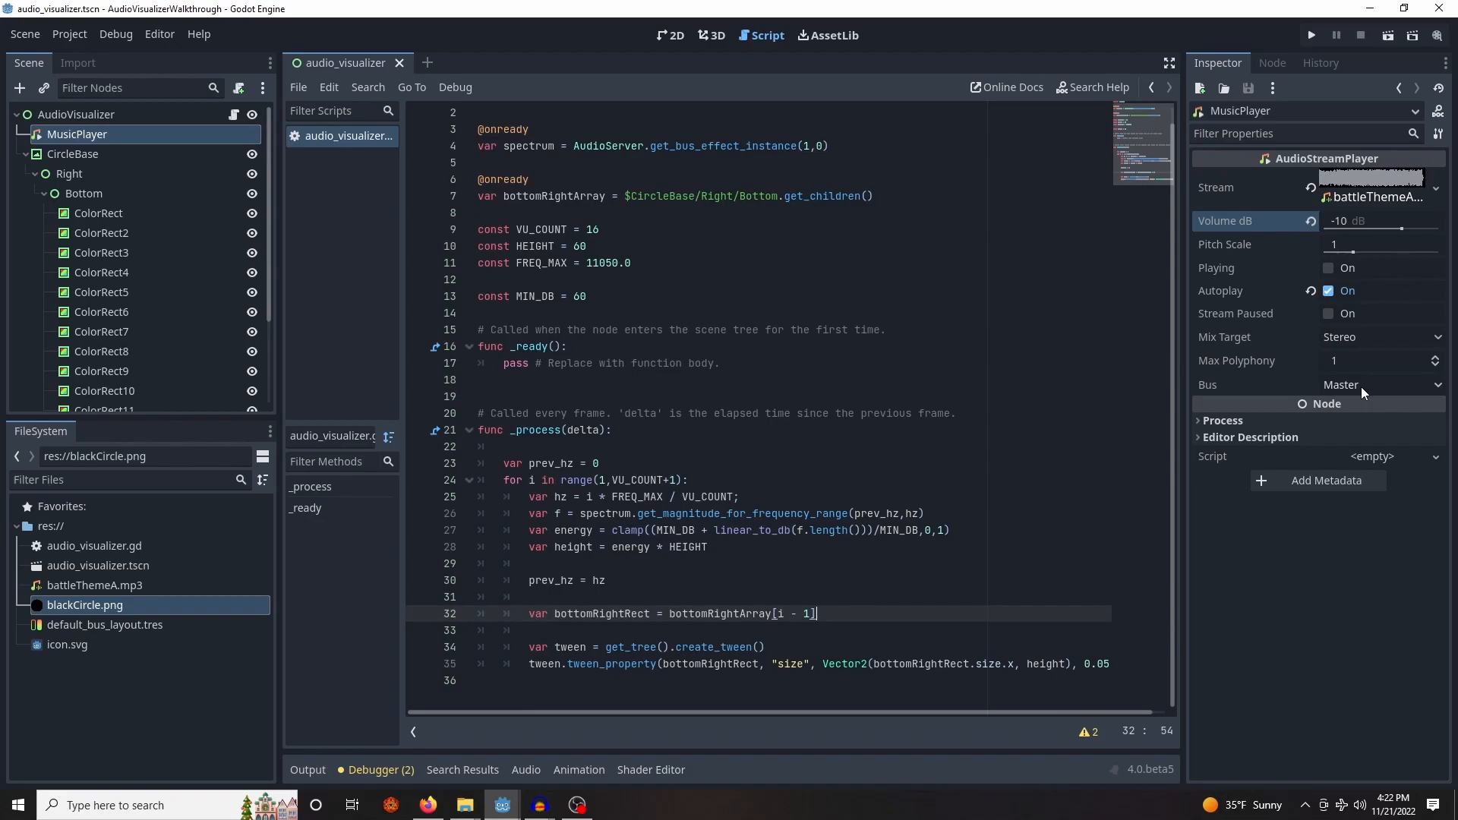
mouse_move(1317, 432)
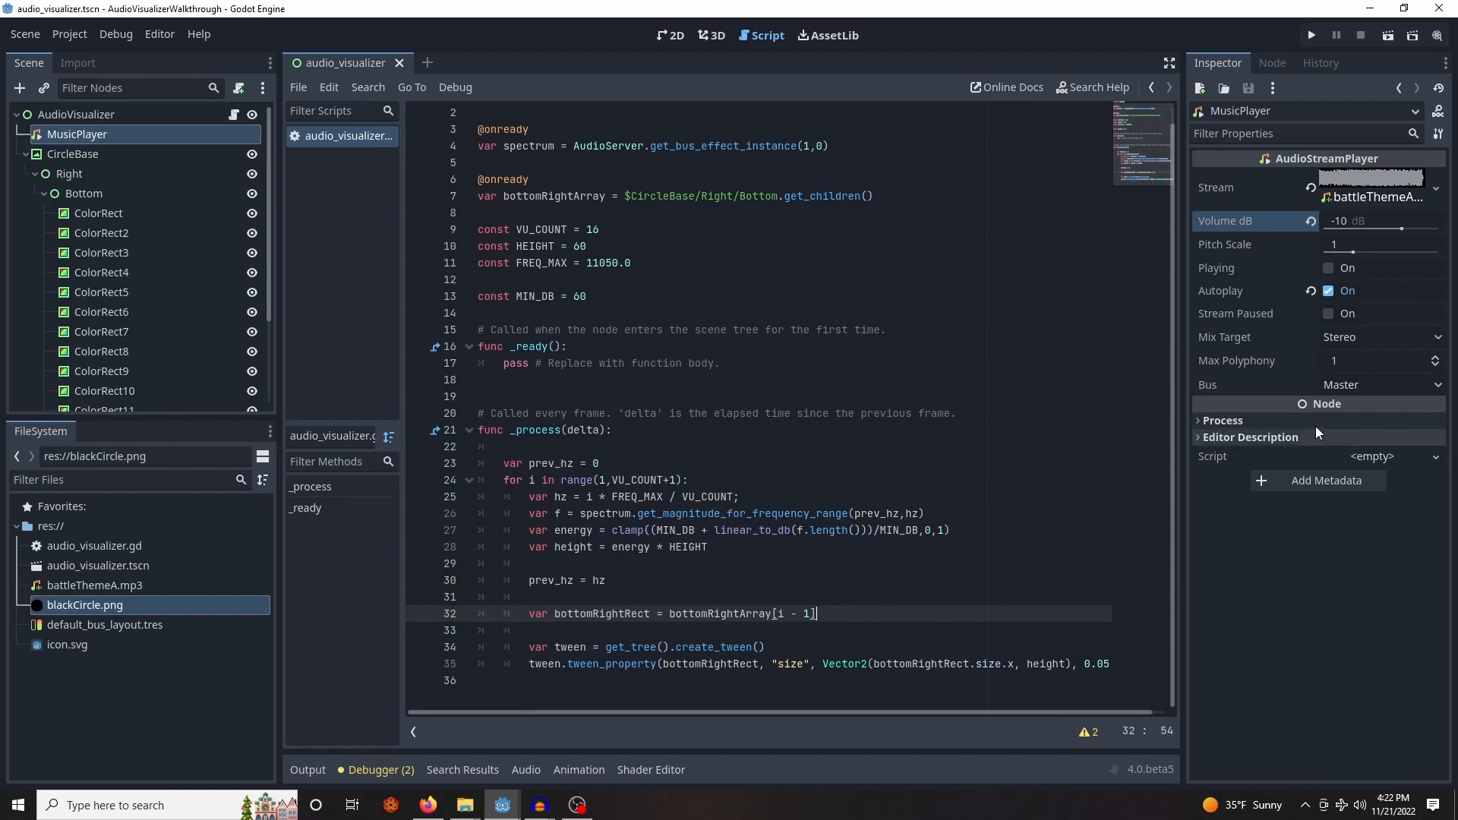
click(1381, 384)
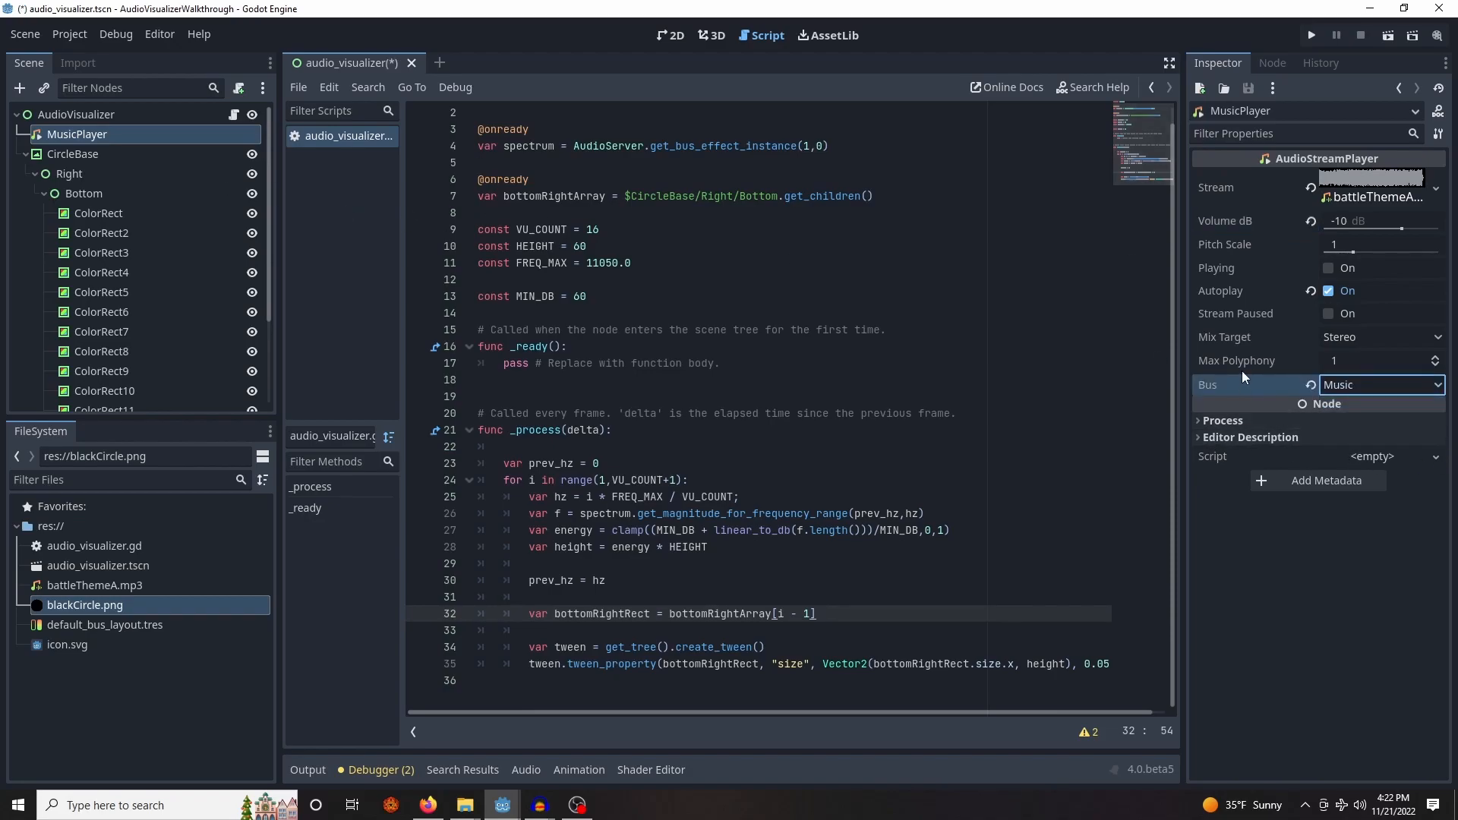
mouse_move(1237, 360)
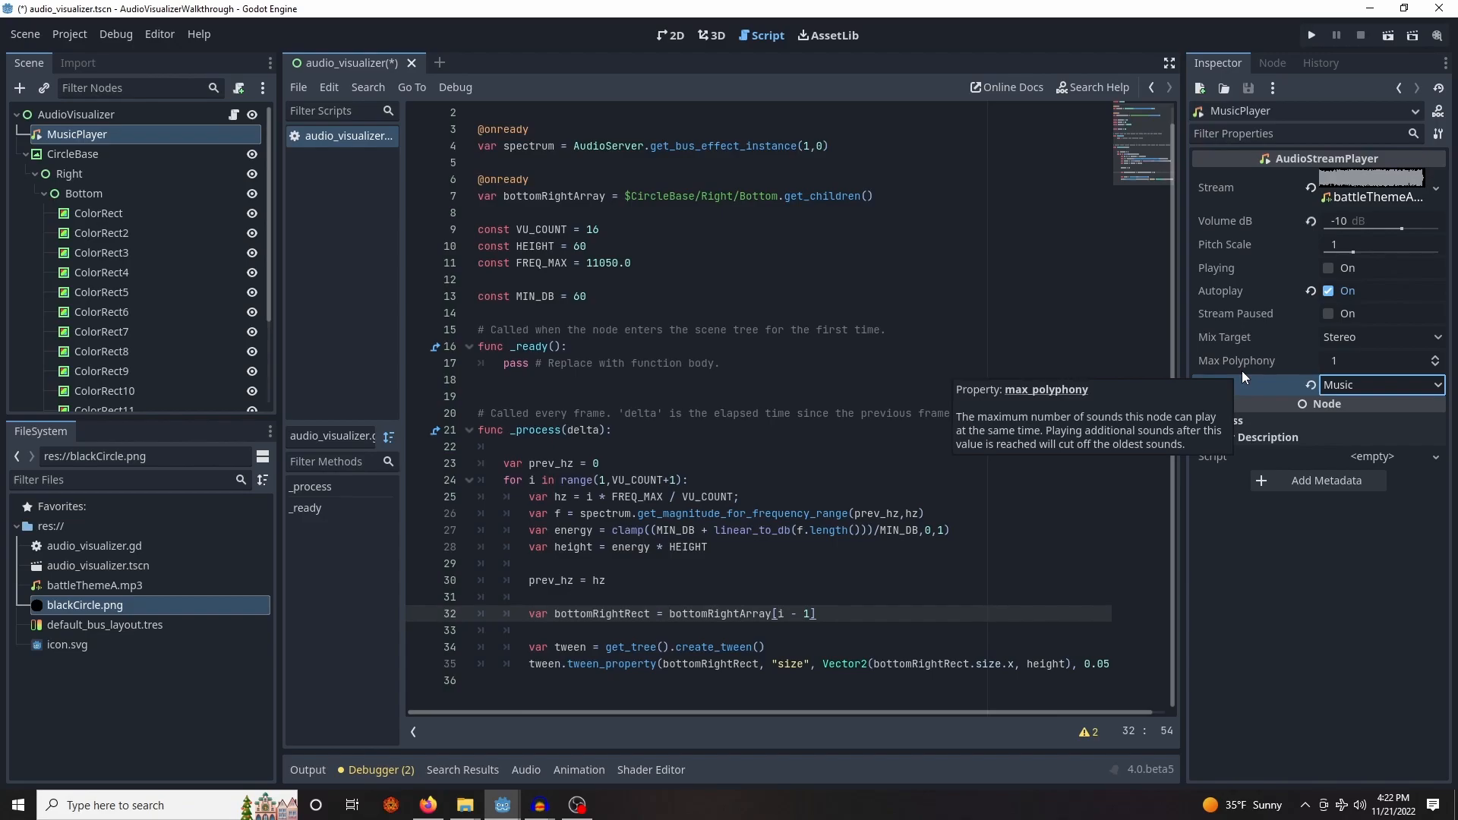
mouse_move(1237, 529)
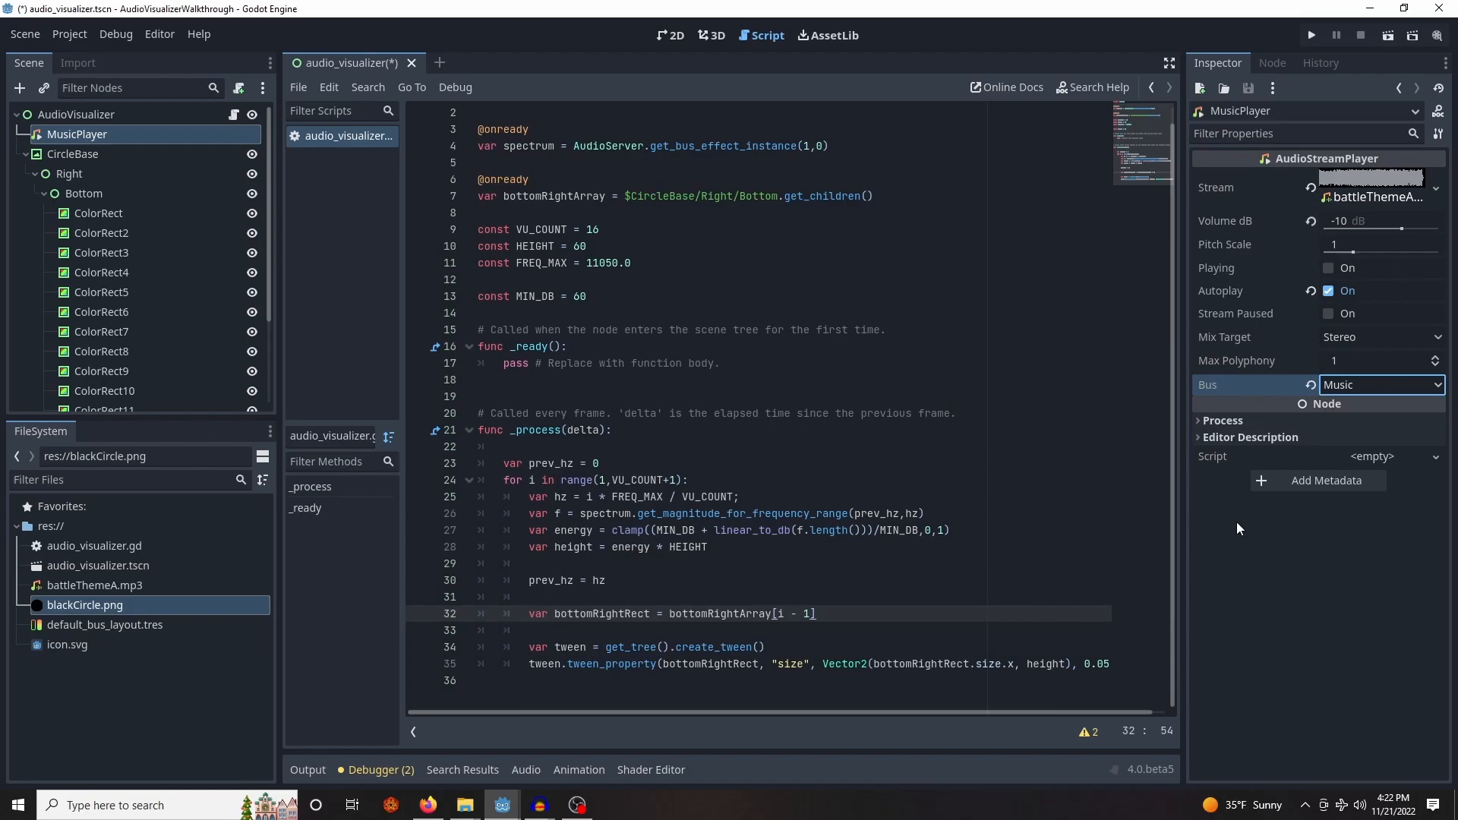
click(738, 496)
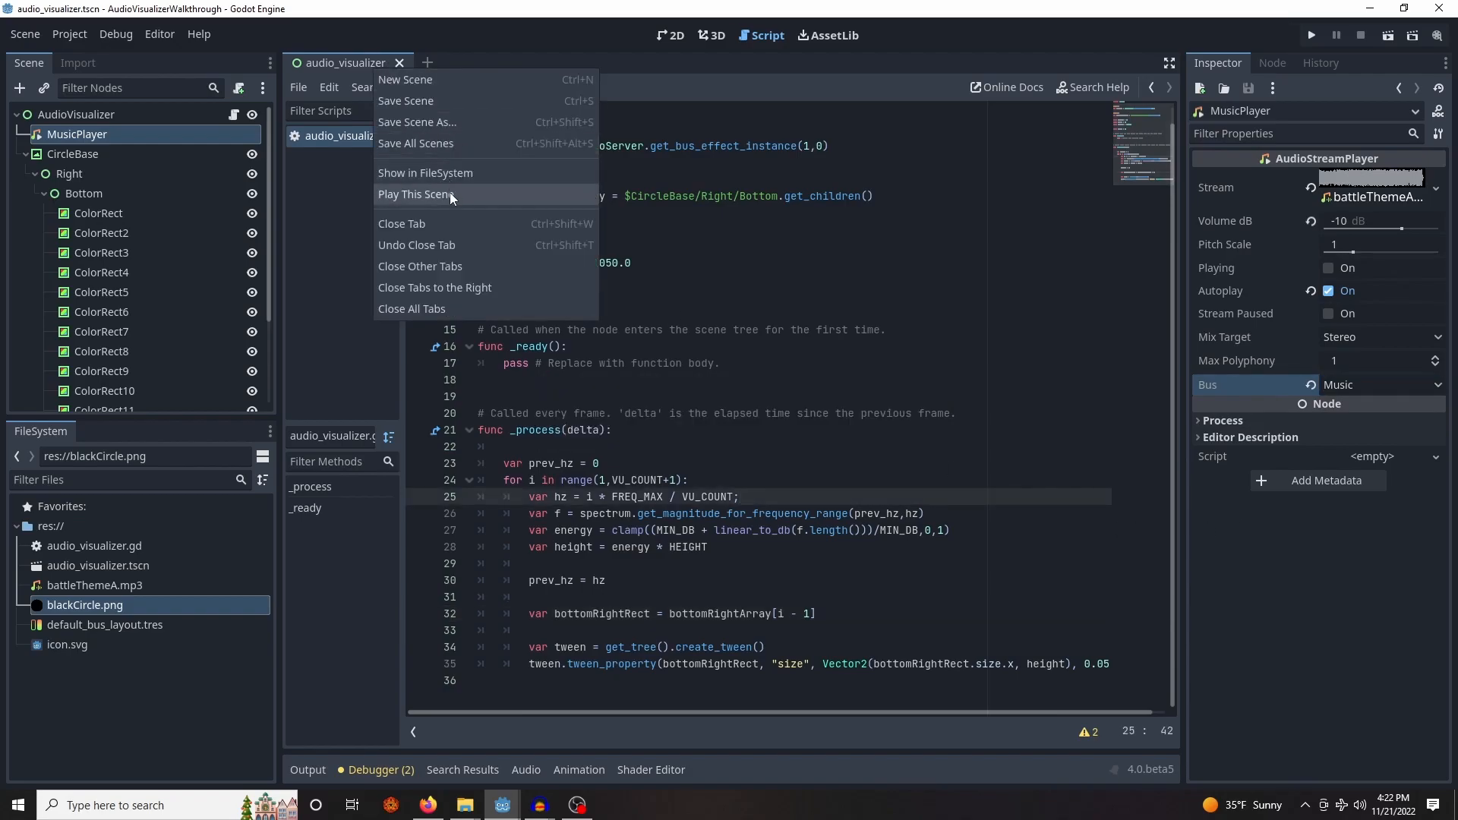
click(422, 194)
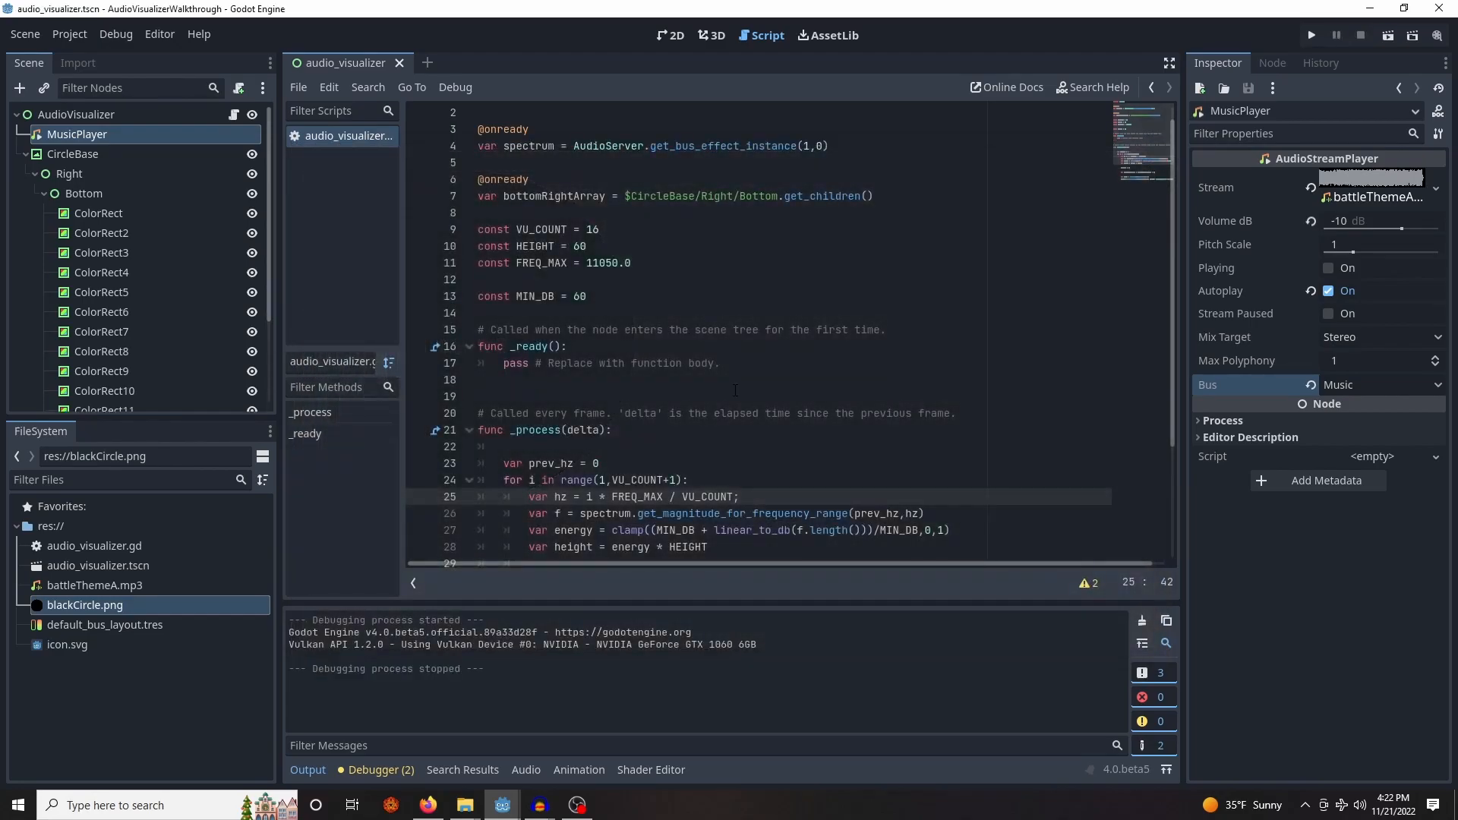
click(56, 194)
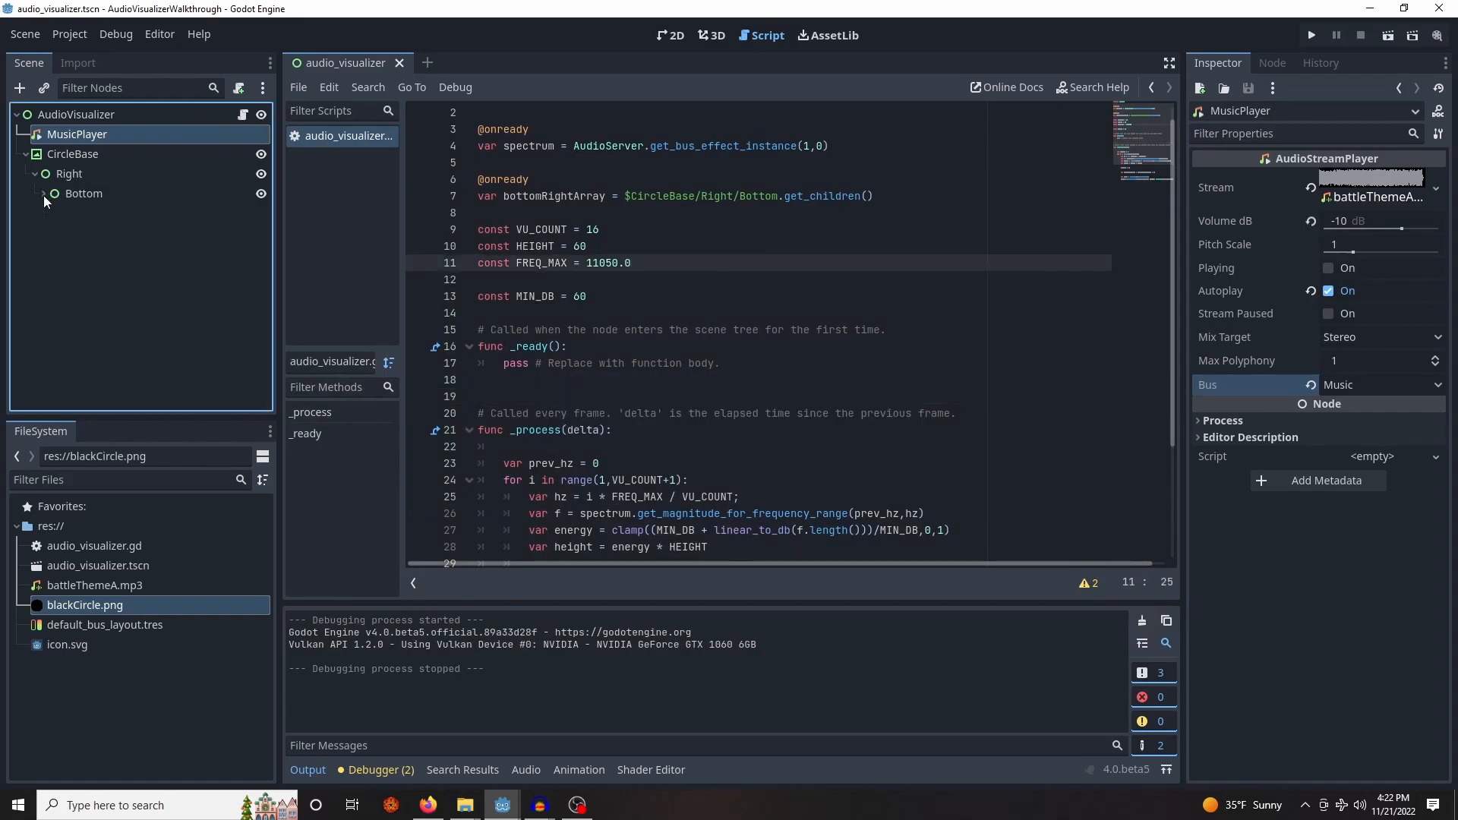
Scale the Bottom bar group to 0.5 and place it beside the circle's centre
click(671, 35)
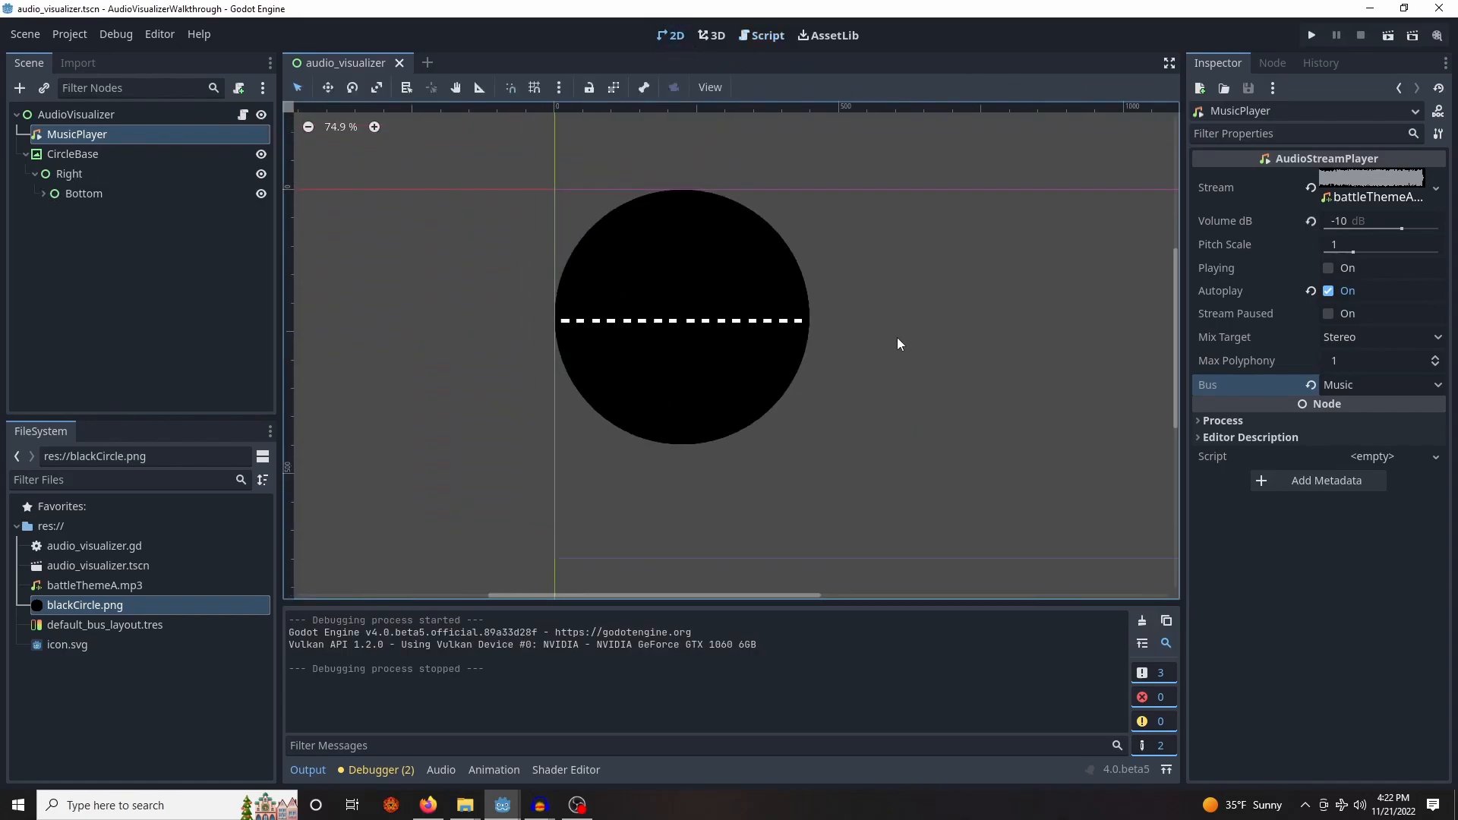
click(84, 193)
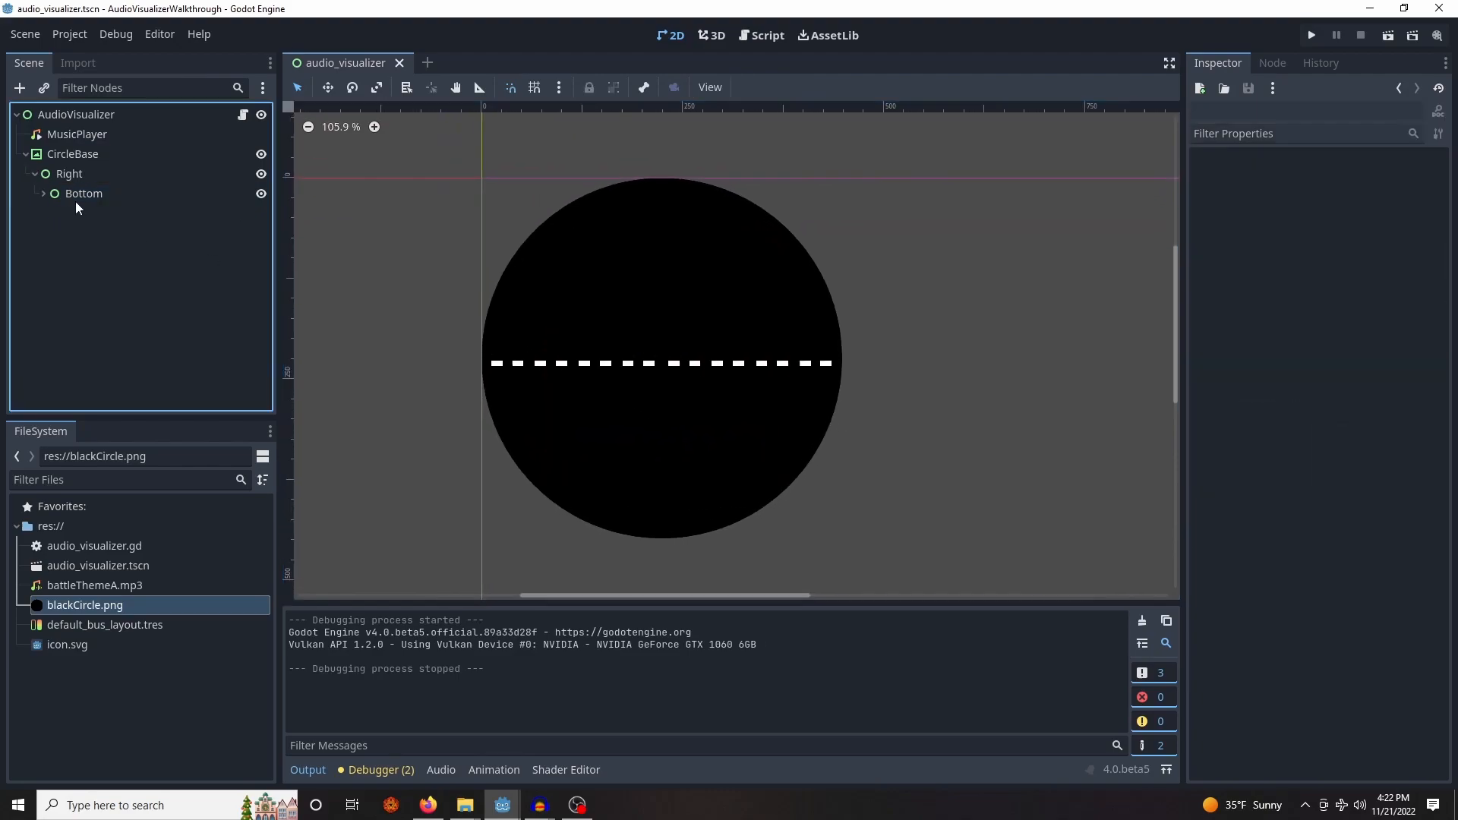
click(84, 193)
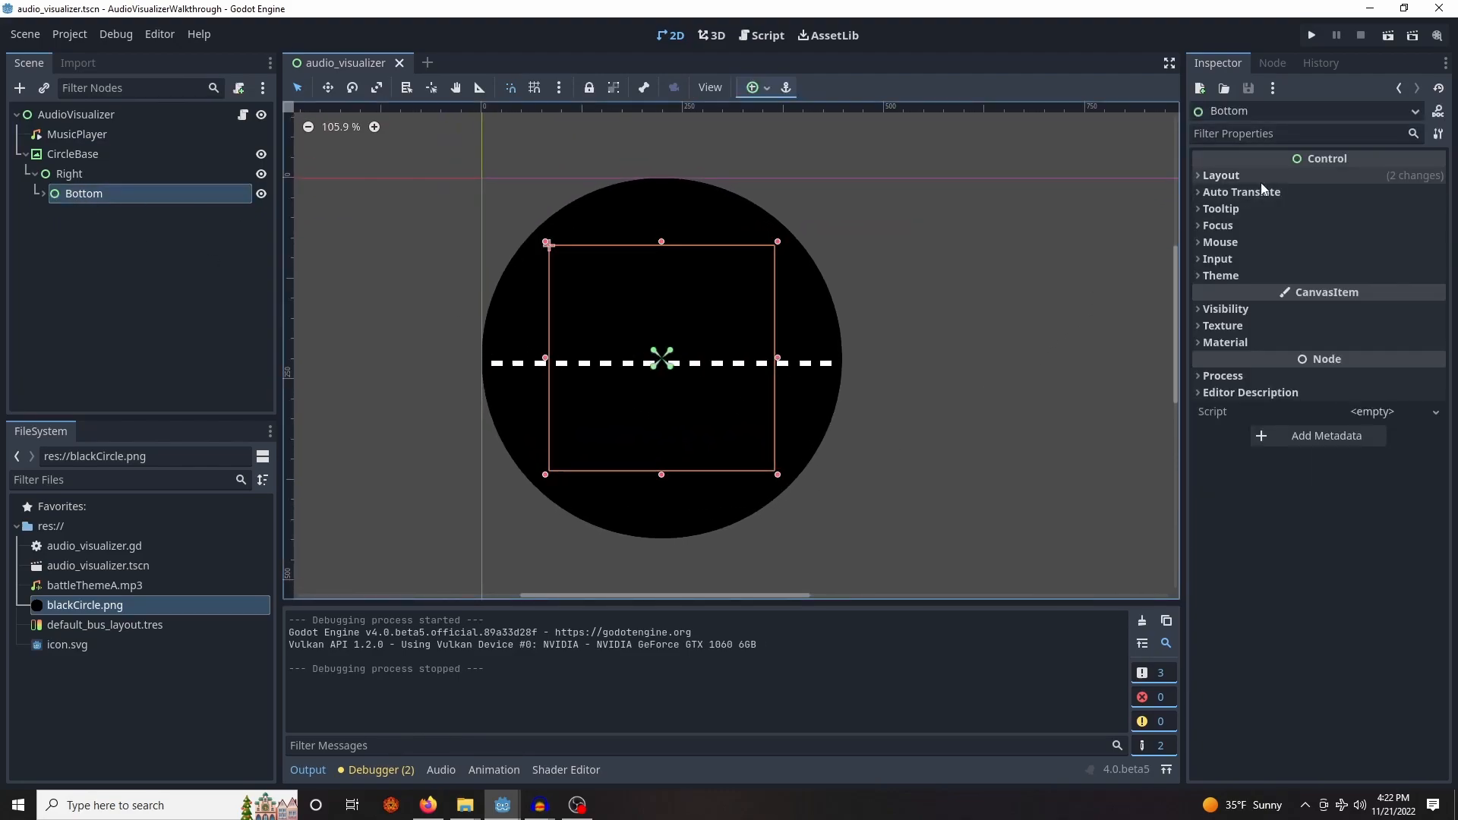
click(1221, 174)
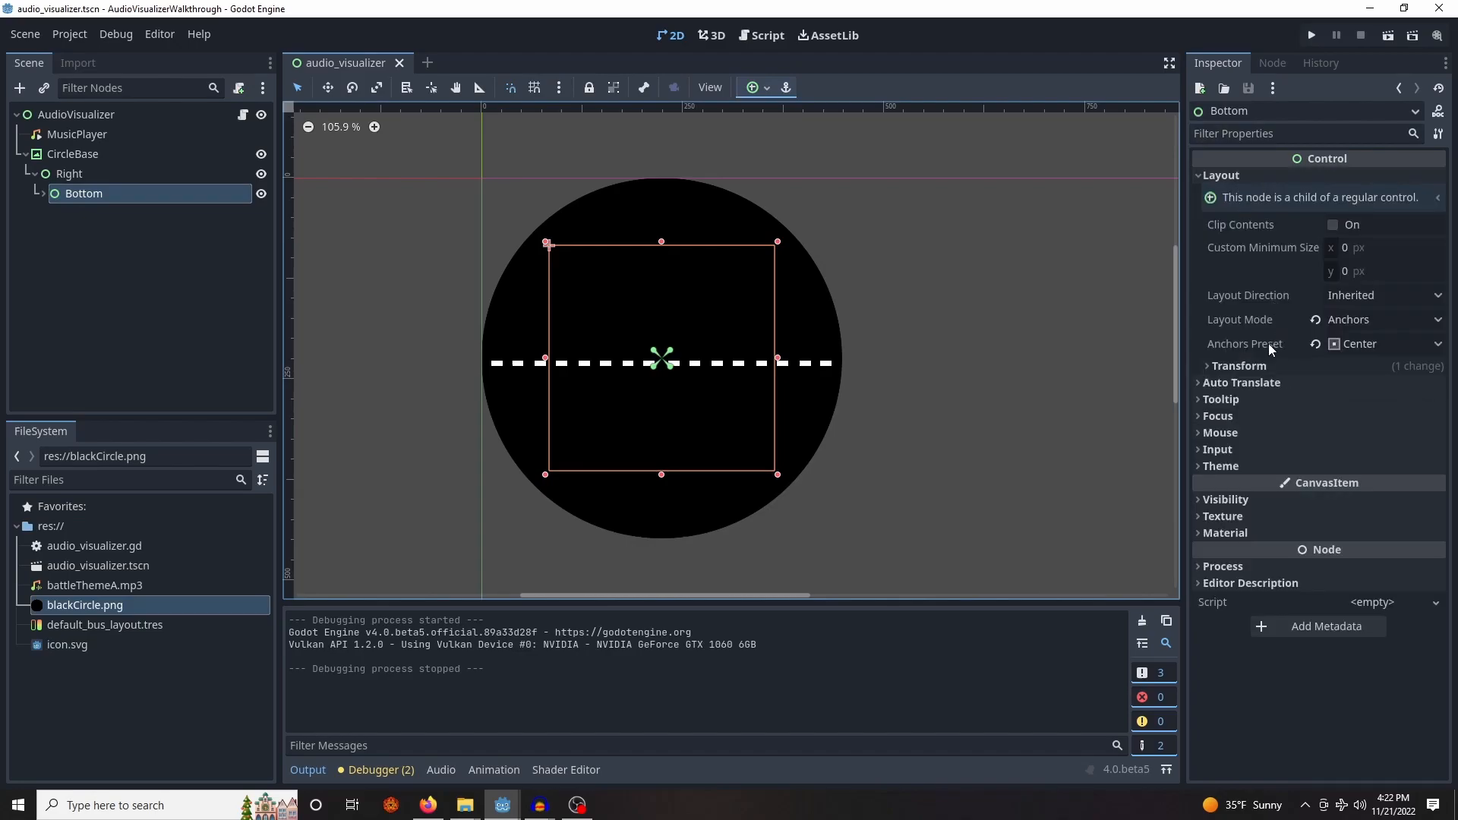
click(1238, 366)
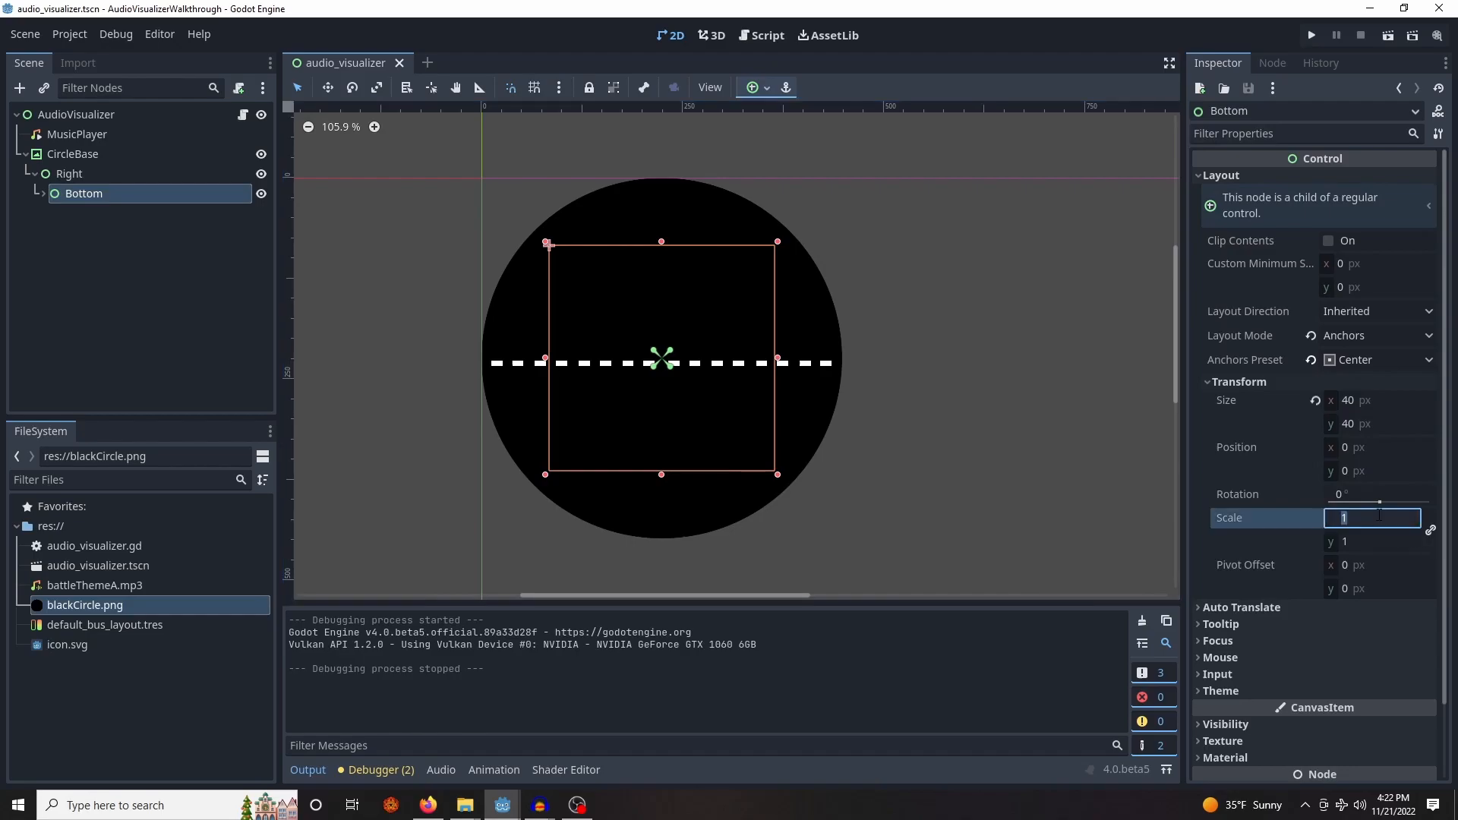
text(0.5)
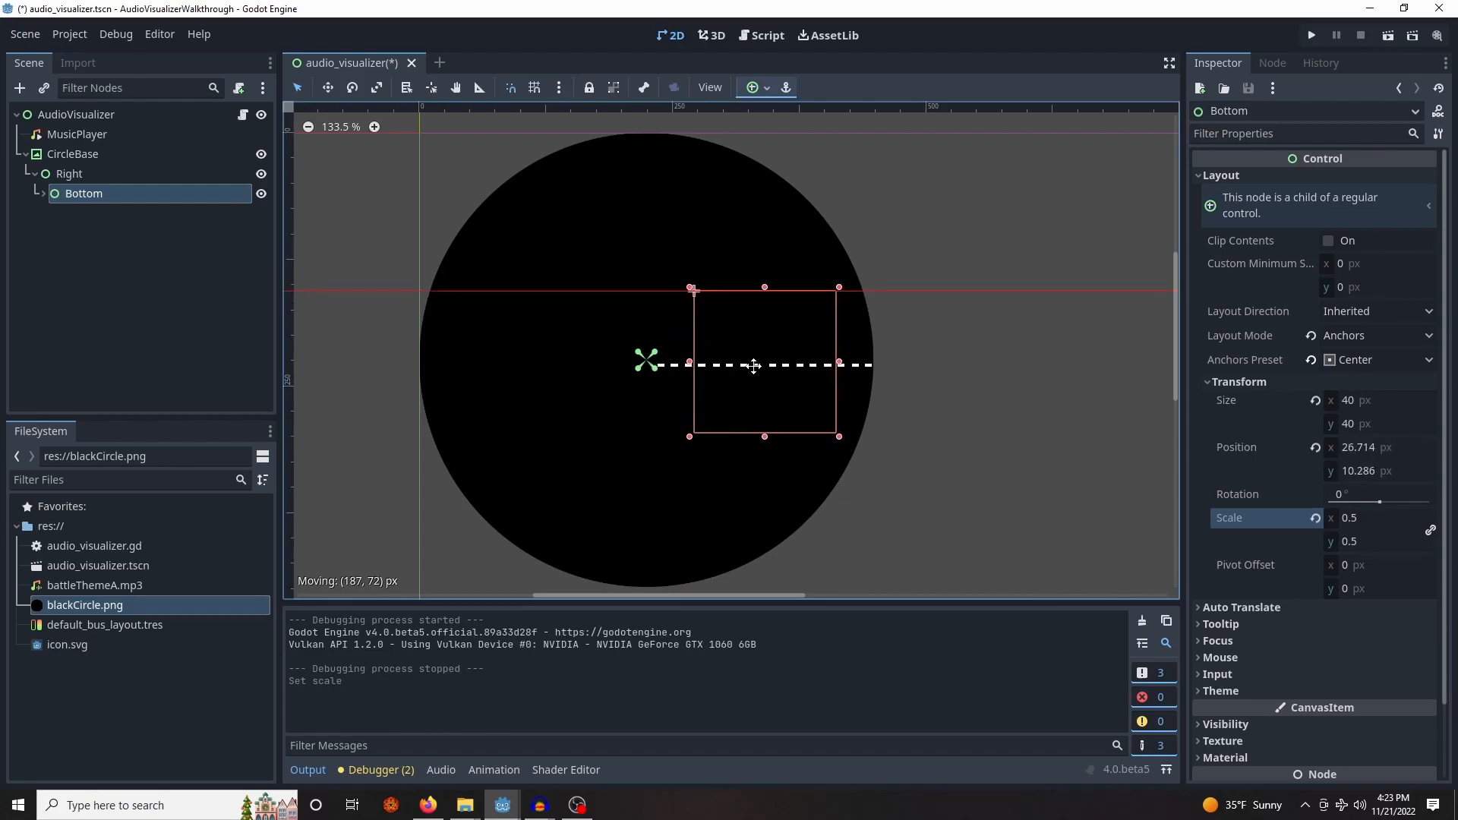
Duplicate the Bottom bar group
click(76, 113)
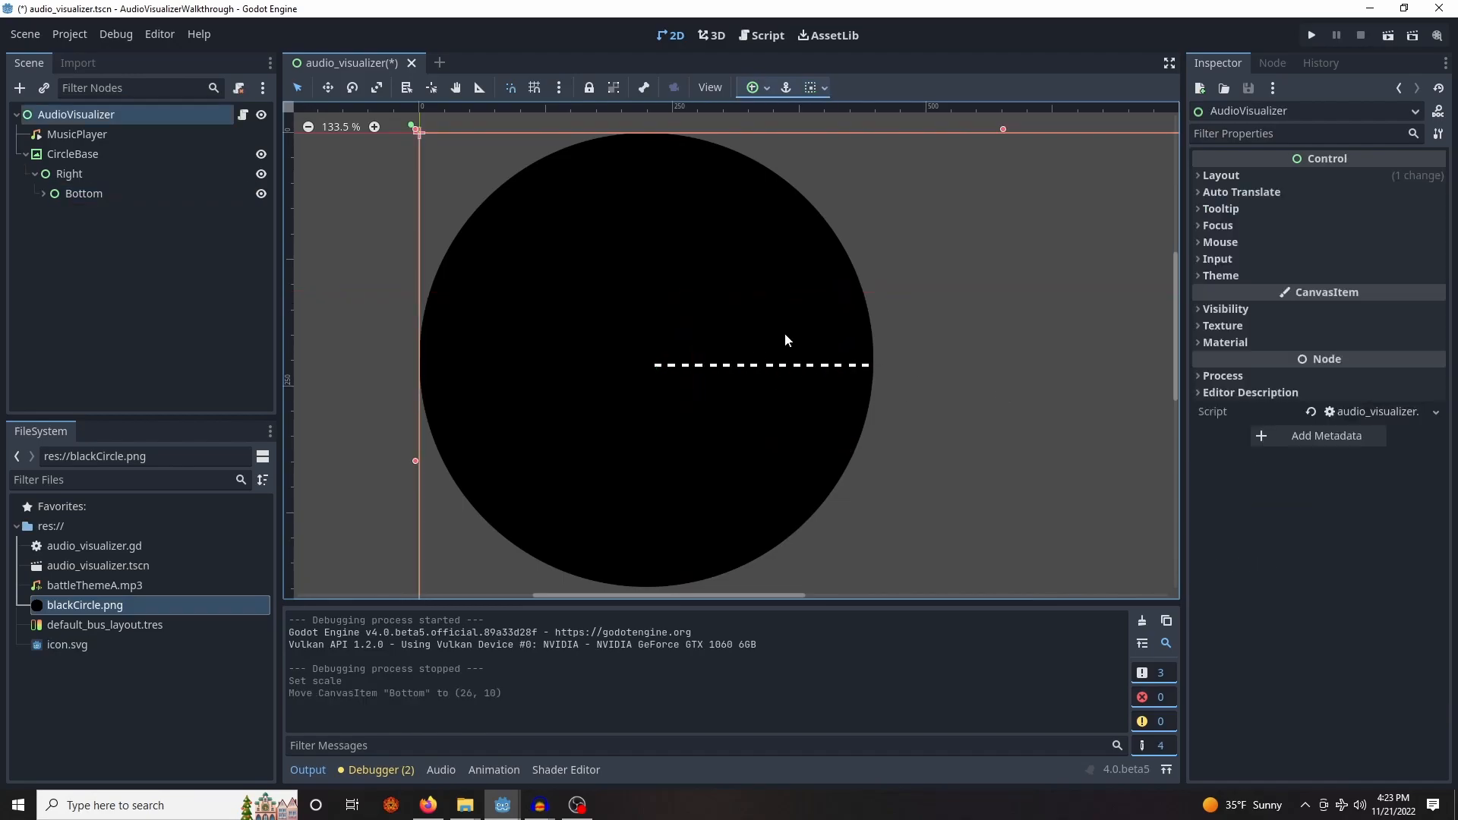
click(84, 194)
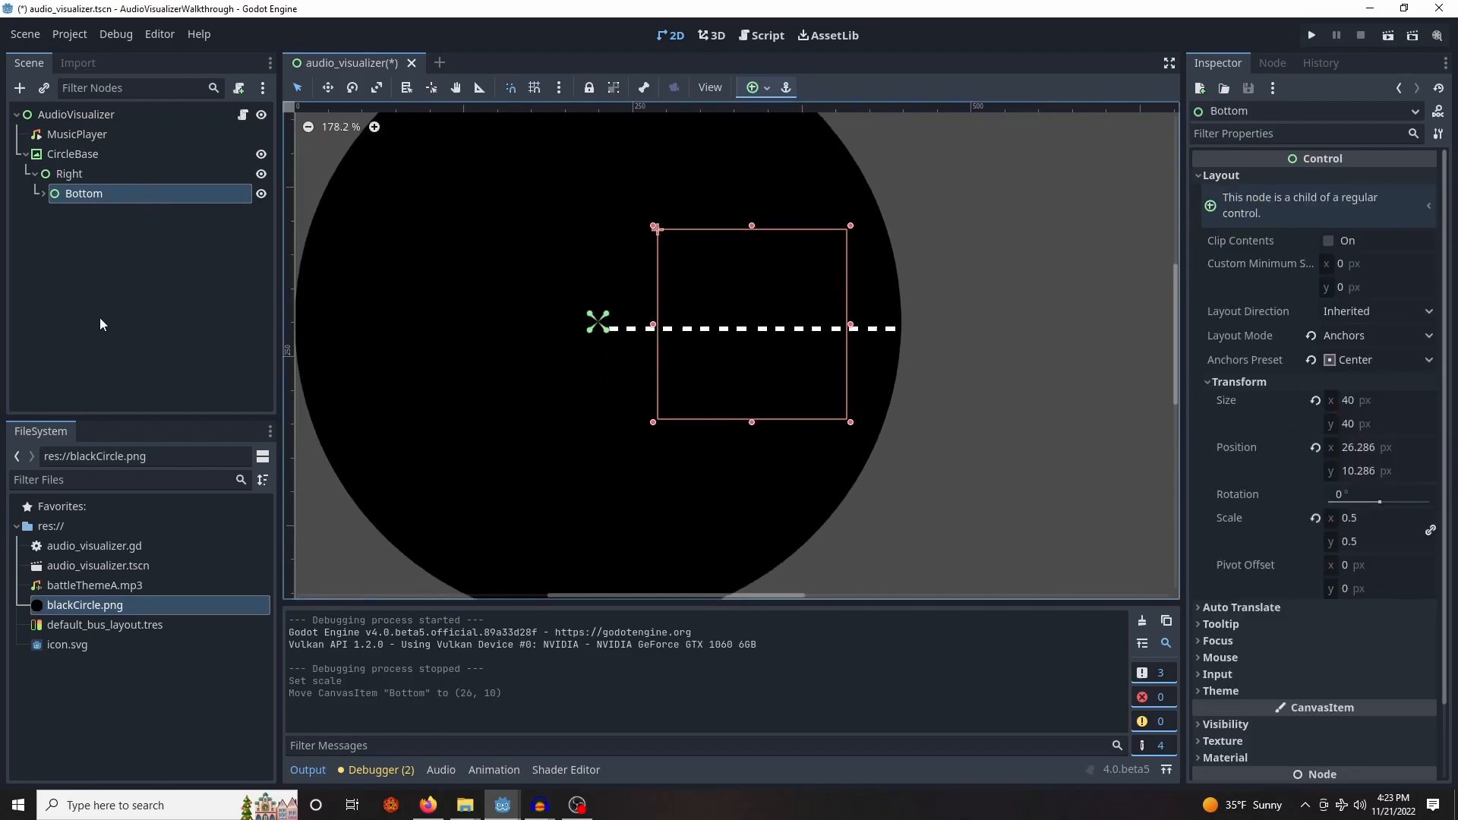
key(ctrl+d)
text(Top)
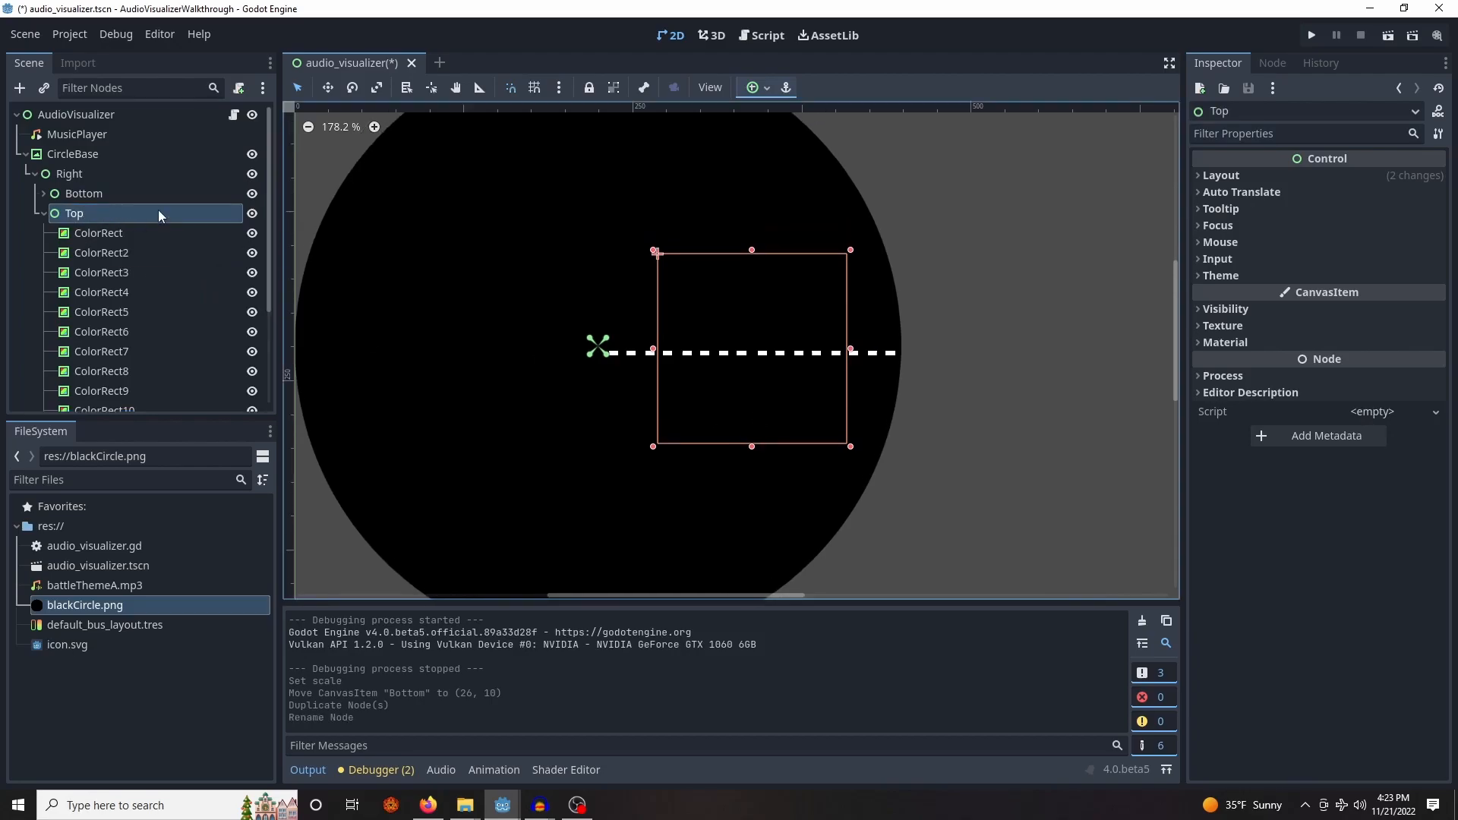
Rotate all sixteen Top bars to 180° and save the scene
scroll(down, 3)
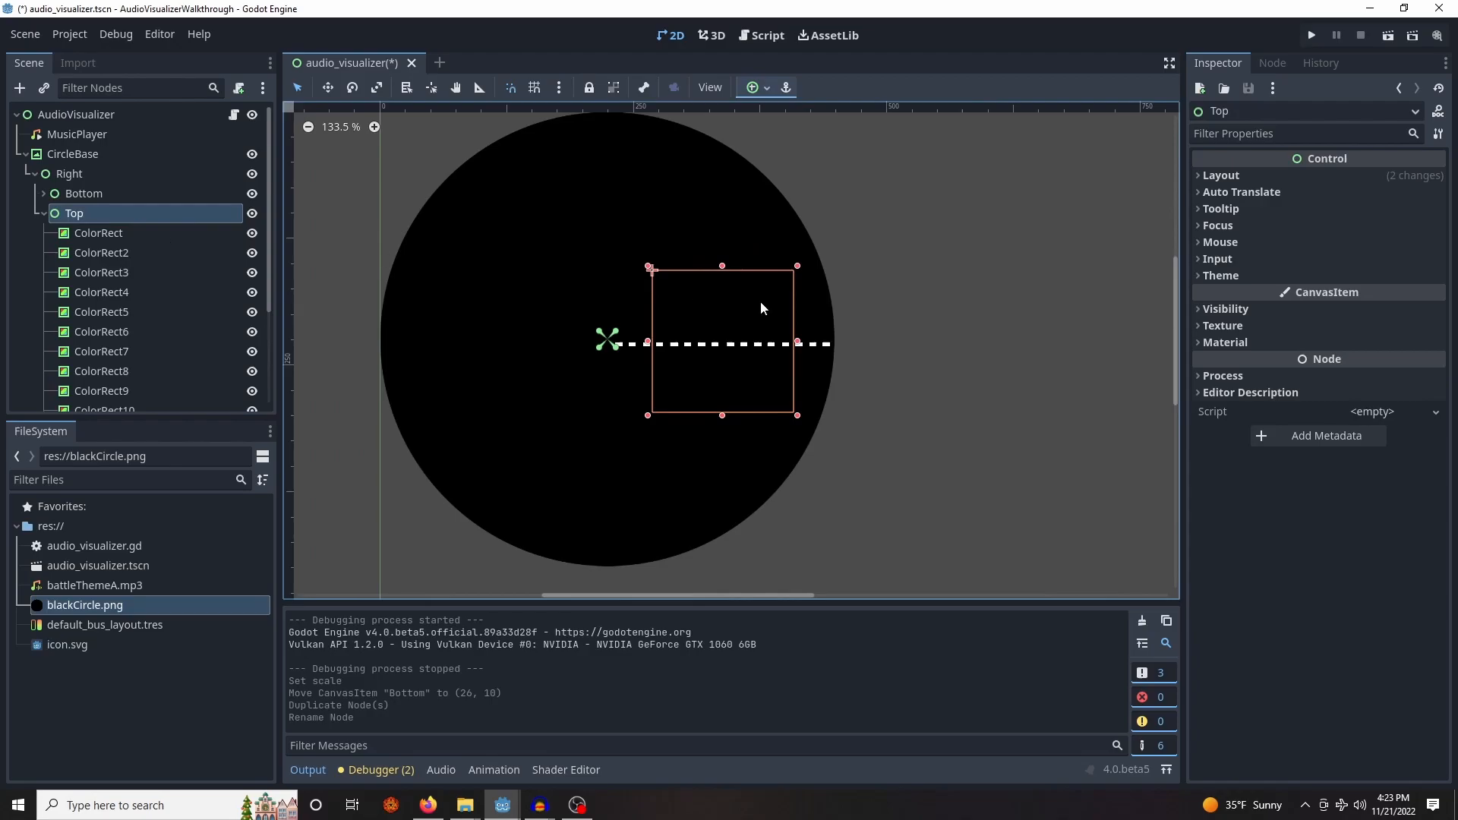
mouse_move(663, 282)
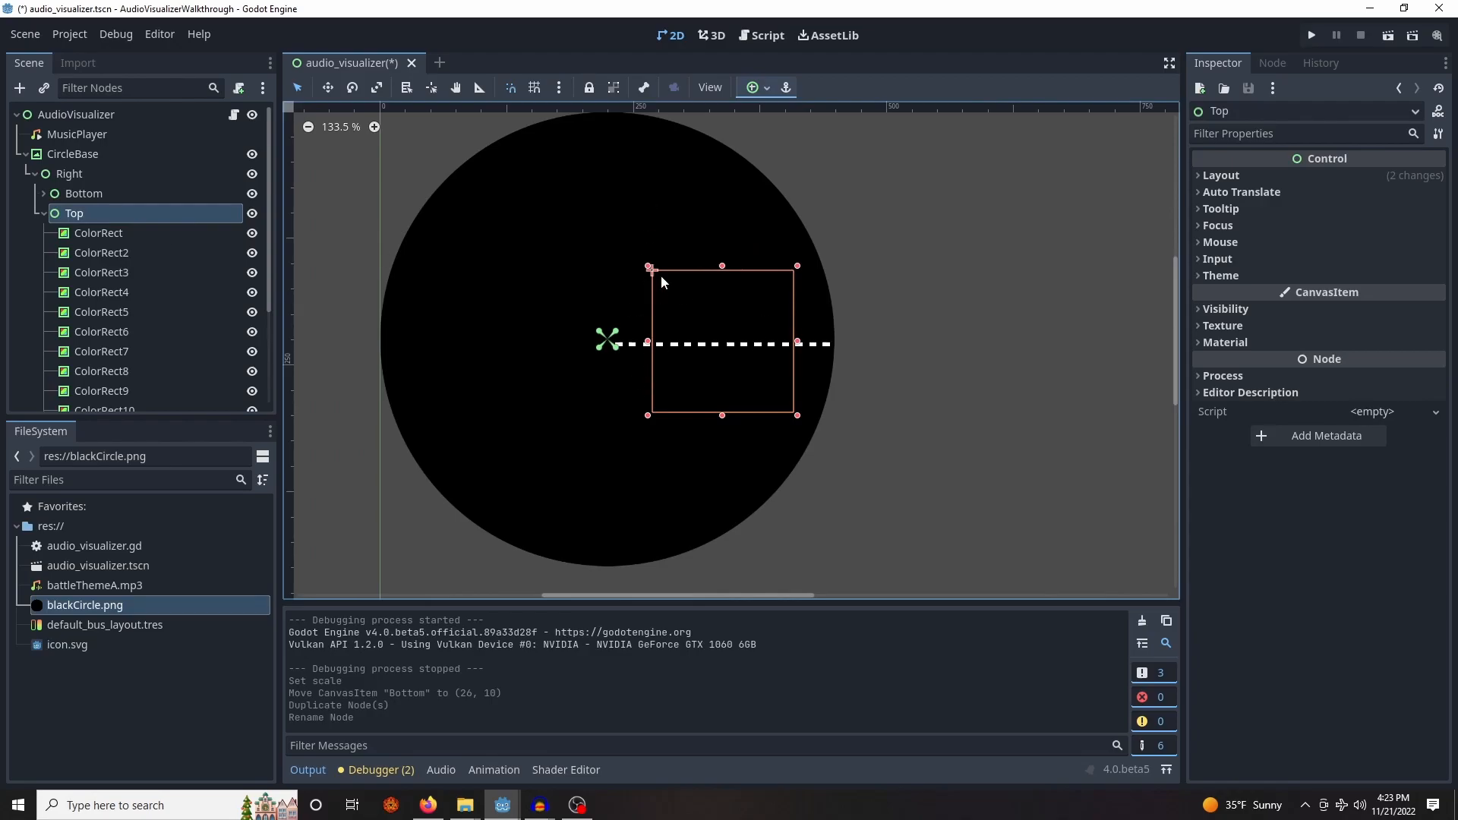
click(99, 232)
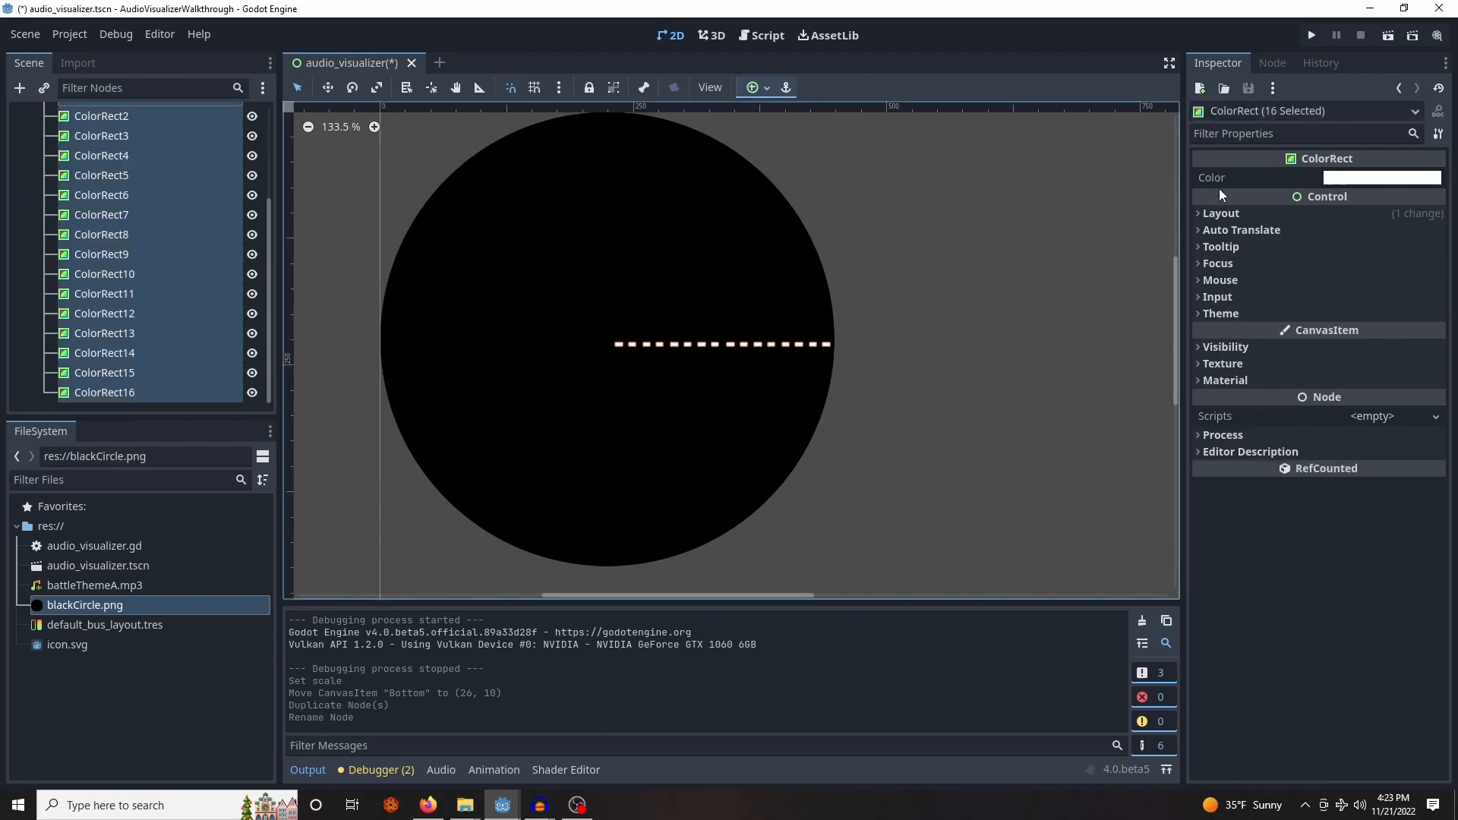
click(1221, 212)
text(180)
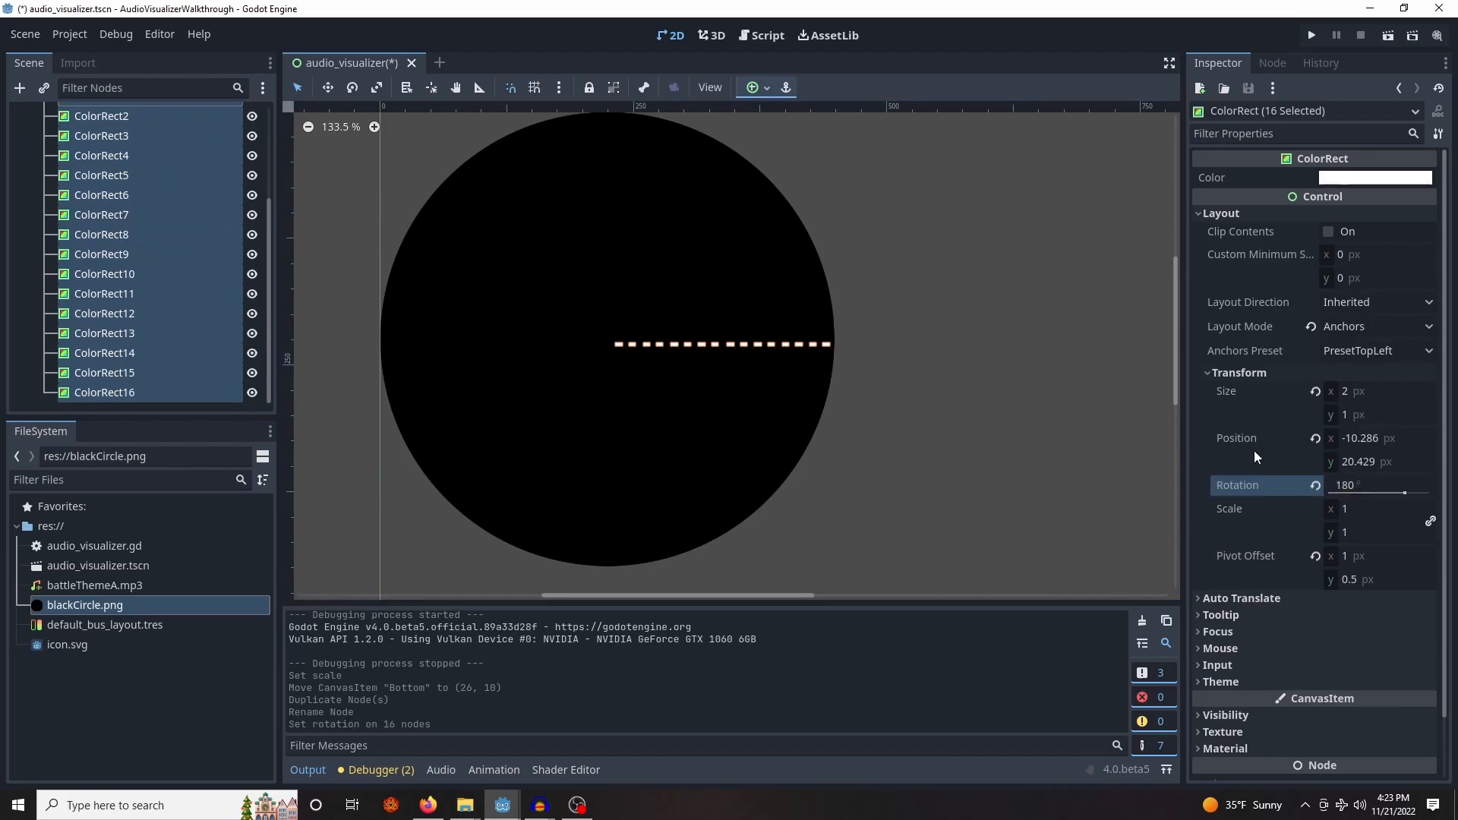
key(ctrl+s)
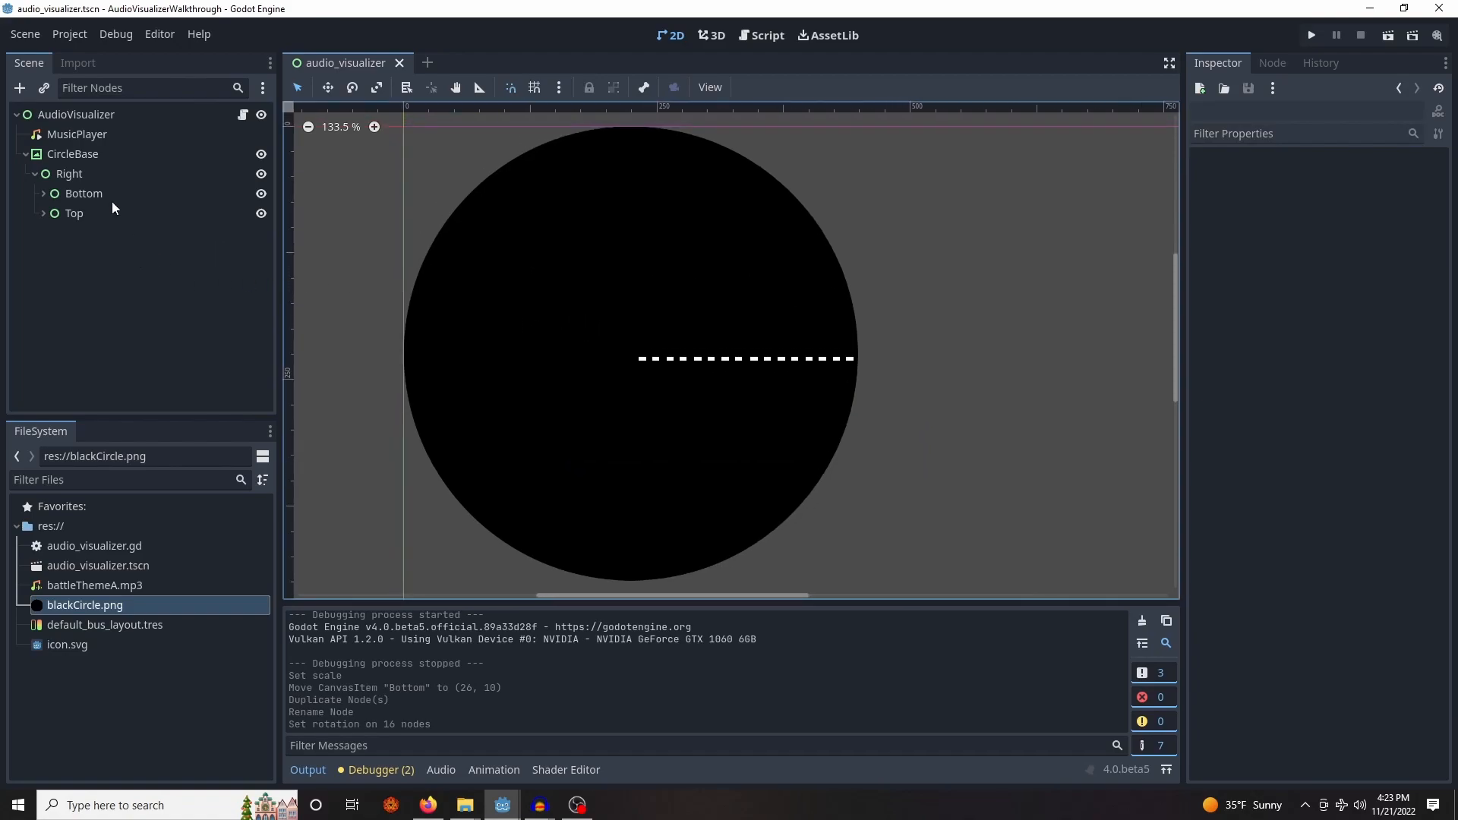
click(69, 174)
text(Left)
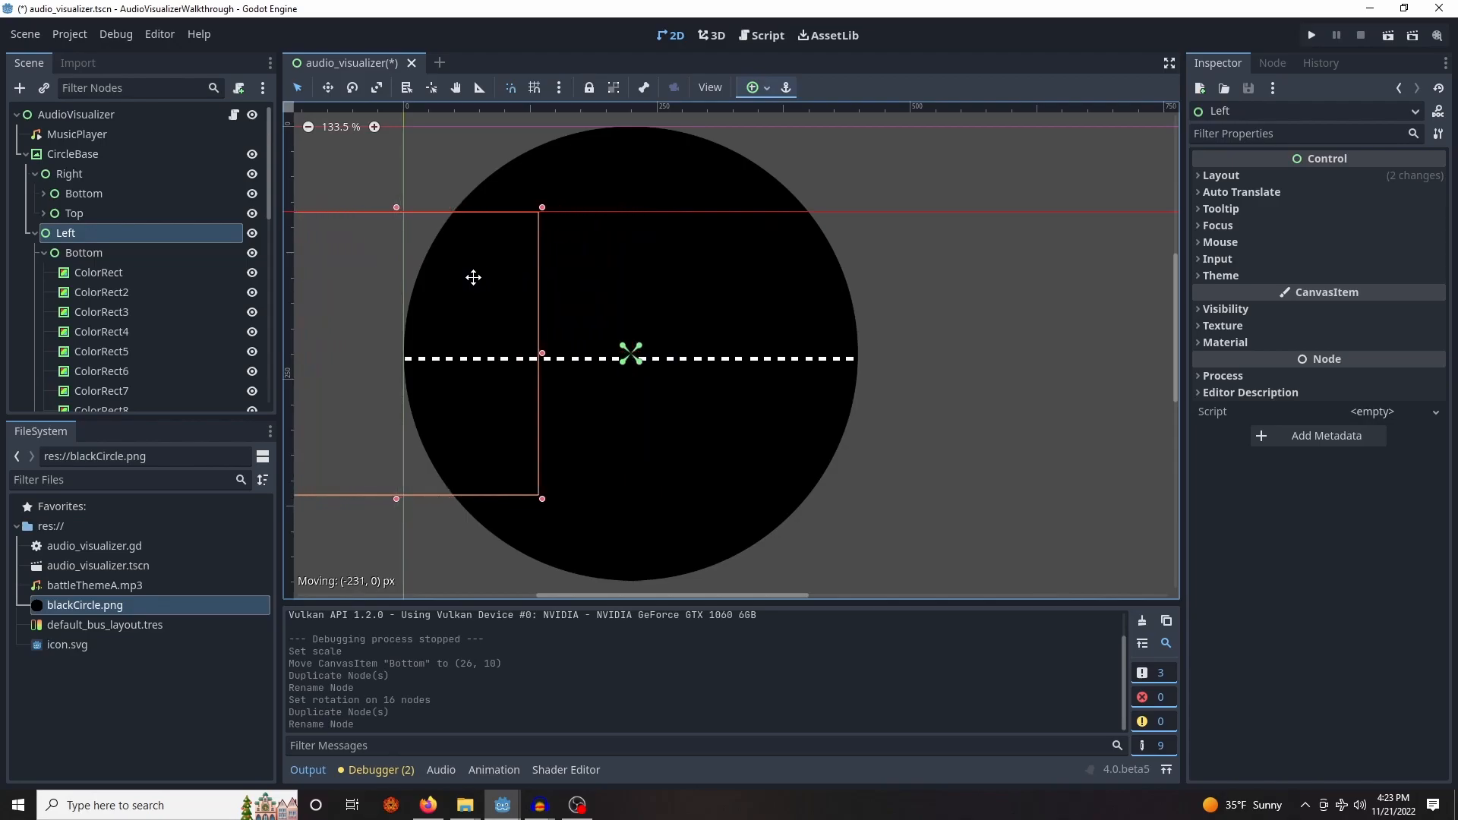
Place the duplicated Right group as Left, left of centre, and save the scene
scroll(up, 3)
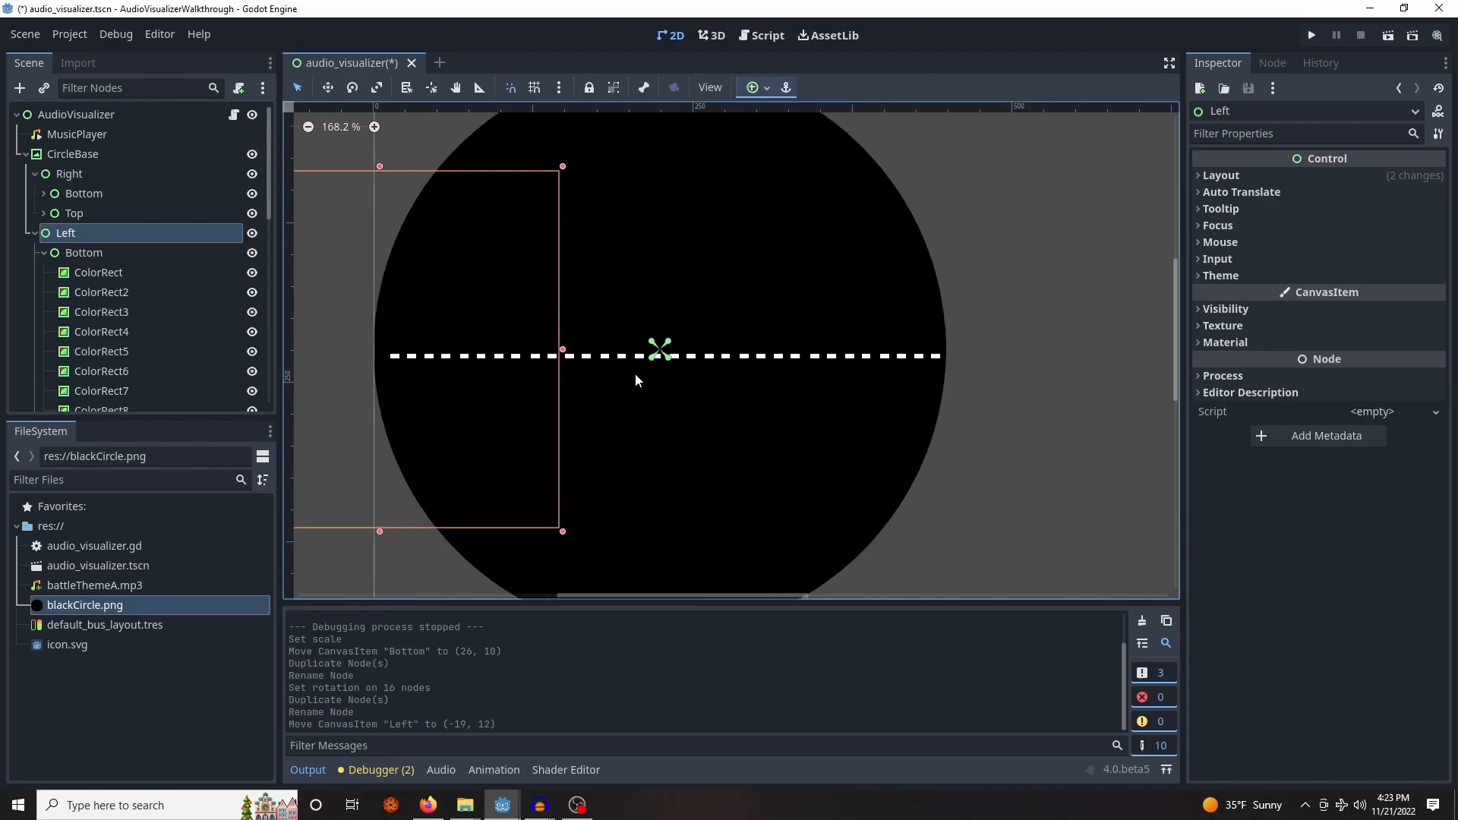
key(ctrl+s)
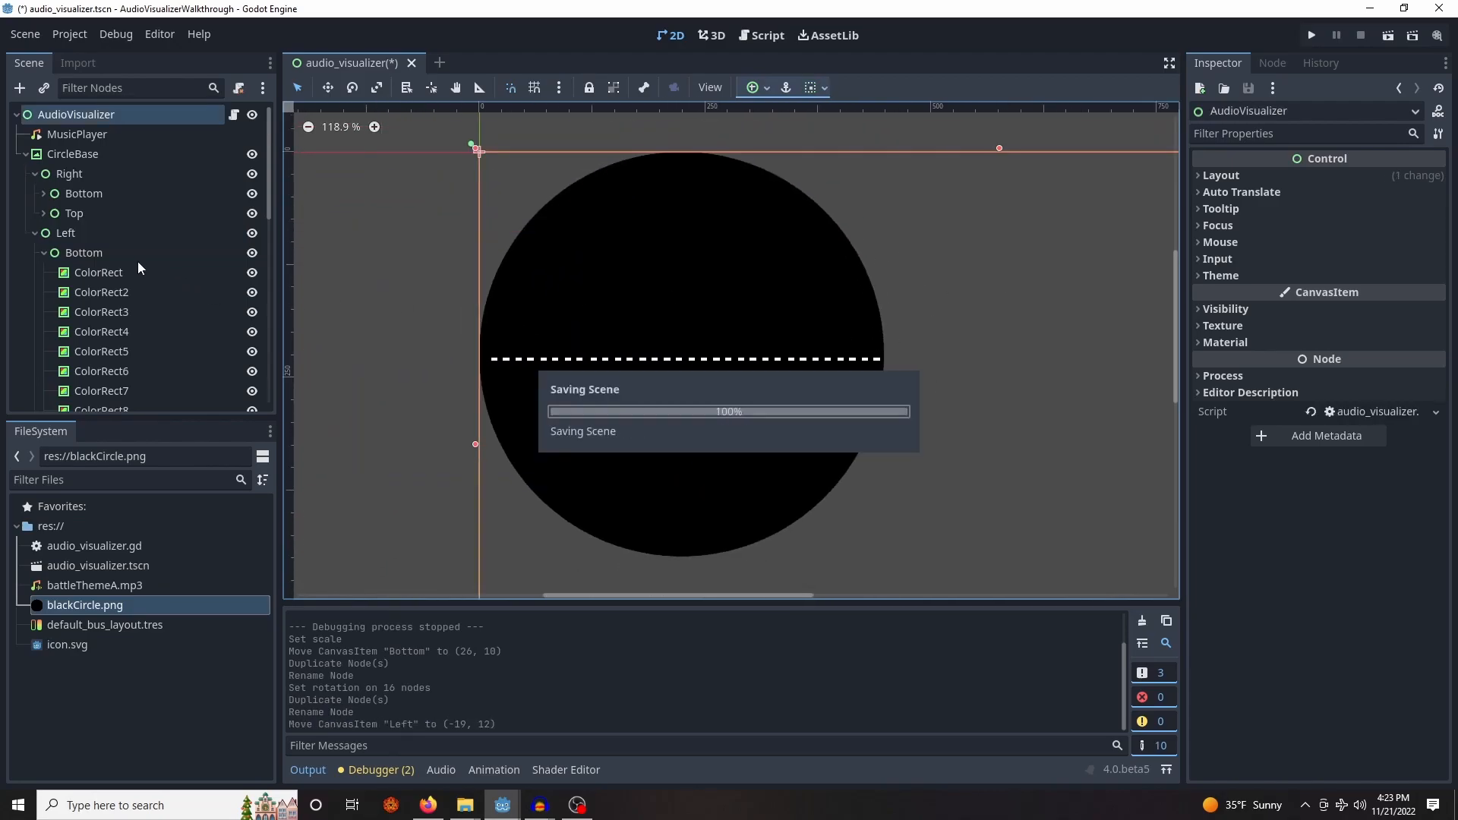
click(98, 272)
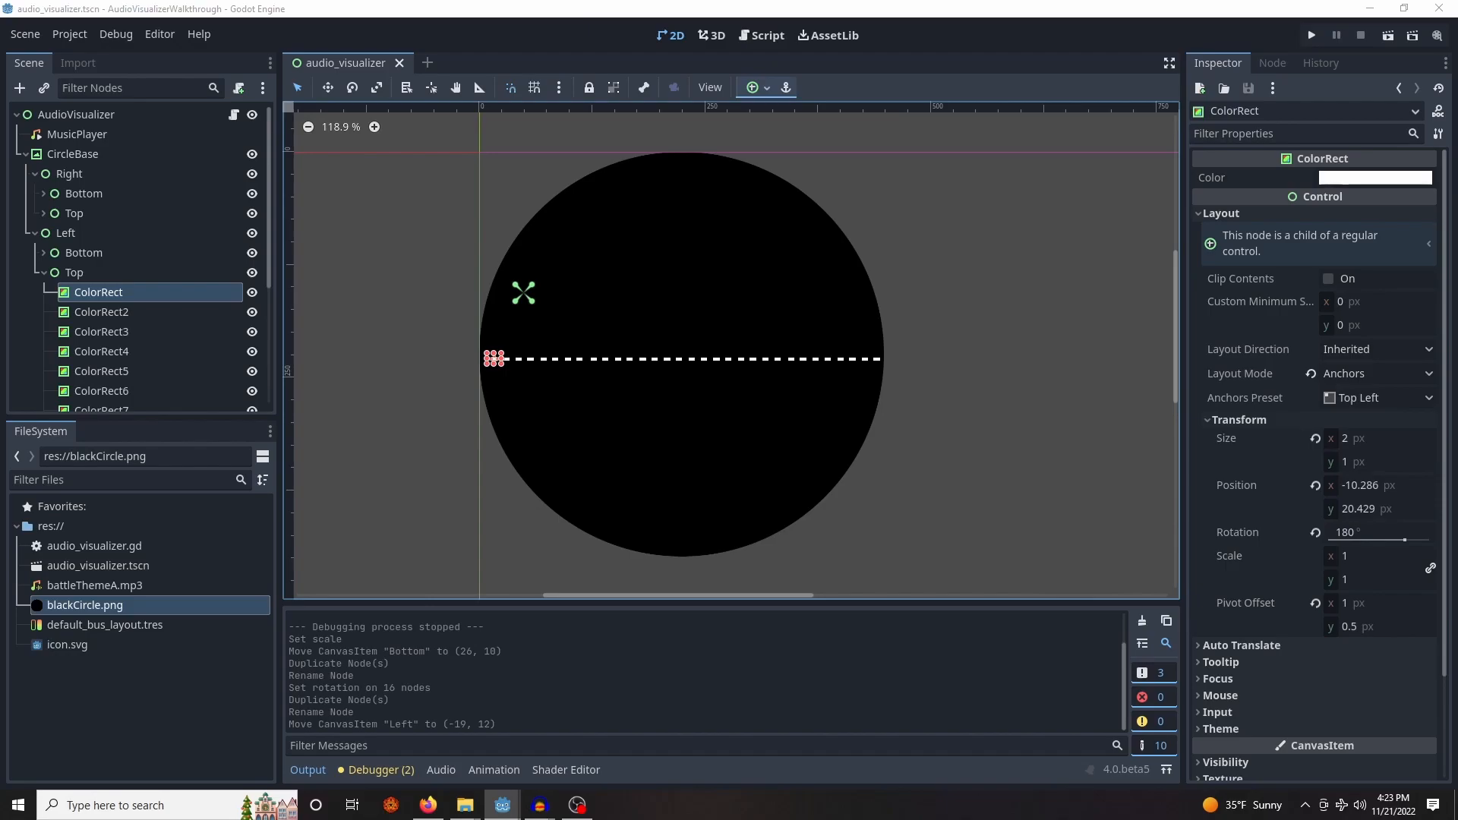
click(76, 113)
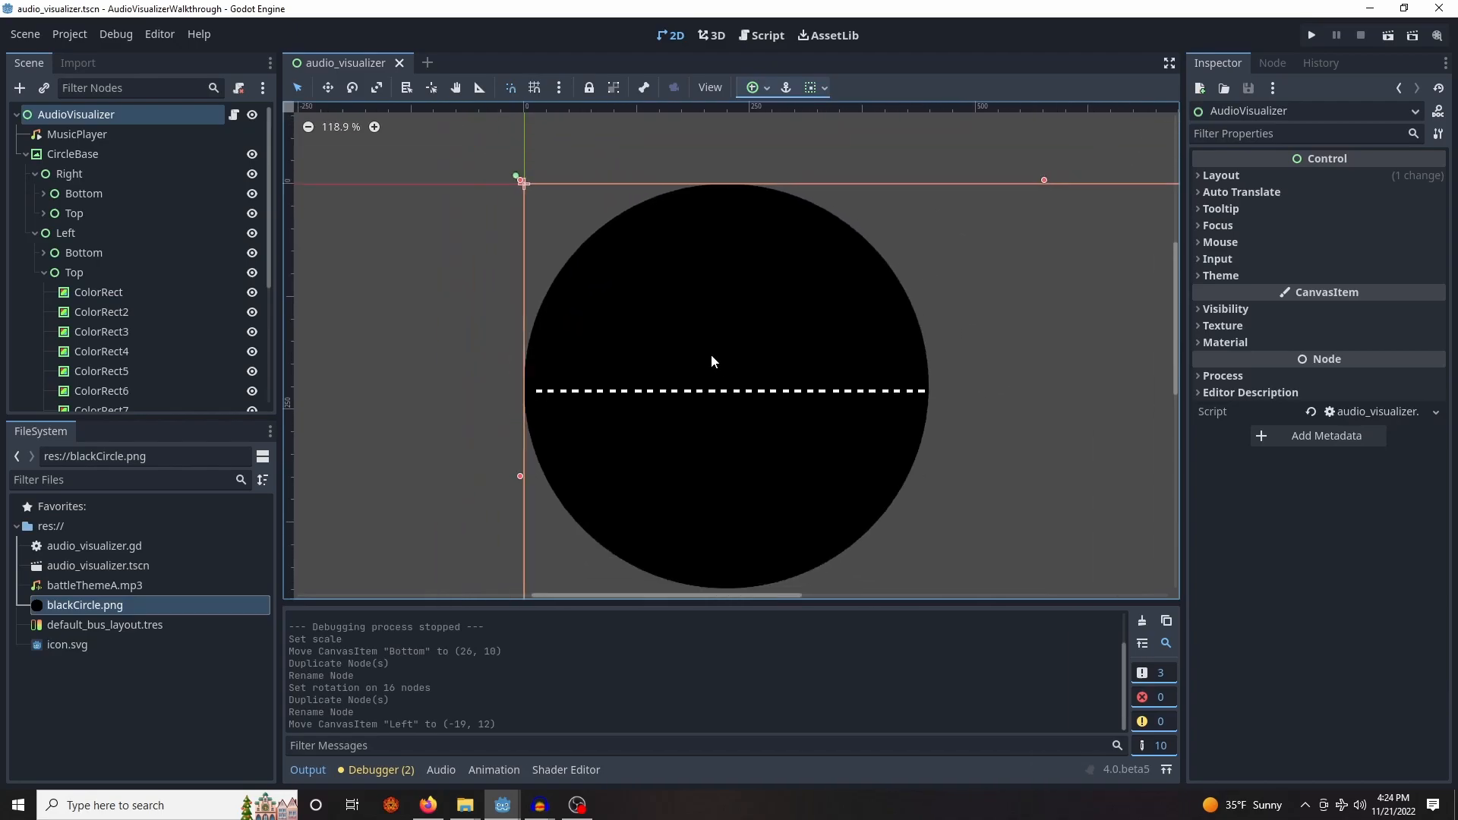
click(759, 36)
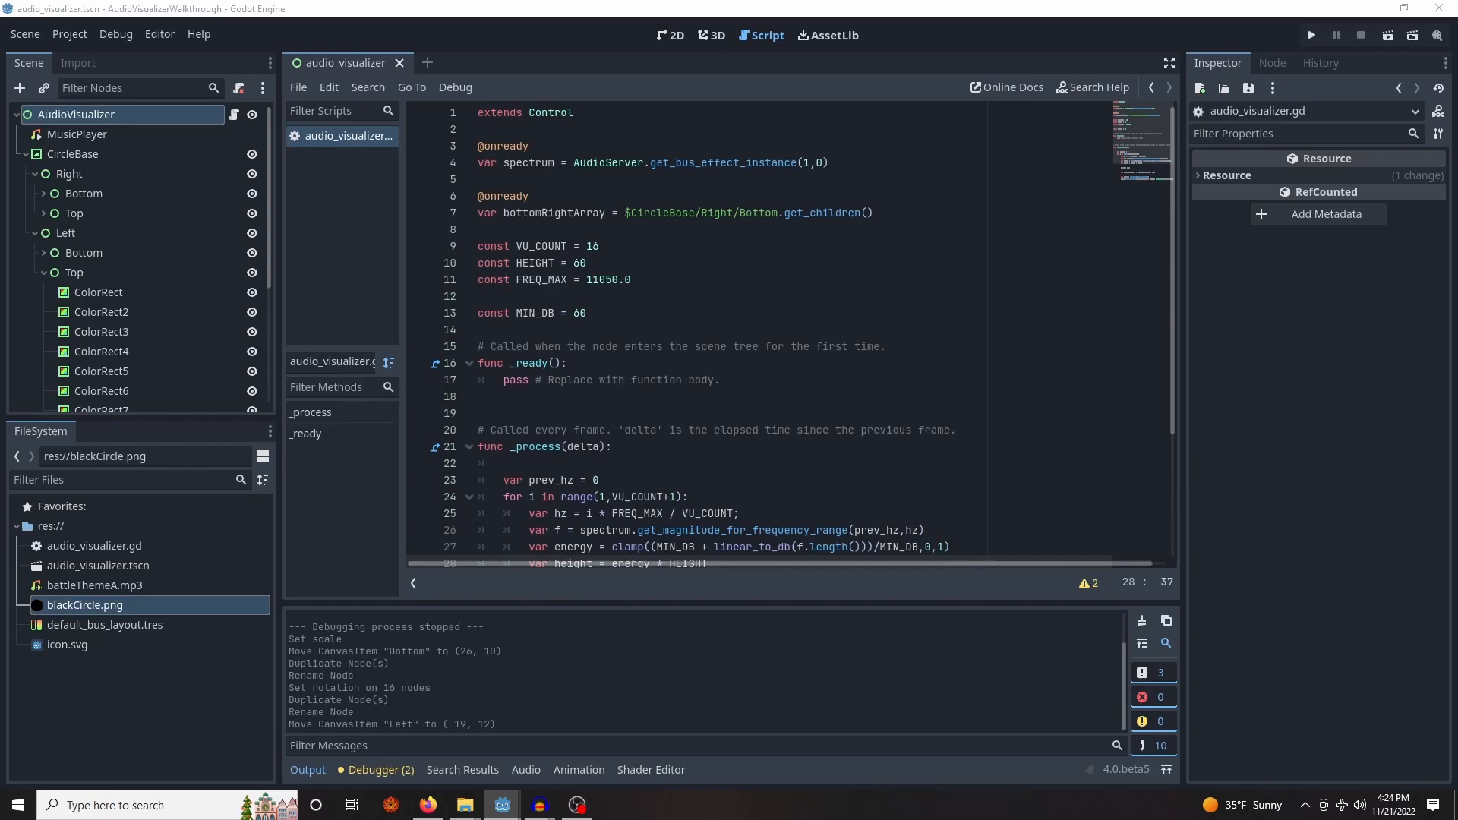
mouse_move(449, 198)
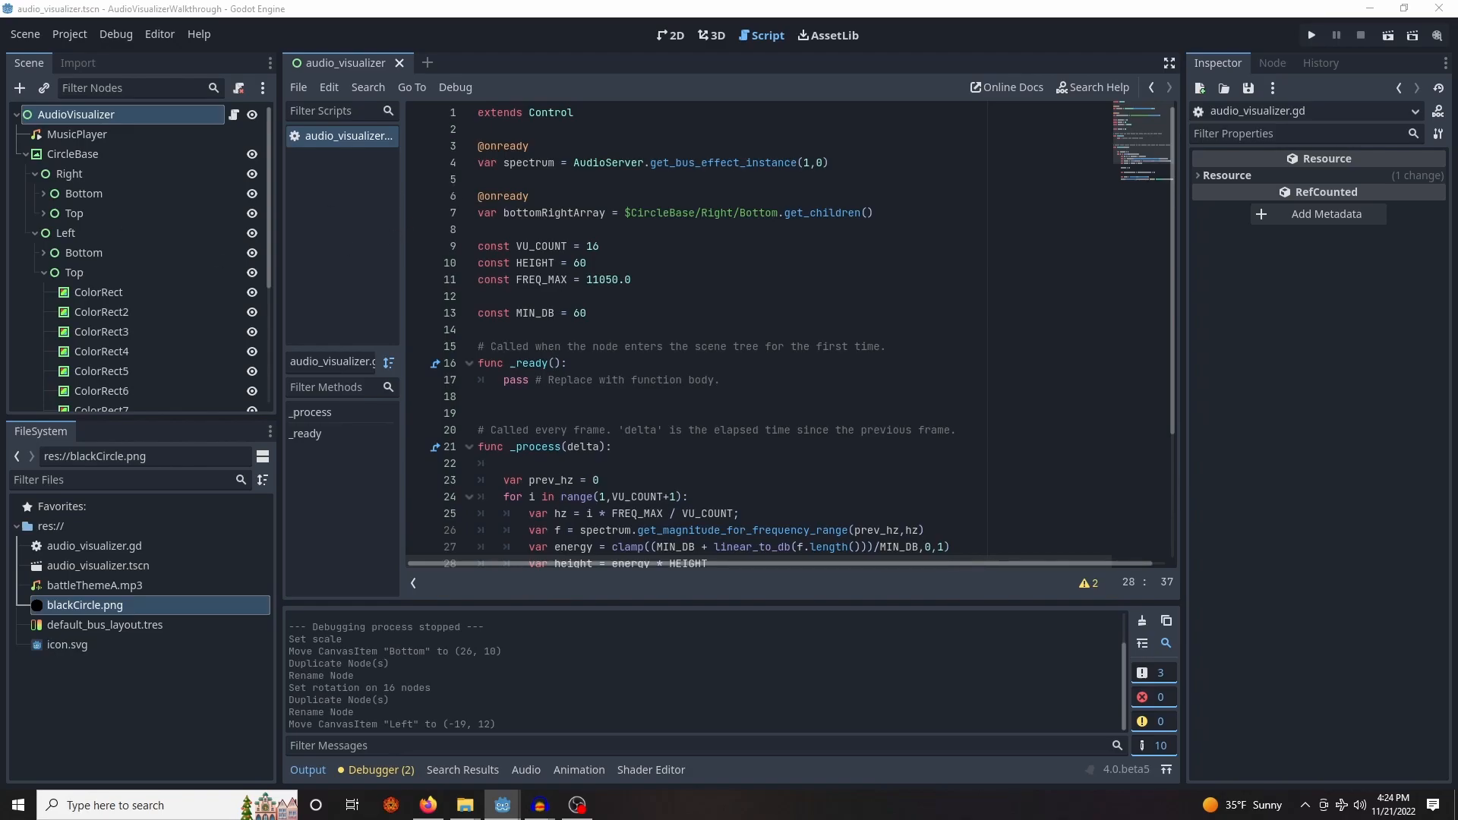
Declare topRight, topLeft and bottomLeft bar arrays and reverse both left arrays in _ready
click(873, 212)
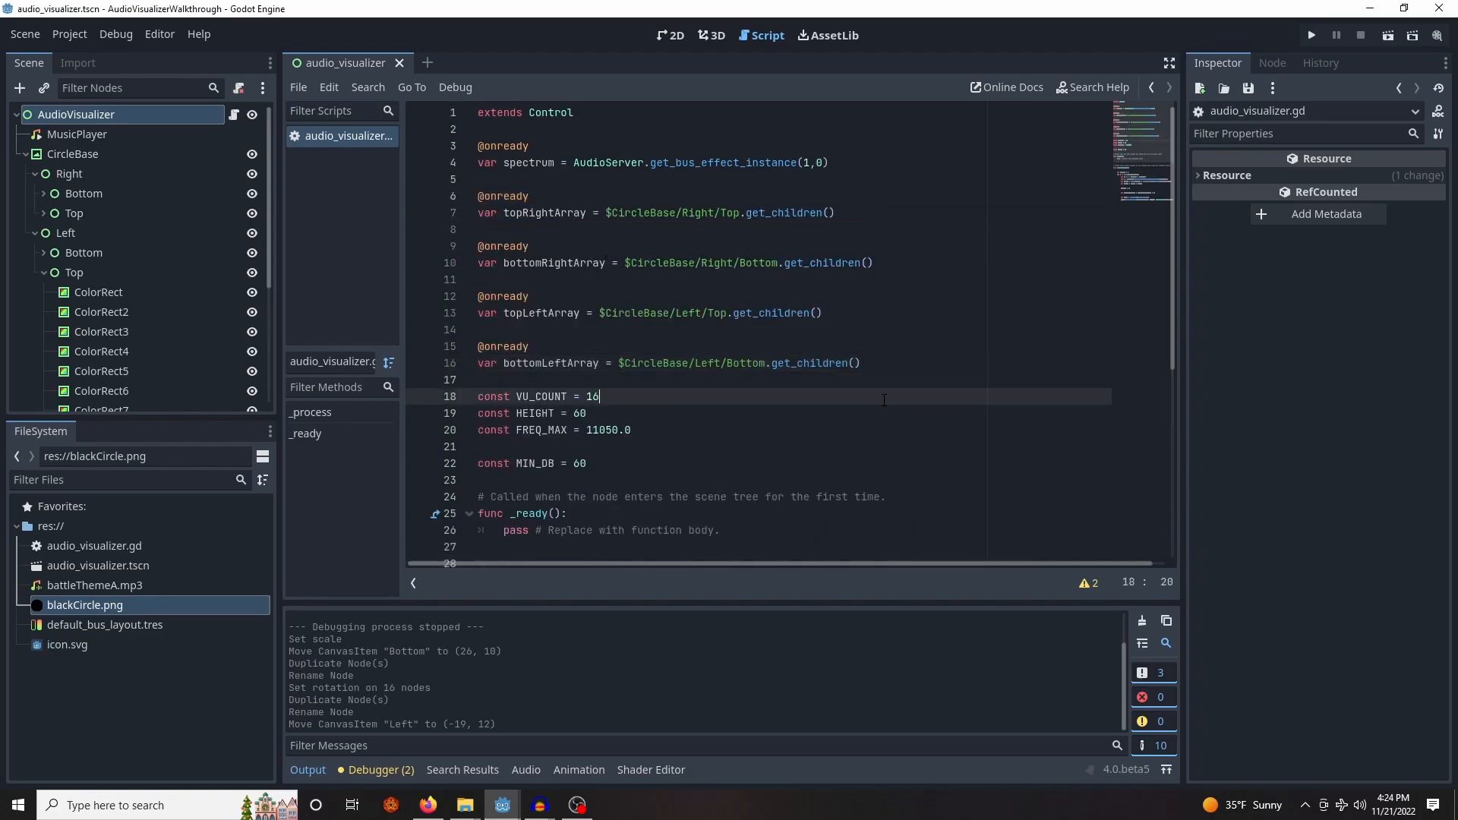
click(633, 430)
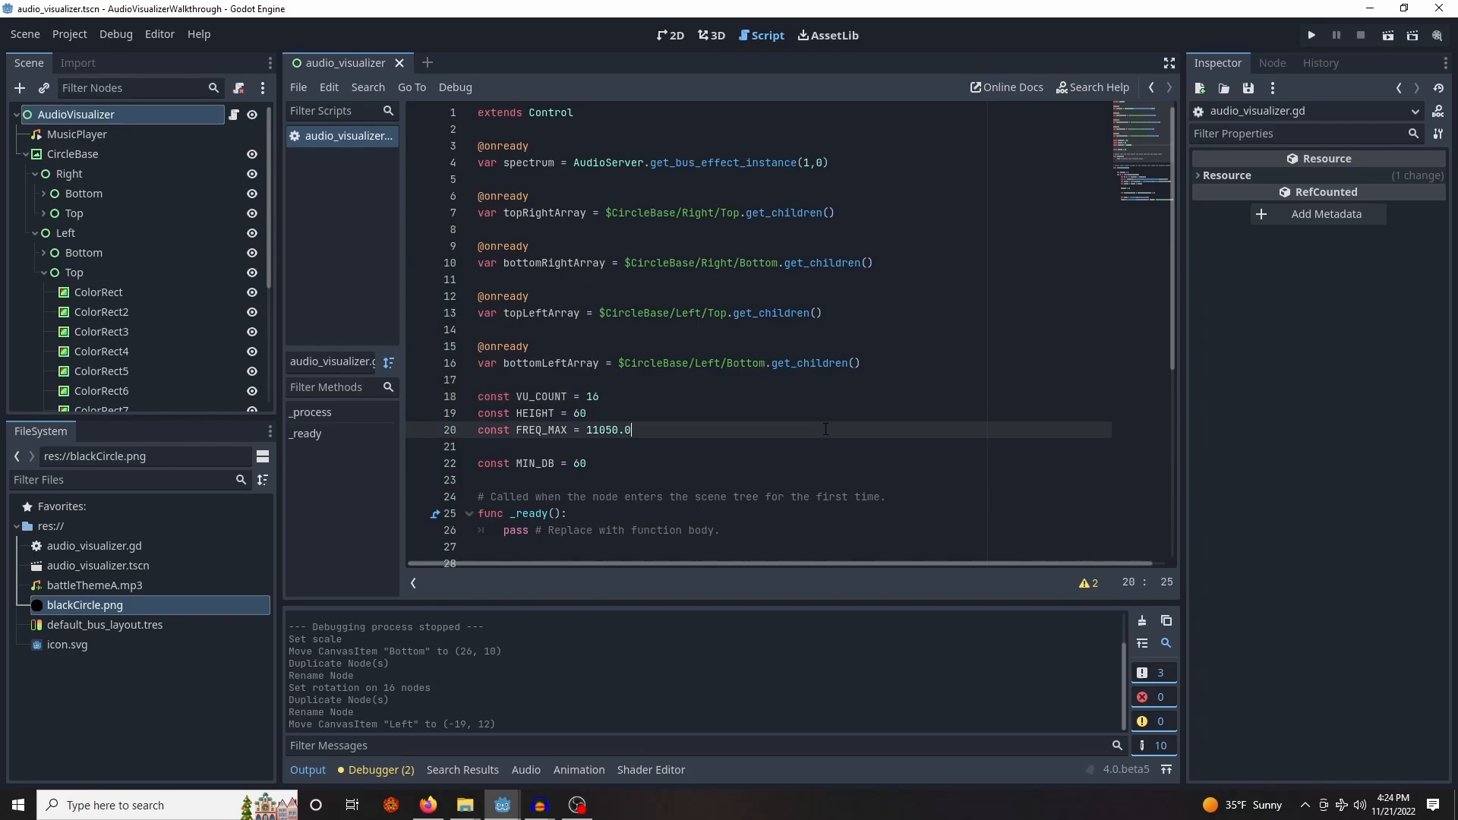
scroll(down, 3)
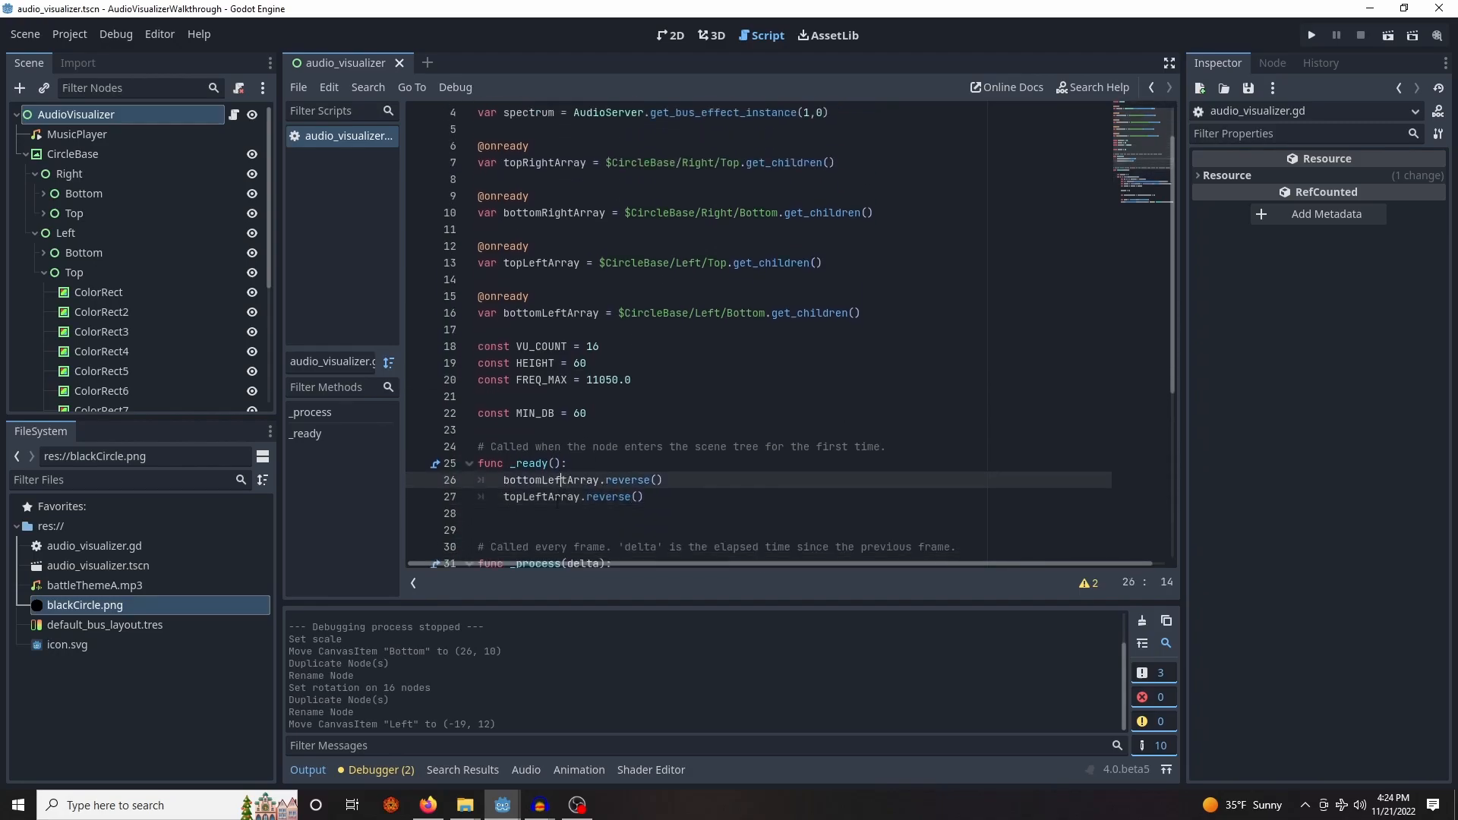
scroll(up, 3)
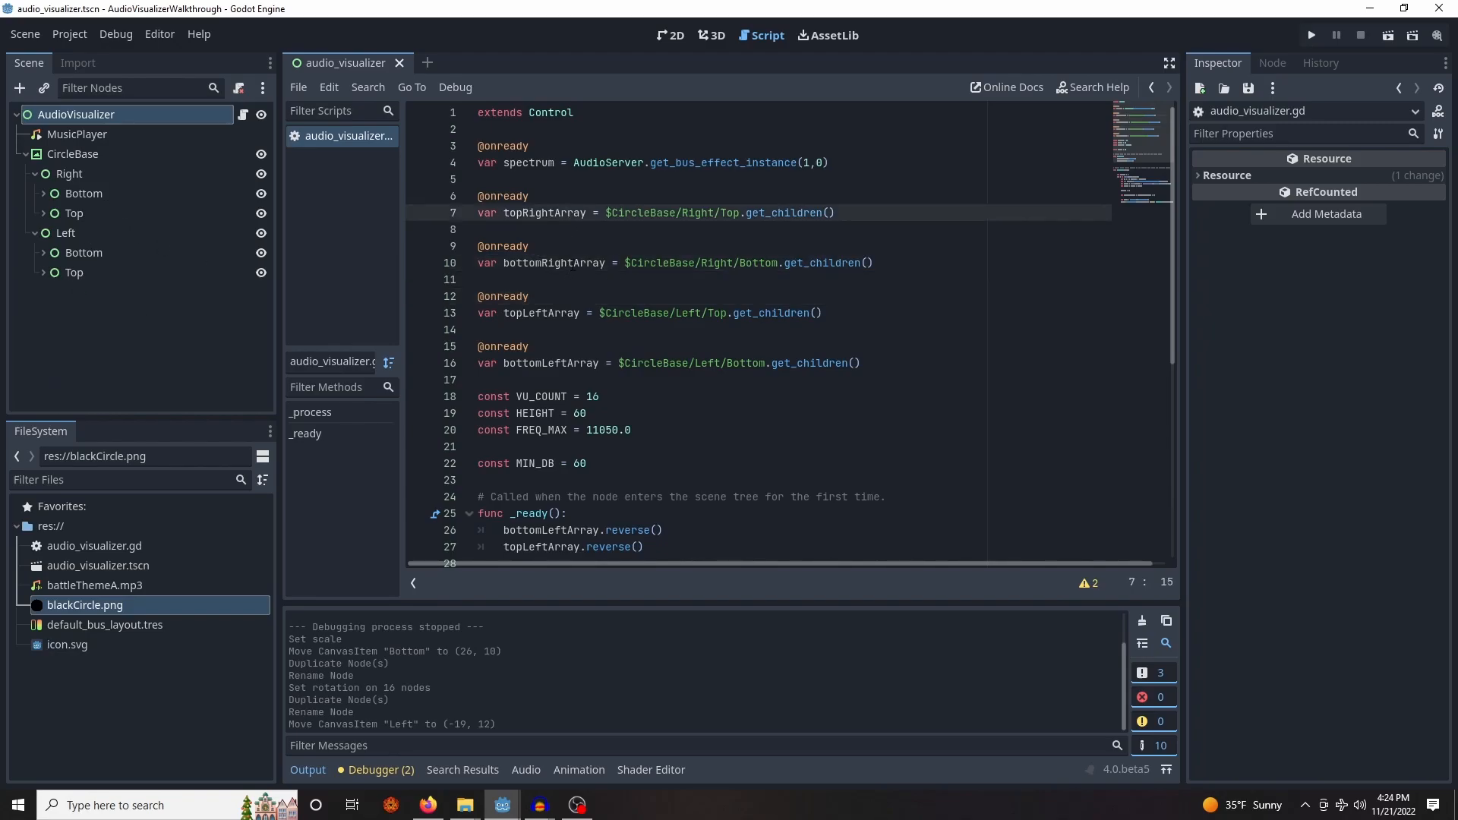
scroll(down, 3)
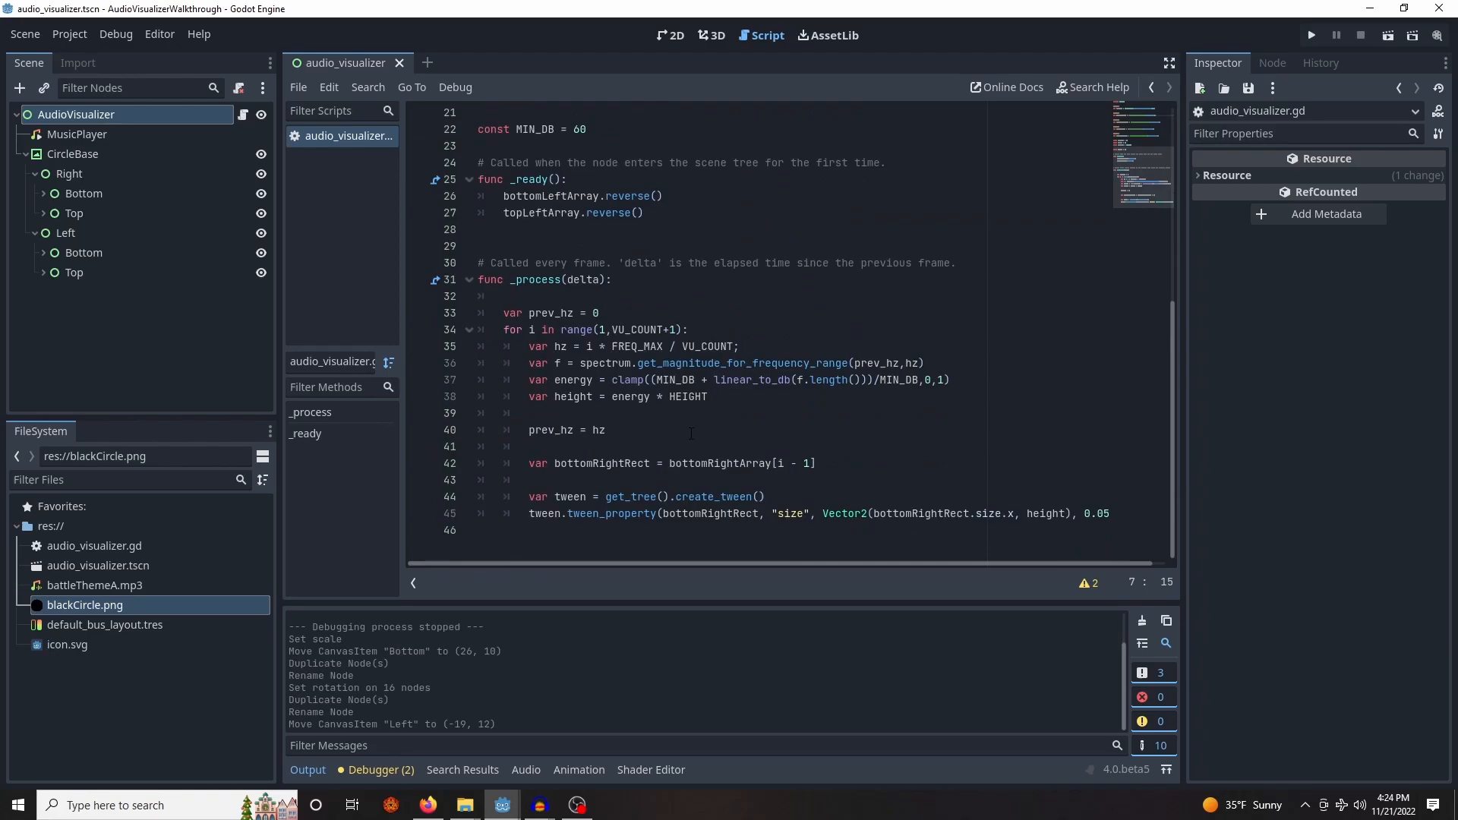
mouse_move(446, 479)
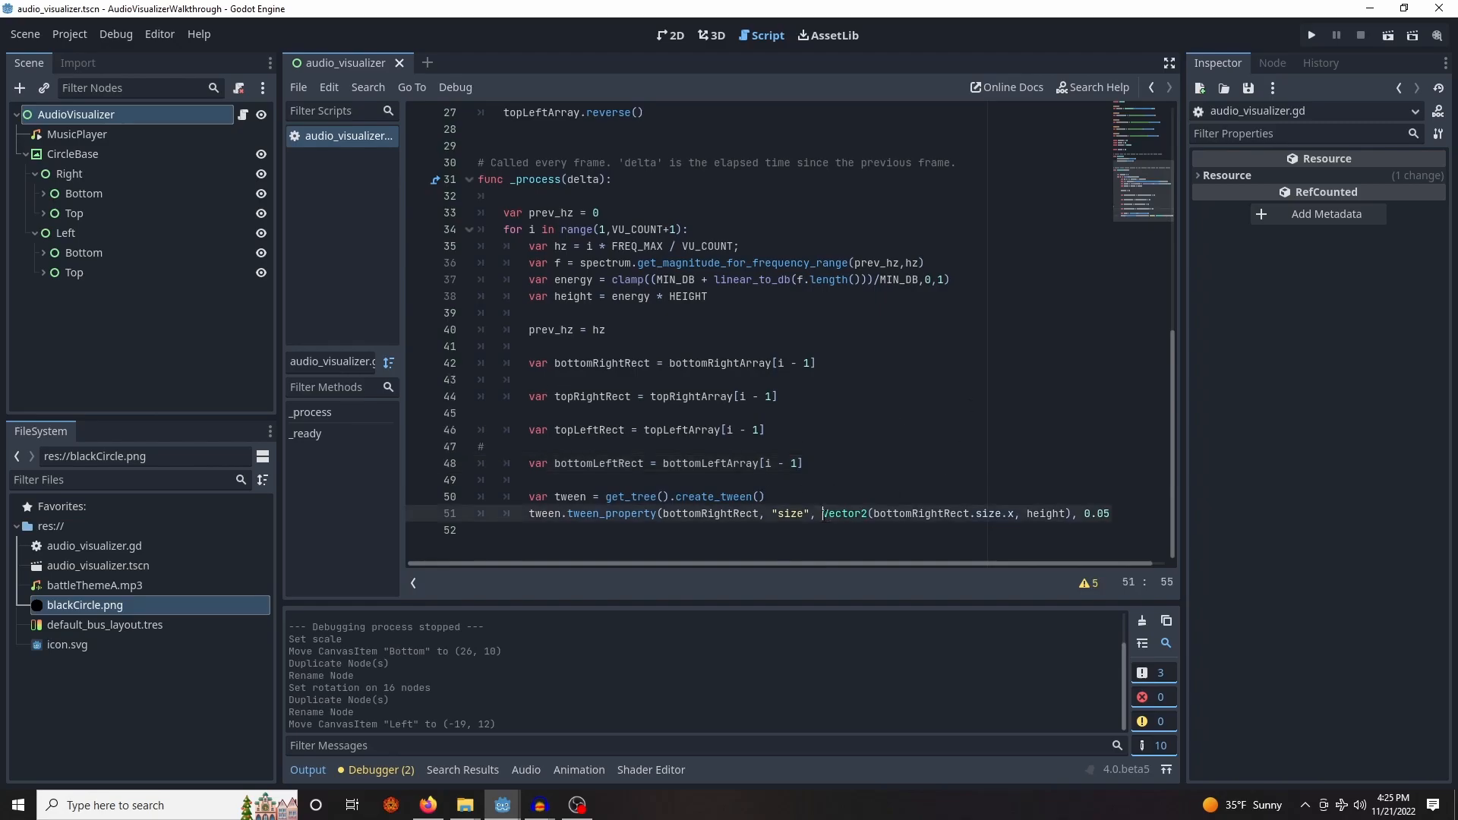
mouse_move(16, 456)
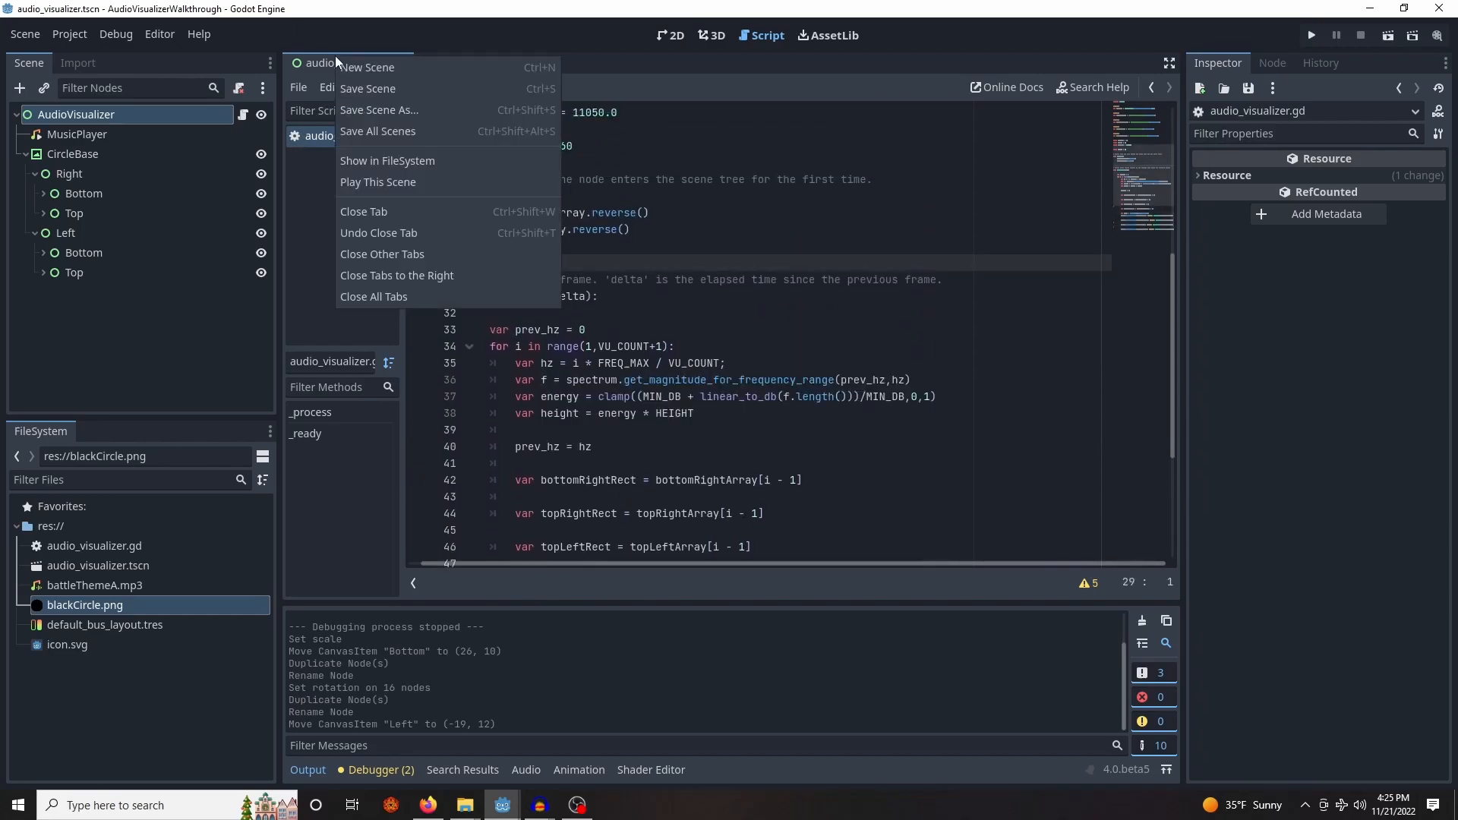
Add topRightRect, topLeftRect and bottomLeftRect lookups, then run the scene in a debug window
click(377, 182)
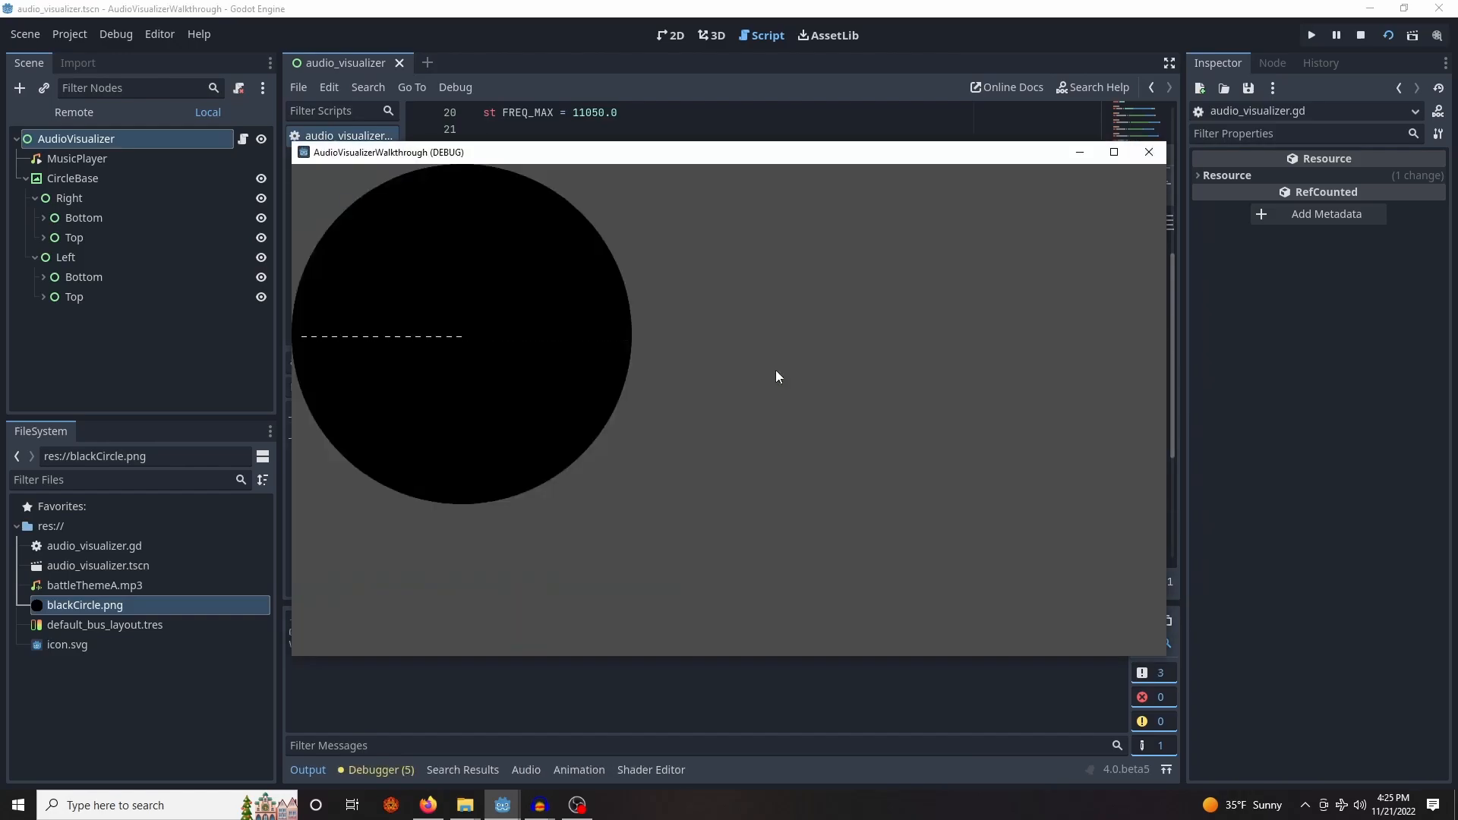